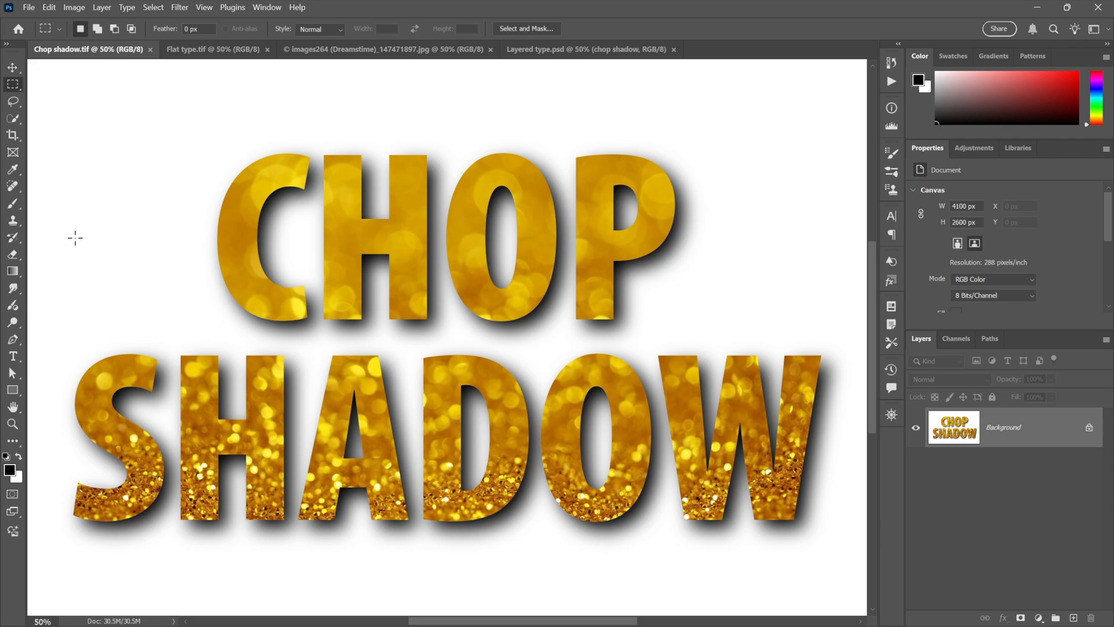
mouse_move(78, 245)
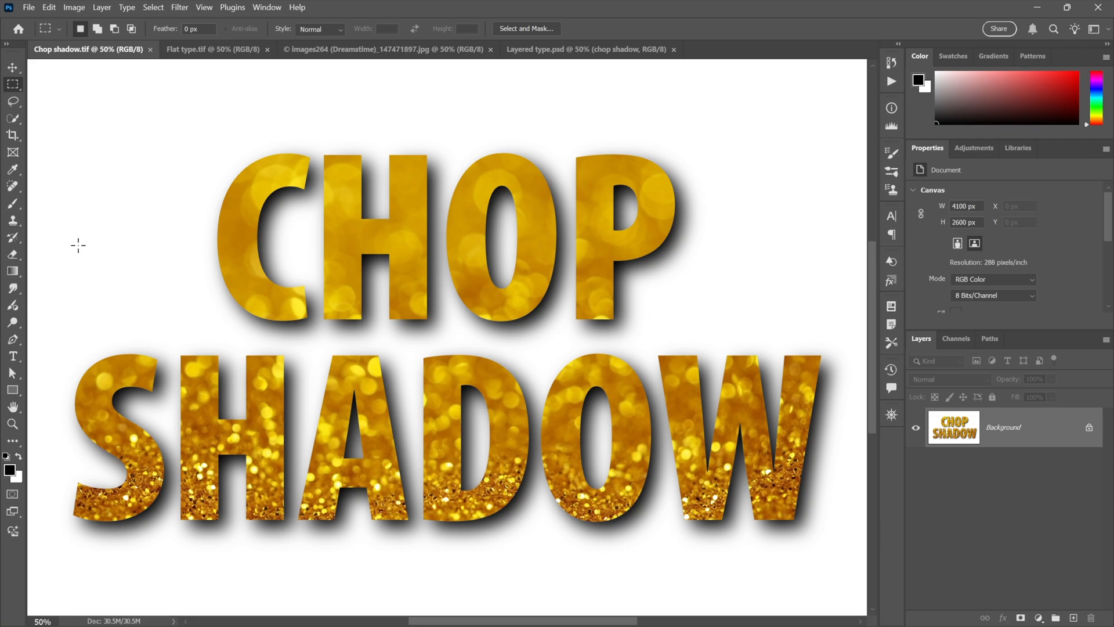
mouse_move(118, 236)
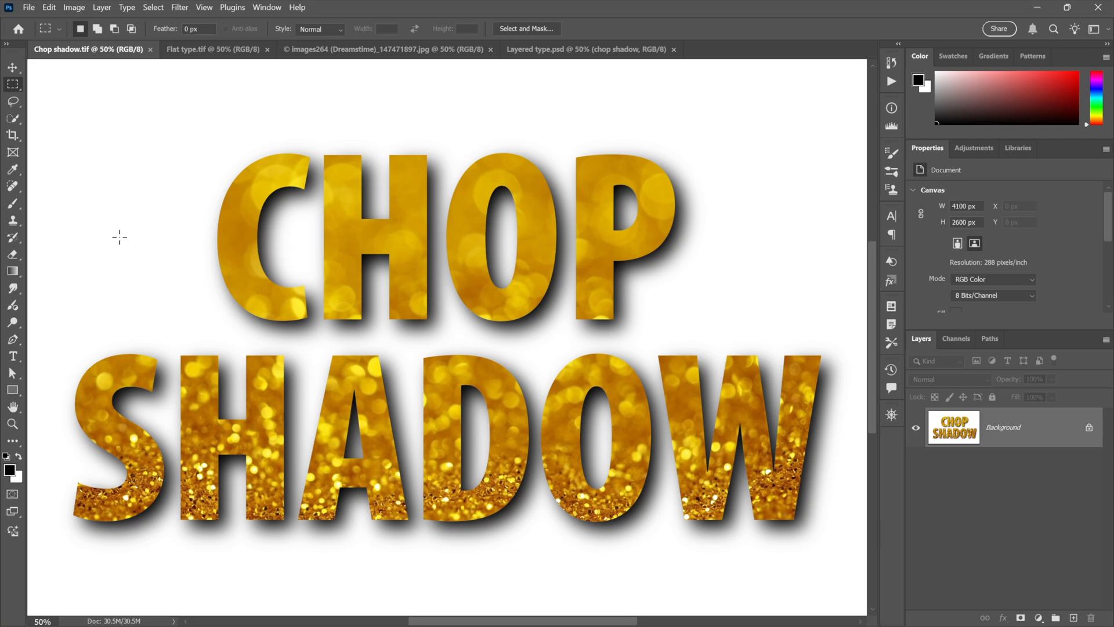
Step: Switch from the finished gold artwork to the Flat type.tif document with plain black lettering
click(212, 48)
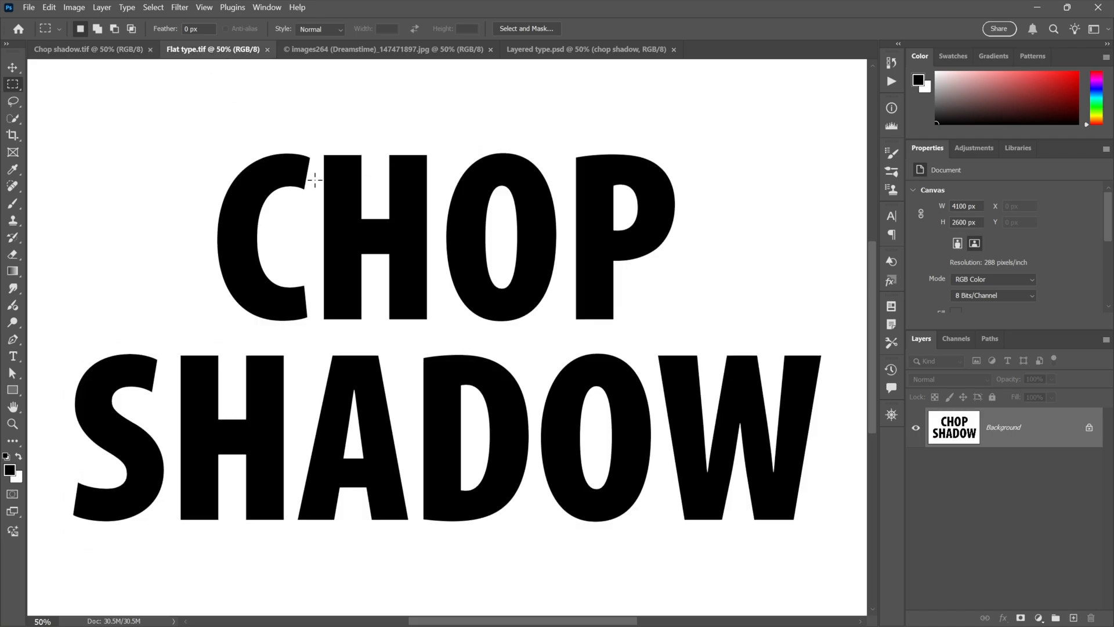
Step: Duplicate the flat black lettering as a new document named shadow
click(75, 7)
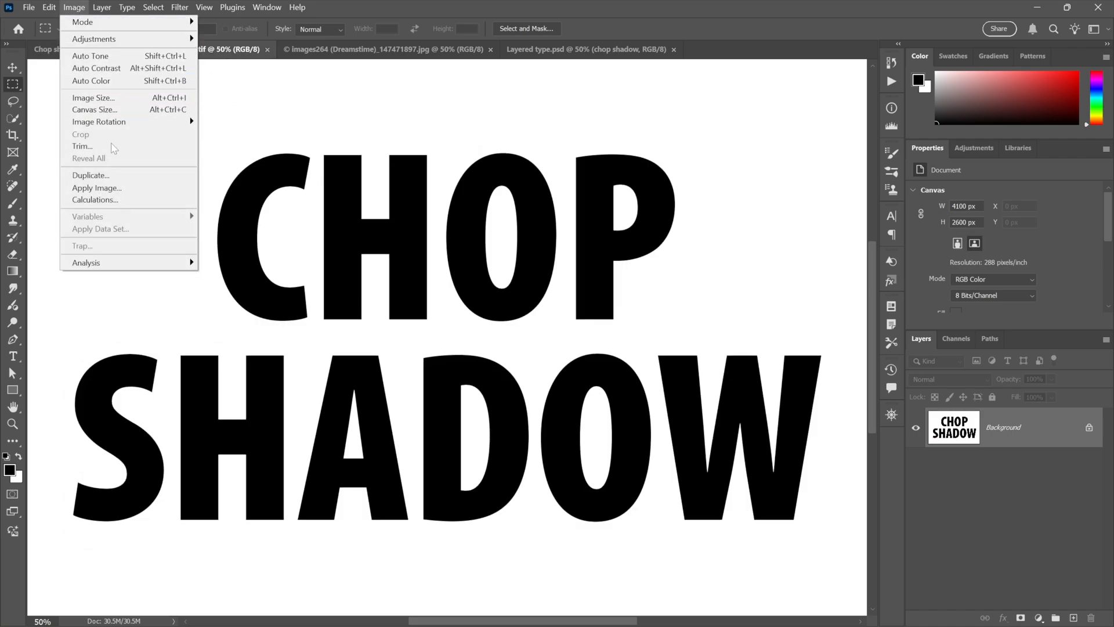
click(90, 175)
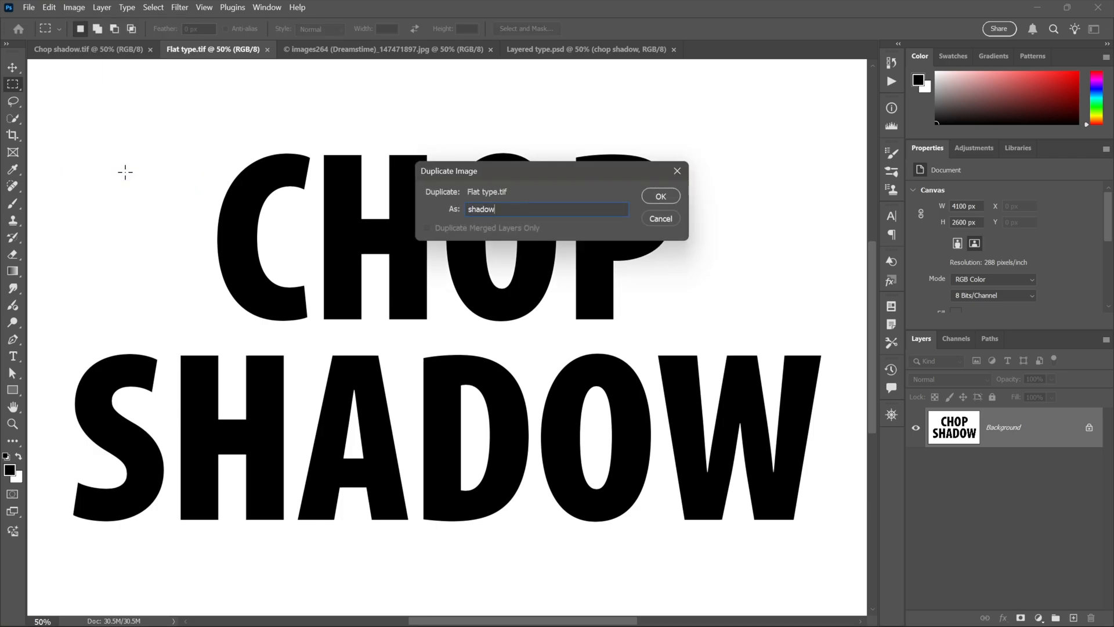
click(659, 196)
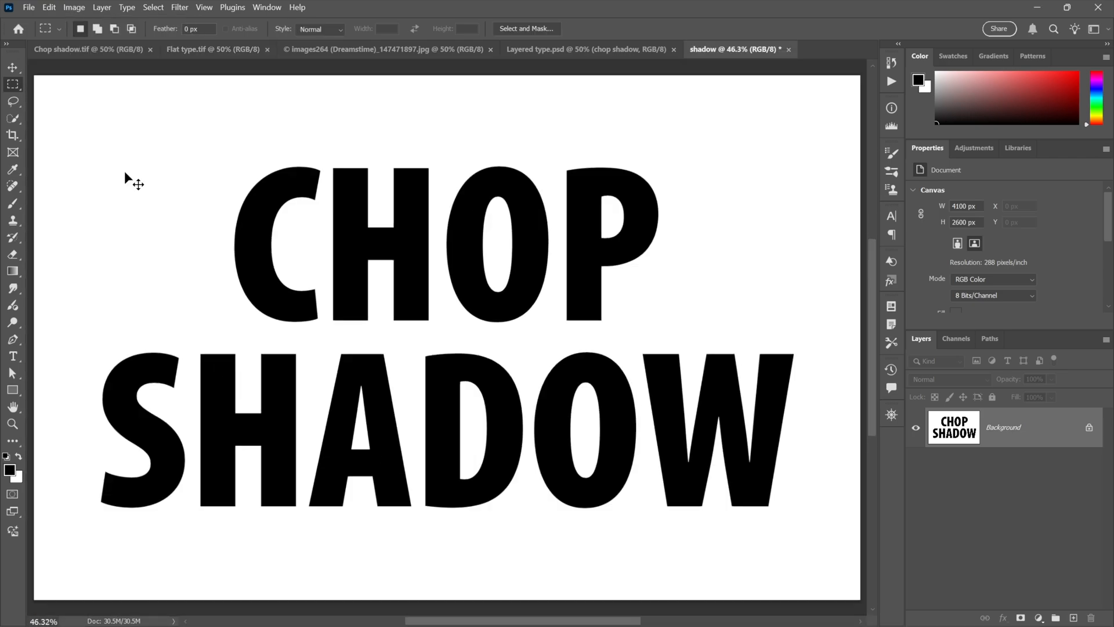
Step: Soften the shadow copy with a 40-pixel Gaussian Blur
click(179, 7)
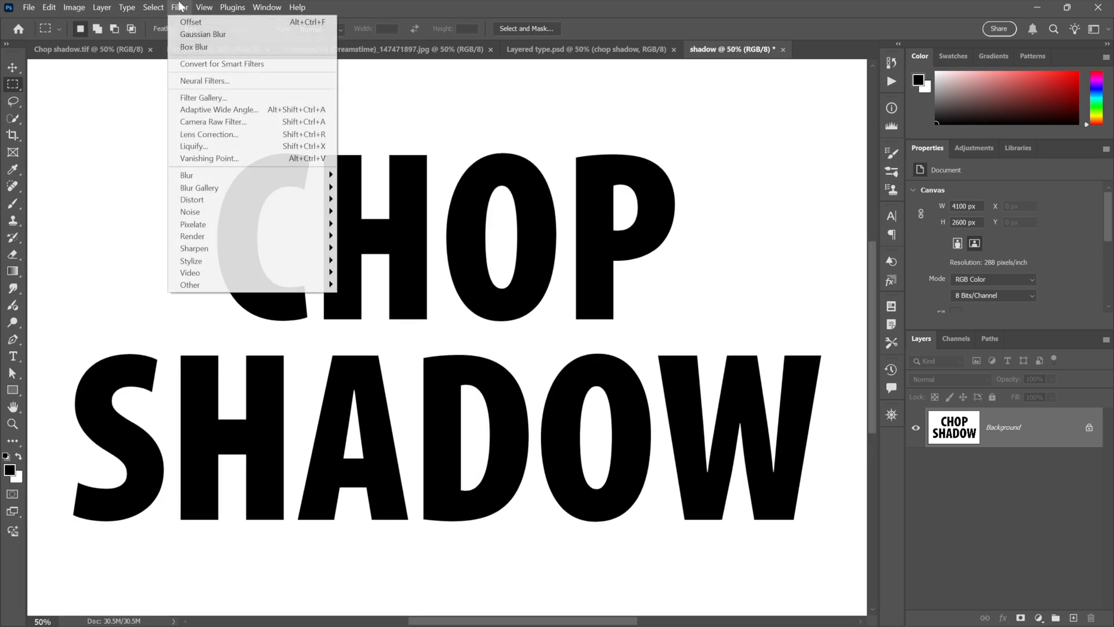
mouse_move(189, 284)
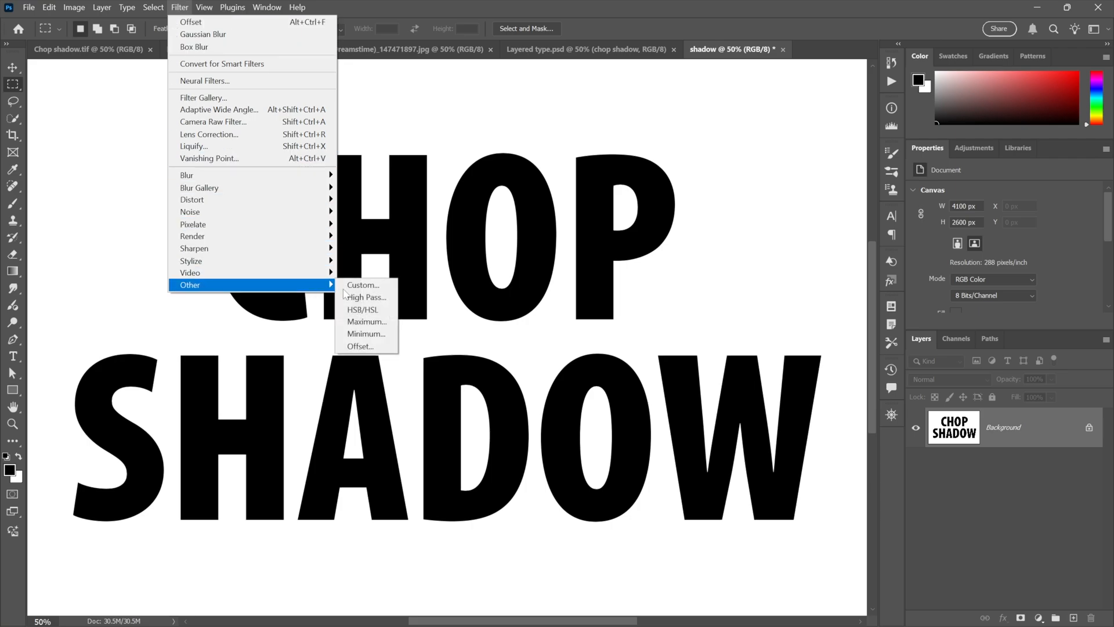
click(360, 346)
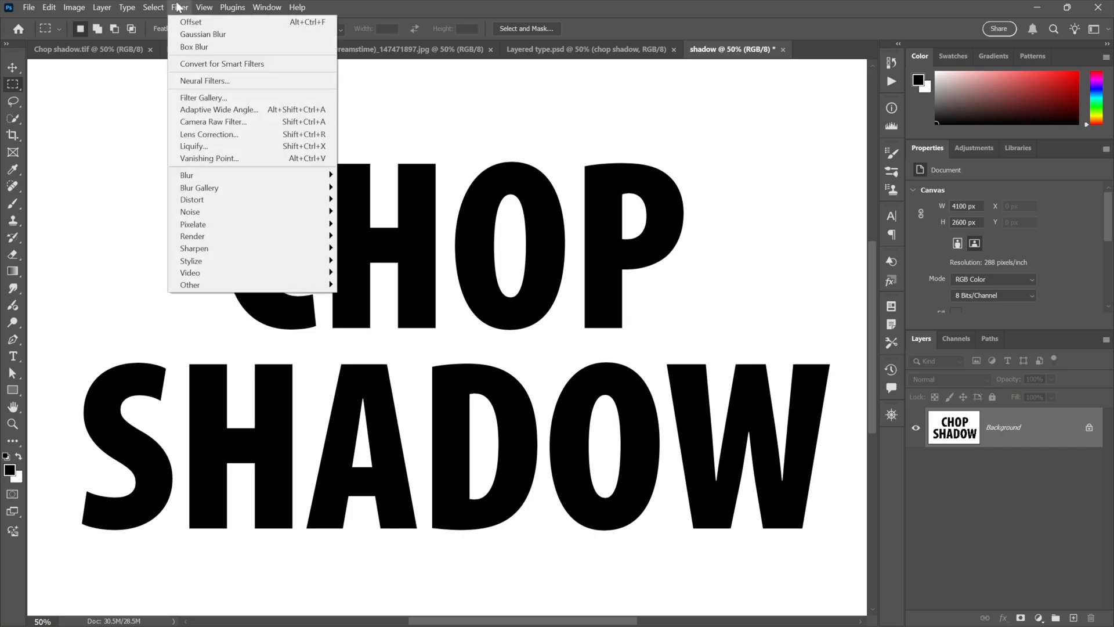
mouse_move(187, 175)
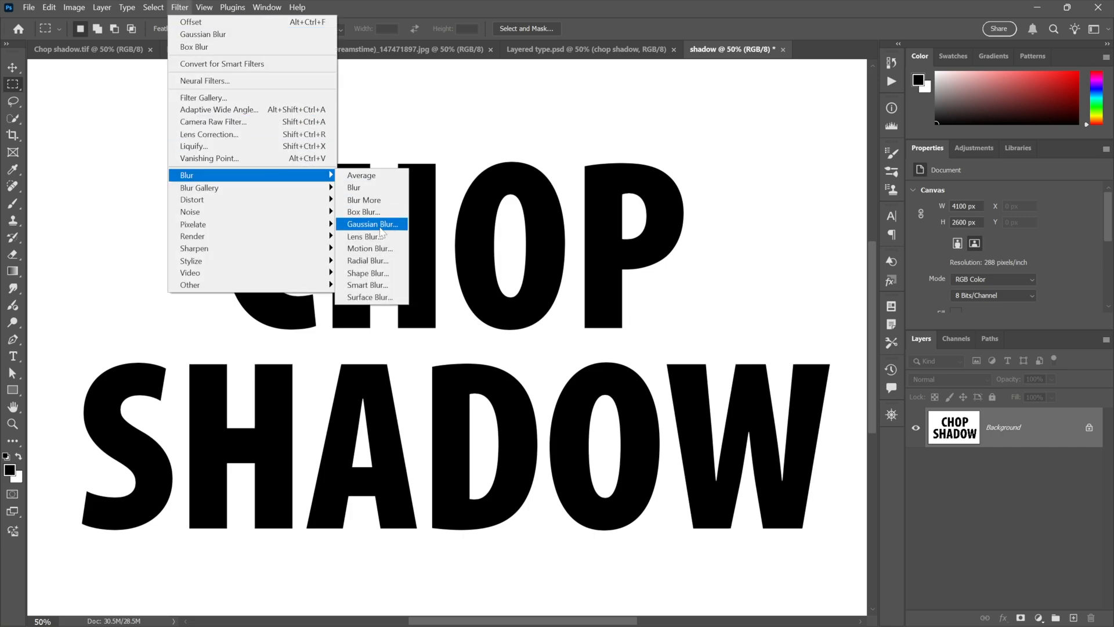
click(373, 224)
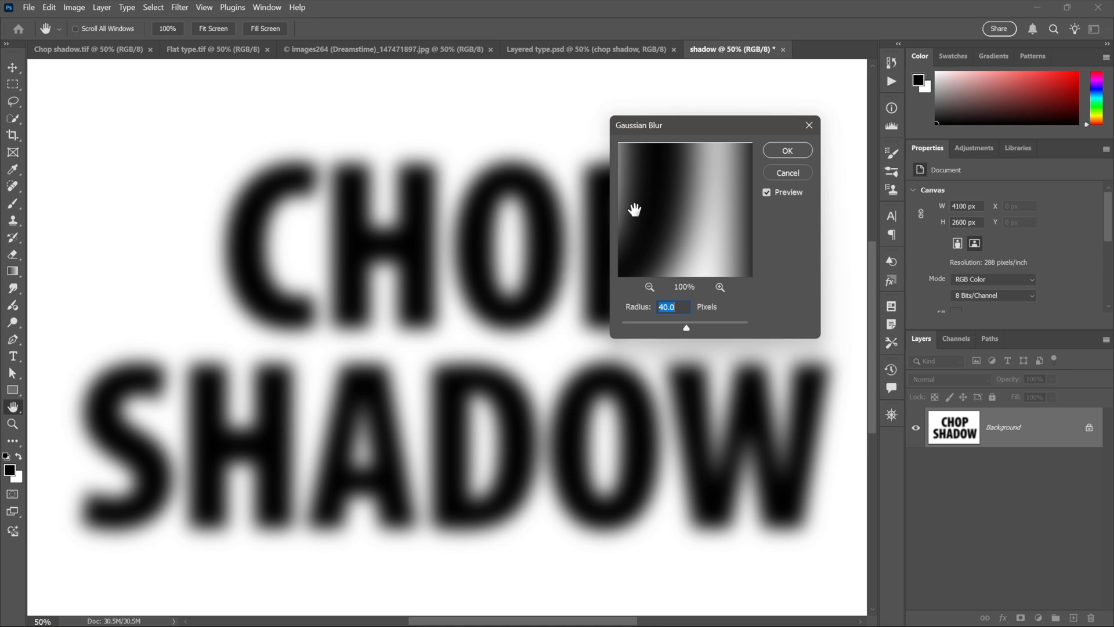
mouse_move(667, 201)
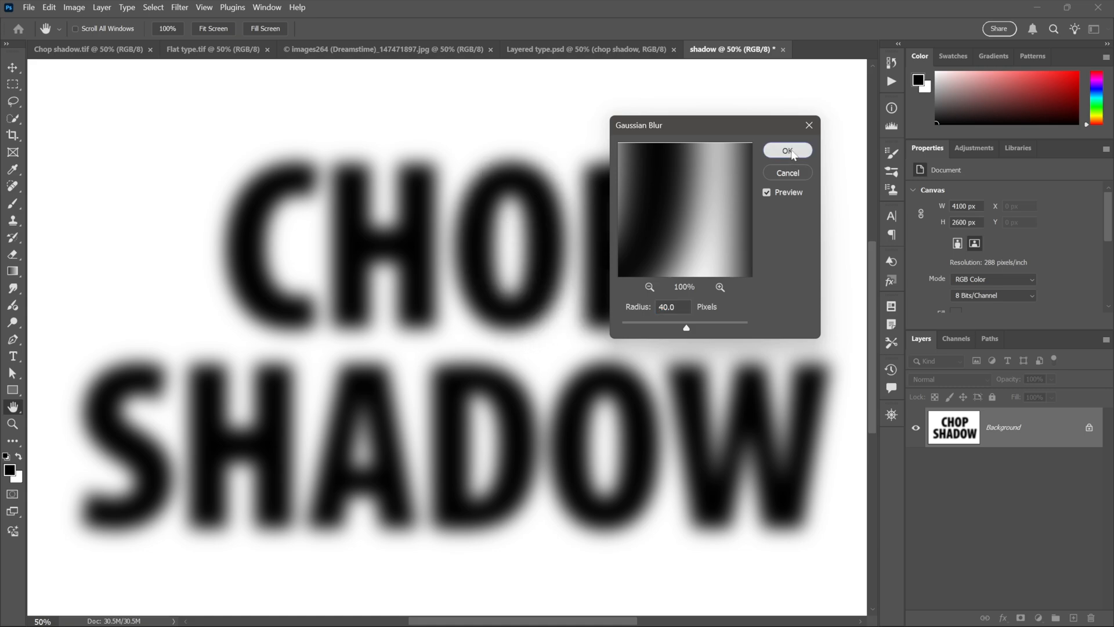
click(786, 151)
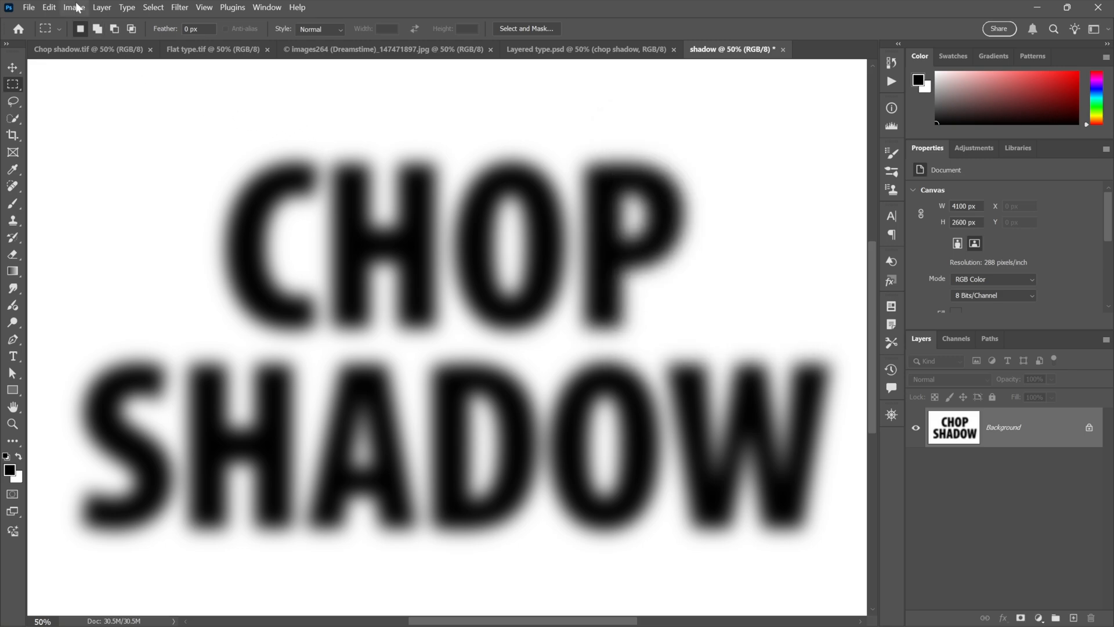
Step: Run Calculations: inverted Flat type.tif screened with shadow, result saved as a new channel
click(73, 7)
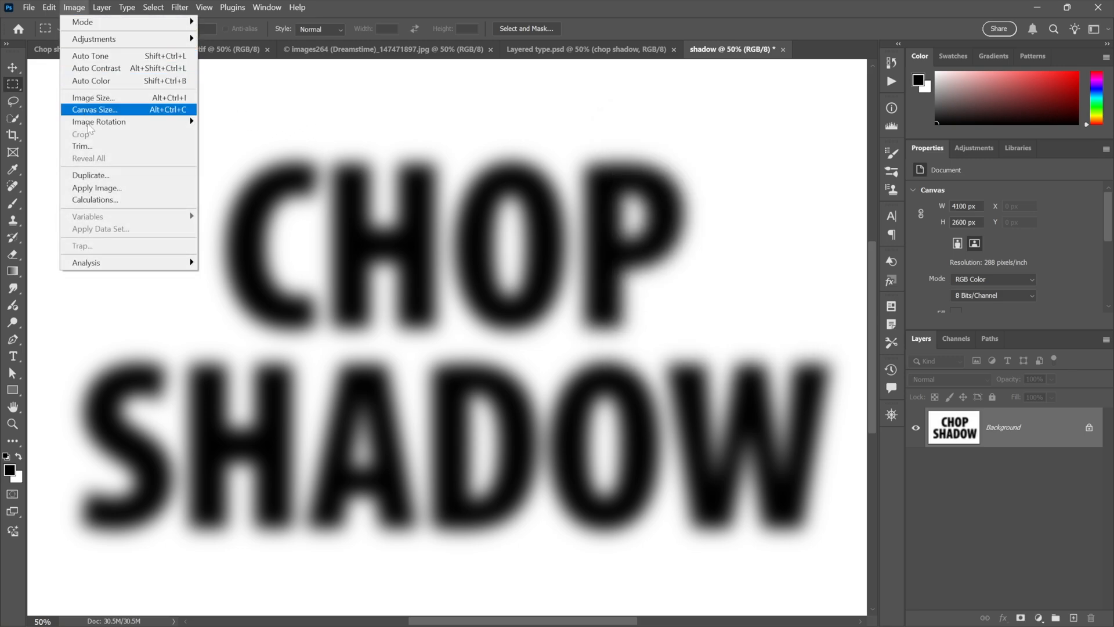
click(96, 188)
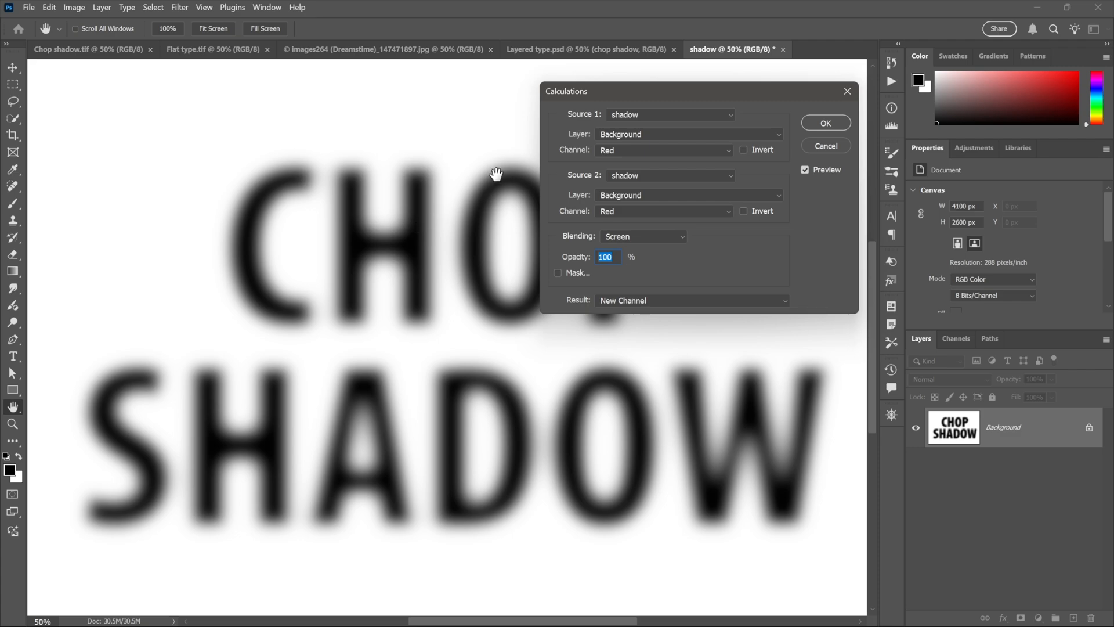
click(669, 113)
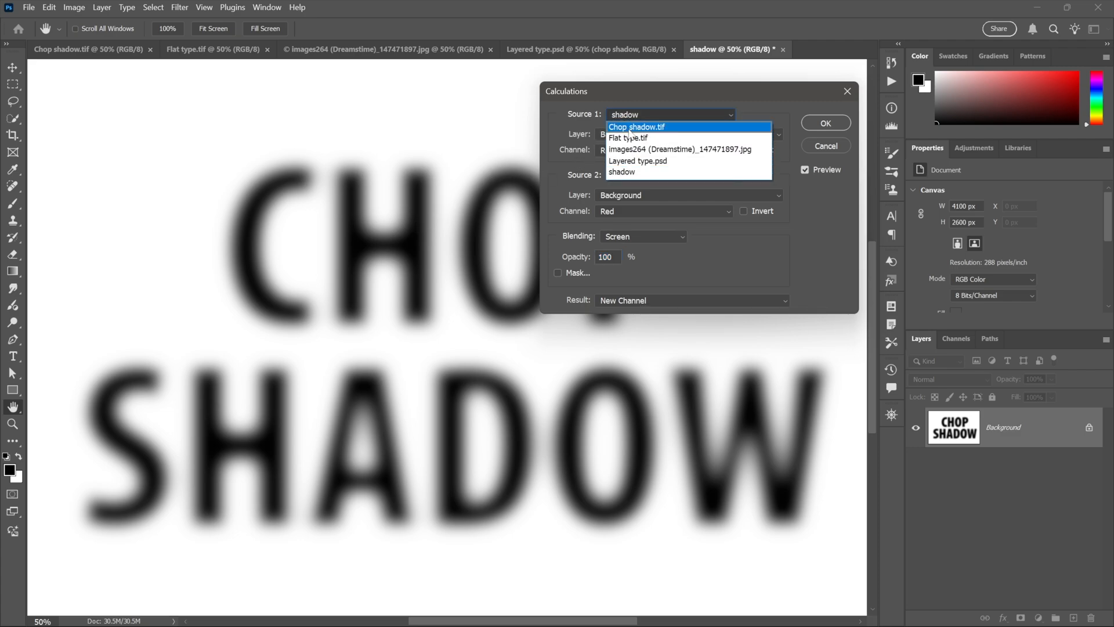
click(626, 137)
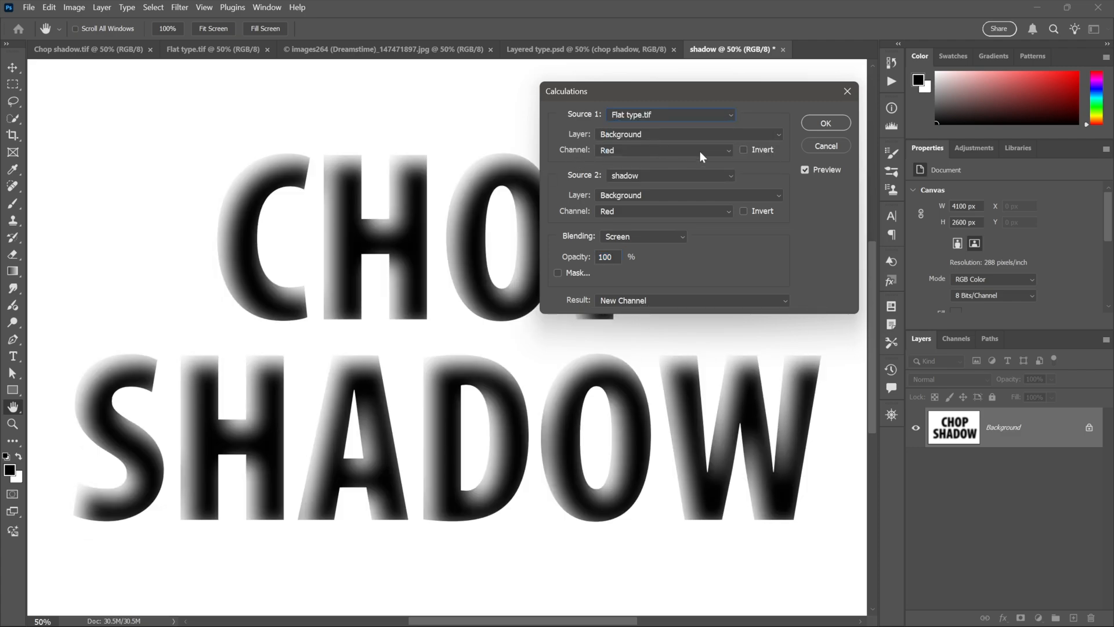
click(744, 150)
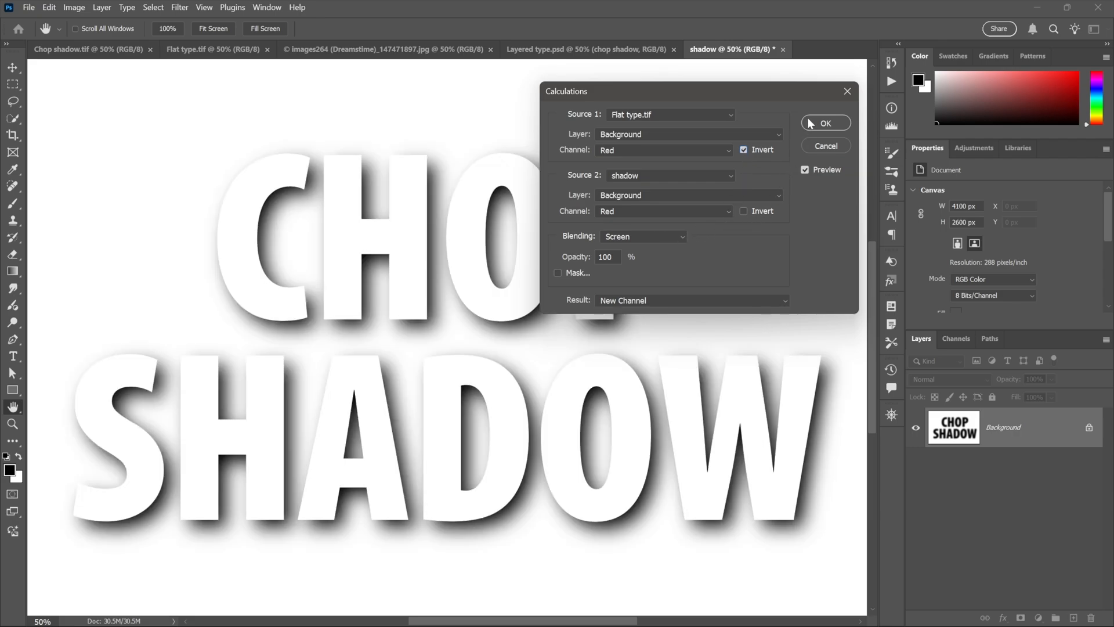
click(824, 121)
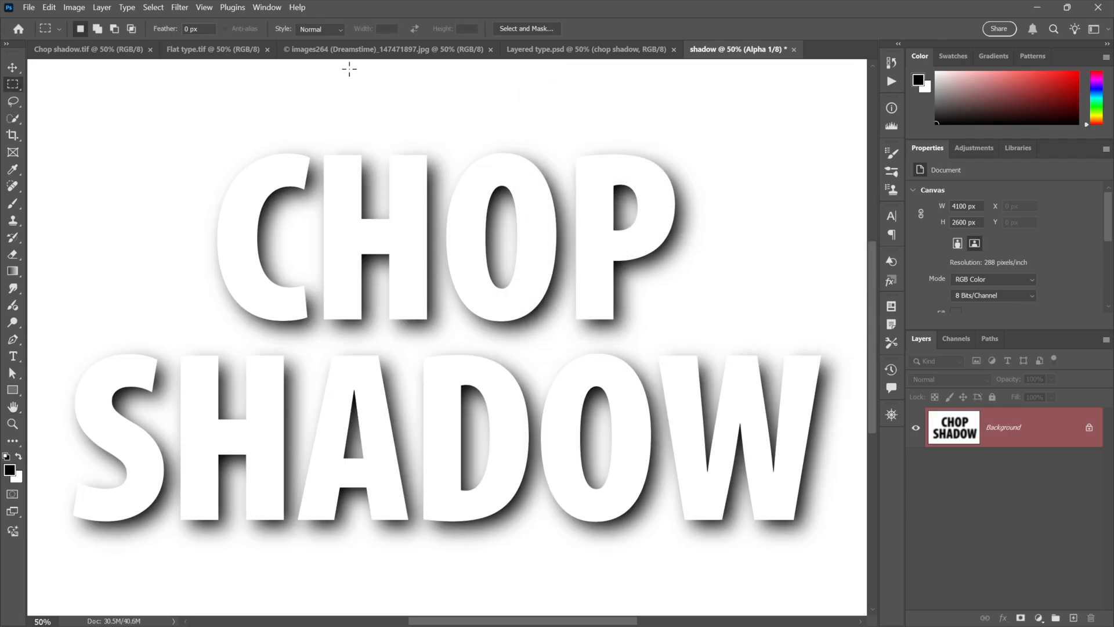
Step: Apply Image with the glitter photo in Screen mode so gold fills only the letters
click(384, 49)
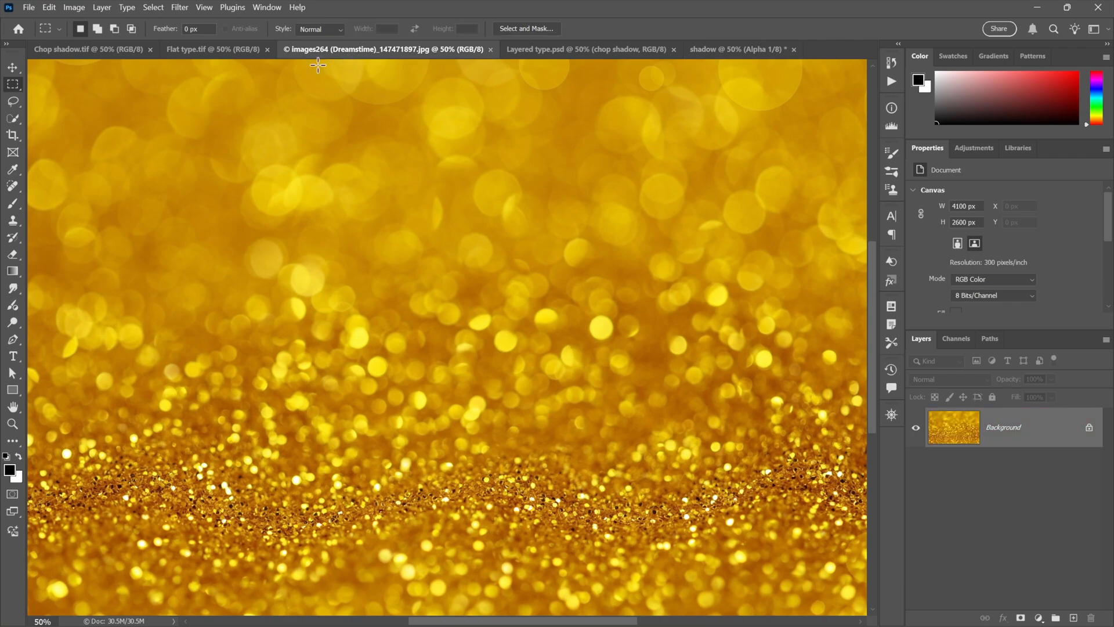
click(213, 49)
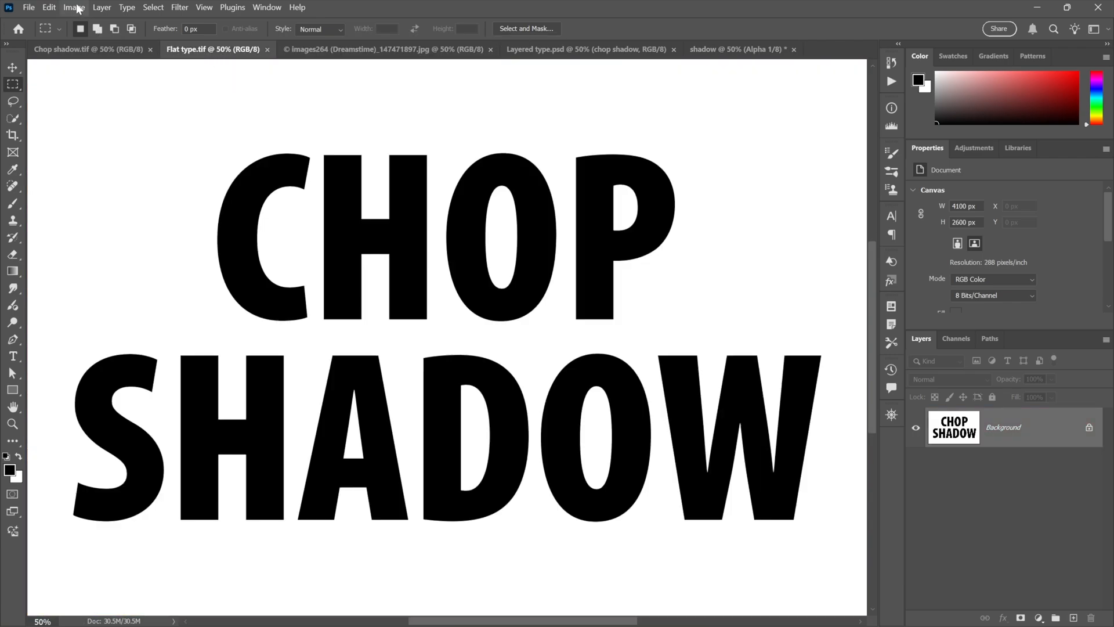
click(73, 7)
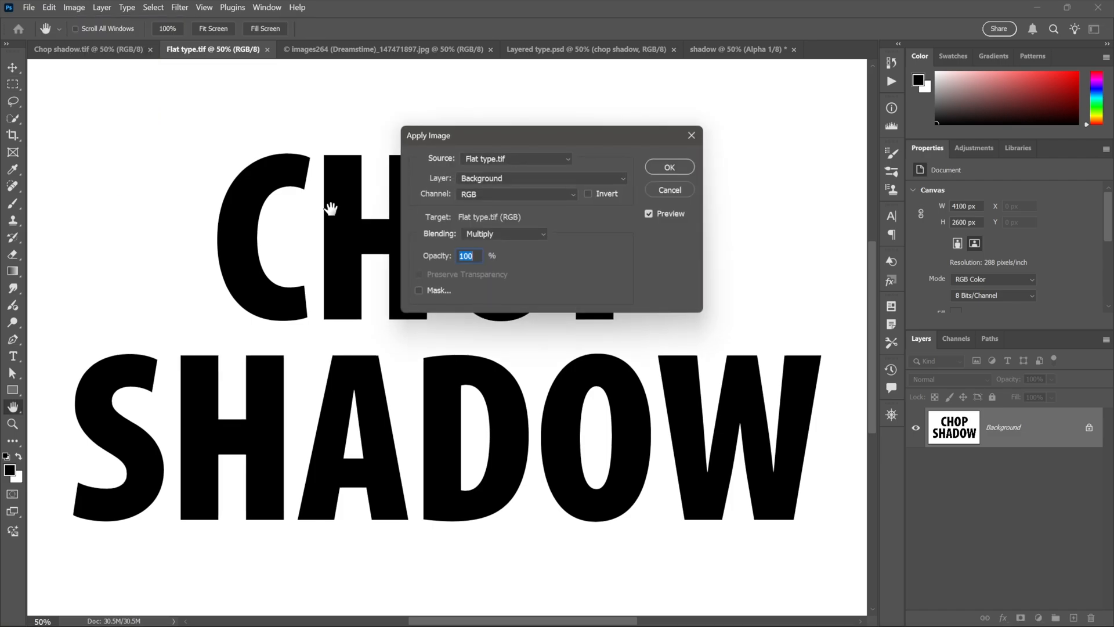
click(515, 159)
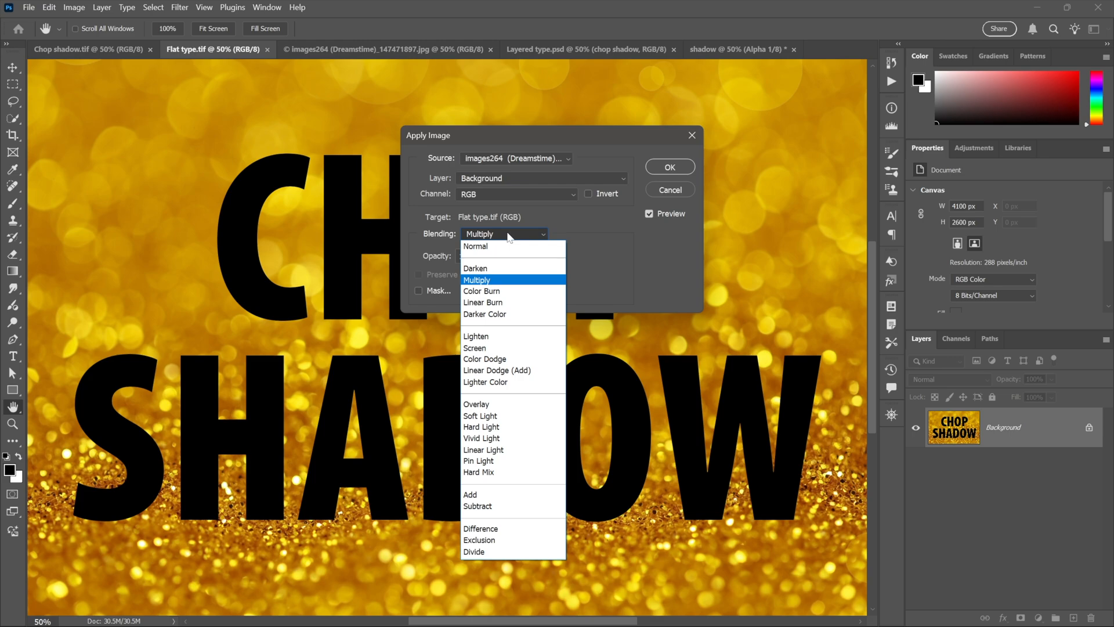
click(475, 347)
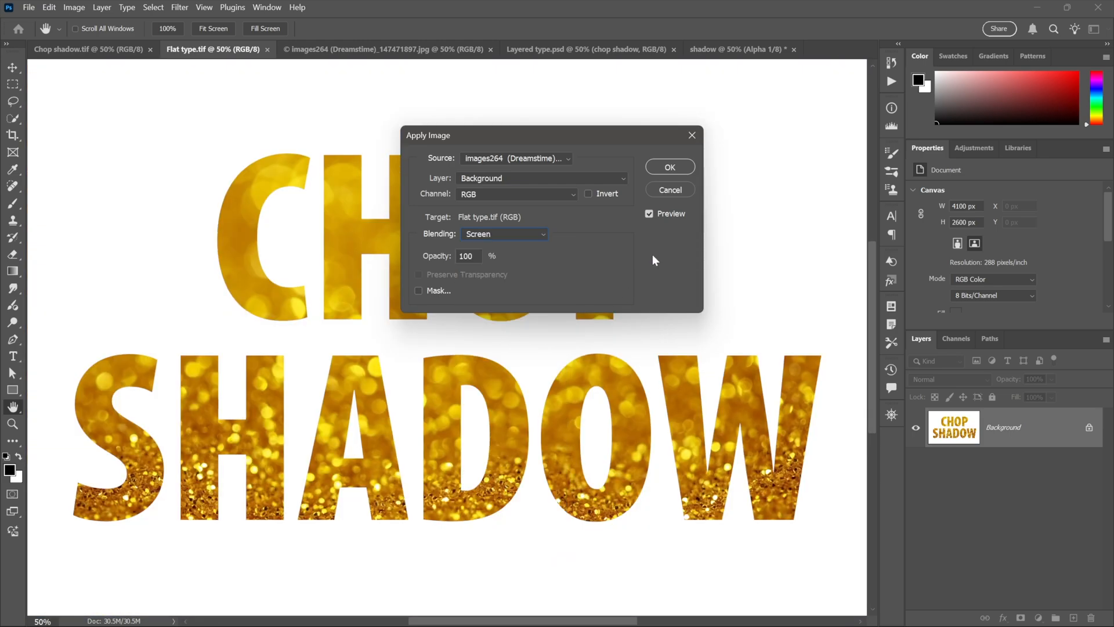
click(669, 166)
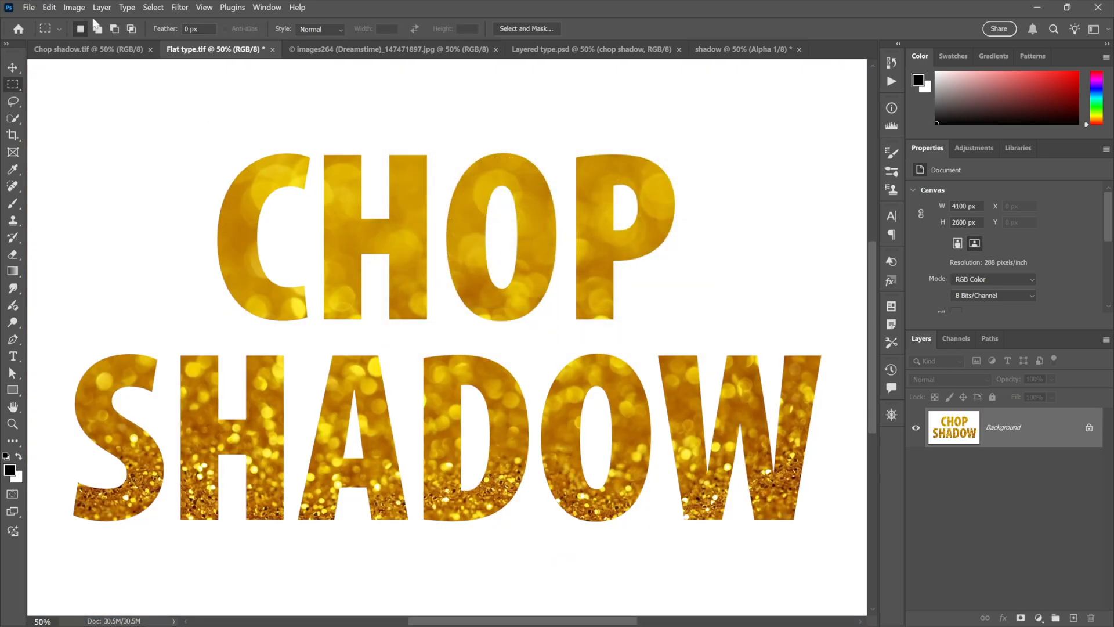
Step: Apply Image again with shadow's Alpha 1 channel in Multiply at 100% to shade the letters
click(74, 7)
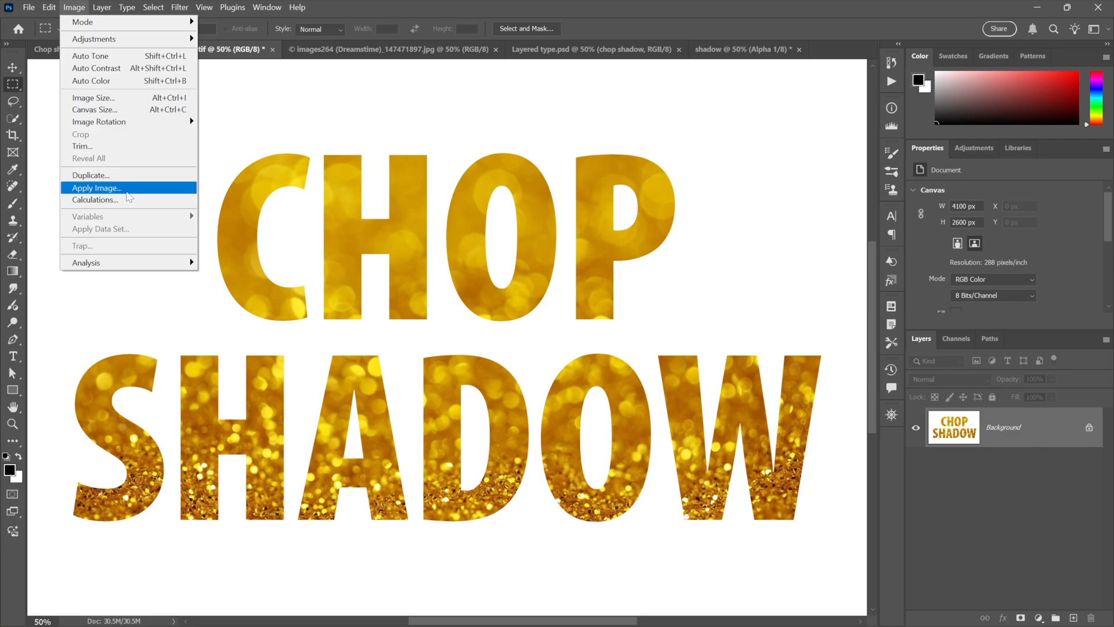
click(96, 188)
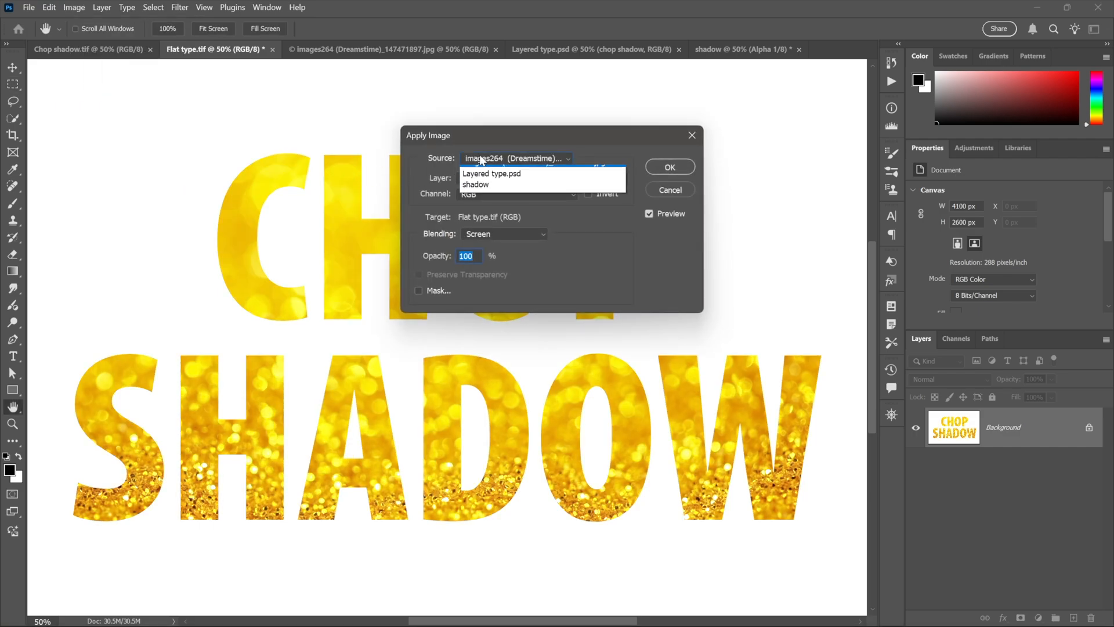
click(475, 185)
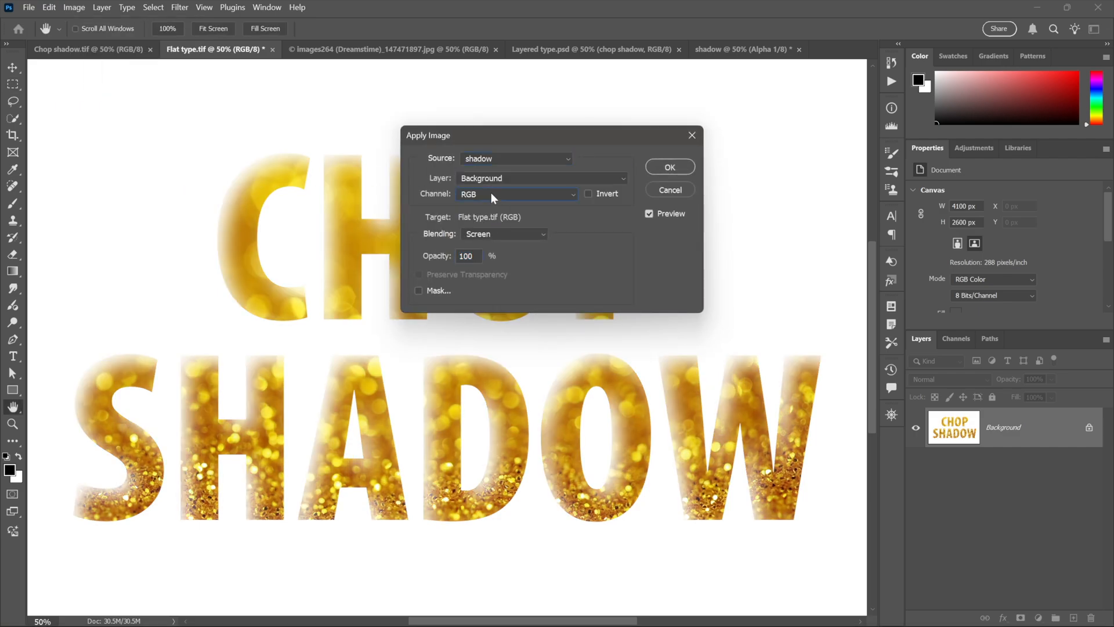
click(515, 193)
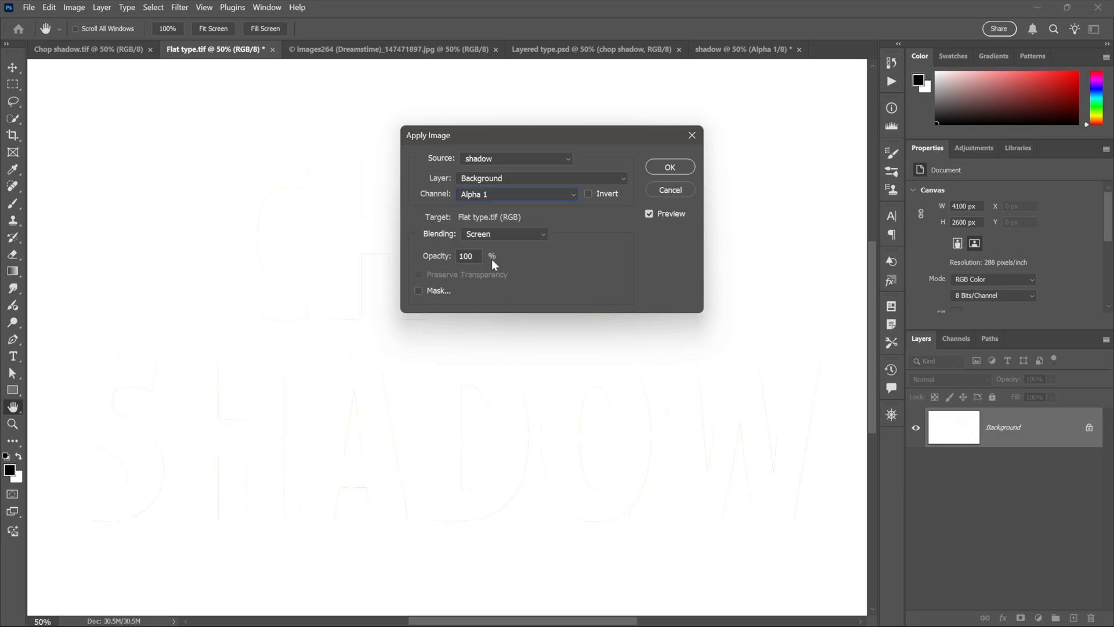
click(505, 233)
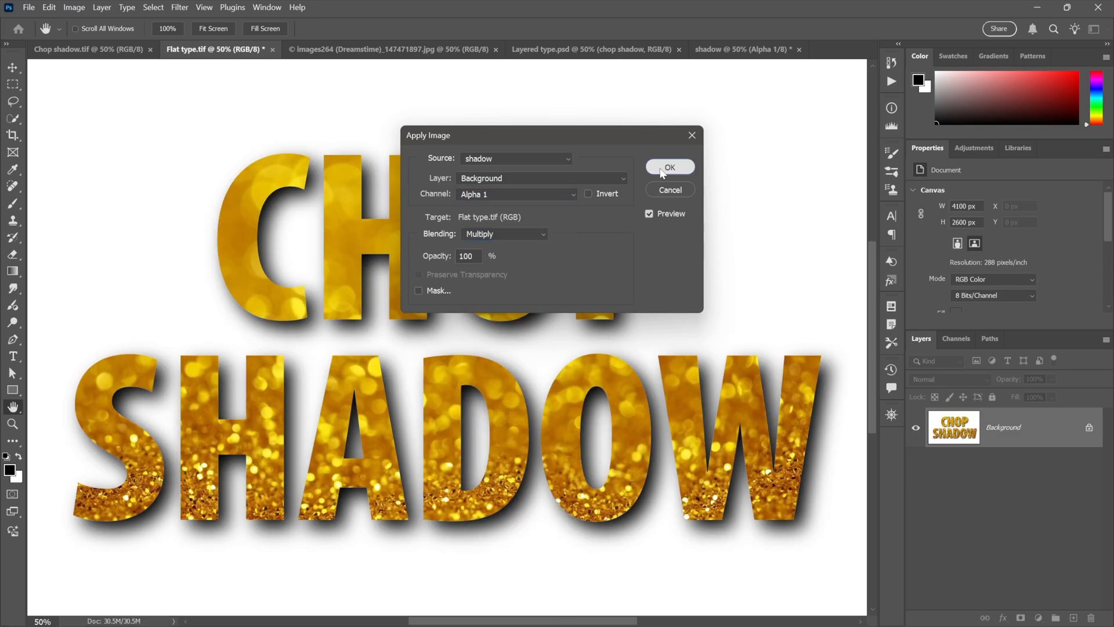
click(668, 167)
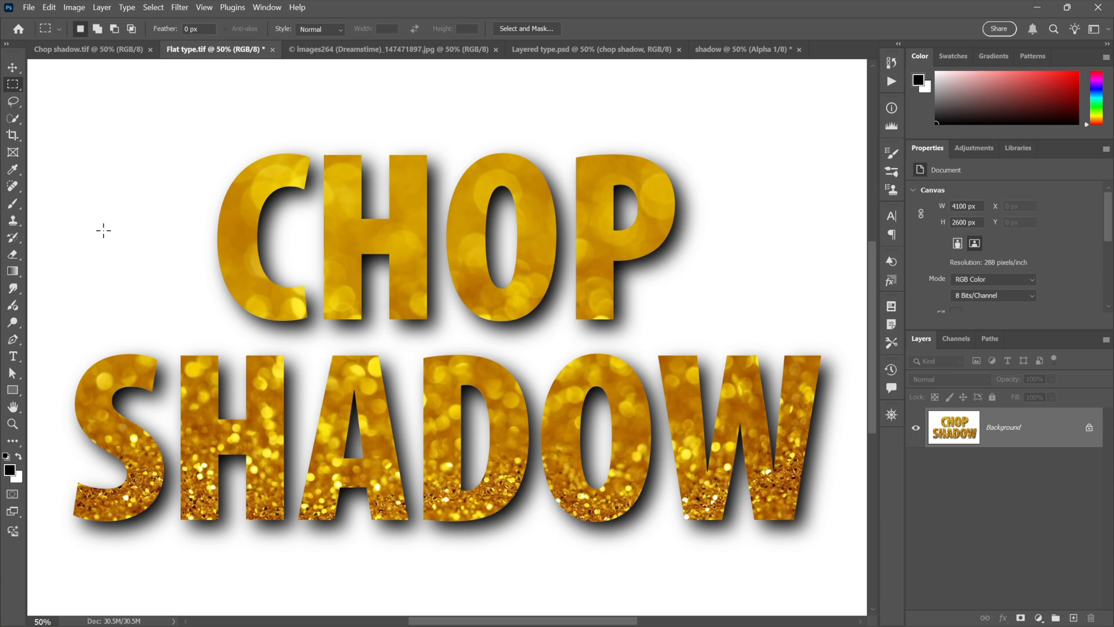
mouse_move(492, 79)
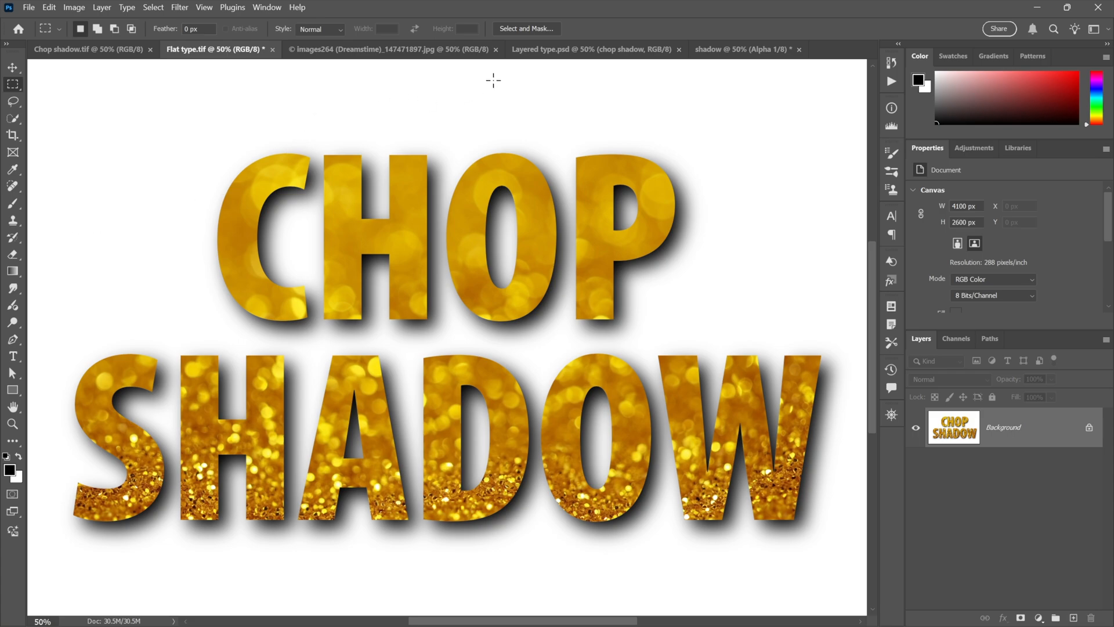
Step: Add a Drop Shadow layer style to the text layer in the layered type document
click(592, 49)
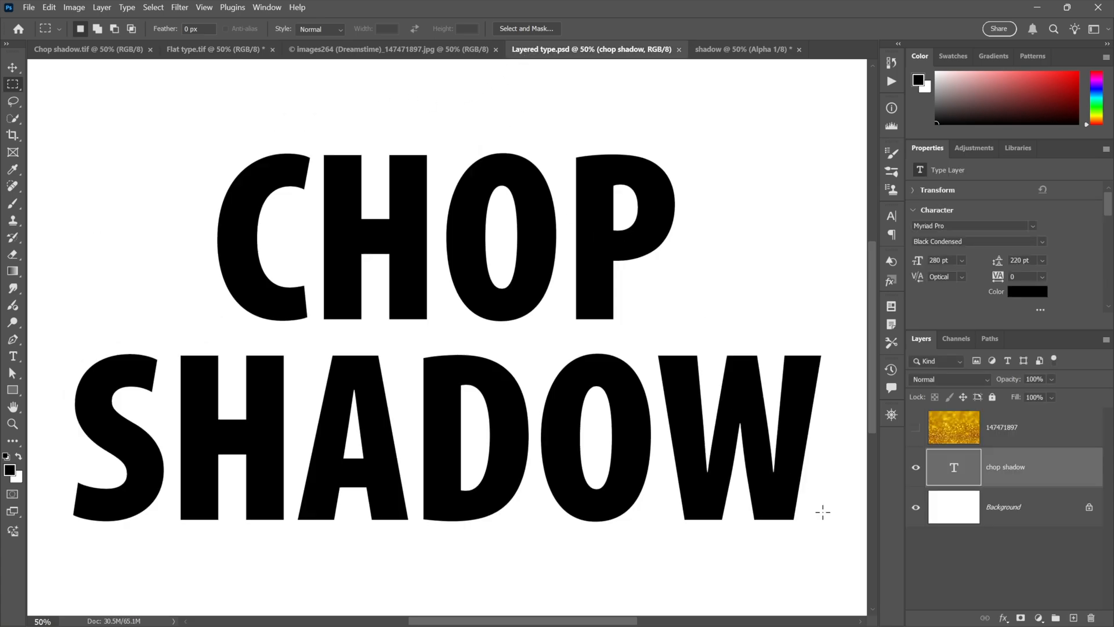
click(1004, 616)
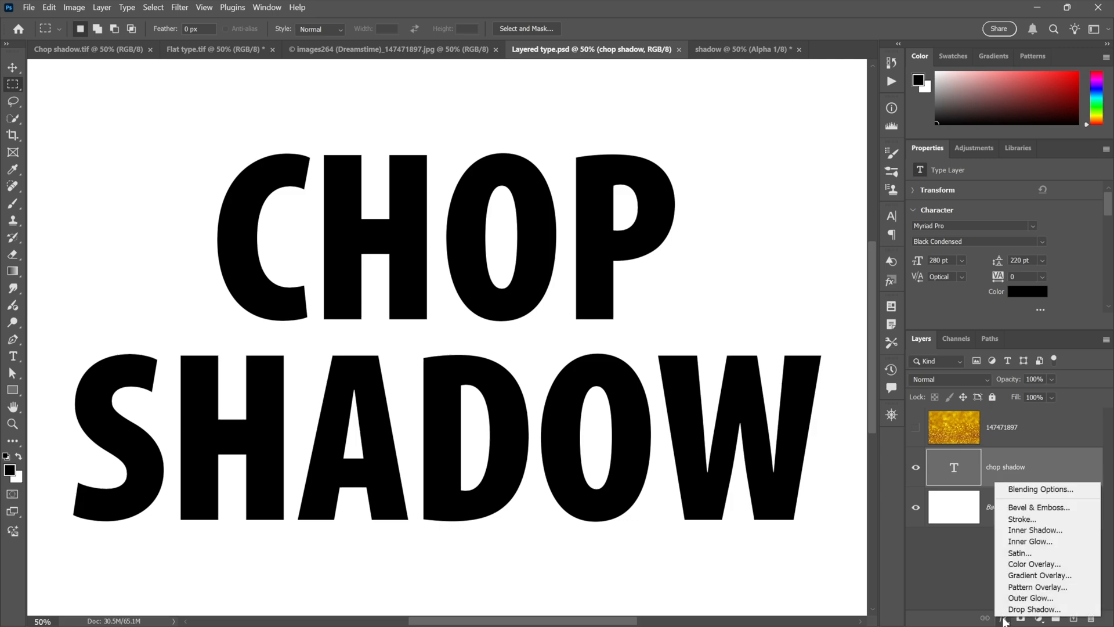
click(1034, 609)
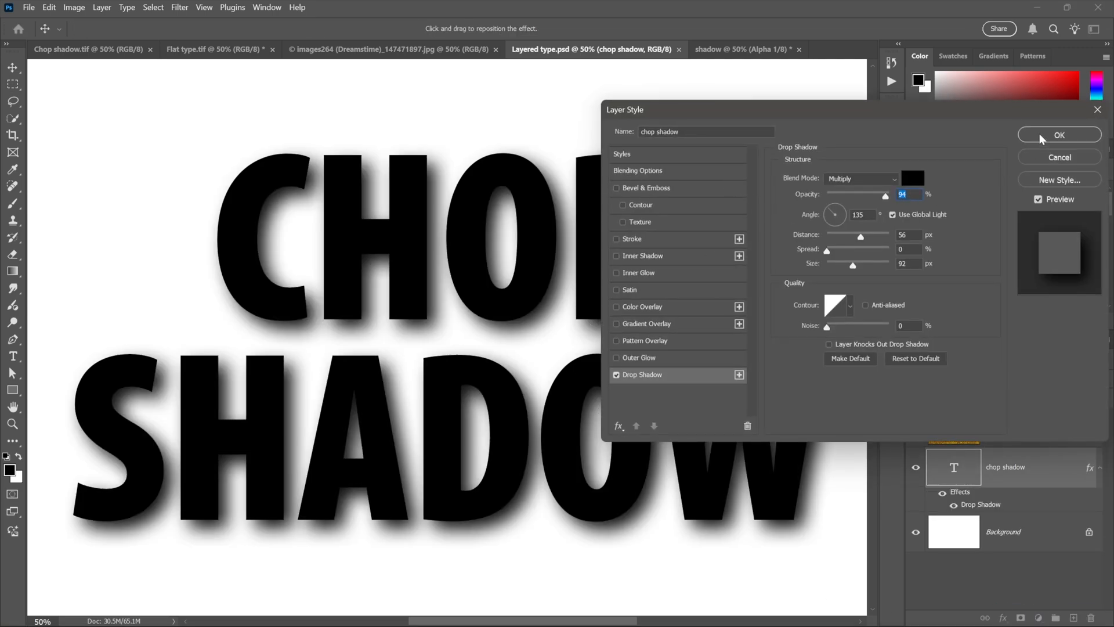
click(1060, 134)
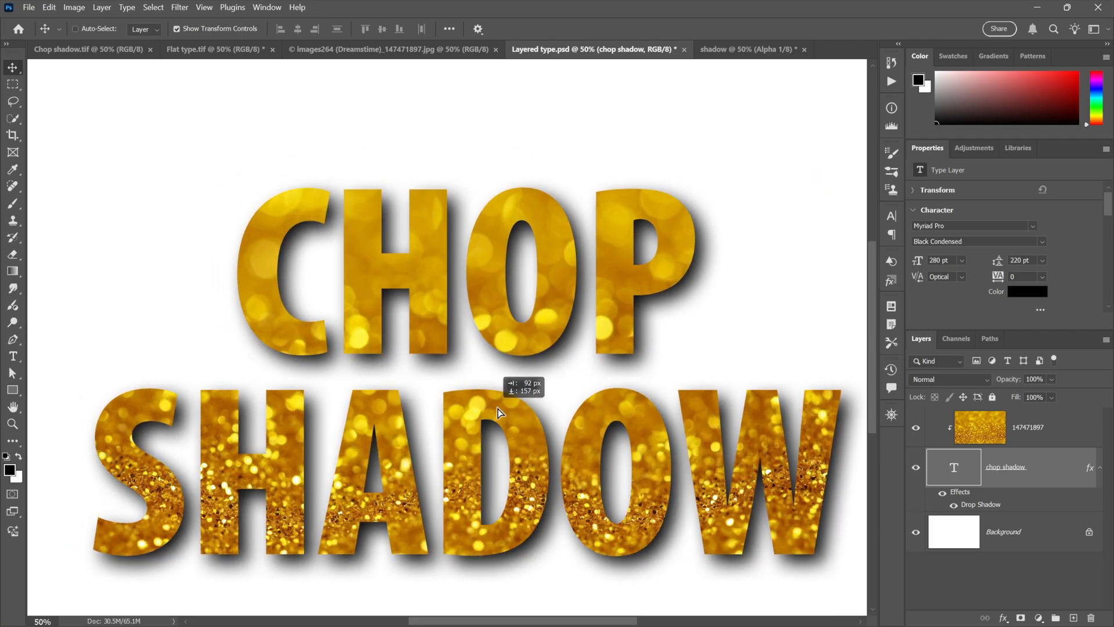
Step: Reposition the gold texture over the letters and reword the text to DROP SHADOW
drag(498, 412, 473, 372)
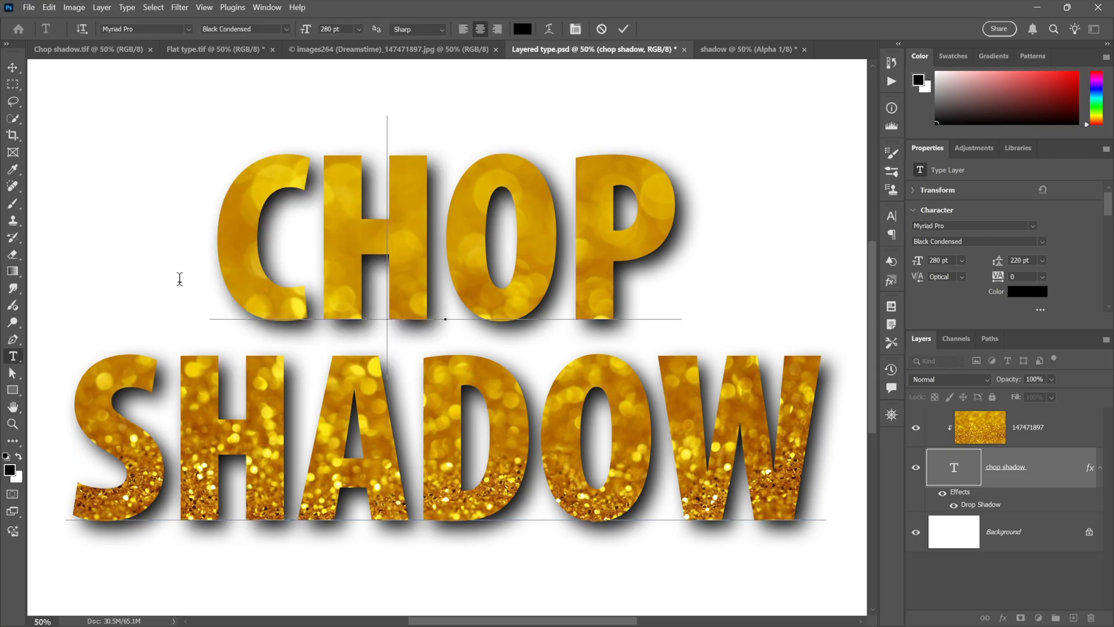
text(DROP)
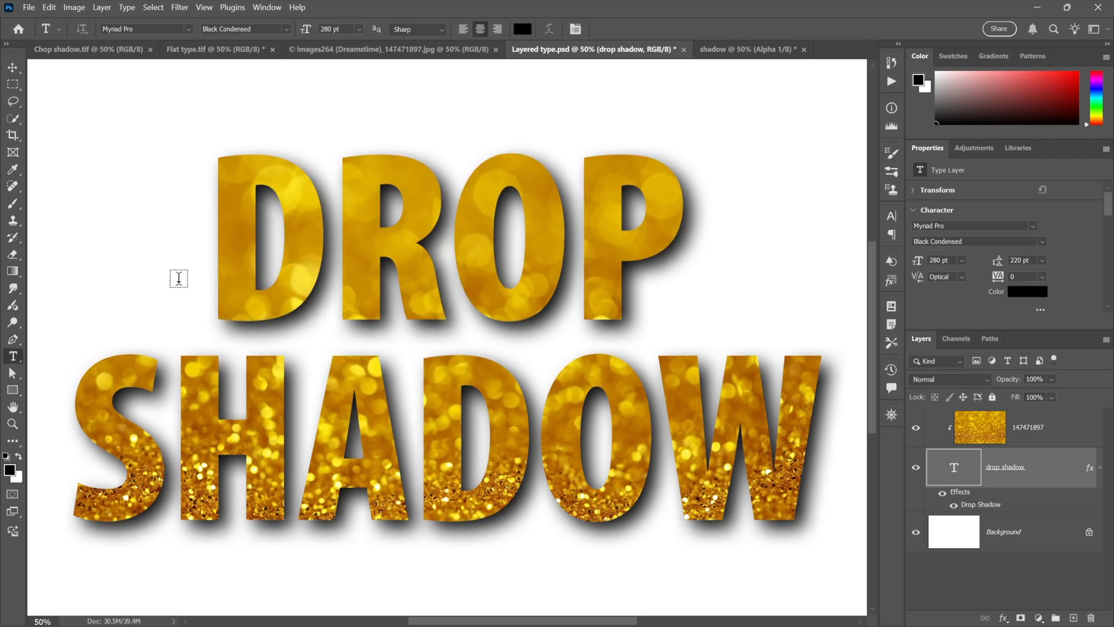
click(11, 66)
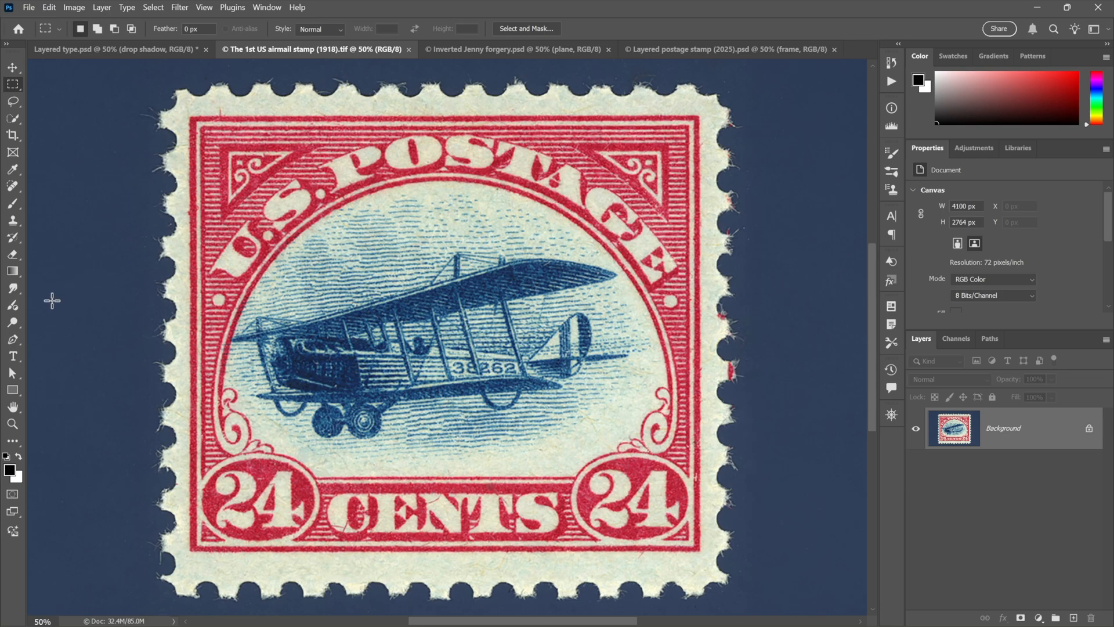
mouse_move(128, 346)
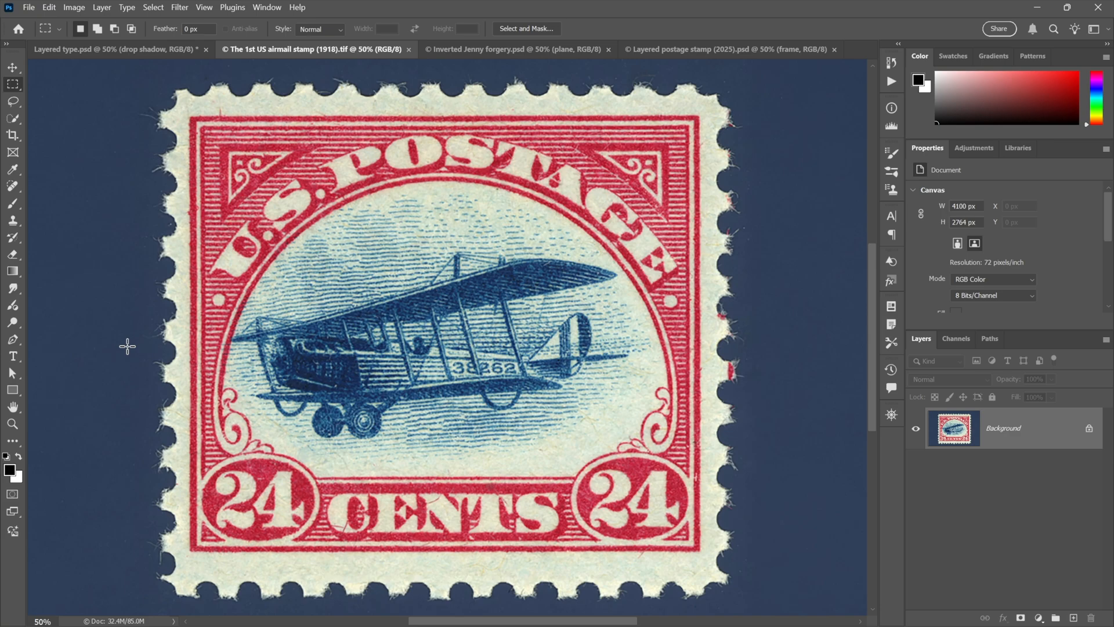
mouse_move(236, 395)
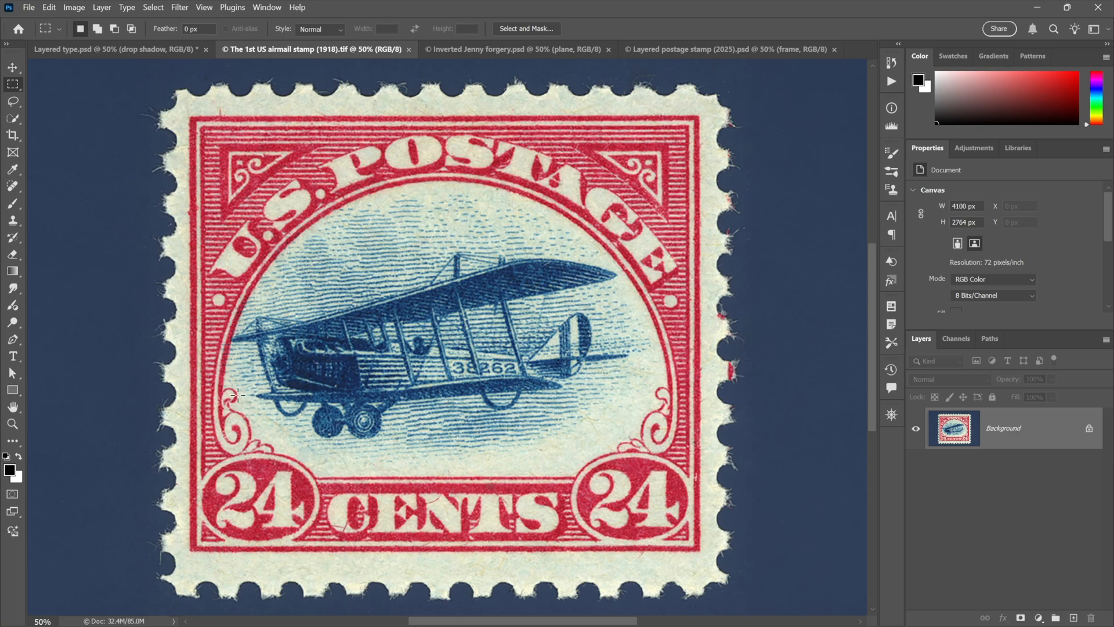
mouse_move(231, 467)
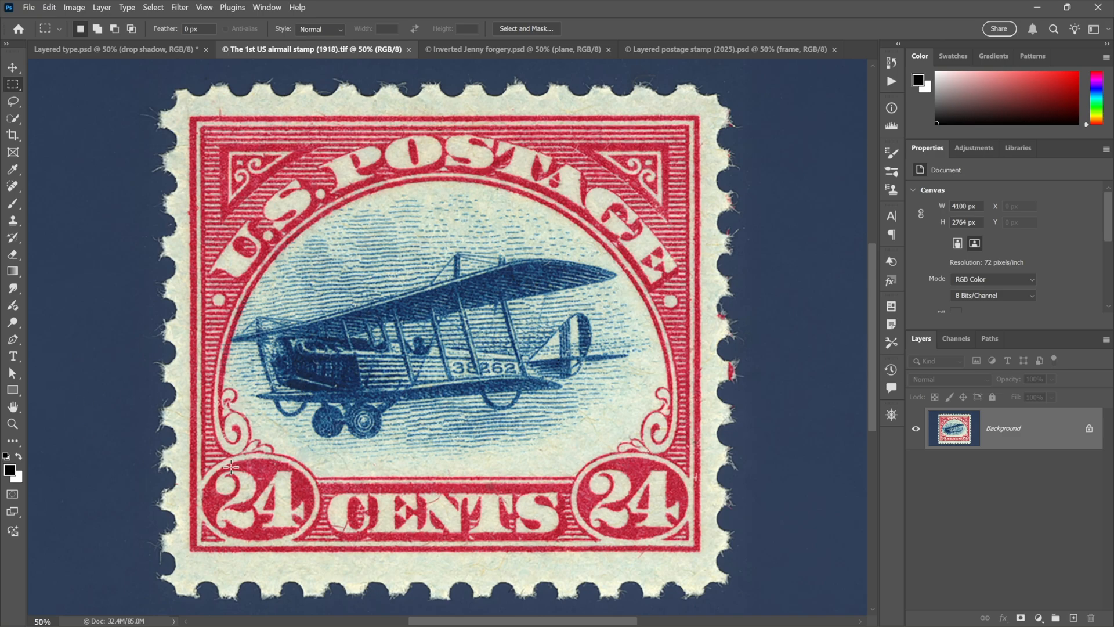
mouse_move(76, 357)
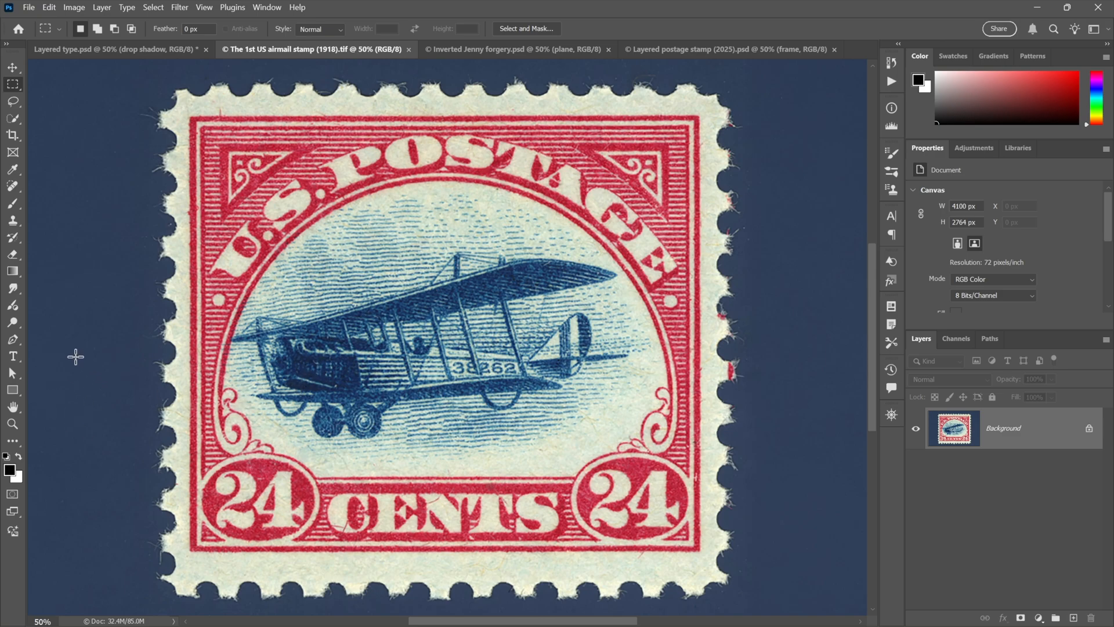
mouse_move(85, 368)
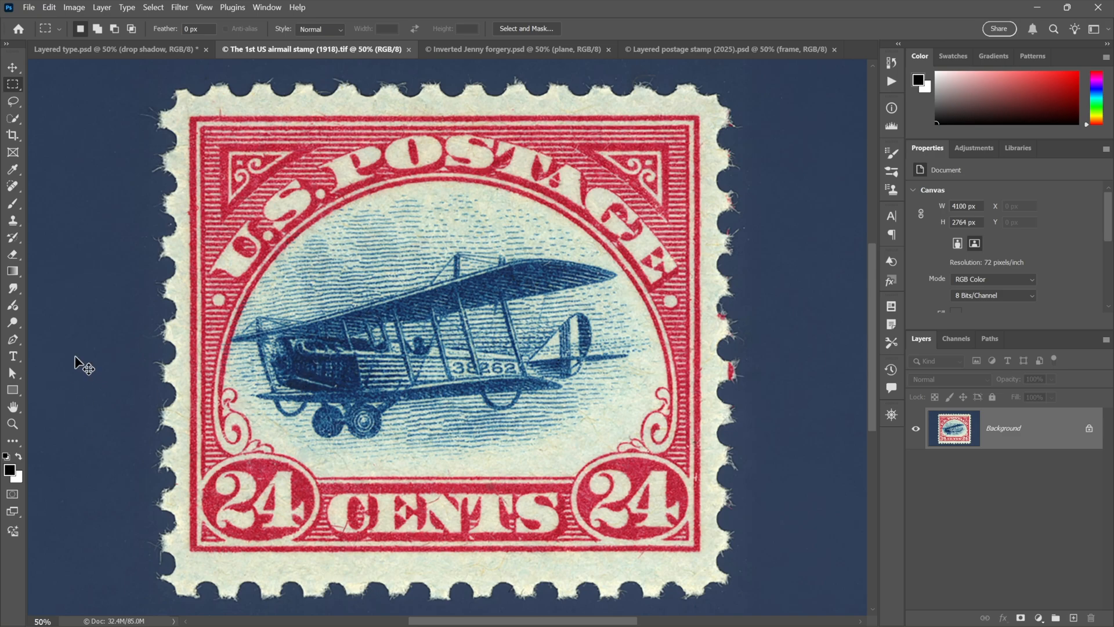
Step: Select the biplane's blue with Color Range at Fuzziness 200 on the 1918 airmail stamp
click(515, 48)
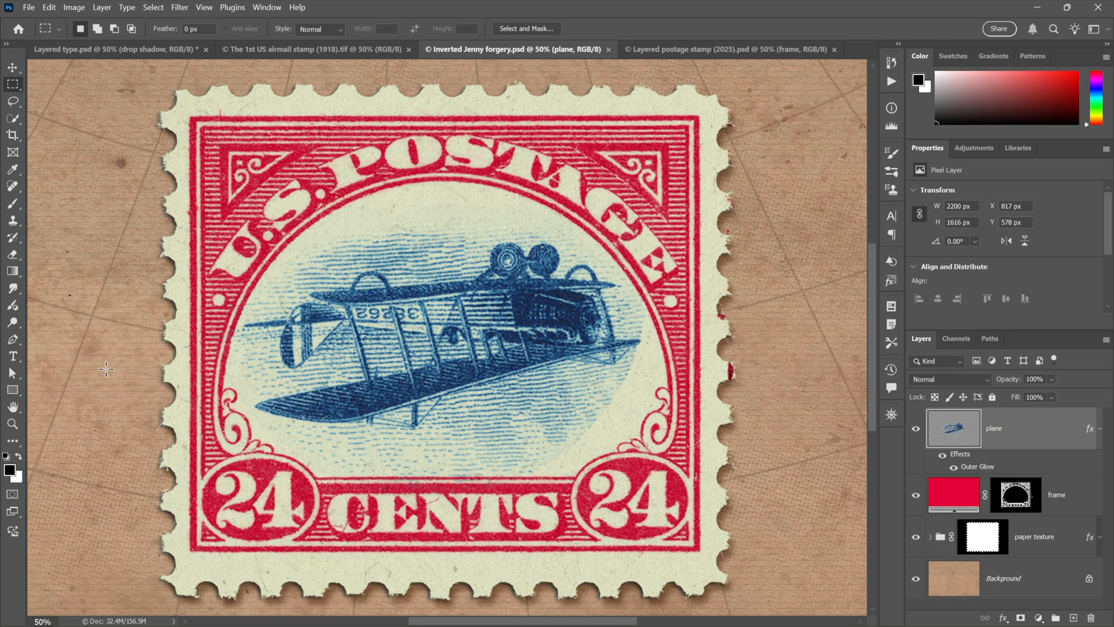
click(311, 48)
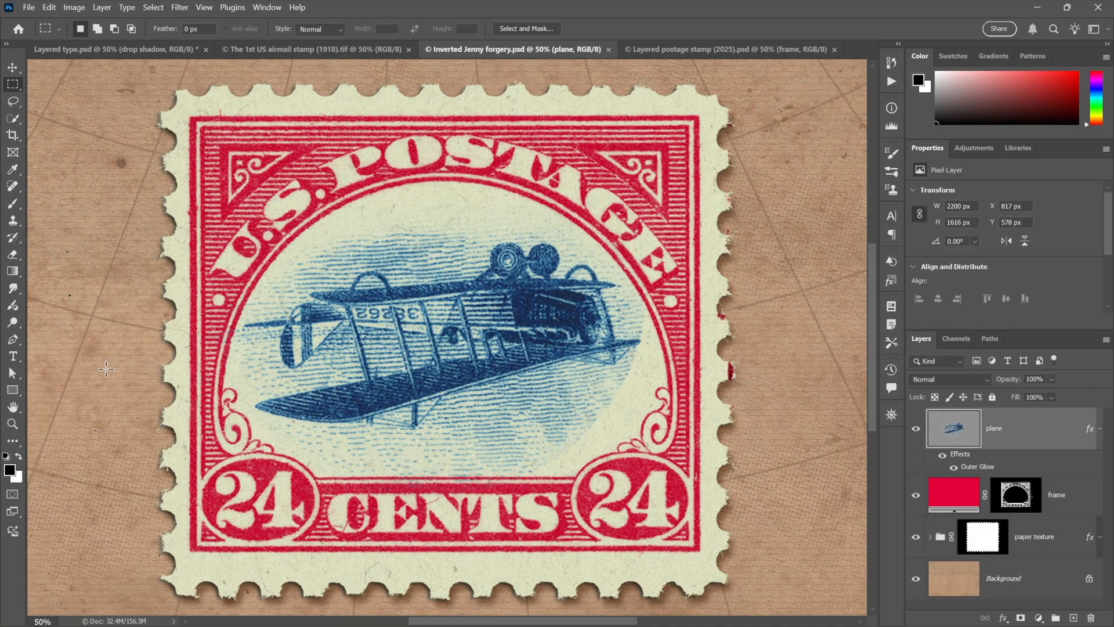
click(312, 49)
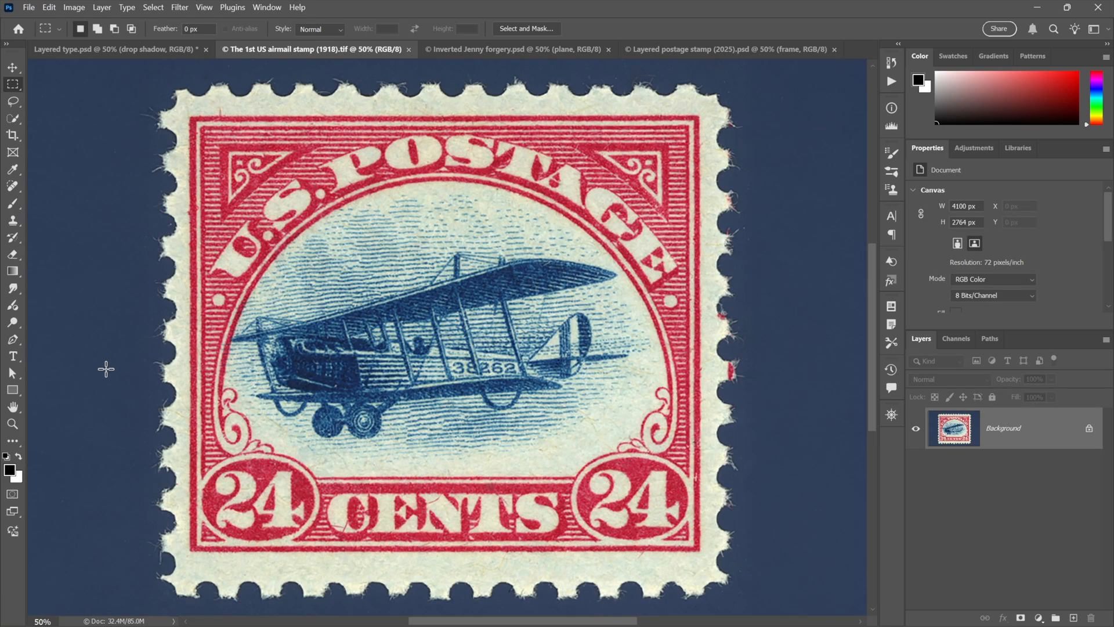
click(153, 7)
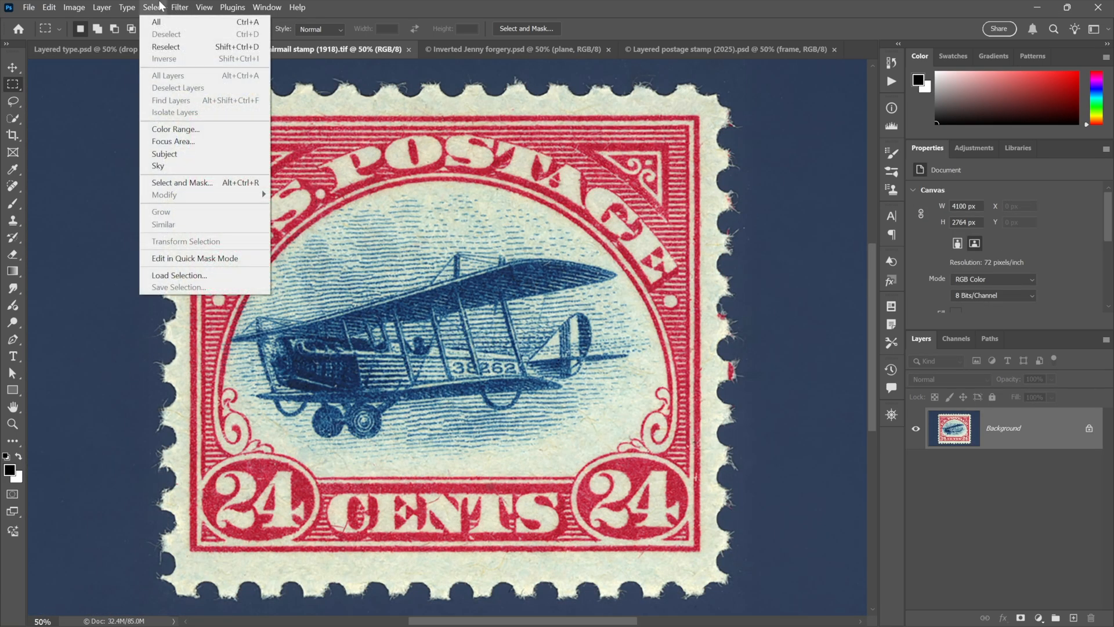
mouse_move(175, 129)
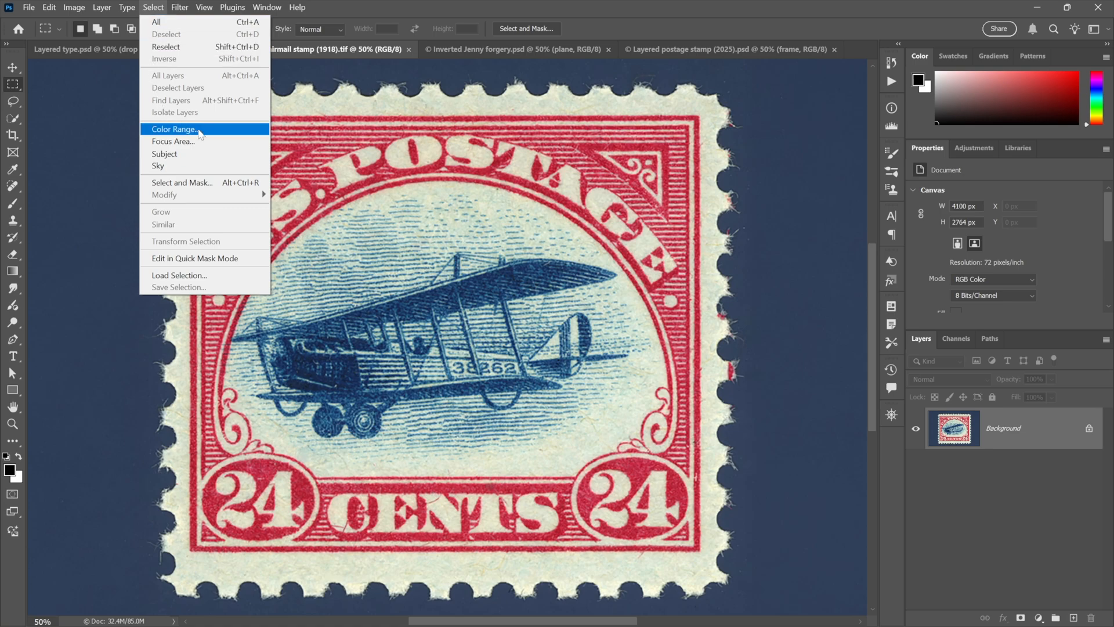
click(174, 128)
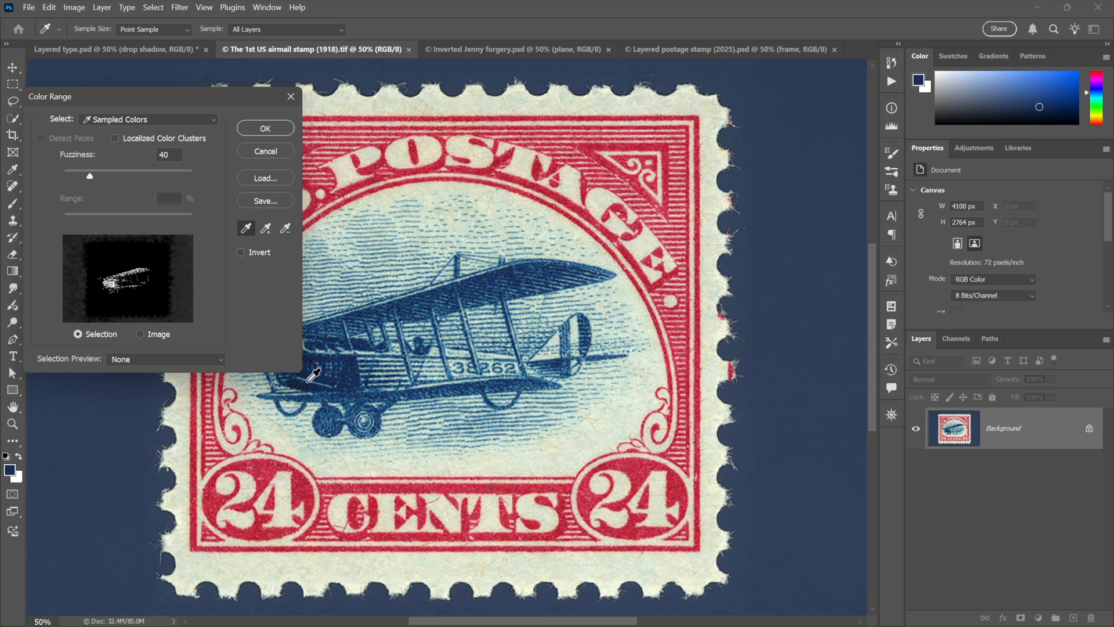
click(311, 374)
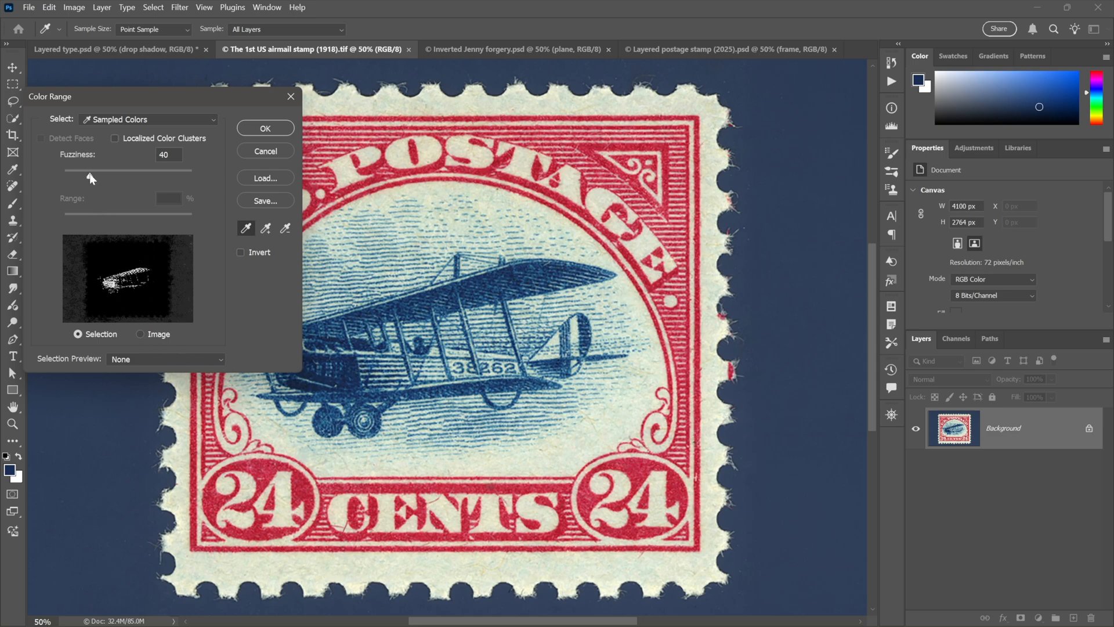
drag(91, 169, 192, 169)
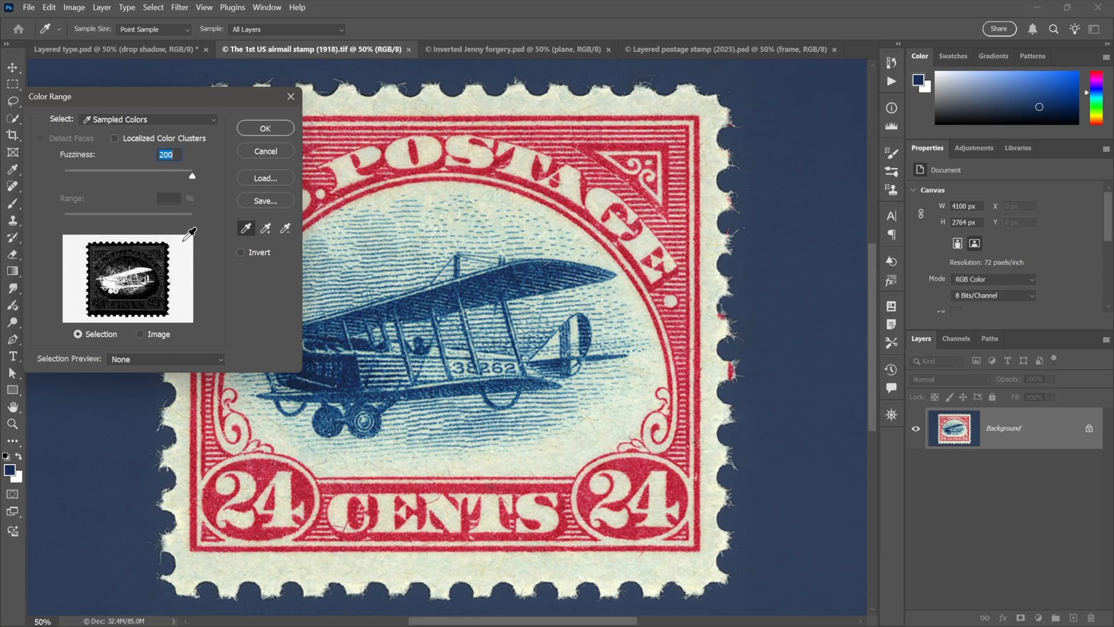
mouse_move(166, 295)
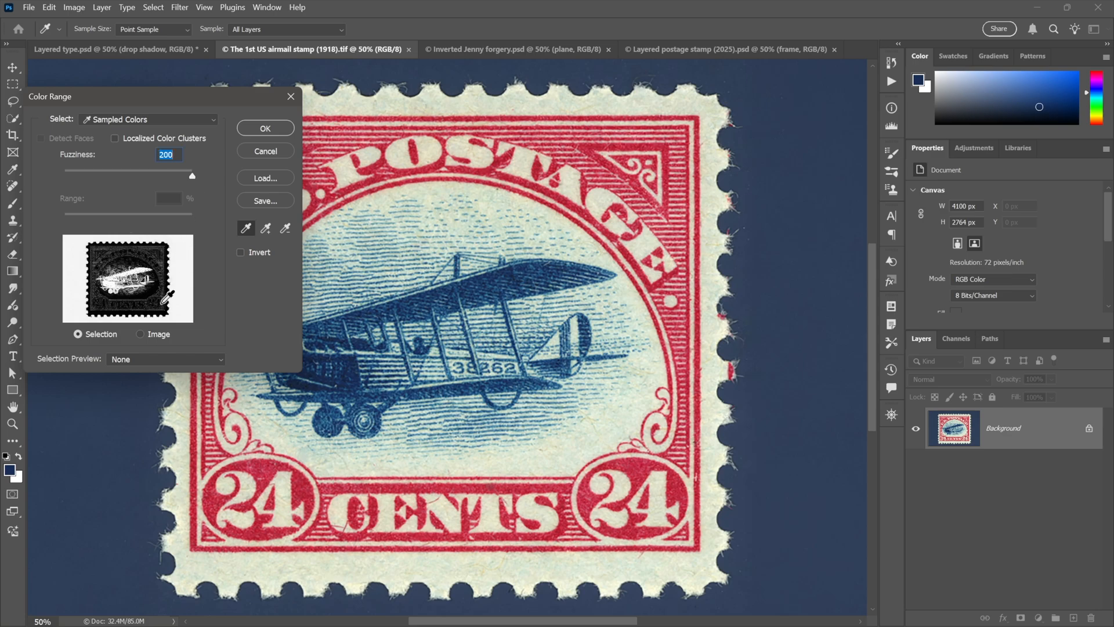
click(265, 129)
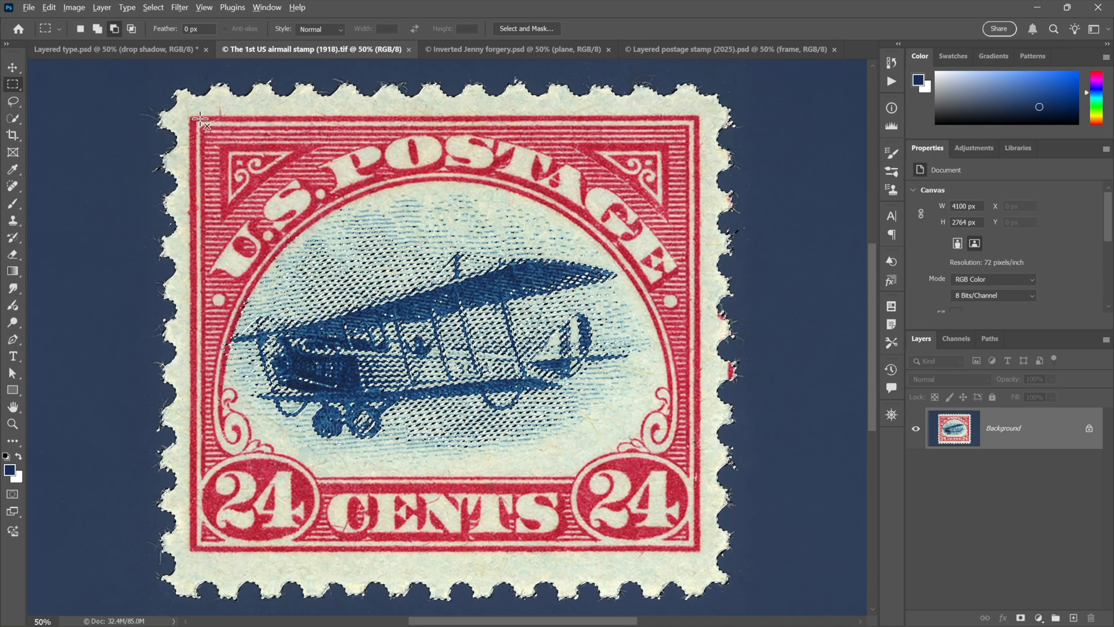
Step: Confine the selection to a rectangular marquee around the stamp's design area
drag(201, 119, 670, 505)
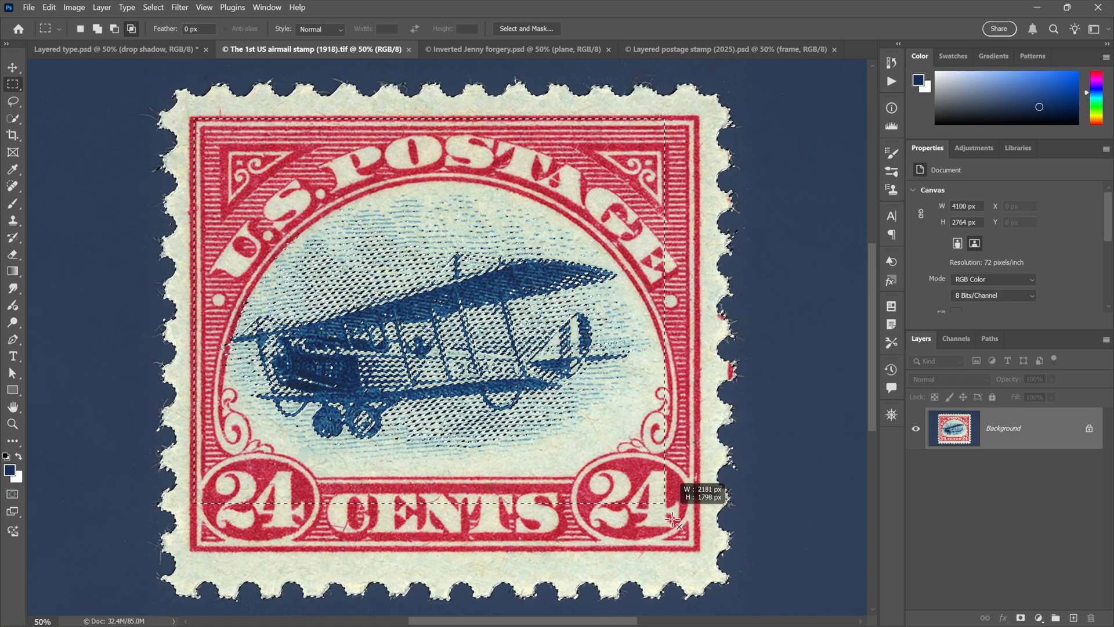
drag(672, 505, 696, 549)
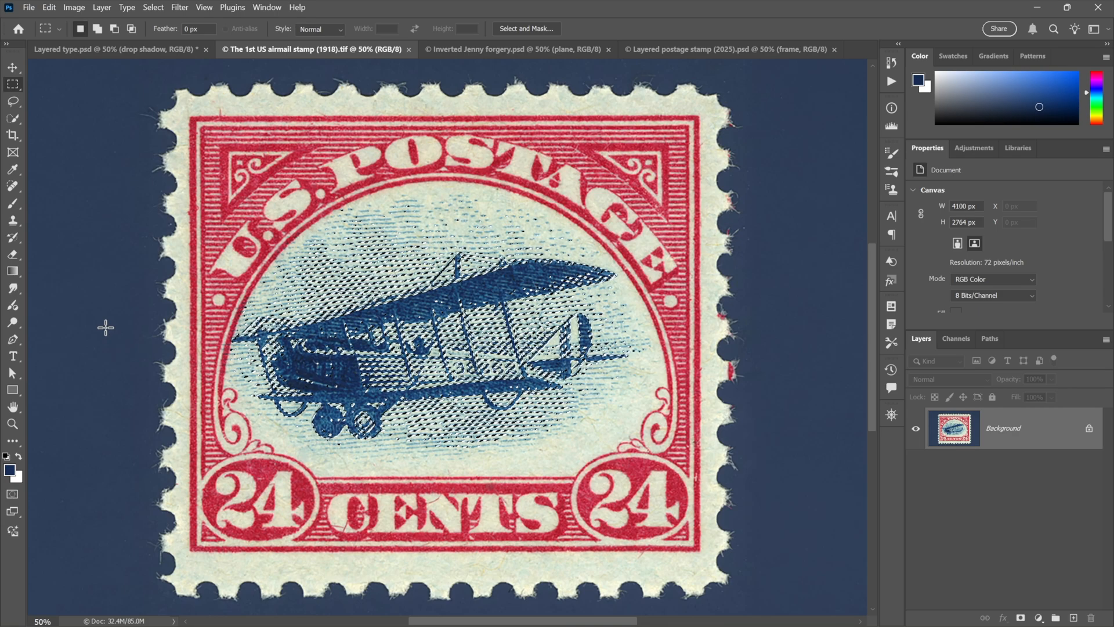
Step: Give the airplane layer an Outer Glow layer style in the layered stamp document
click(725, 49)
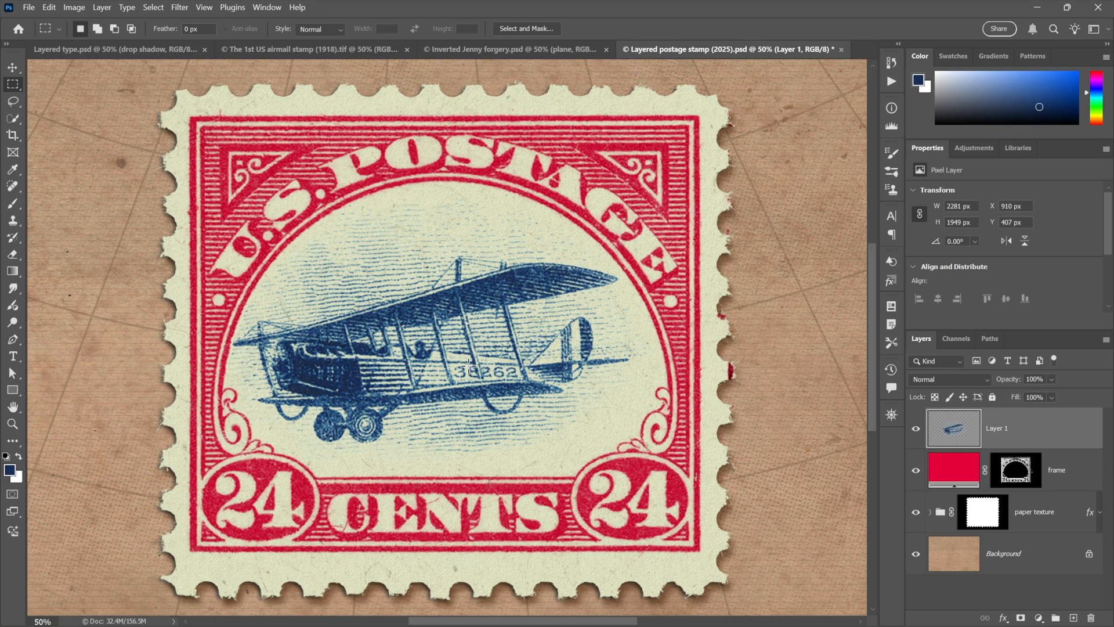
mouse_move(642, 412)
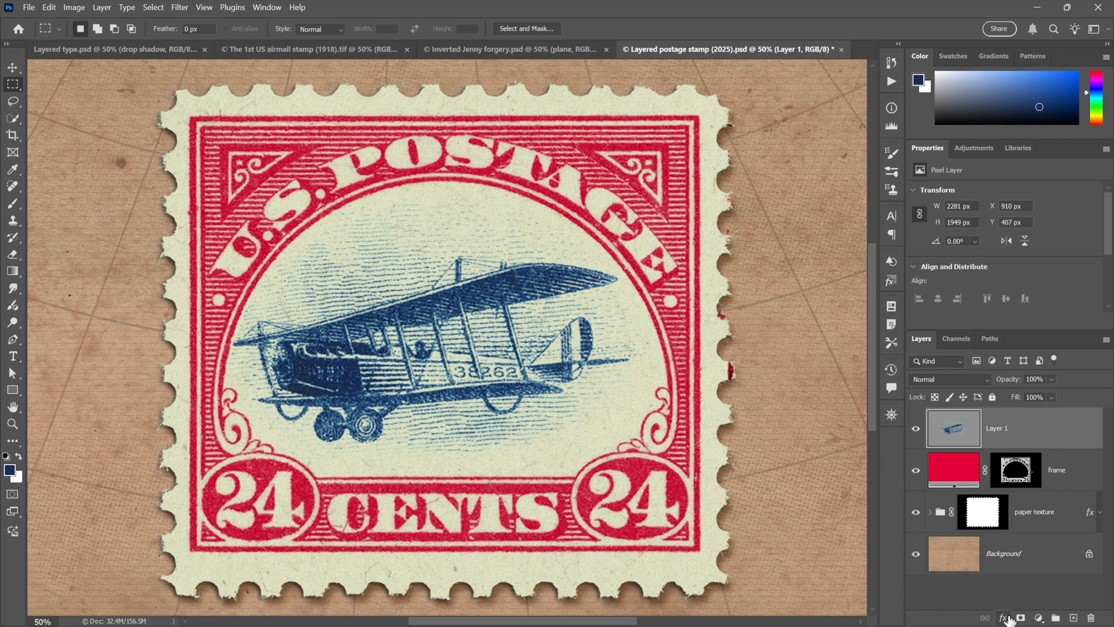
click(1005, 617)
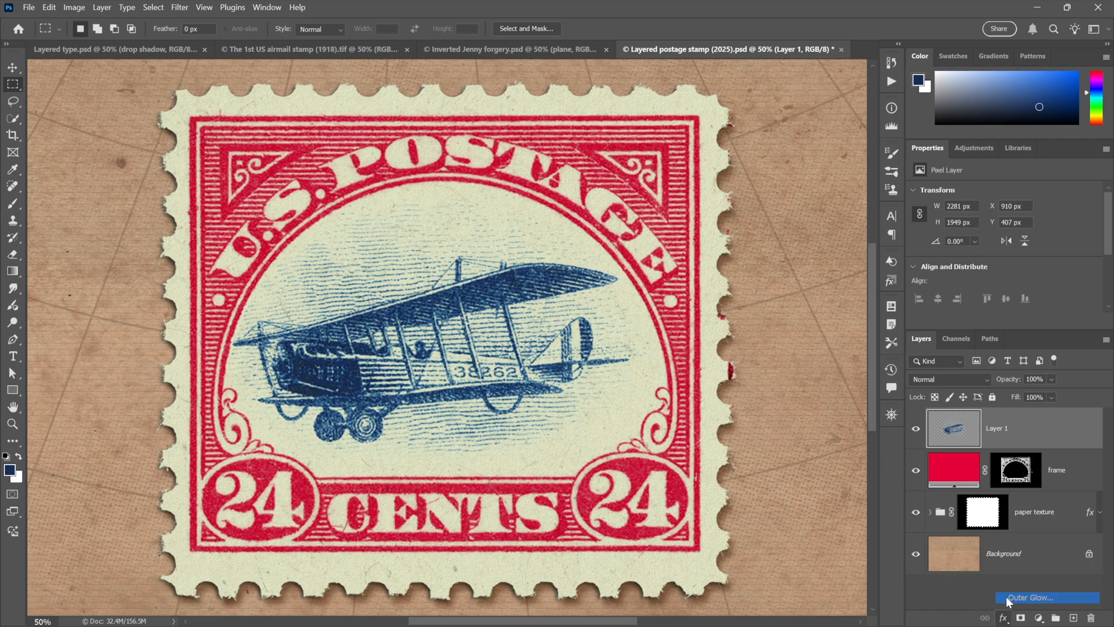
click(1031, 597)
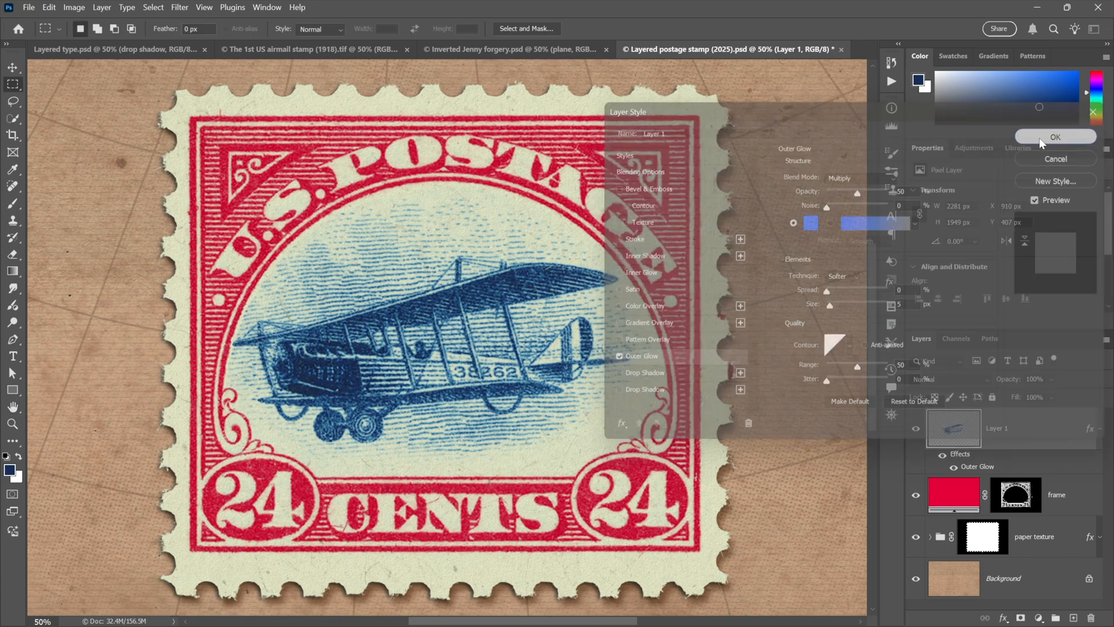
click(1055, 137)
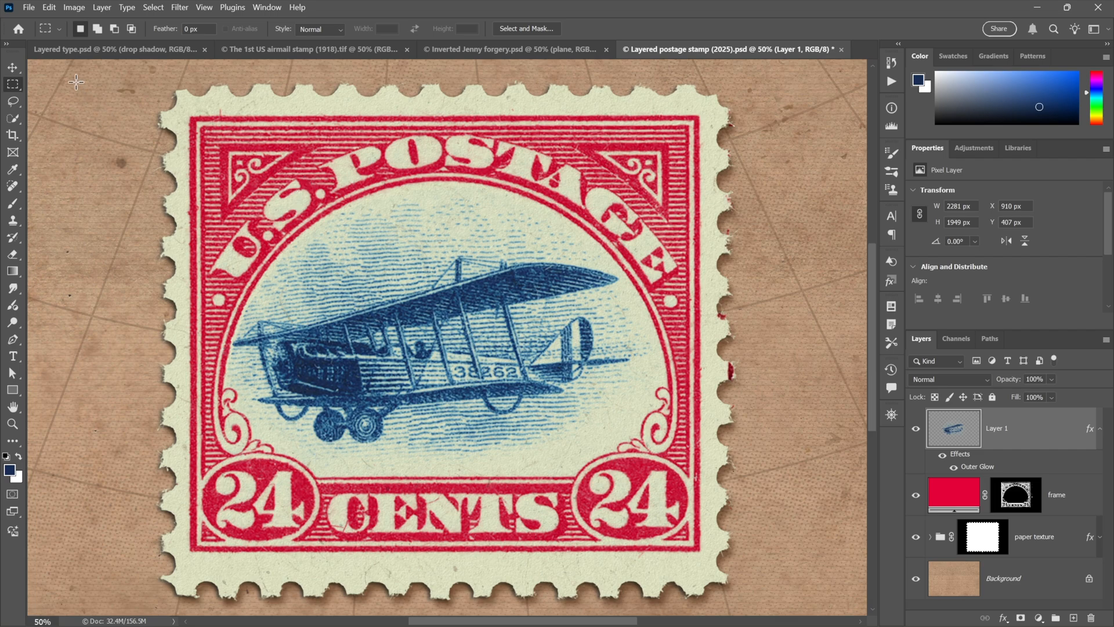
Step: Rotate the plane 180° and move it back into the stamp centre as an inverted Jenny
click(48, 9)
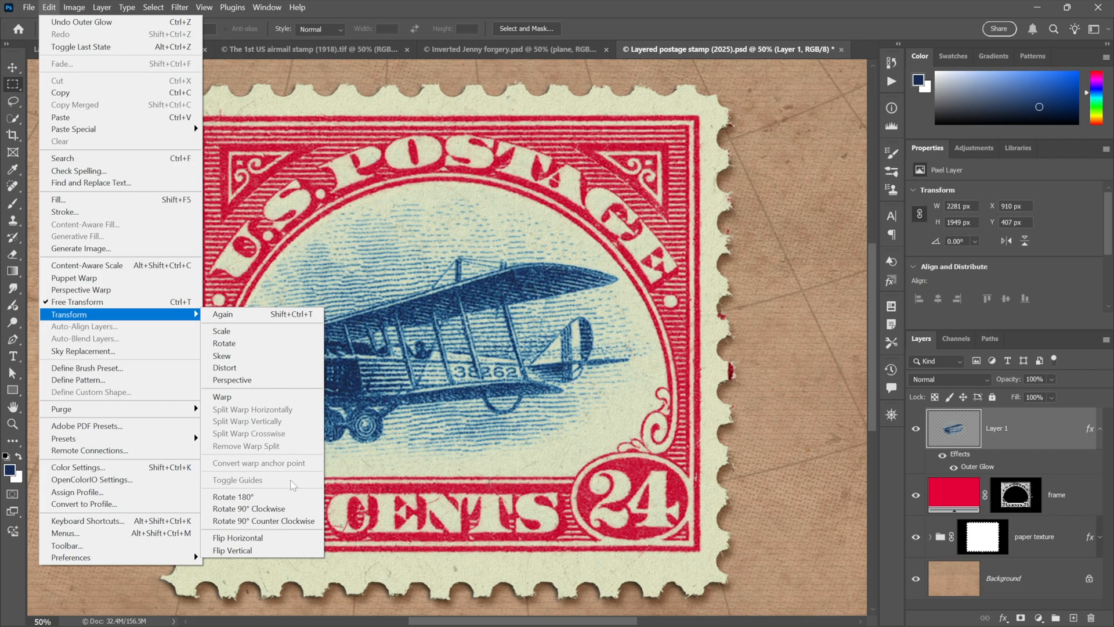
click(233, 550)
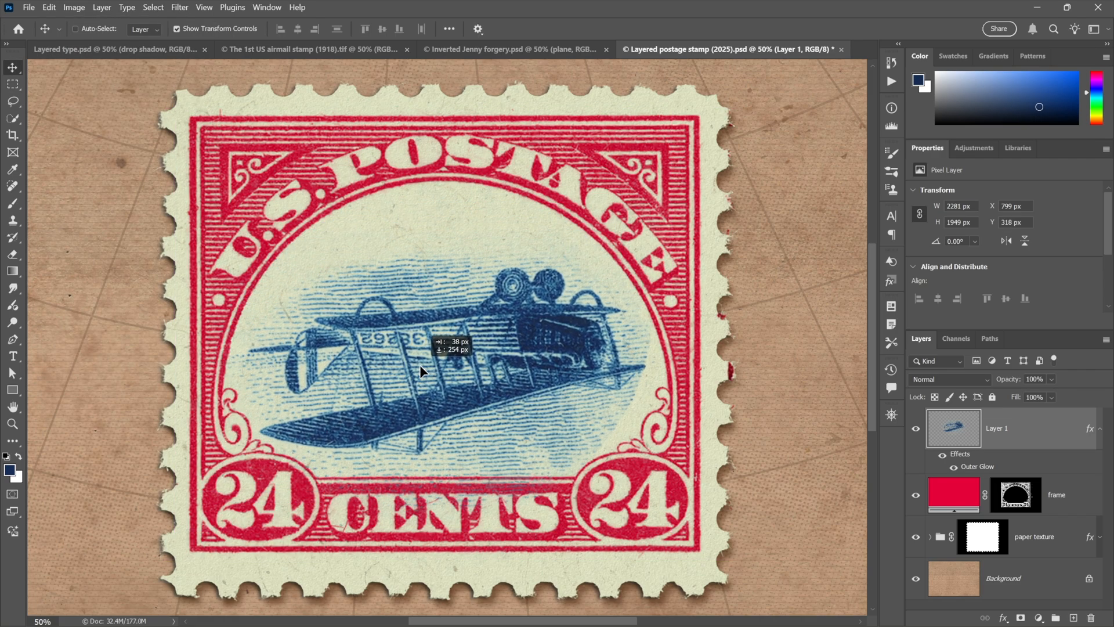
drag(423, 373, 433, 352)
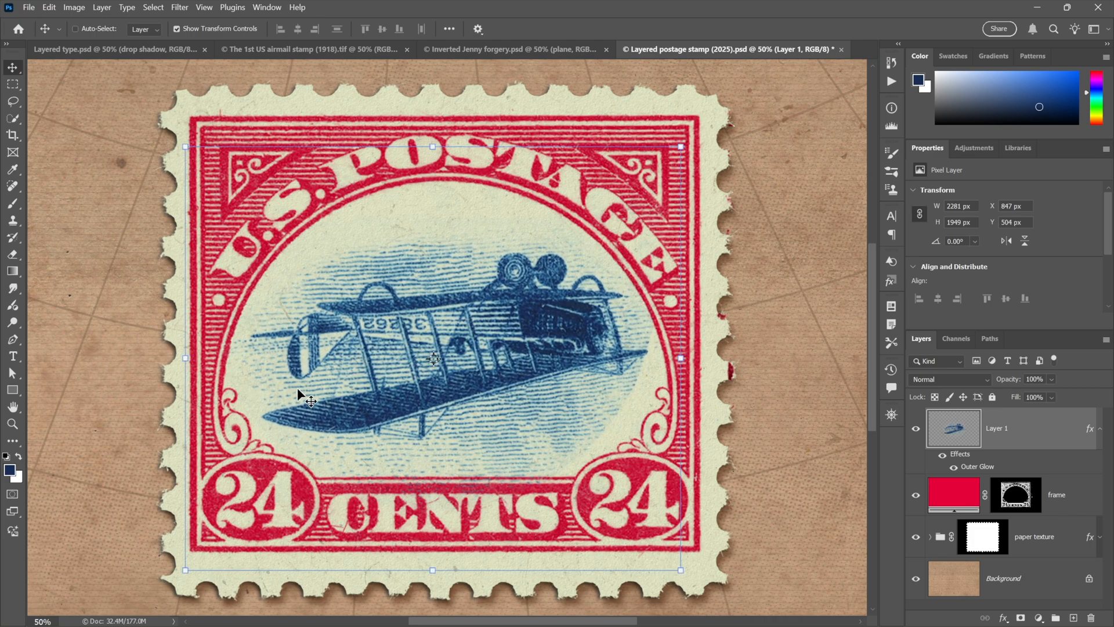
mouse_move(100, 299)
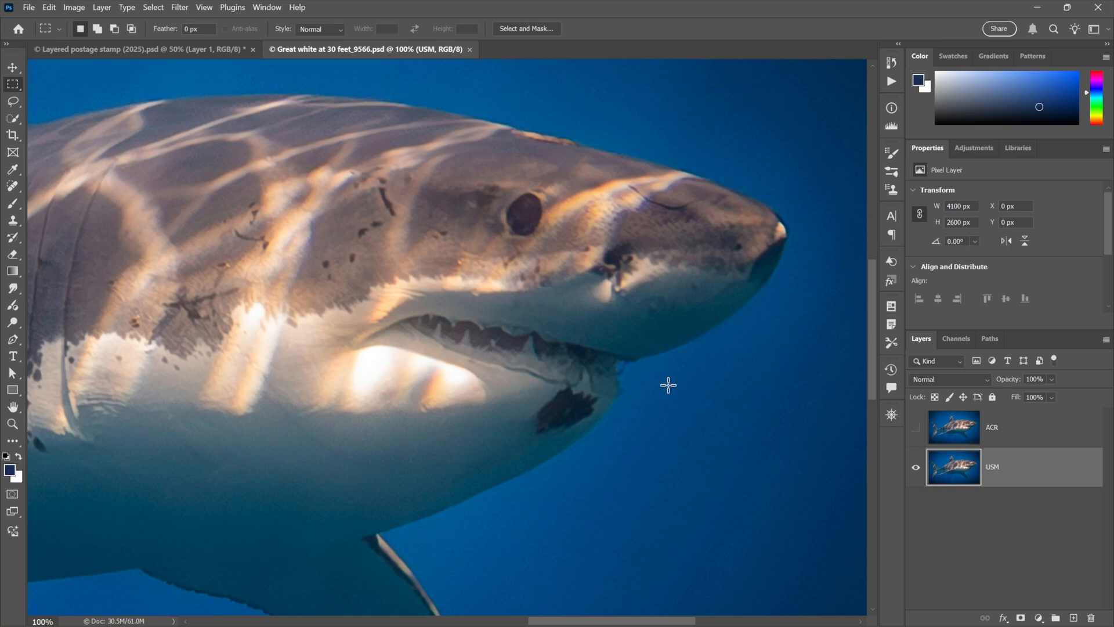
mouse_move(706, 422)
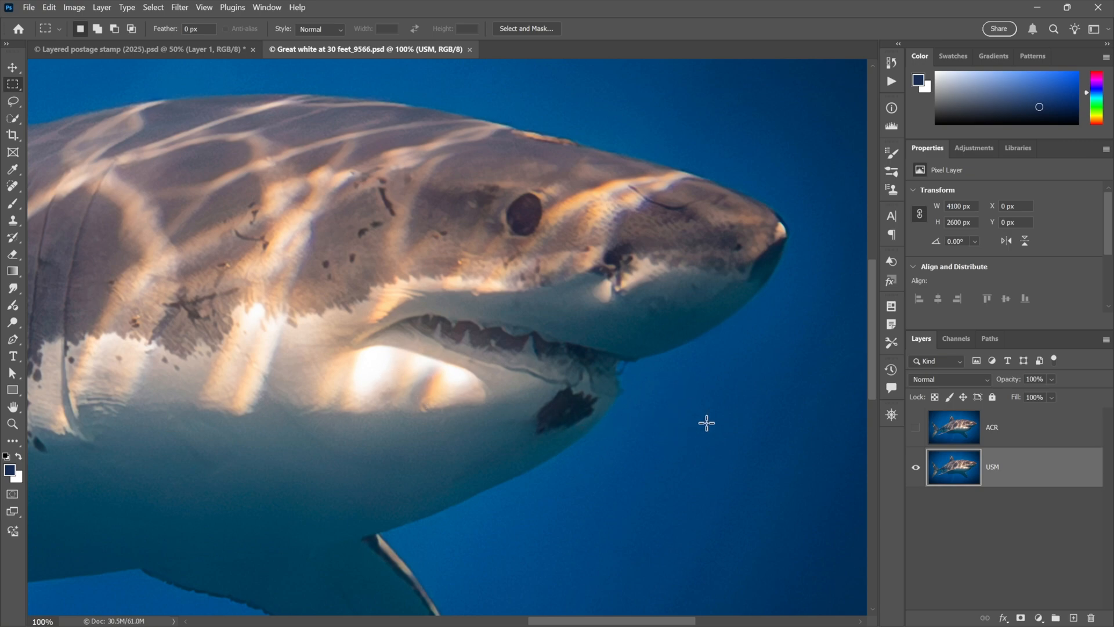
mouse_move(621, 469)
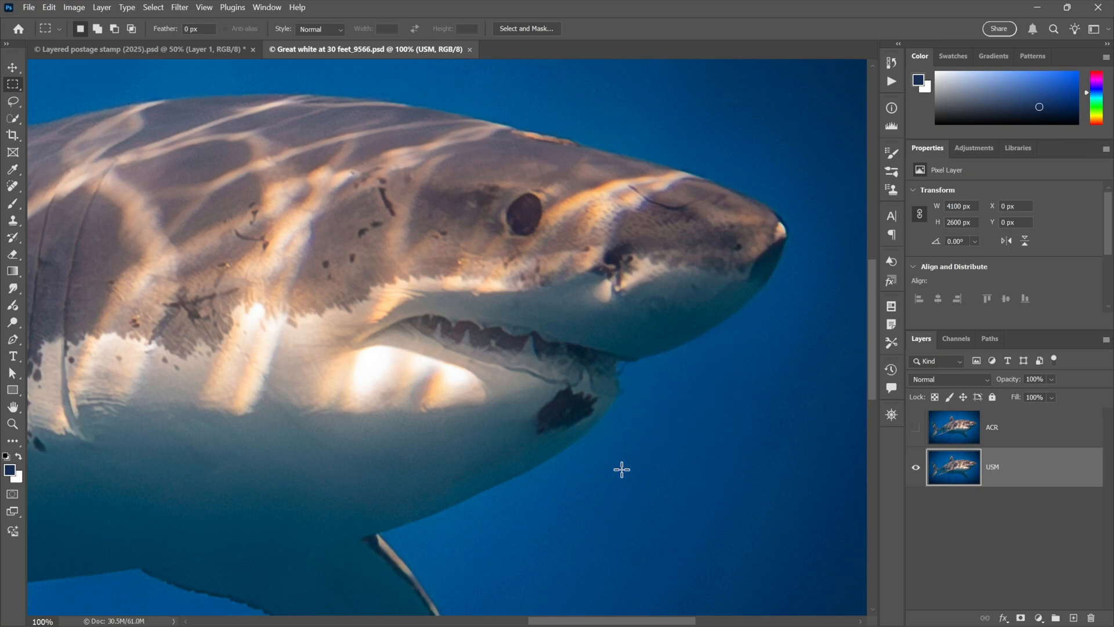
mouse_move(645, 403)
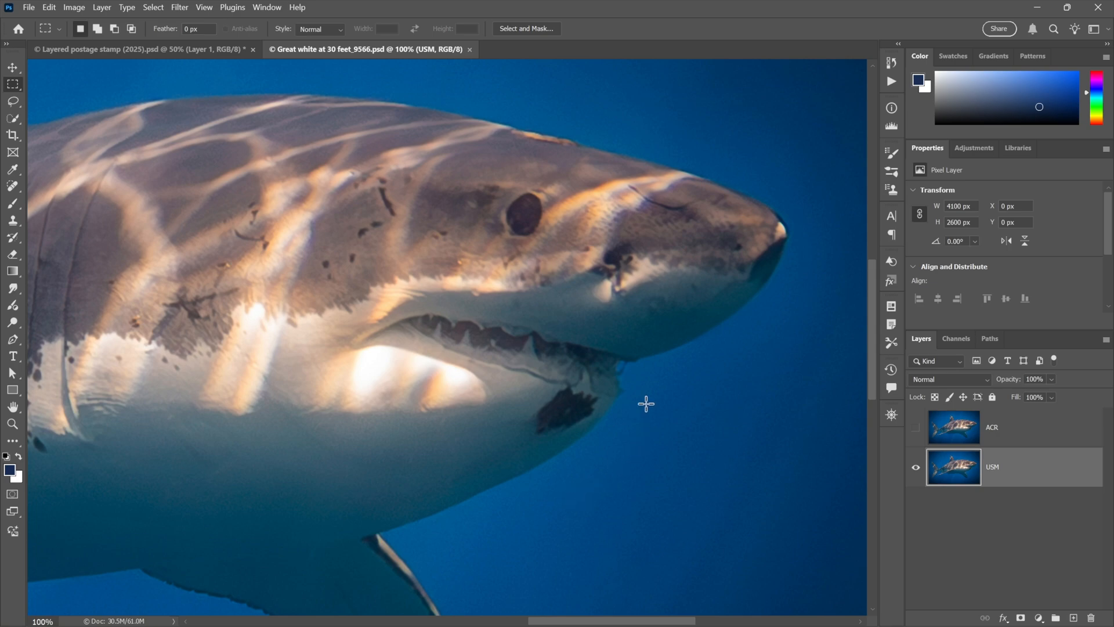
mouse_move(340, 313)
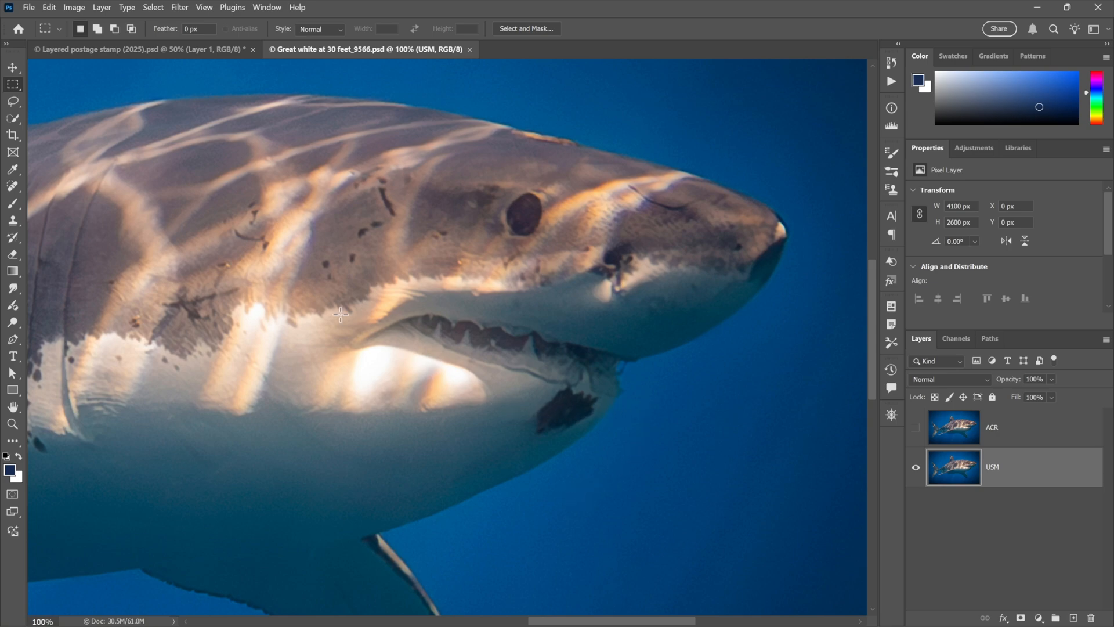
mouse_move(511, 331)
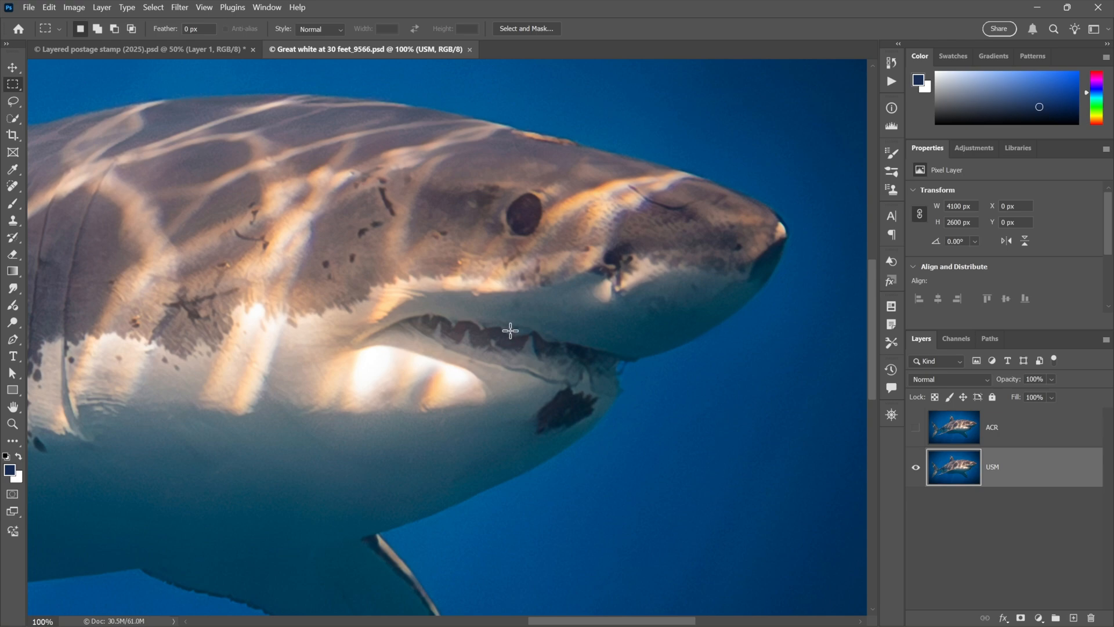
mouse_move(396, 165)
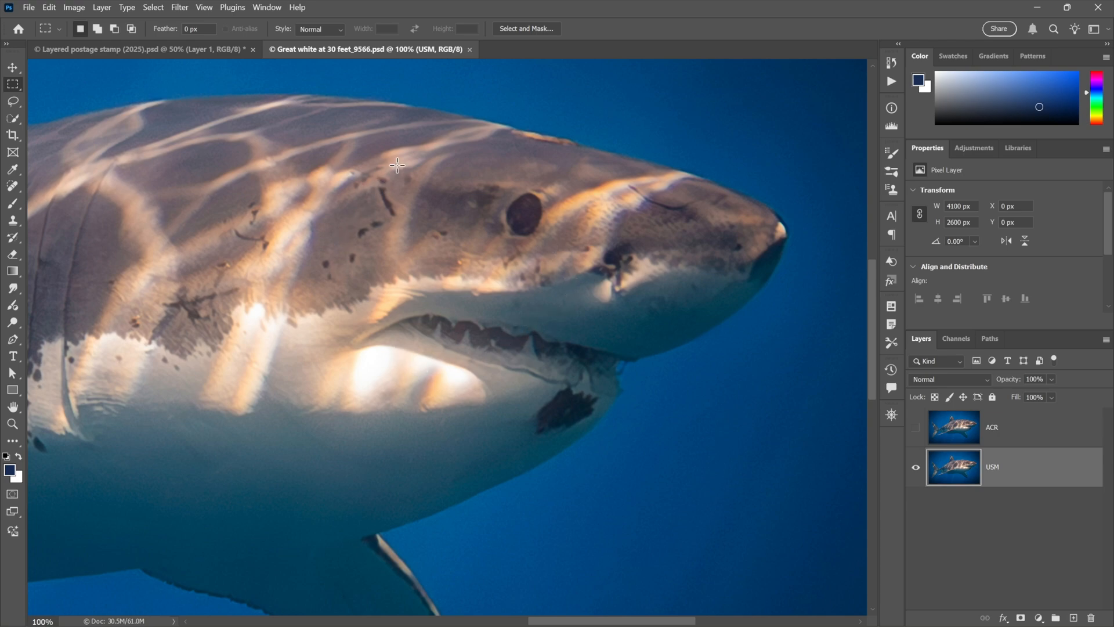
Step: Apply Unsharp Mask to the shark's USM layer at amount 500, radius 3, threshold 10
click(178, 7)
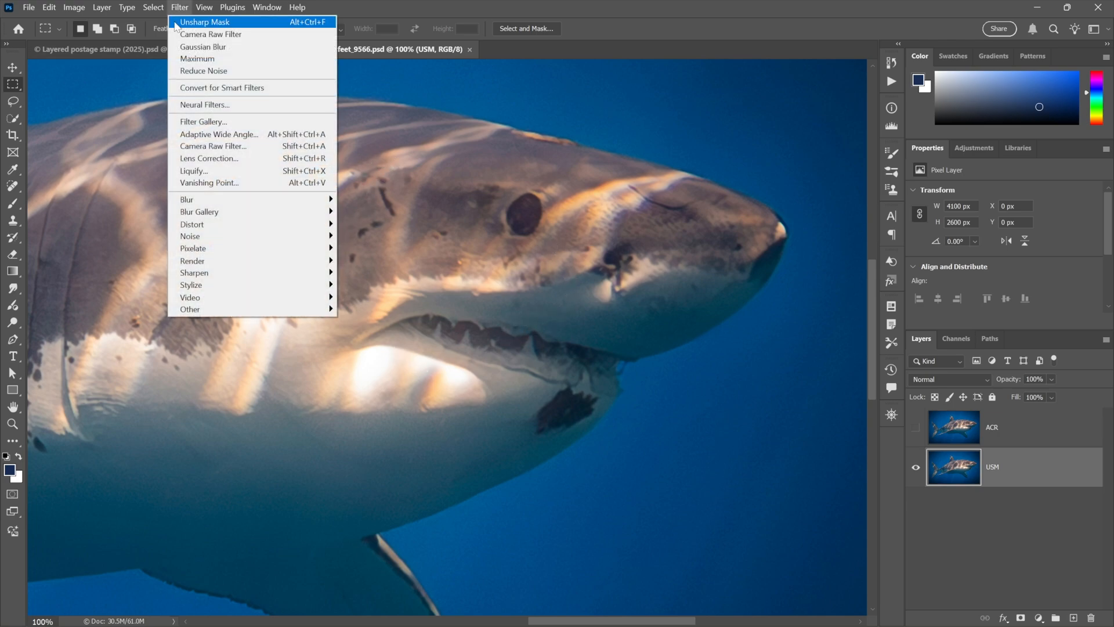
mouse_move(194, 272)
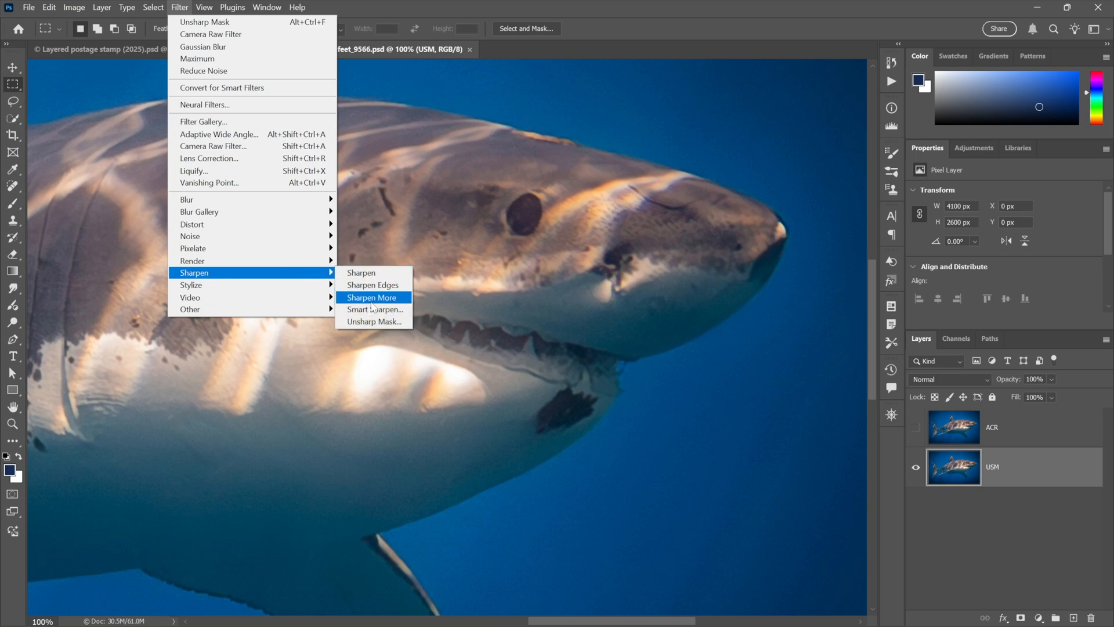
click(373, 321)
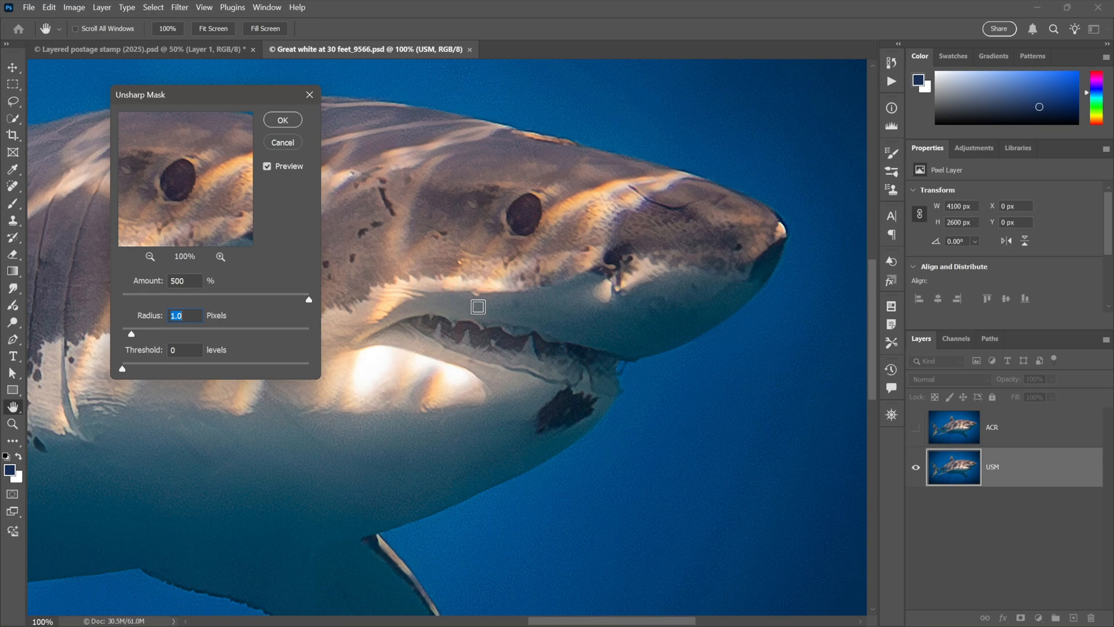
text(1)
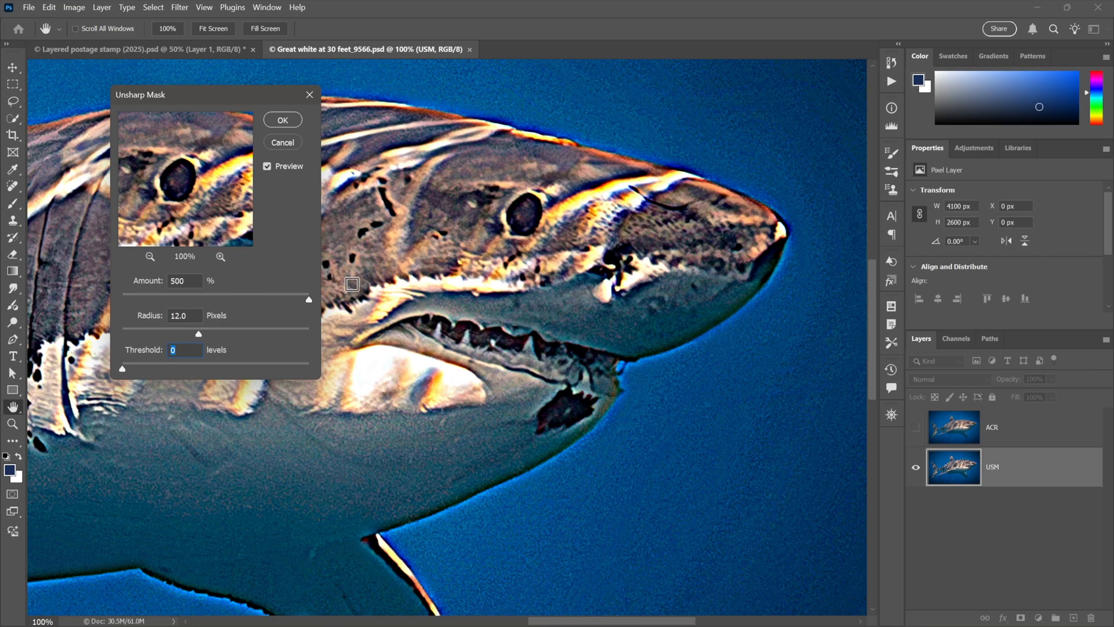
mouse_move(515, 288)
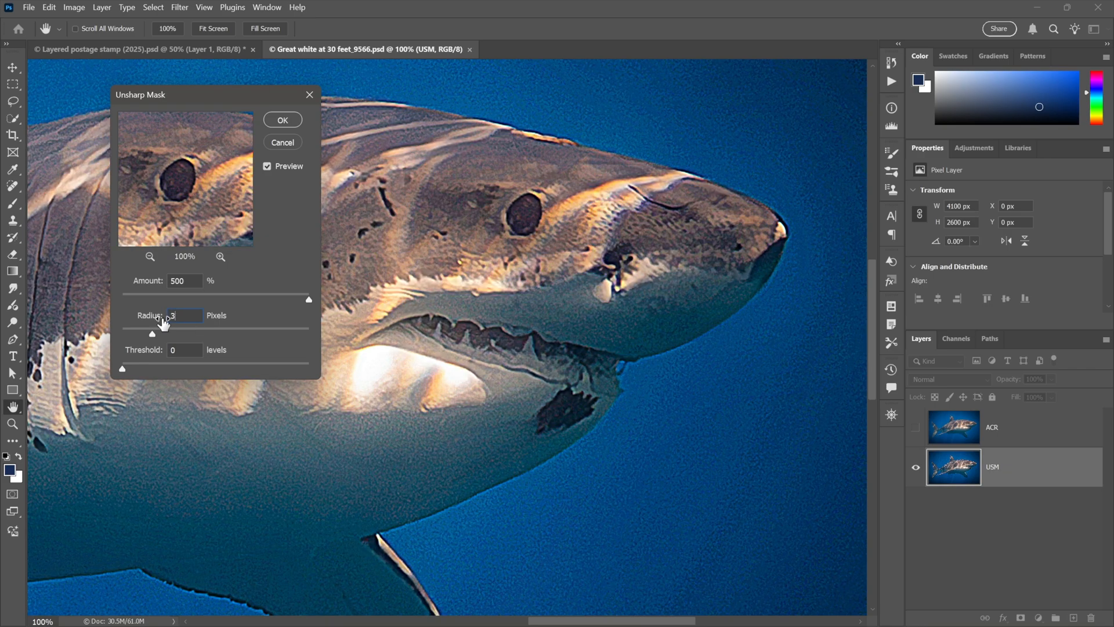
drag(151, 333, 130, 333)
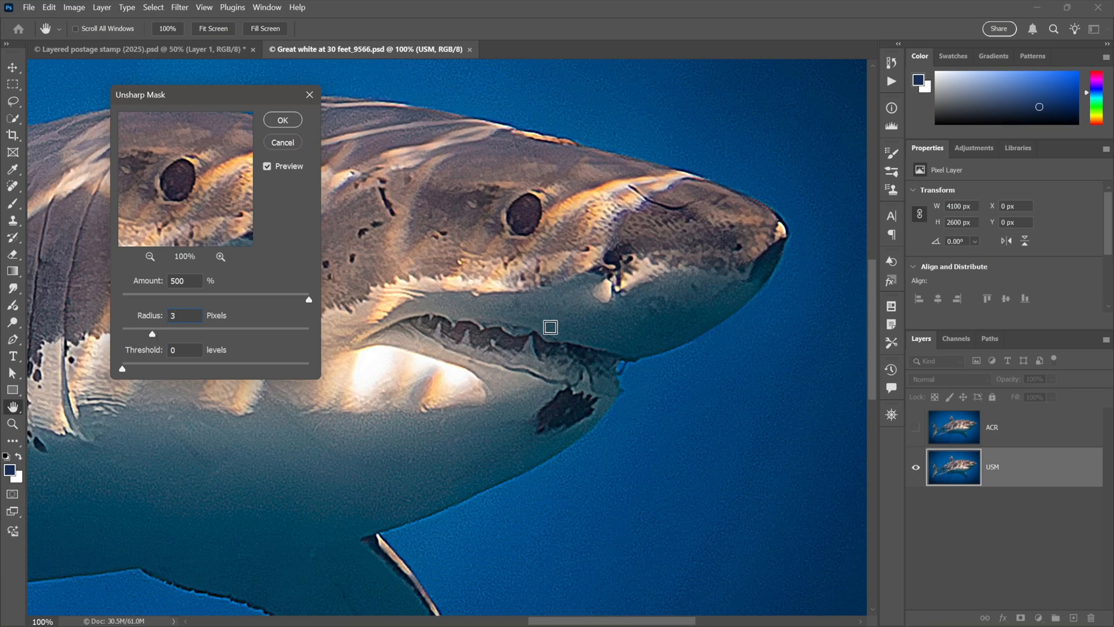
mouse_move(452, 303)
text(10)
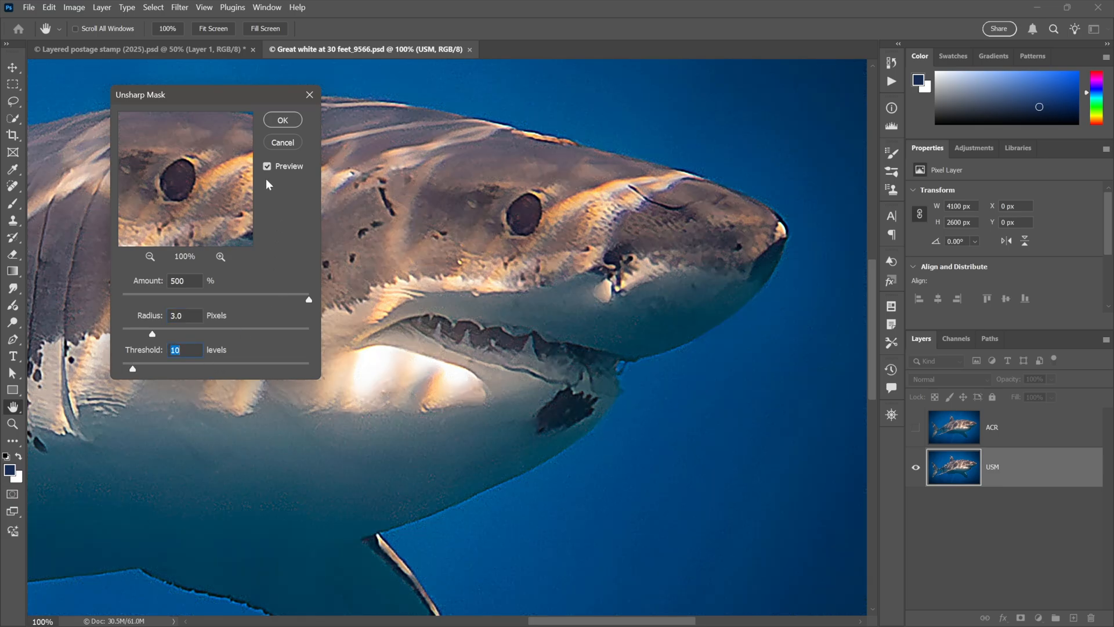
click(282, 120)
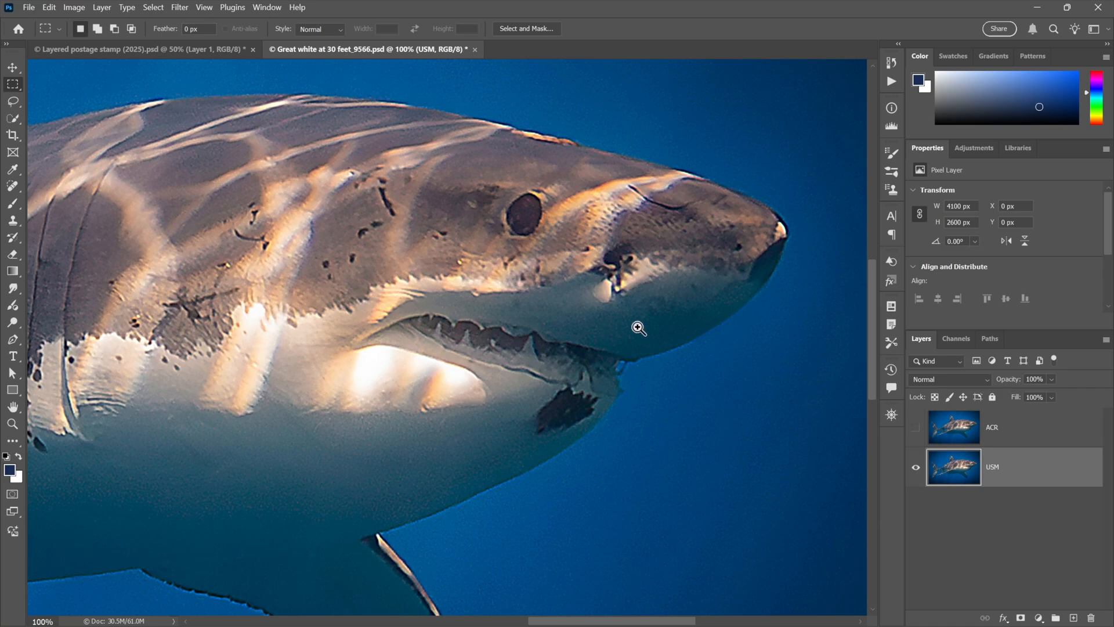
Step: Zoom in on the shark's mouth and snout to inspect the sharpening
click(638, 327)
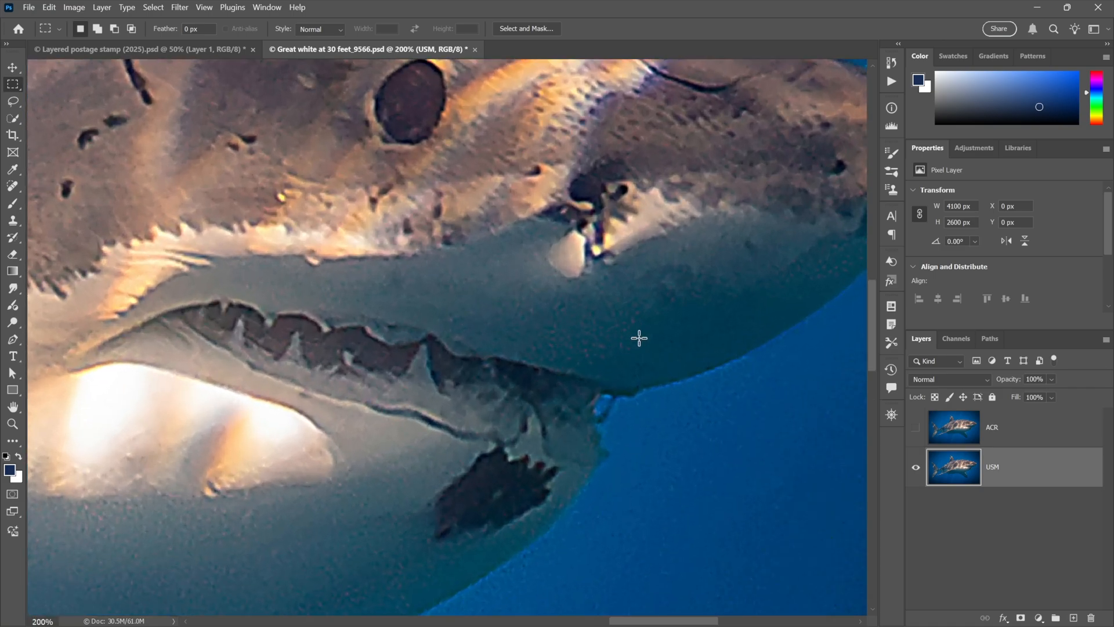
mouse_move(616, 327)
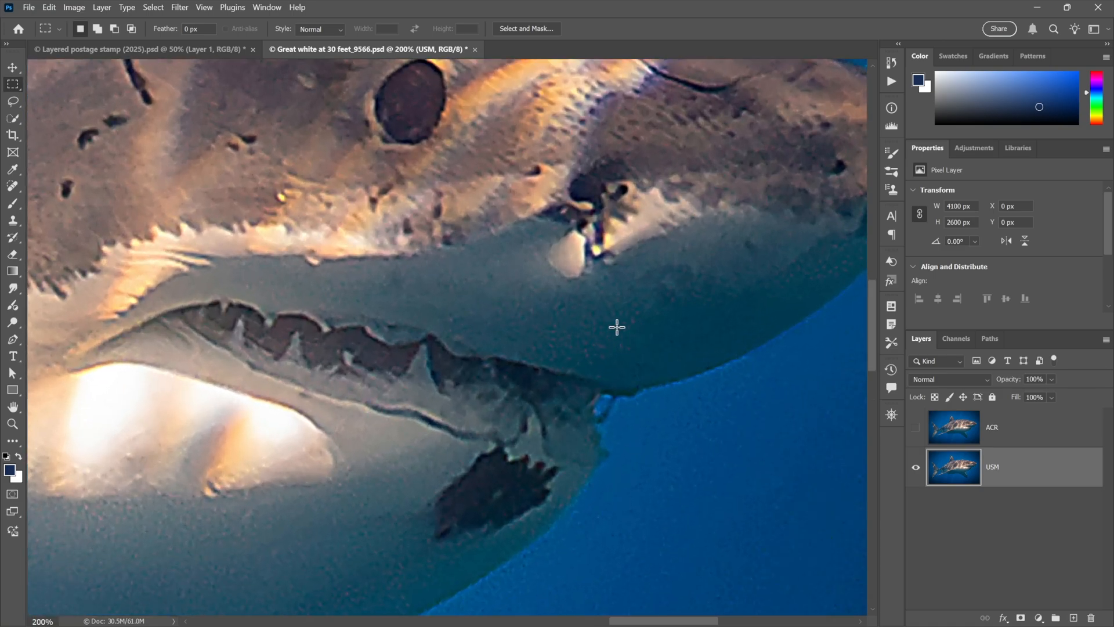
drag(616, 327, 397, 305)
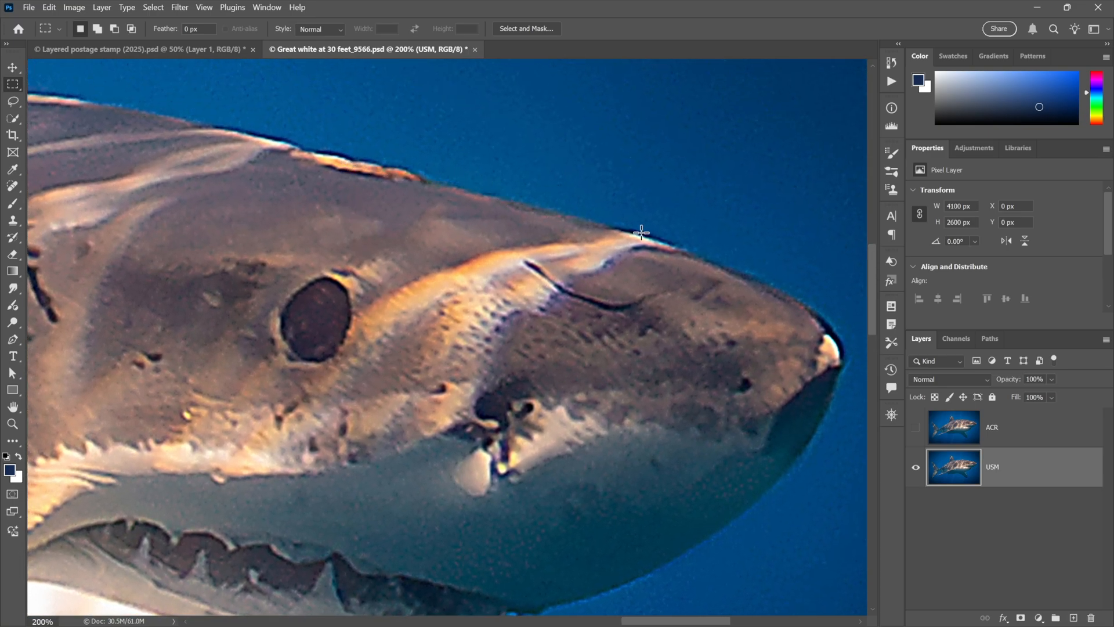
mouse_move(560, 211)
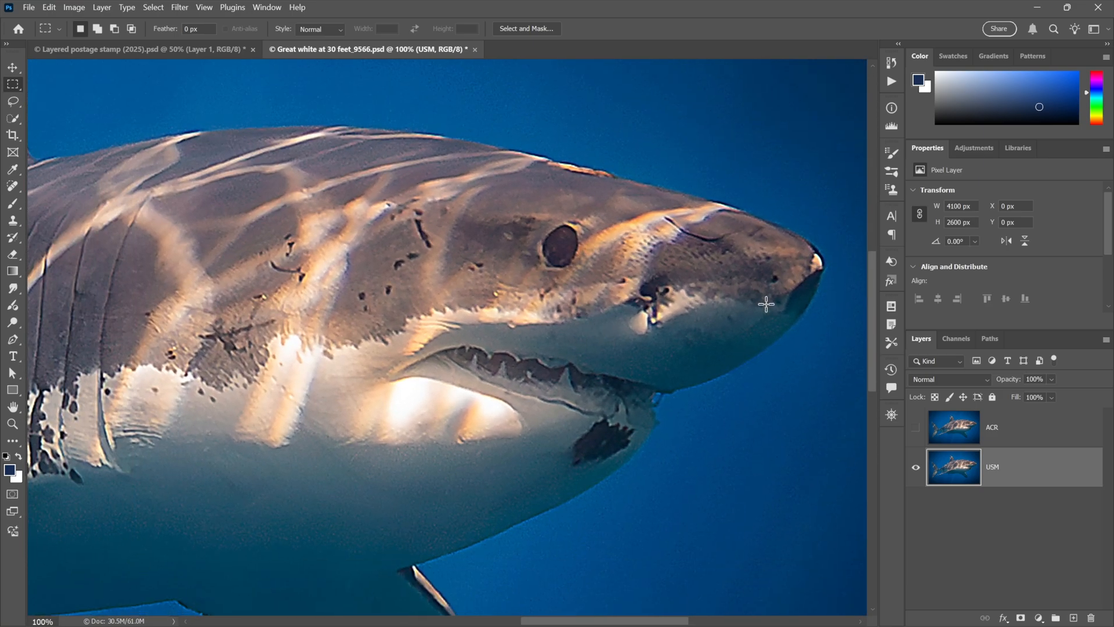
Step: On the ACR layer's Camera Raw Detail panel set Sharpening 150 and Radius 3.0 at full-size view
click(988, 427)
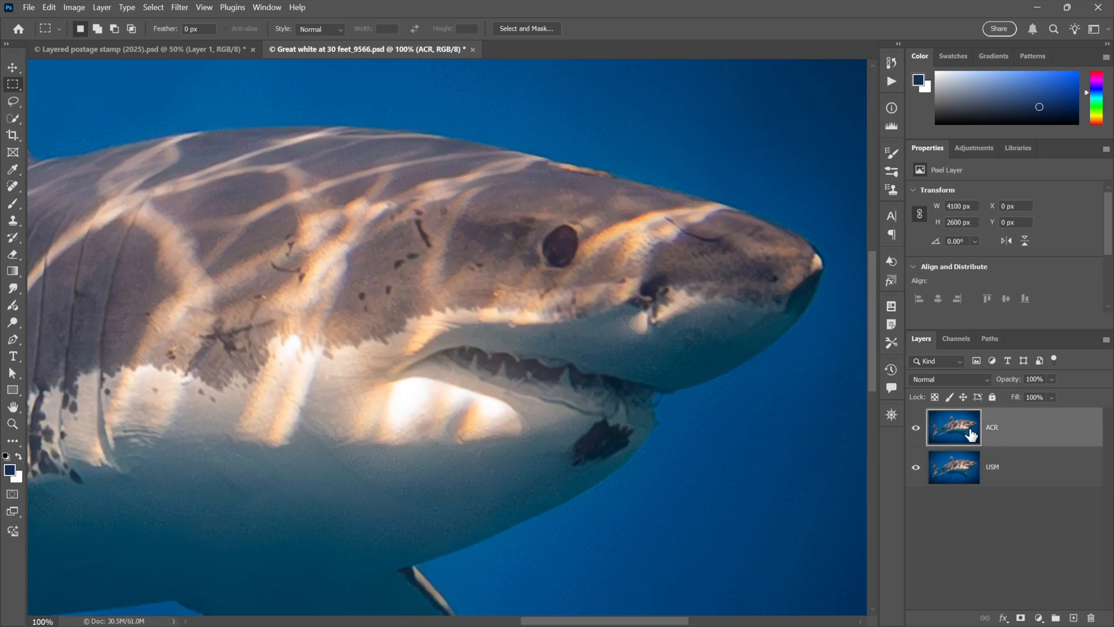
click(179, 7)
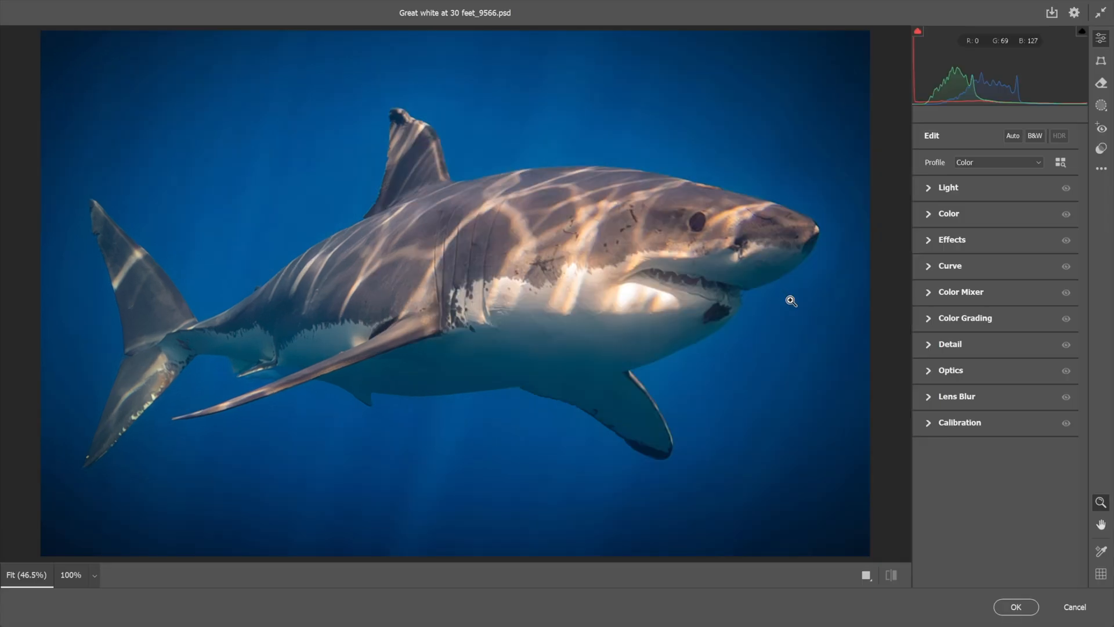
click(951, 344)
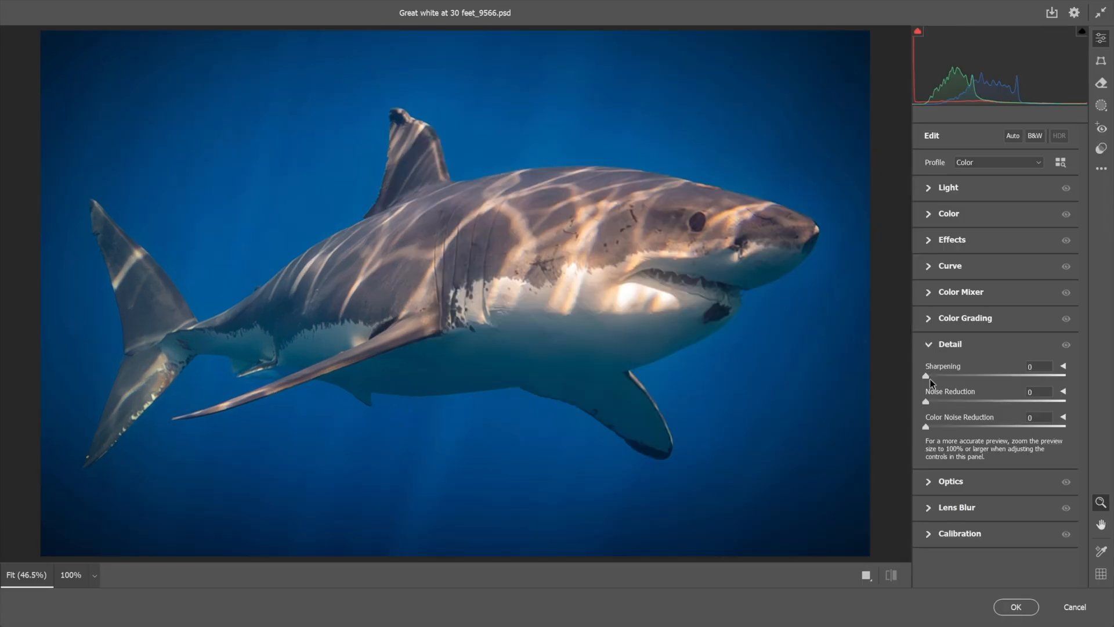
drag(926, 376, 1081, 376)
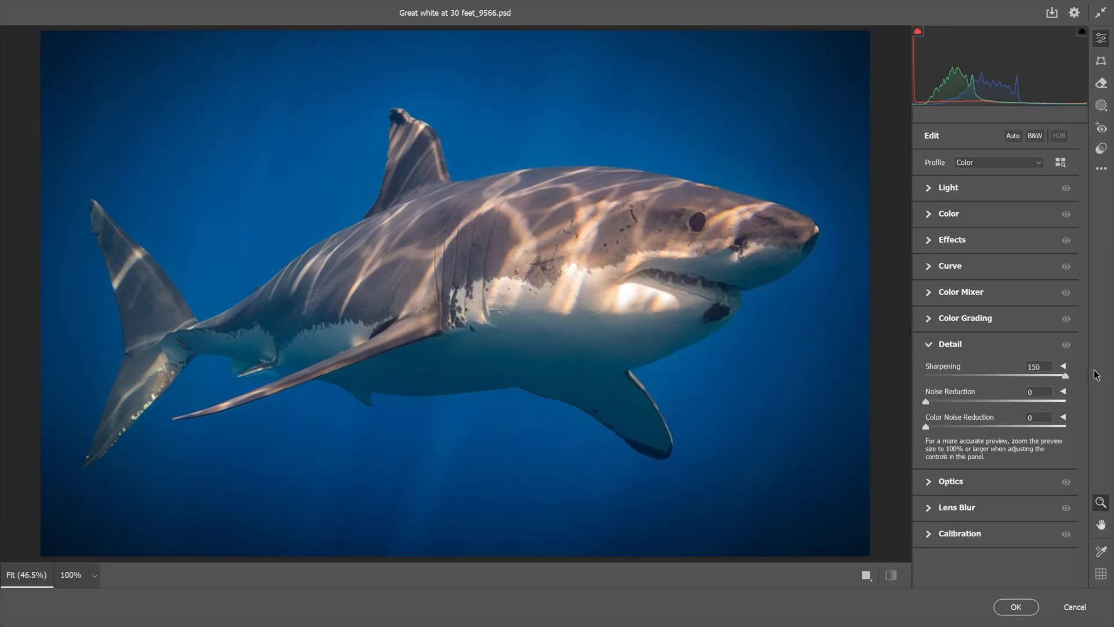
click(739, 276)
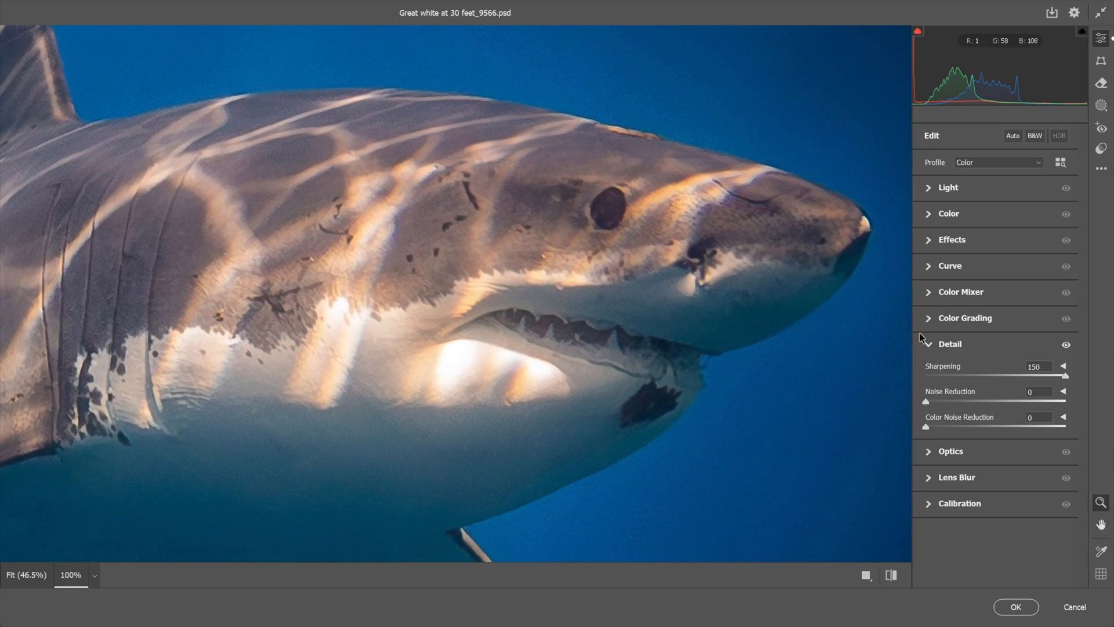
click(1064, 369)
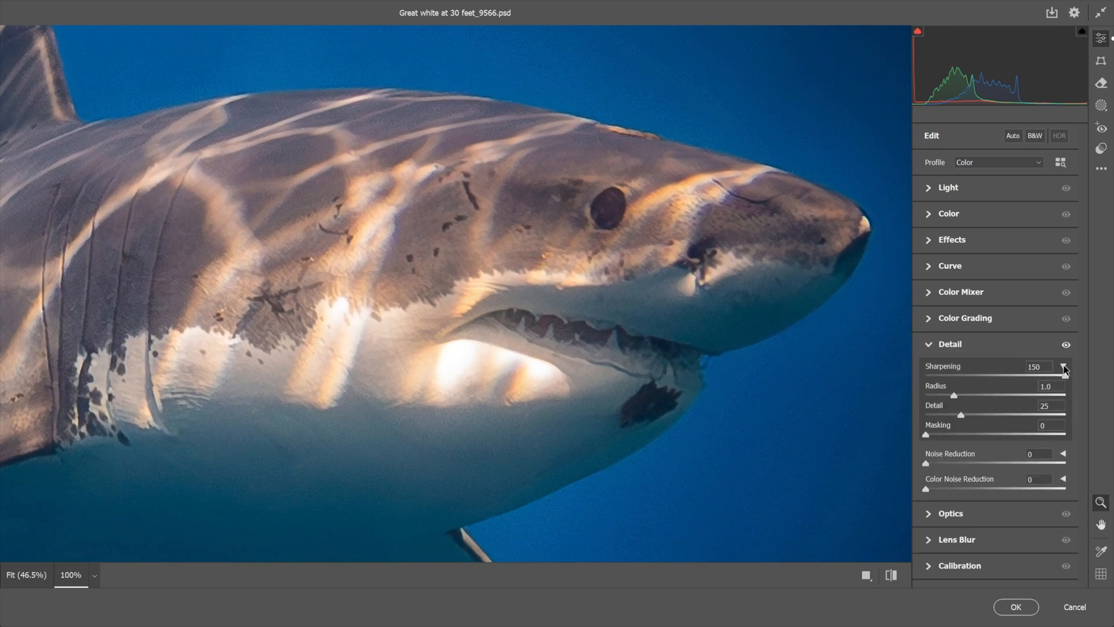
drag(955, 394, 977, 395)
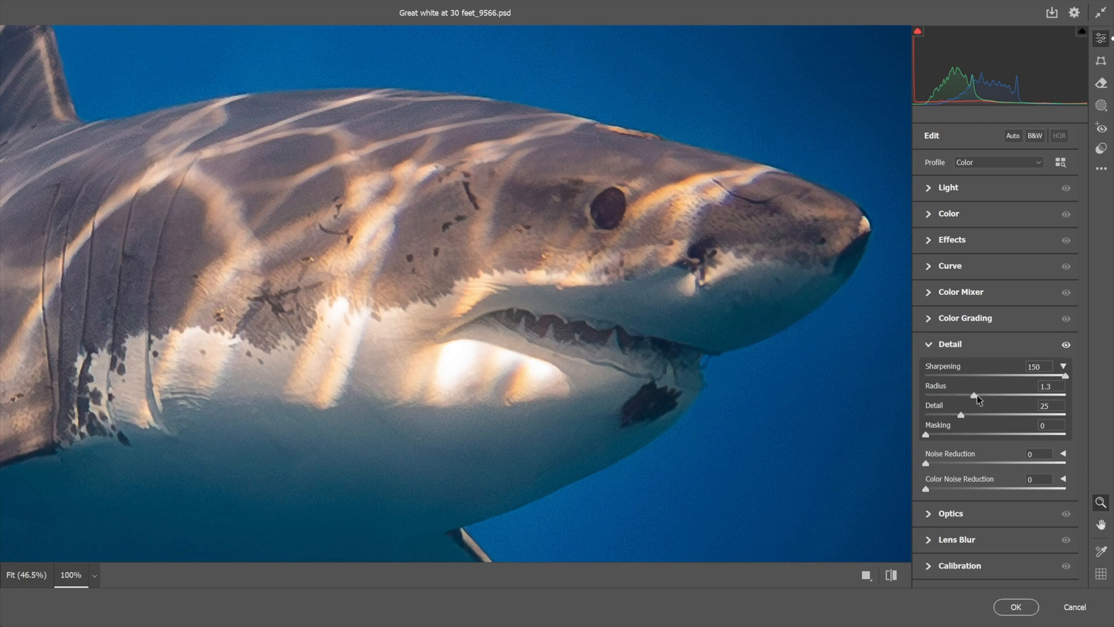
drag(977, 398, 1066, 397)
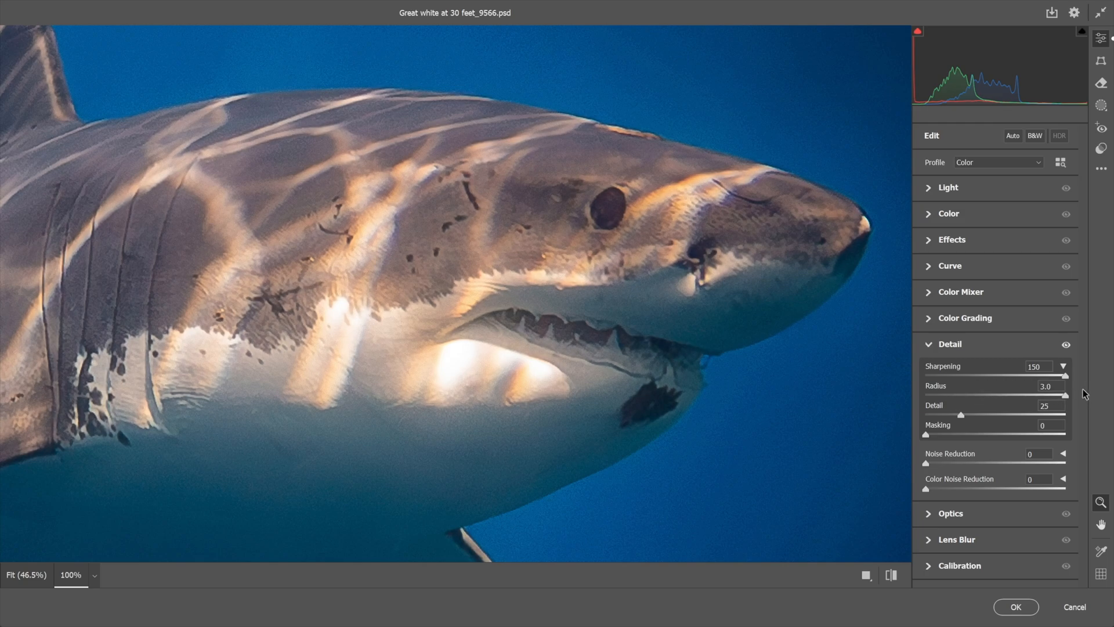
mouse_move(794, 382)
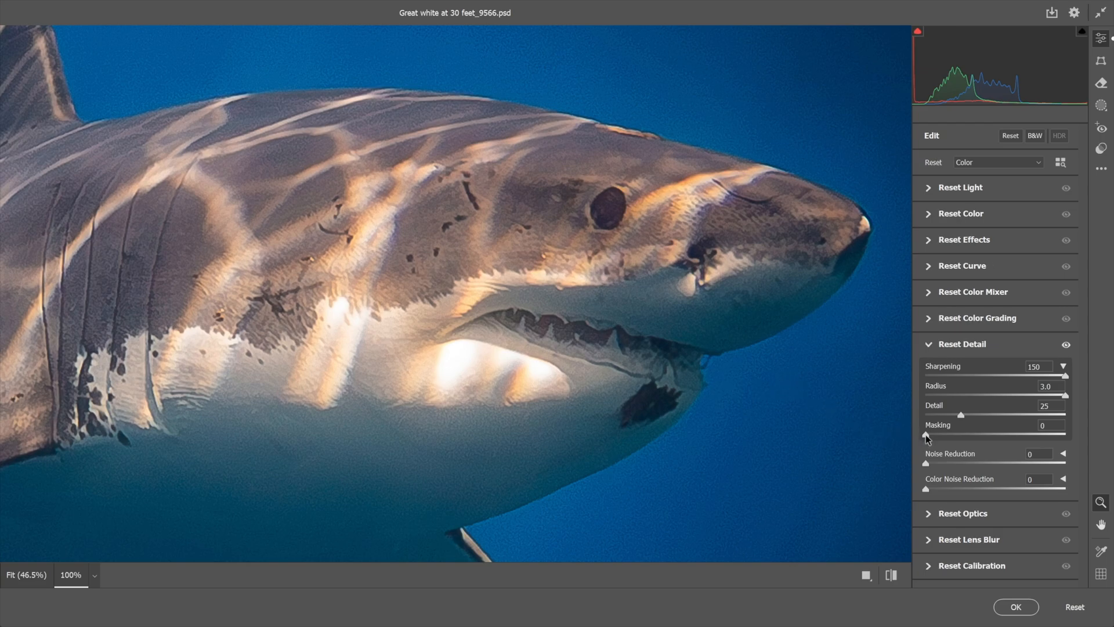
Step: Set Masking 50 and Detail 5 so smooth water stays unsharpened, then apply the sharpening
drag(927, 434, 972, 434)
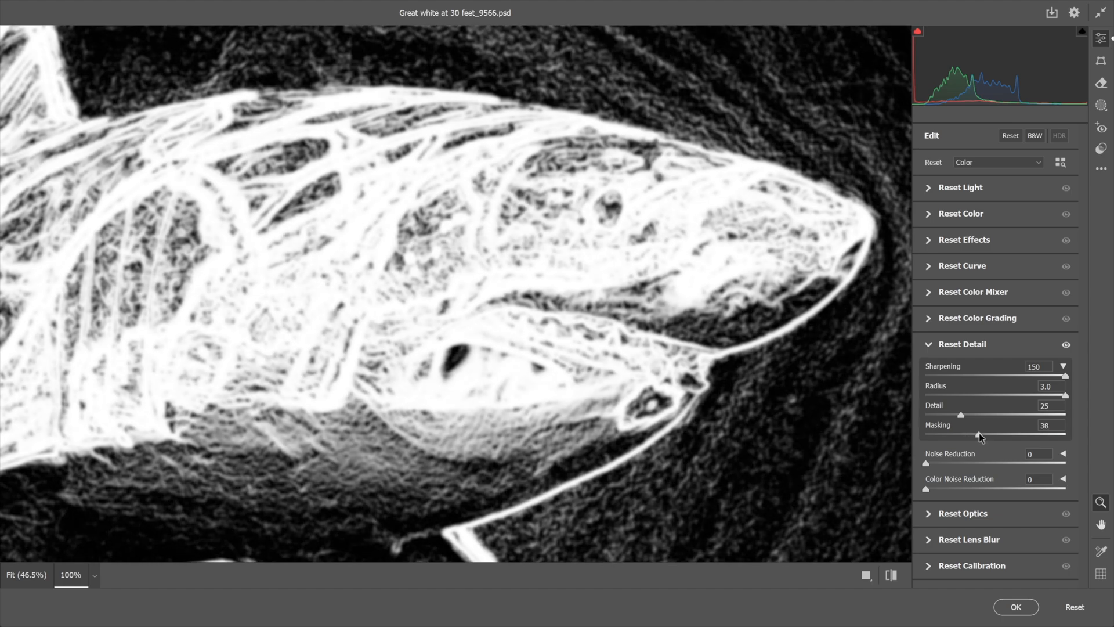
drag(979, 434, 997, 434)
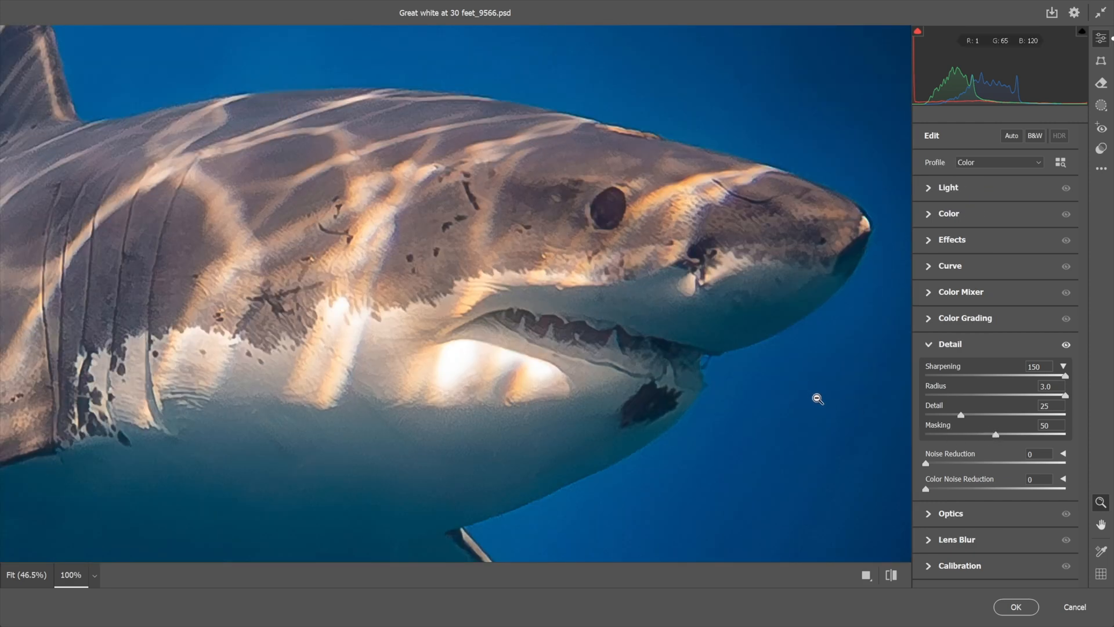
mouse_move(963, 419)
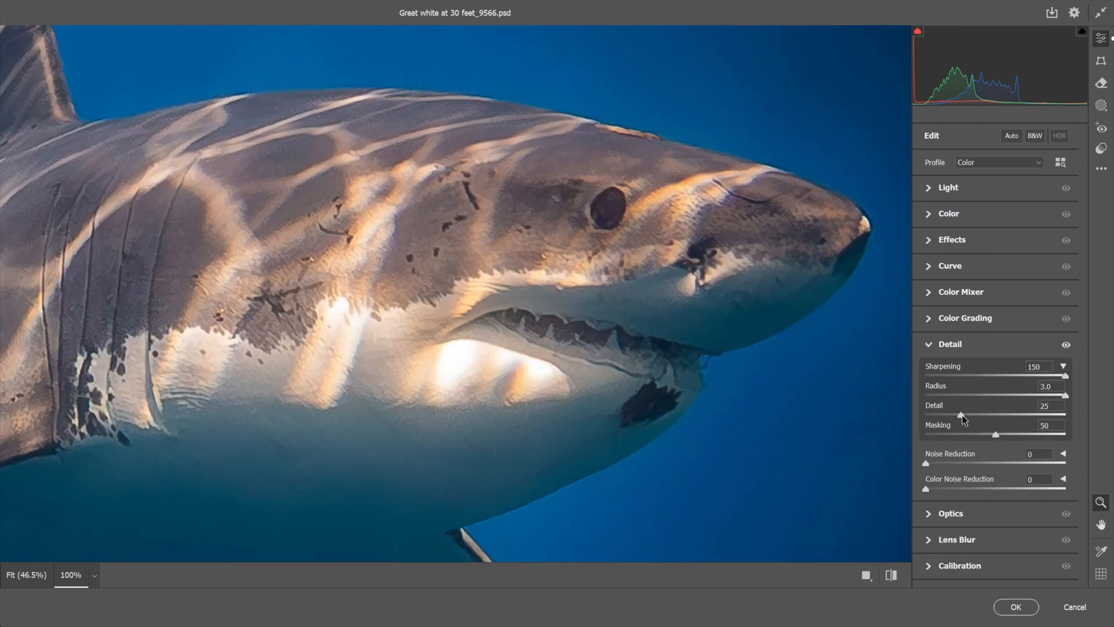
drag(963, 415, 955, 416)
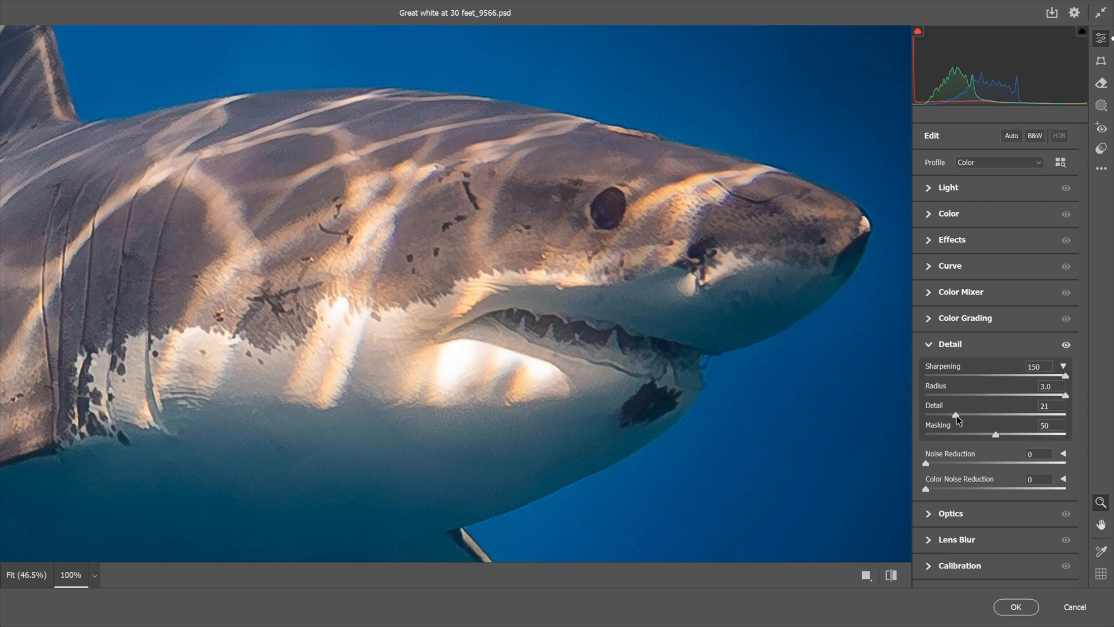
drag(958, 416, 935, 416)
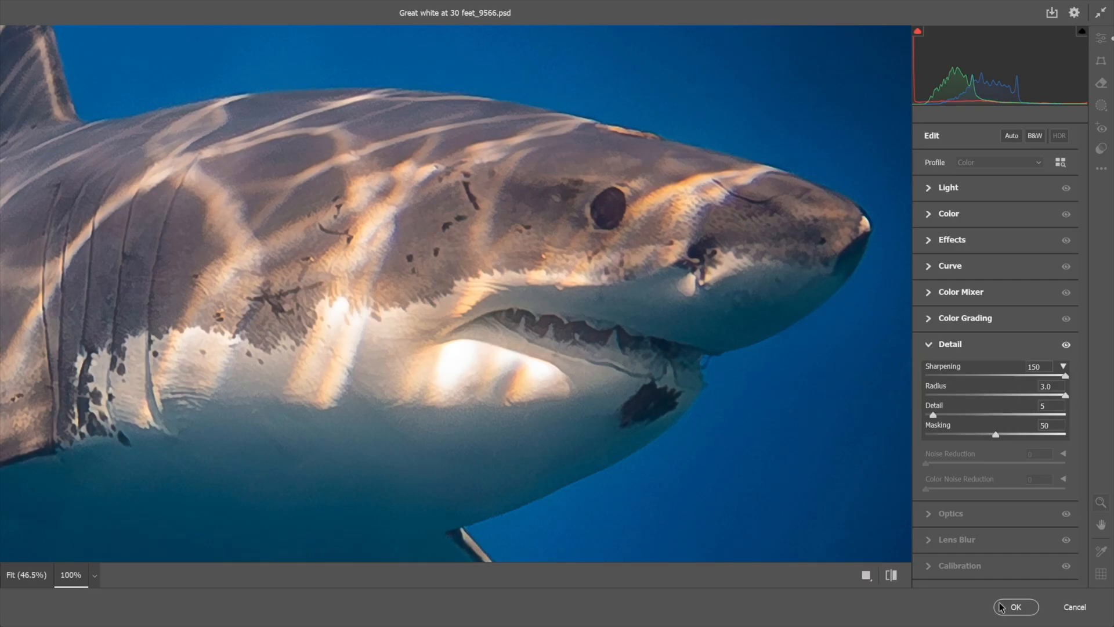
click(1015, 606)
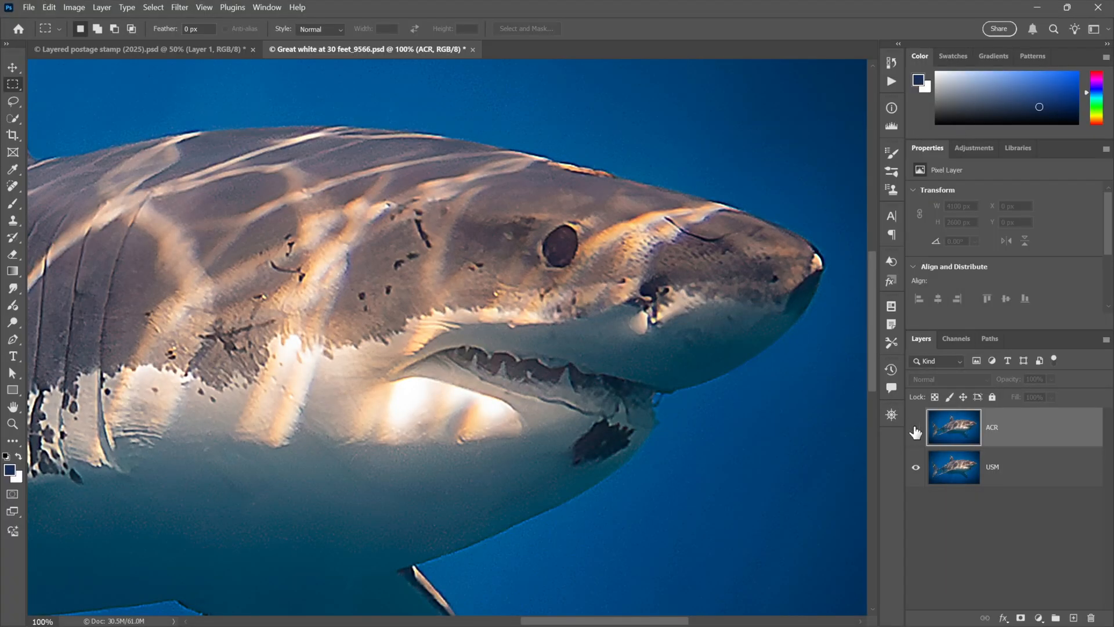
Step: Compare the sharpened layer, then ready the Remove Tool with Sample all layers and generative AI off
click(916, 428)
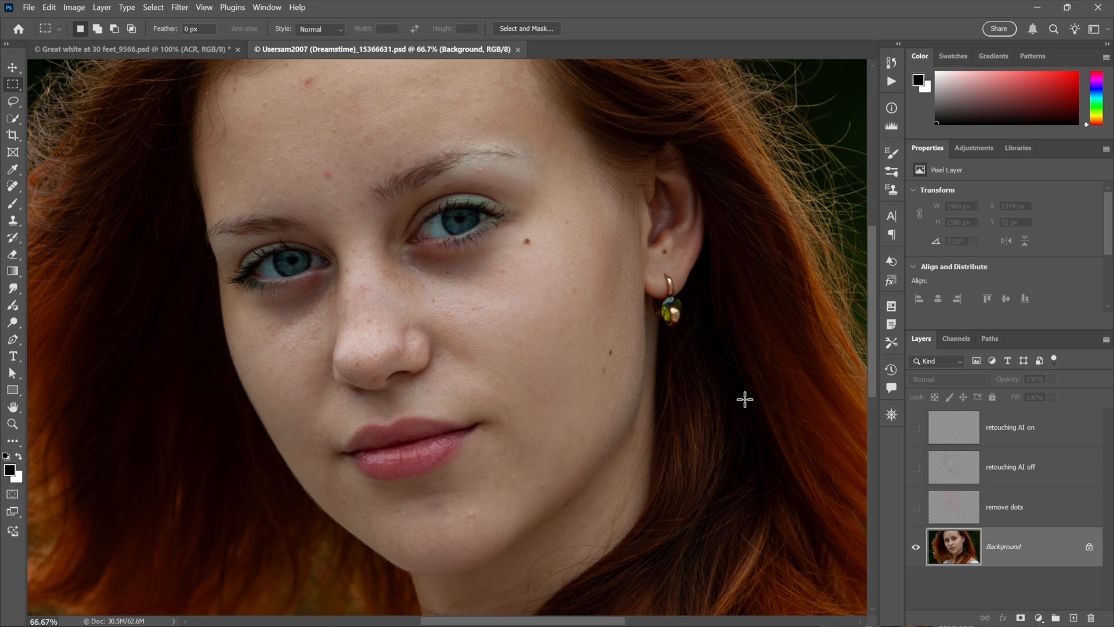
mouse_move(150, 420)
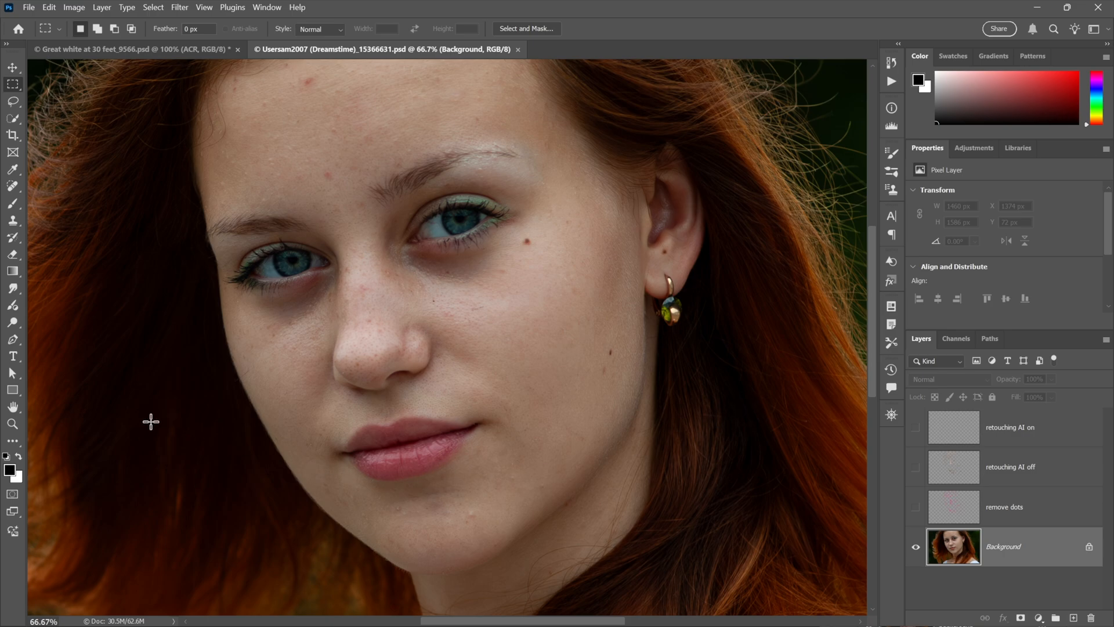
mouse_move(283, 341)
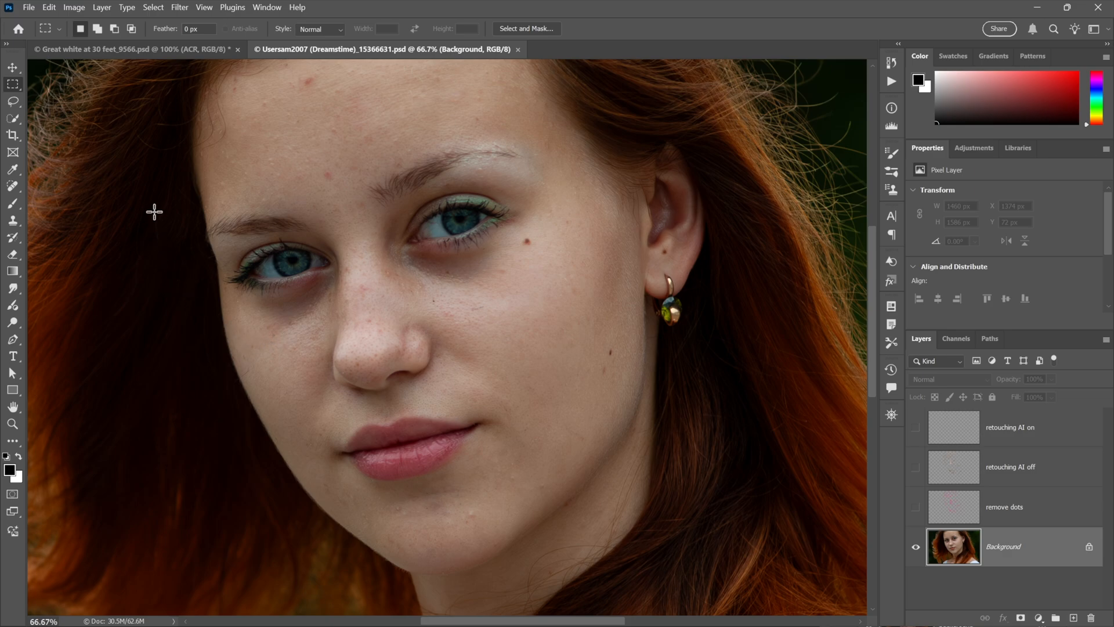
click(13, 186)
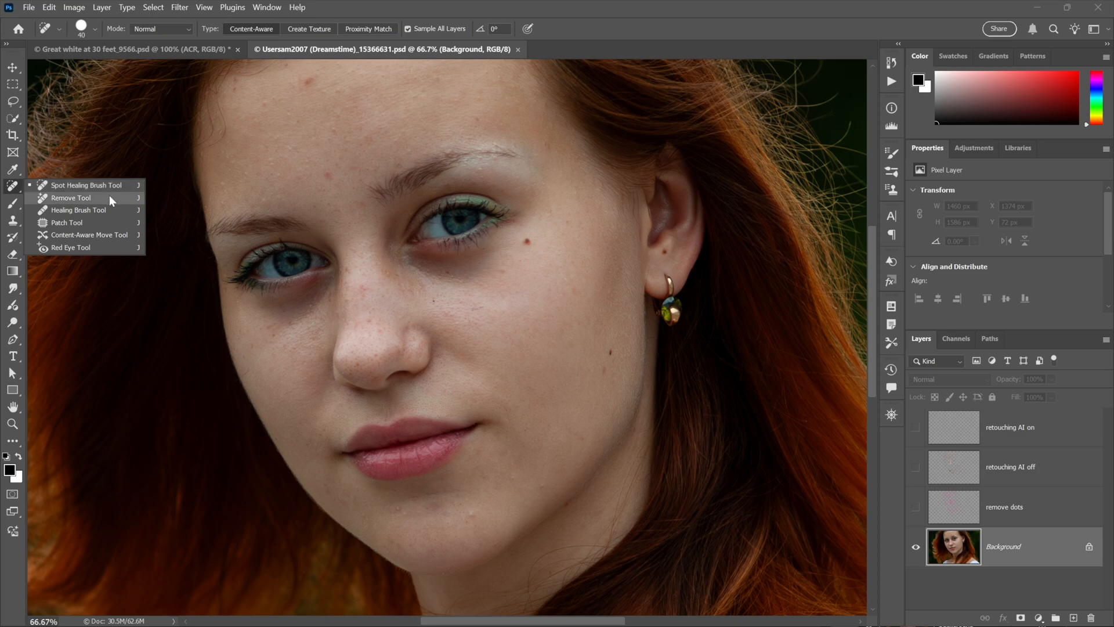
click(71, 197)
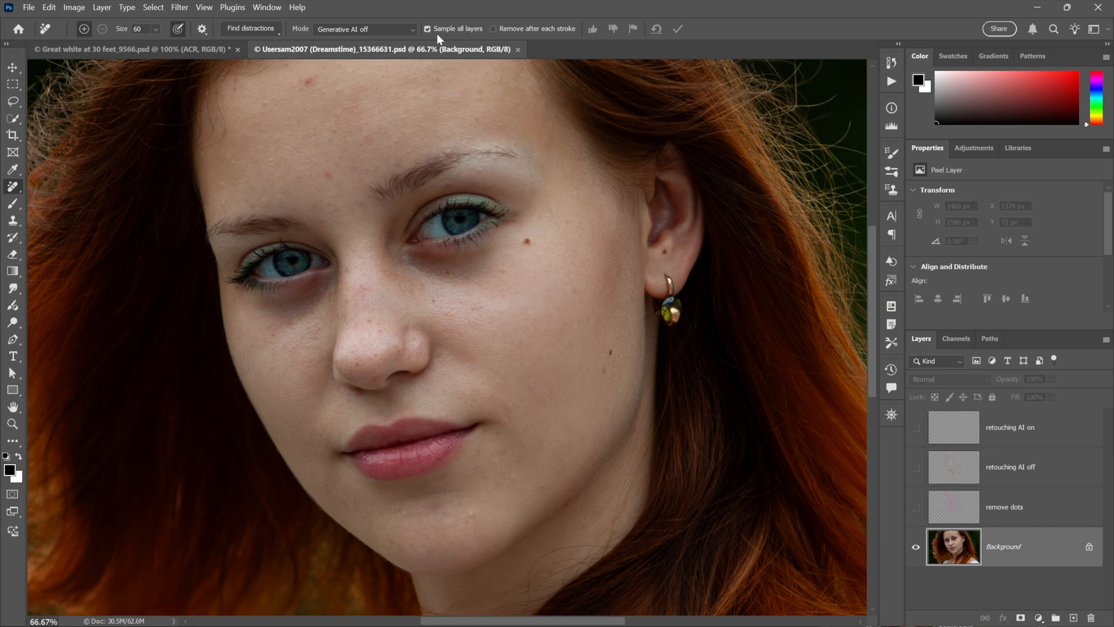
mouse_move(219, 321)
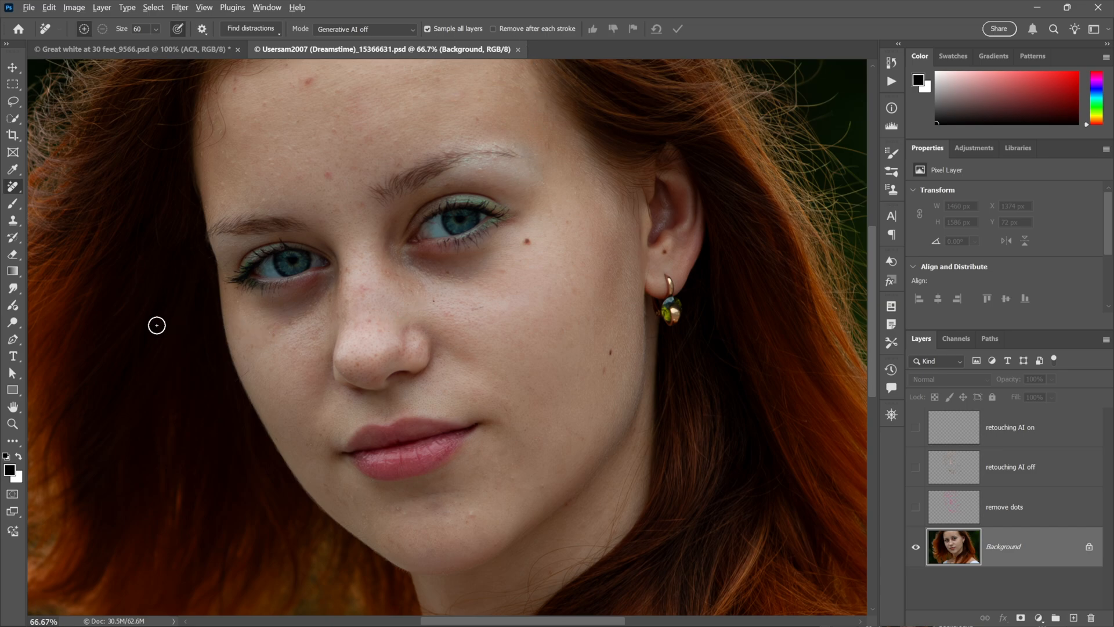
click(915, 507)
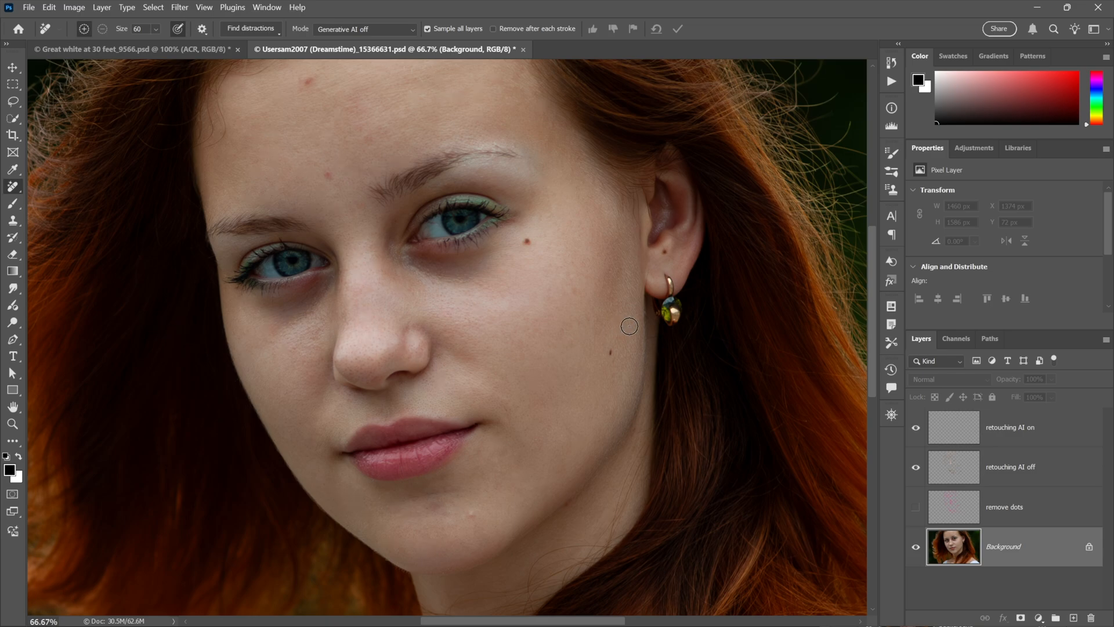
Step: Target the 'retouching AI on' layer and switch the removal mode to Generative AI on
click(1008, 426)
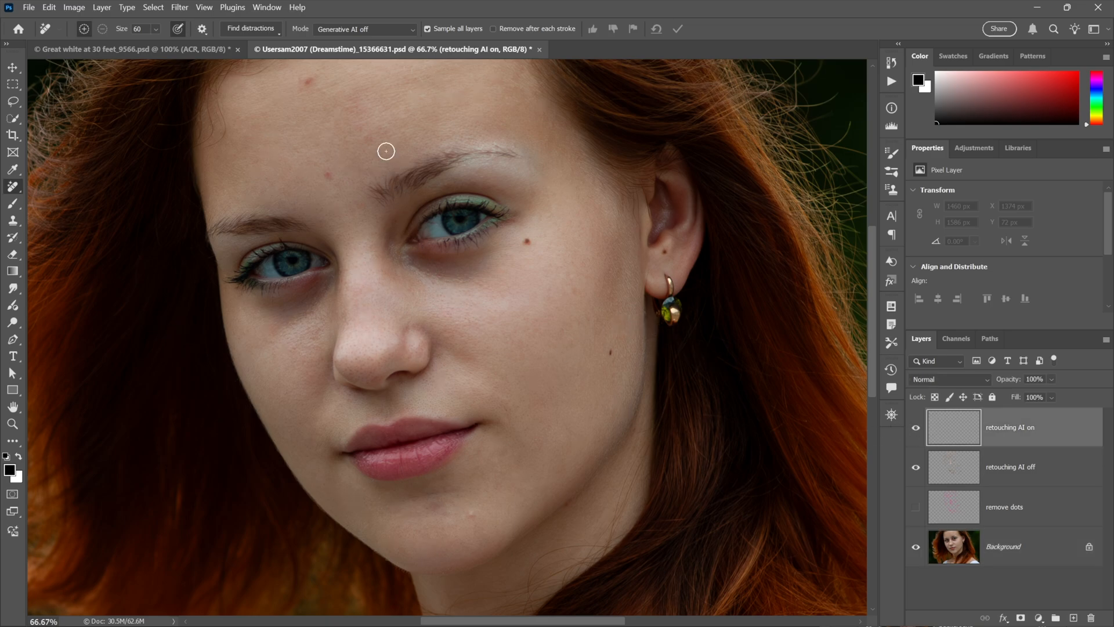
click(364, 29)
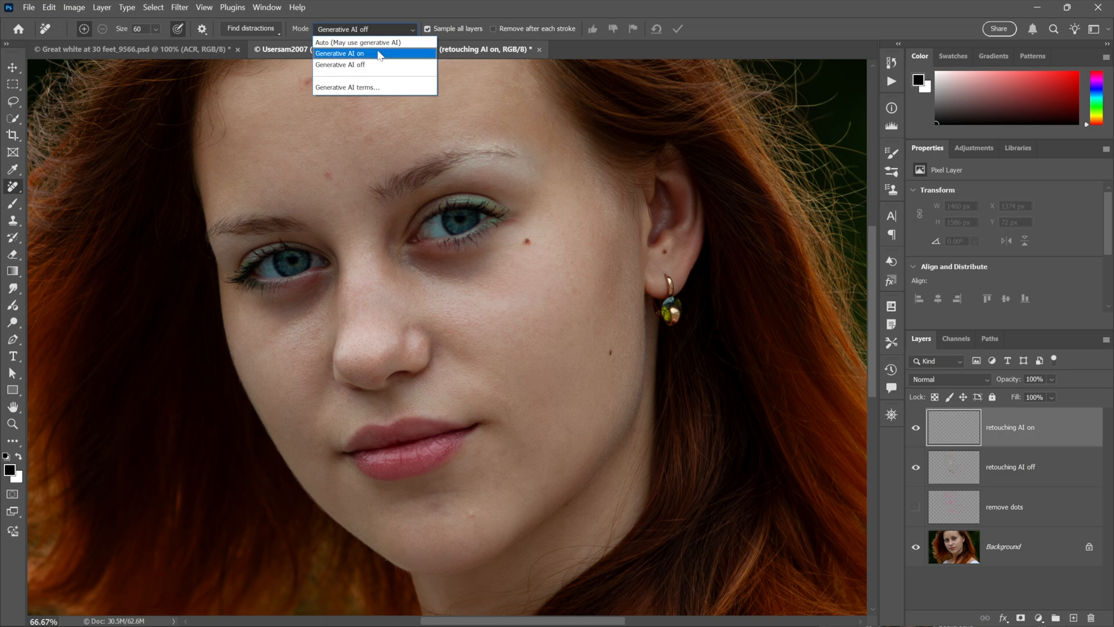
click(340, 54)
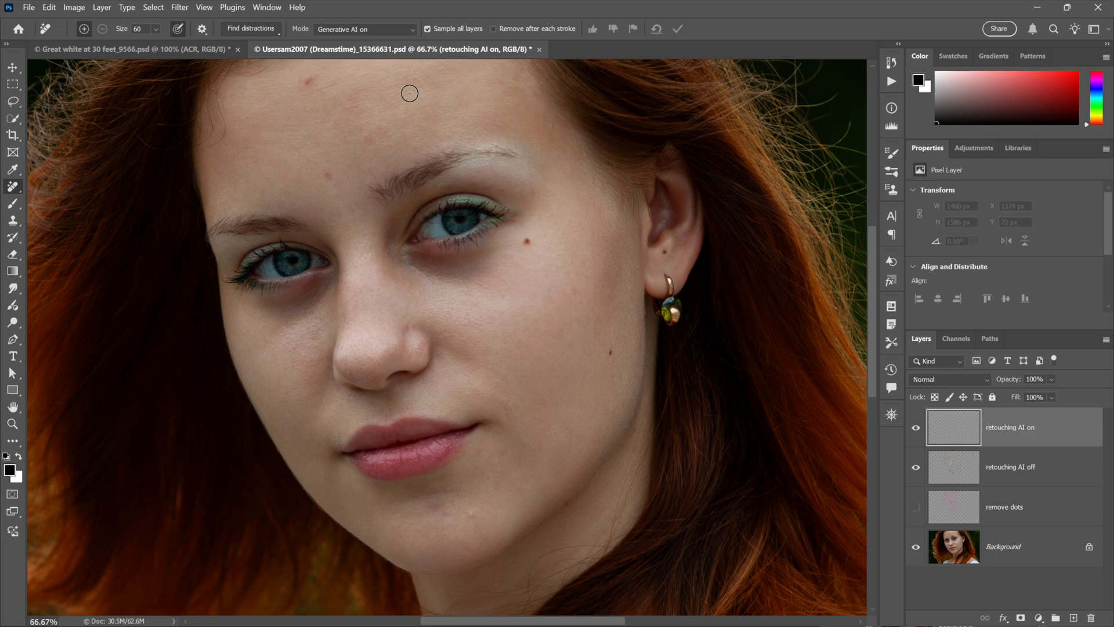
mouse_move(303, 80)
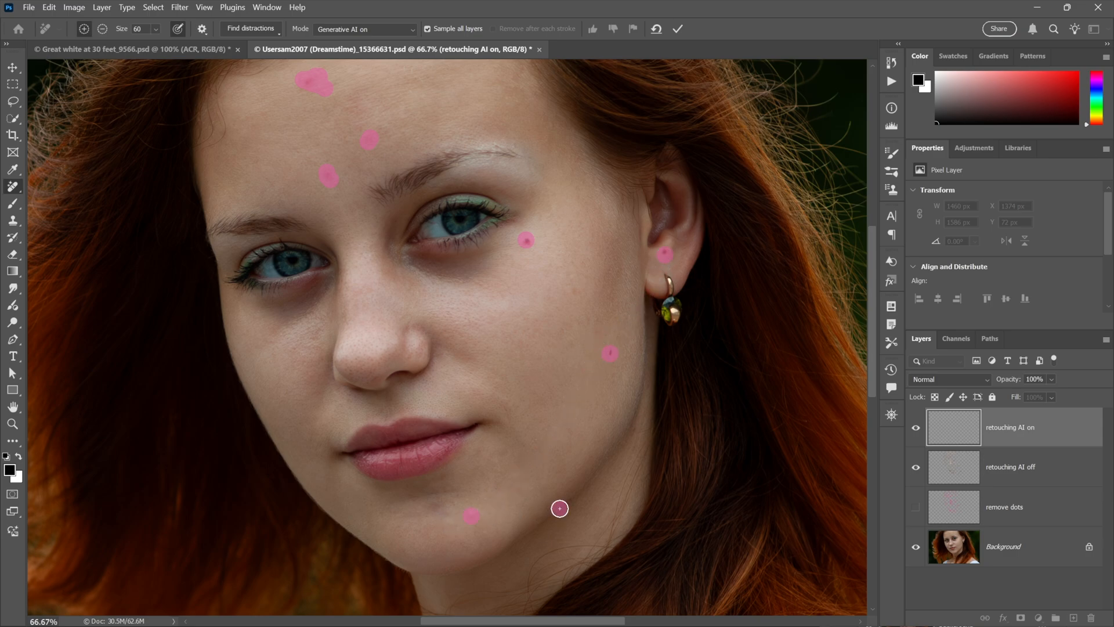
Step: Mark the jawline blemish, the chin spot and the stray hairs above the right eyebrow
drag(560, 508, 582, 490)
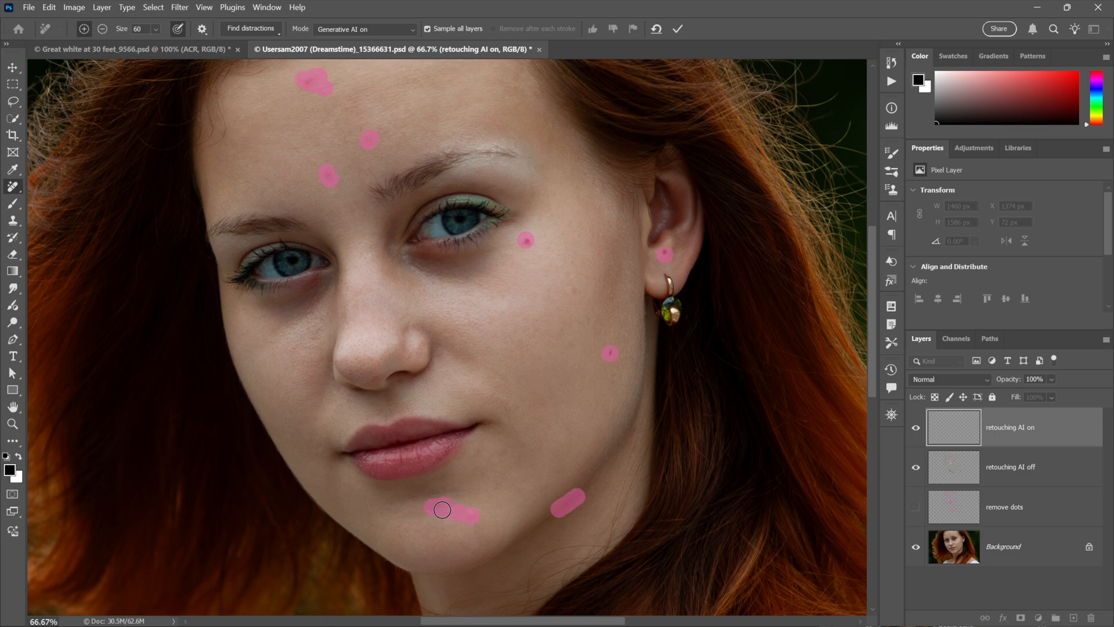
click(322, 331)
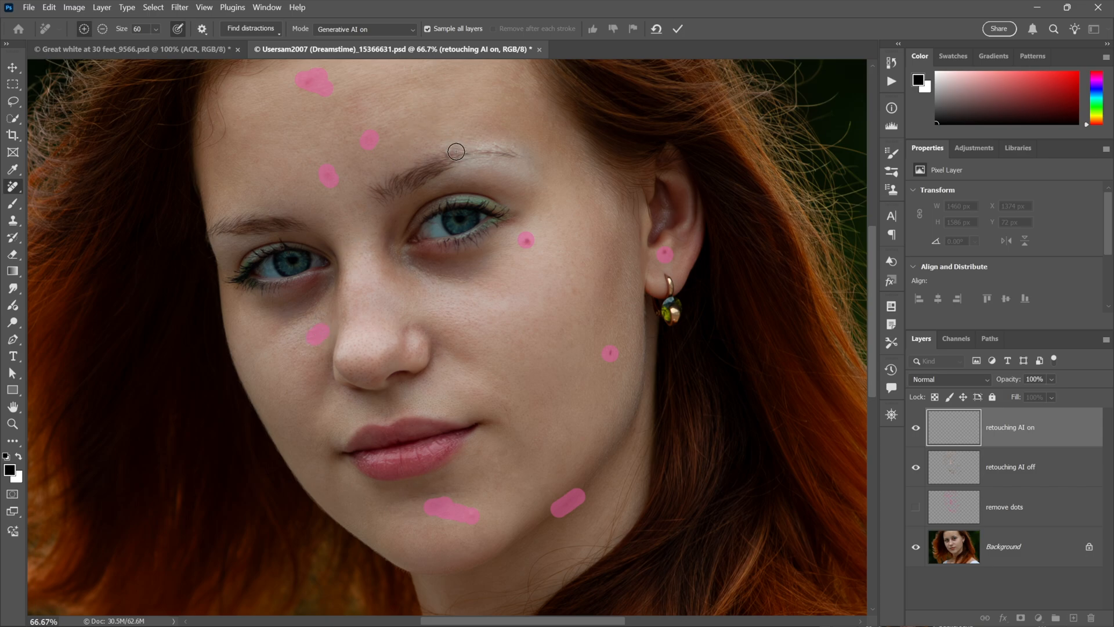
drag(455, 151, 508, 139)
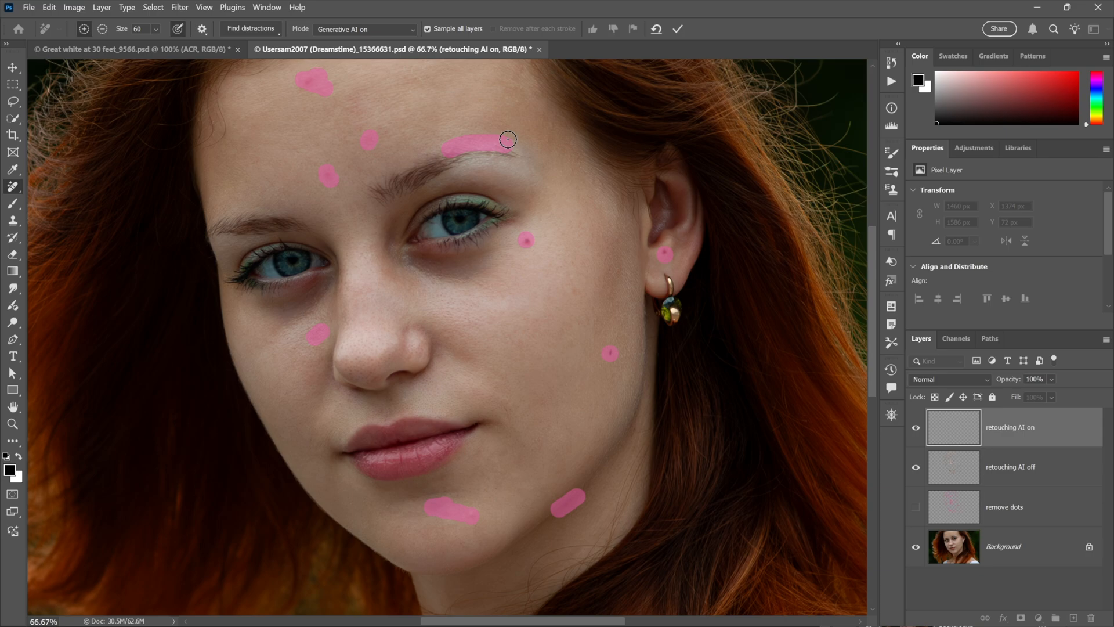
mouse_move(298, 67)
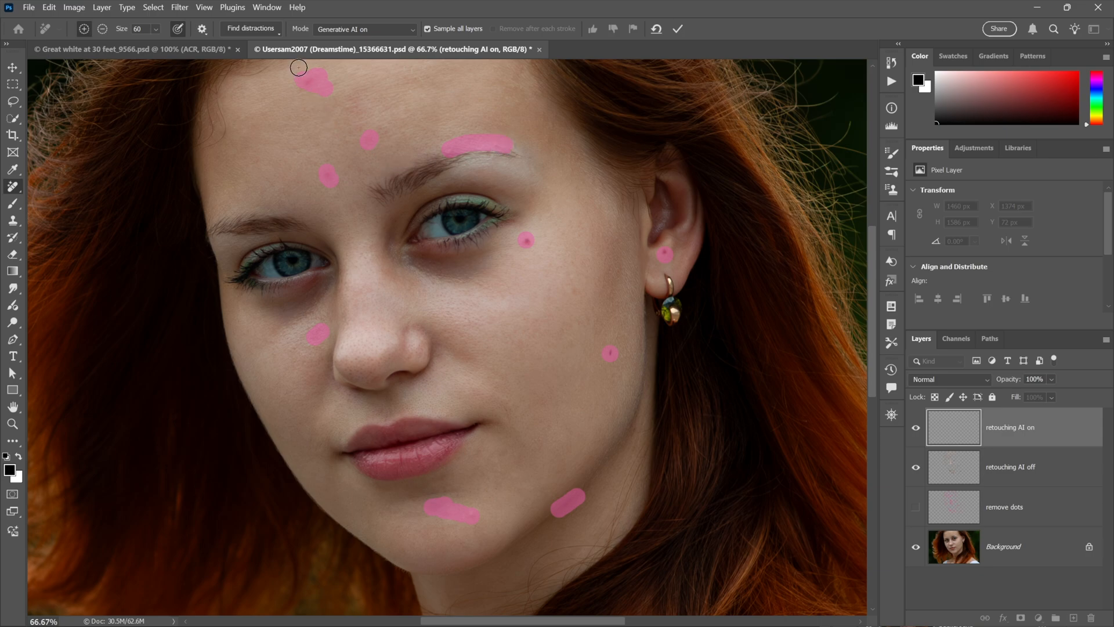
mouse_move(532, 239)
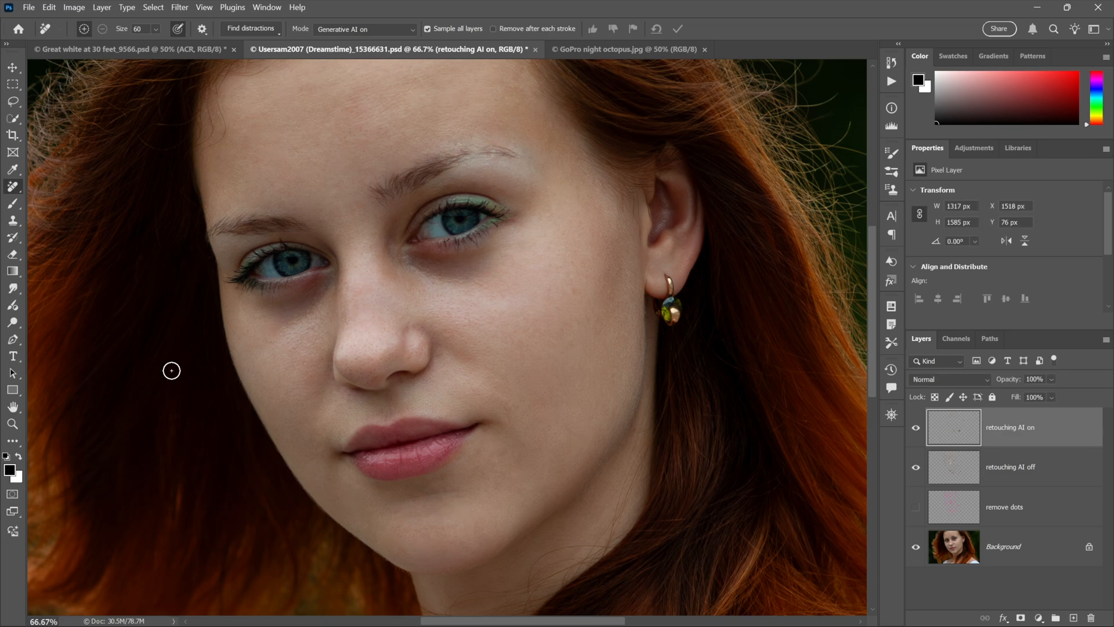
click(622, 49)
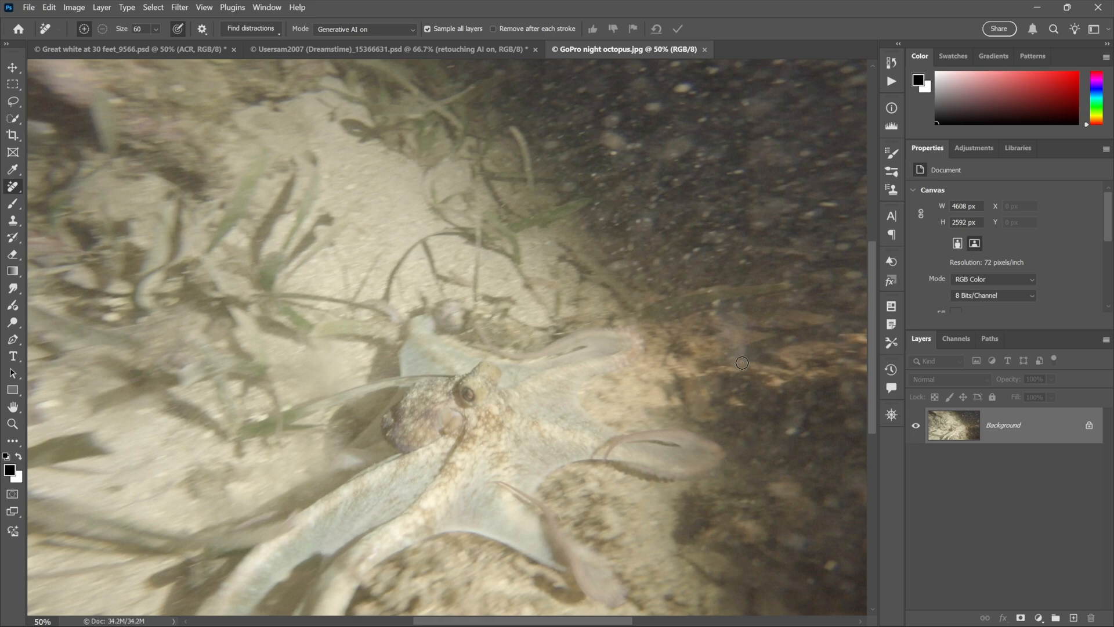
mouse_move(952, 425)
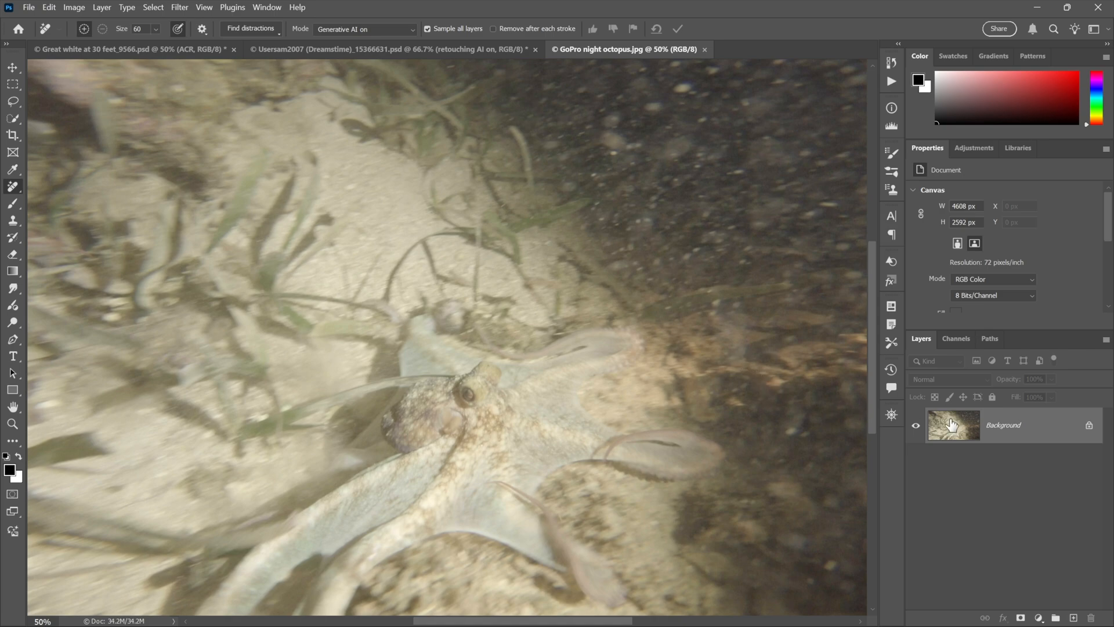
Step: Rename Background to 'octopus' and convert it to a smart object
text(octop)
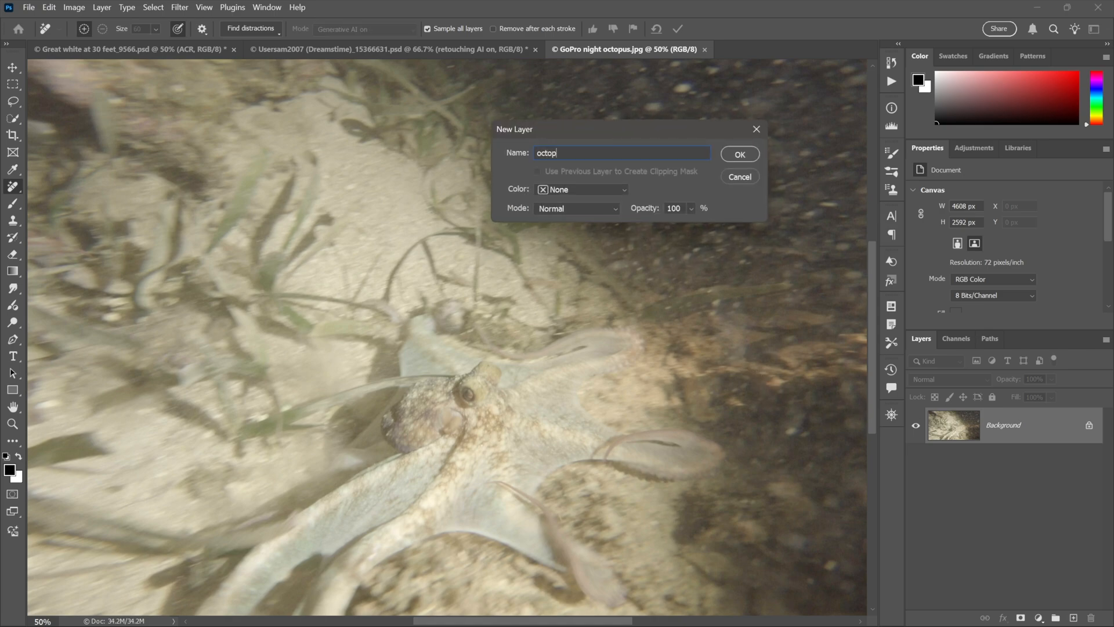
click(739, 155)
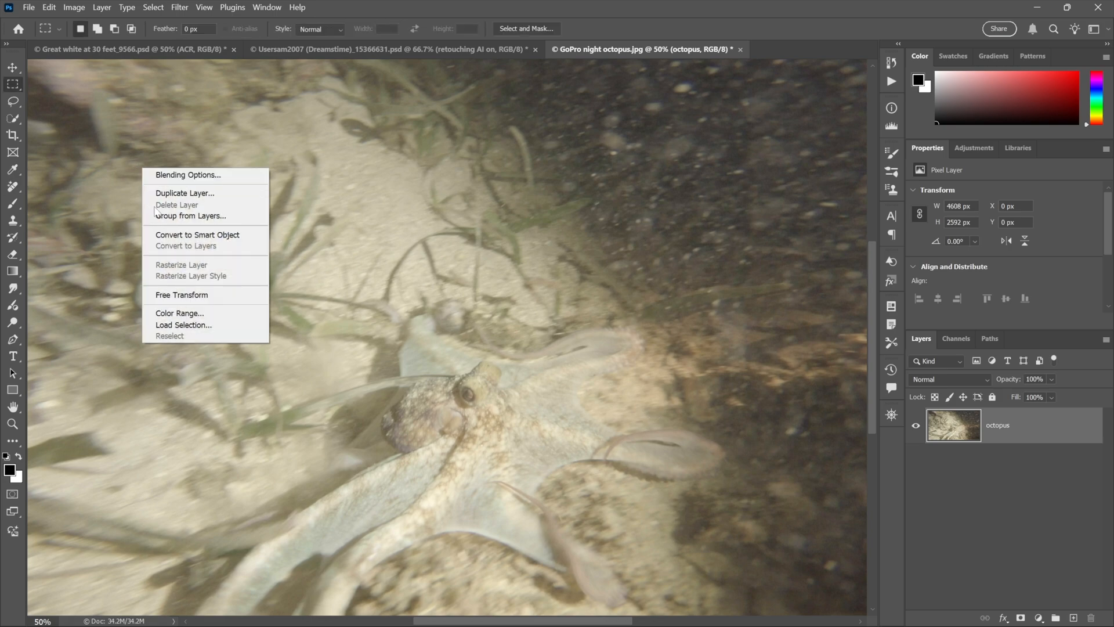
click(198, 234)
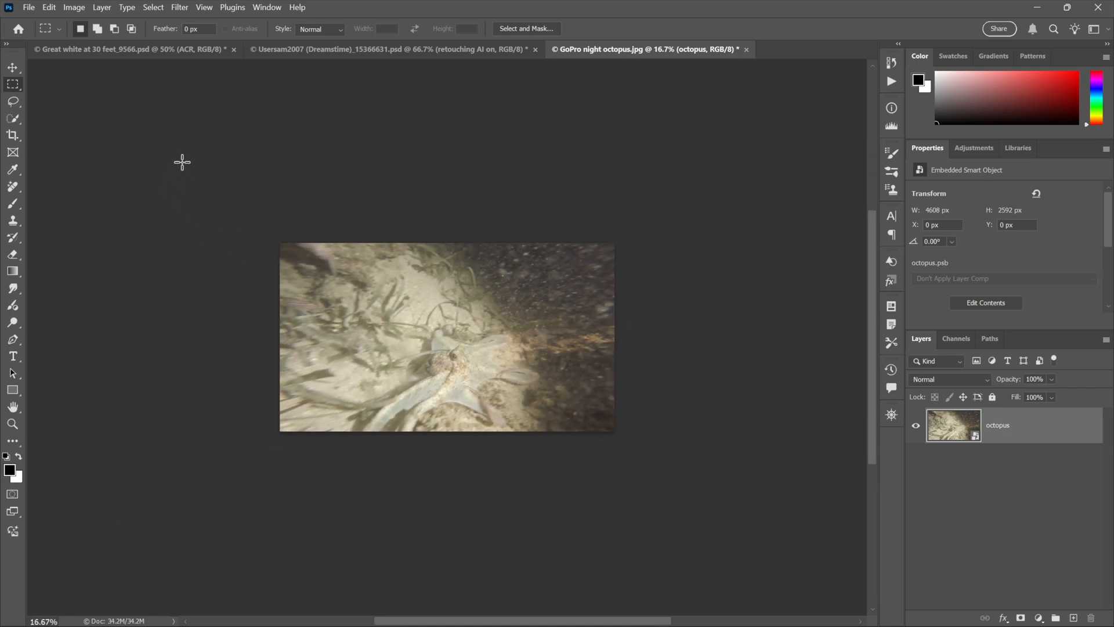
Step: Free-transform the octopus layer to about 160% so the octopus fills the canvas
click(48, 7)
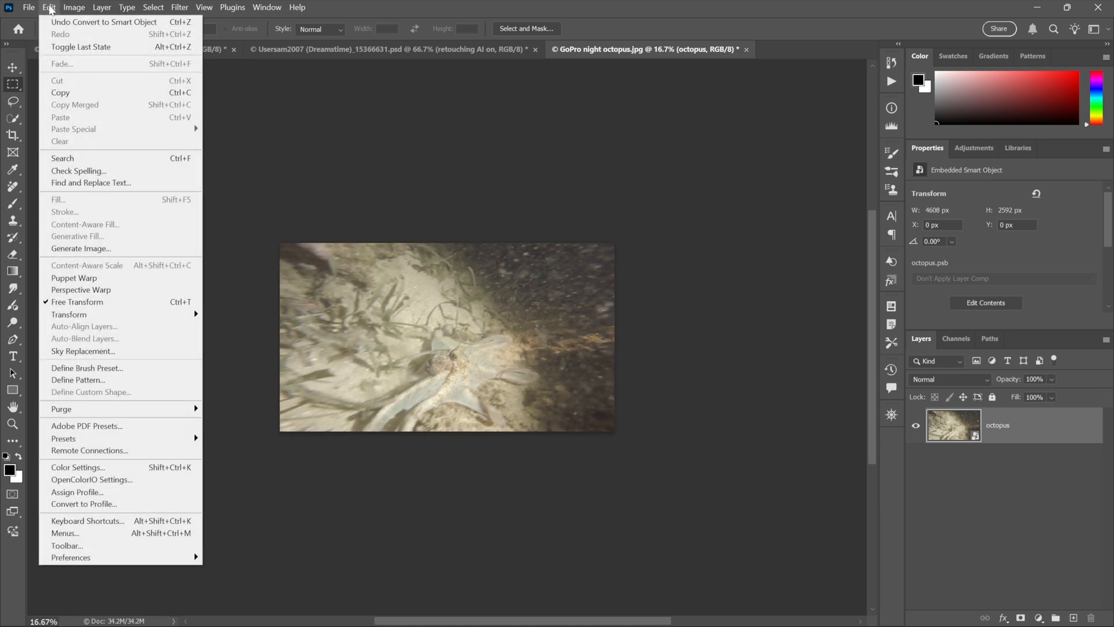
click(77, 302)
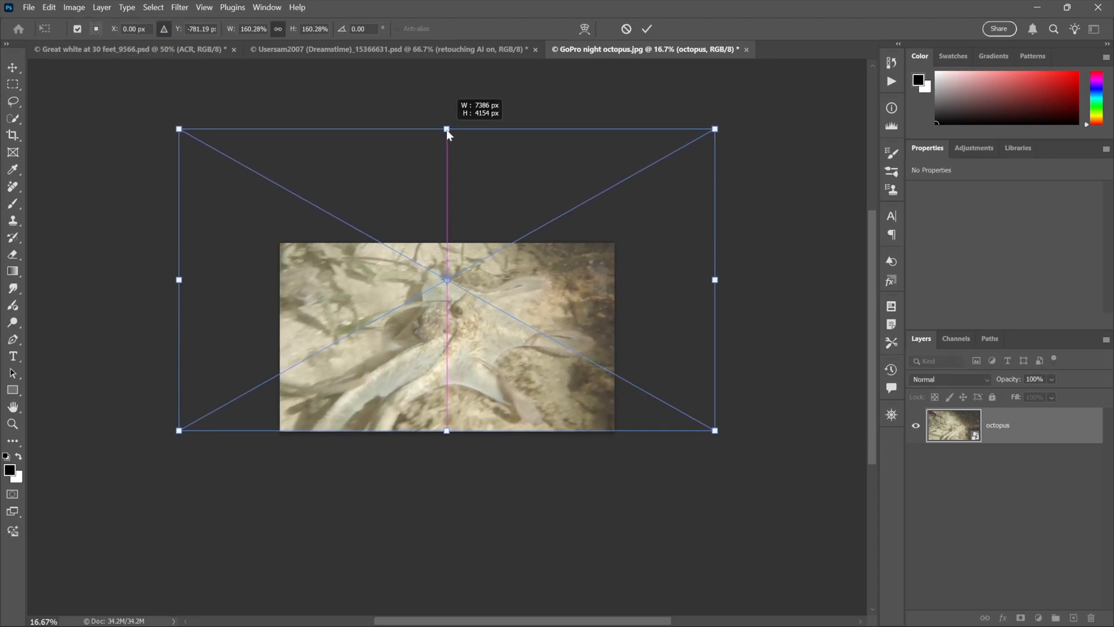
drag(446, 131, 446, 124)
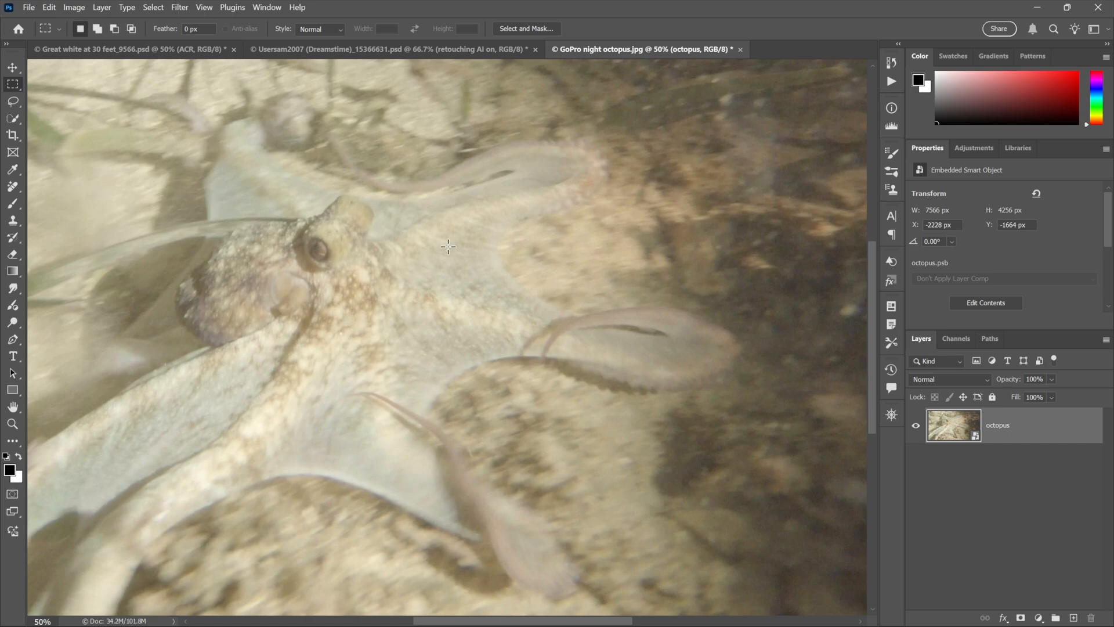
key(ctrl+t)
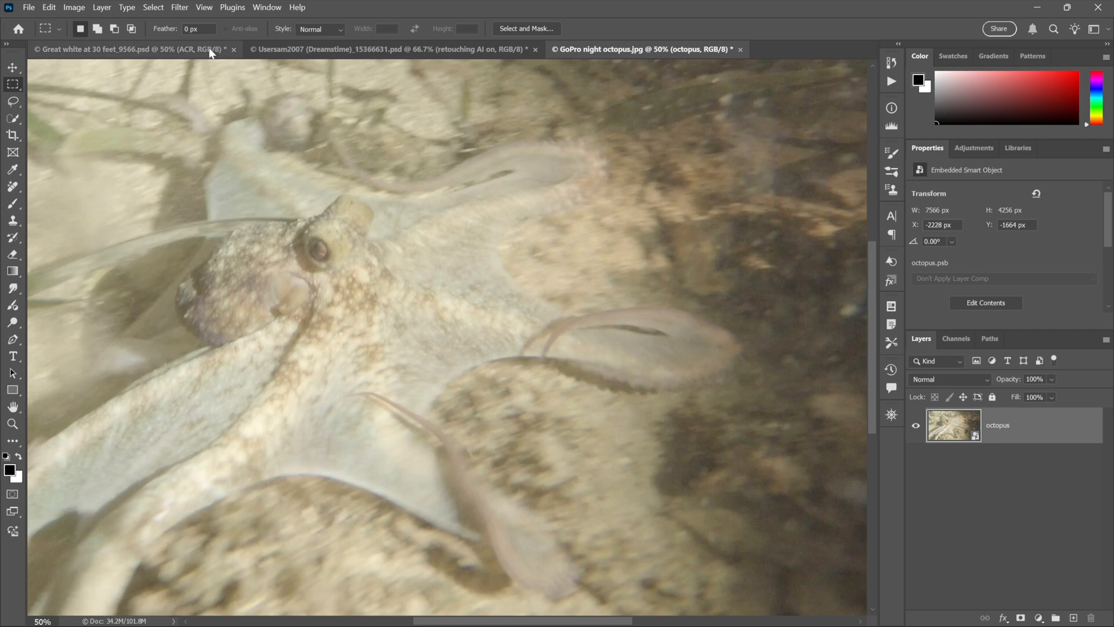
Step: Bring the octopus layer into the Camera Raw Filter and show its presets
click(179, 7)
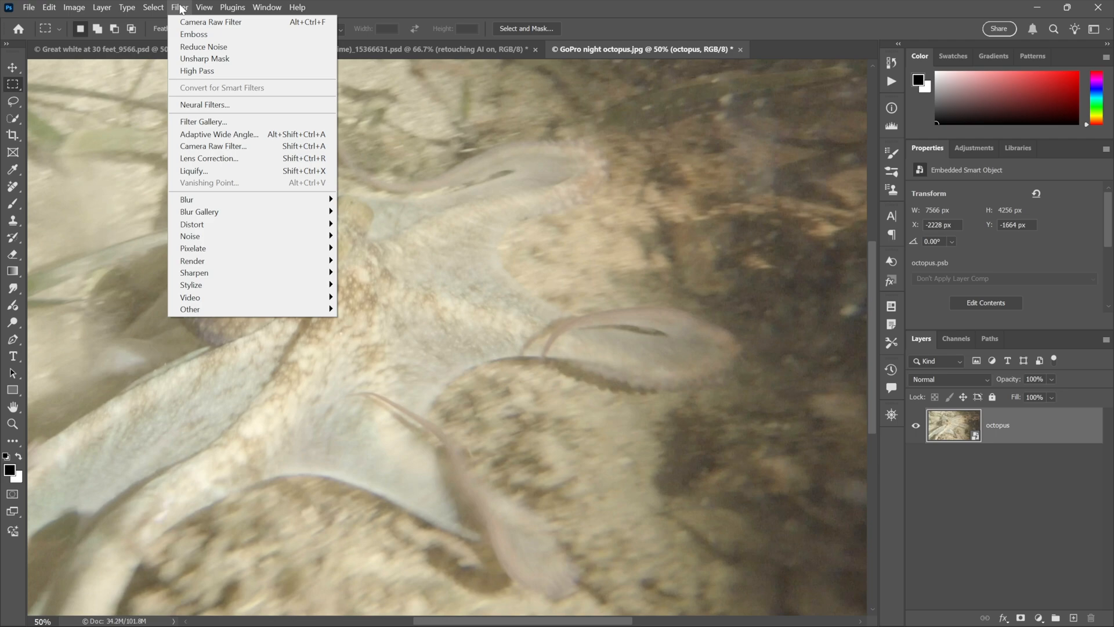
mouse_move(194, 34)
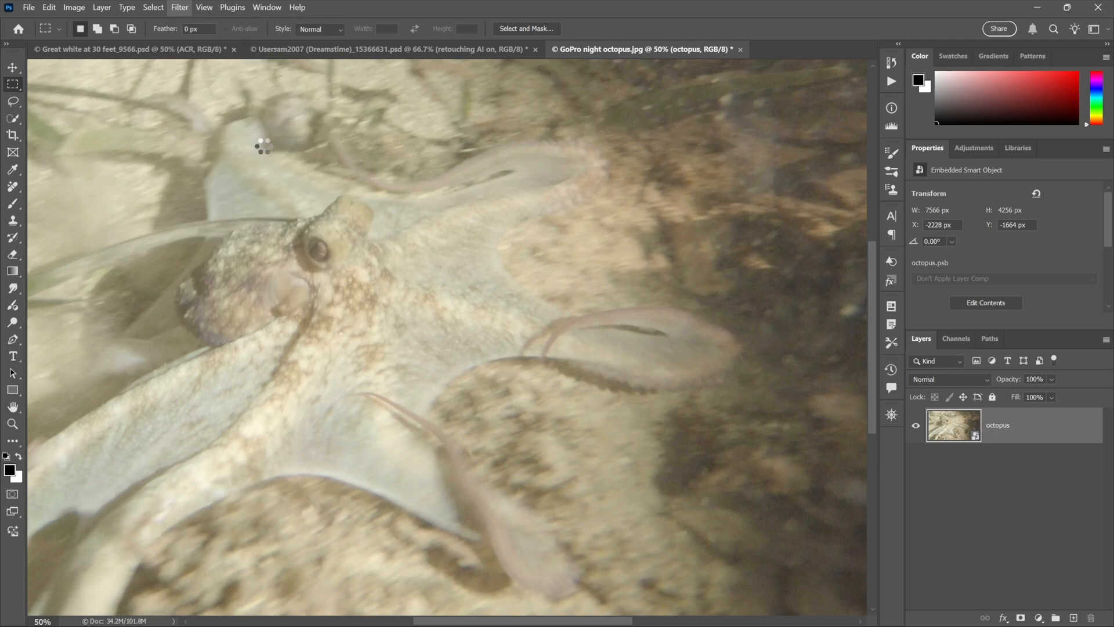
click(179, 7)
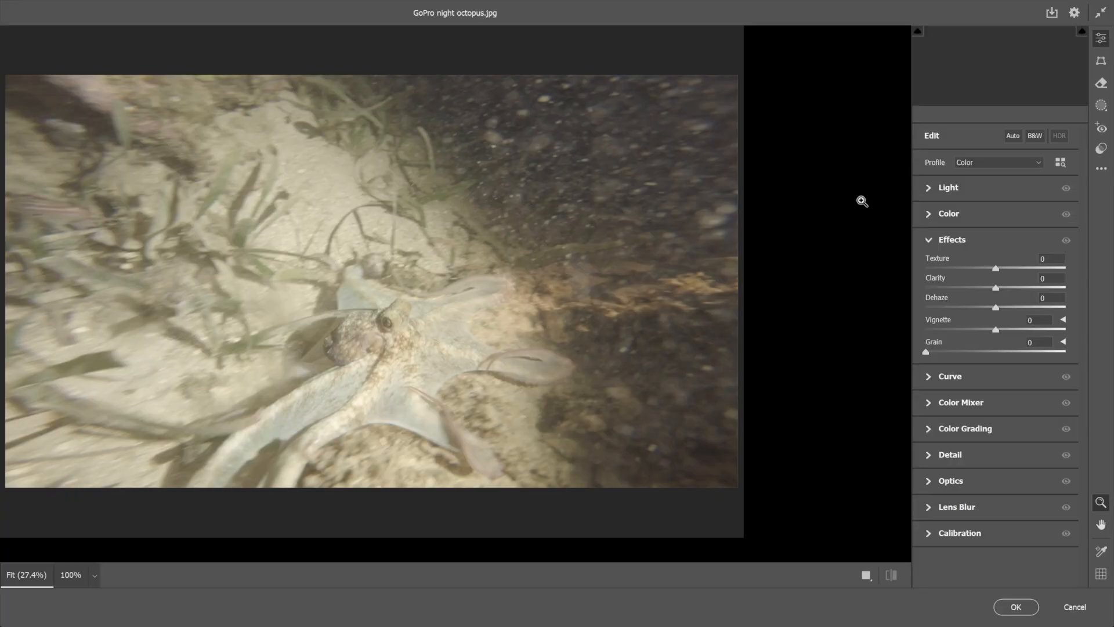
click(1100, 148)
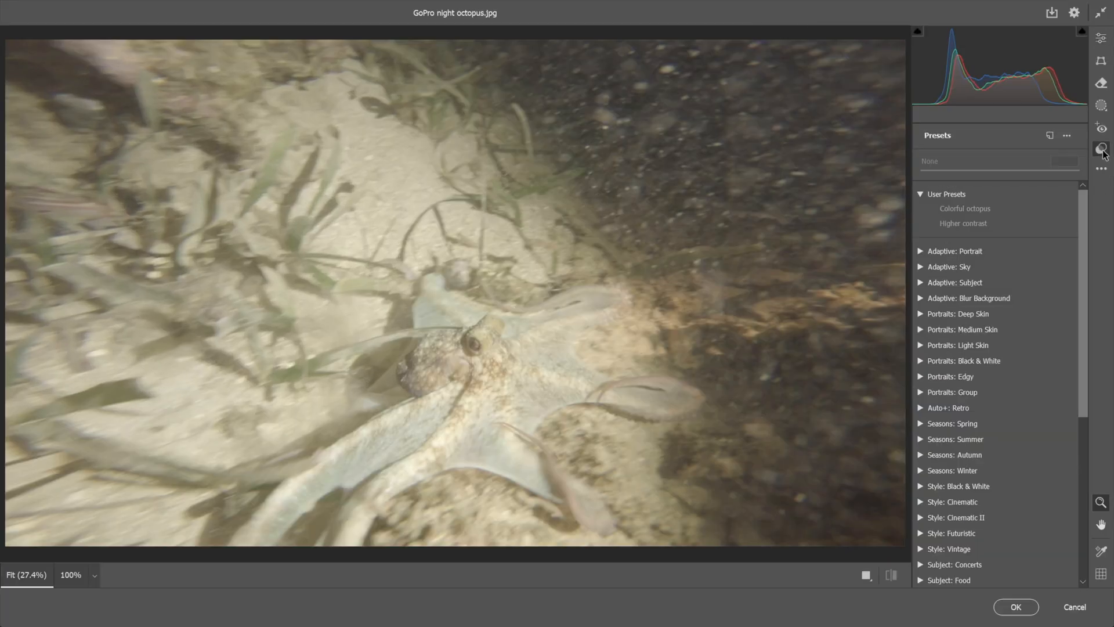
Step: Preview Colorful octopus, apply the Higher contrast user preset and commit it as a smart filter
click(965, 208)
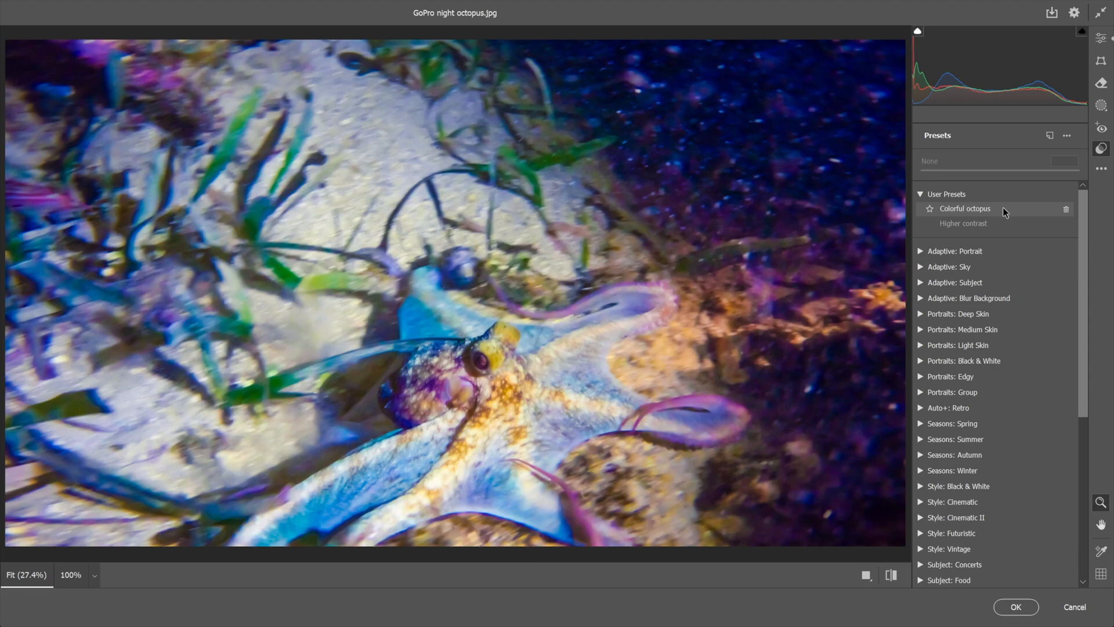
mouse_move(1001, 217)
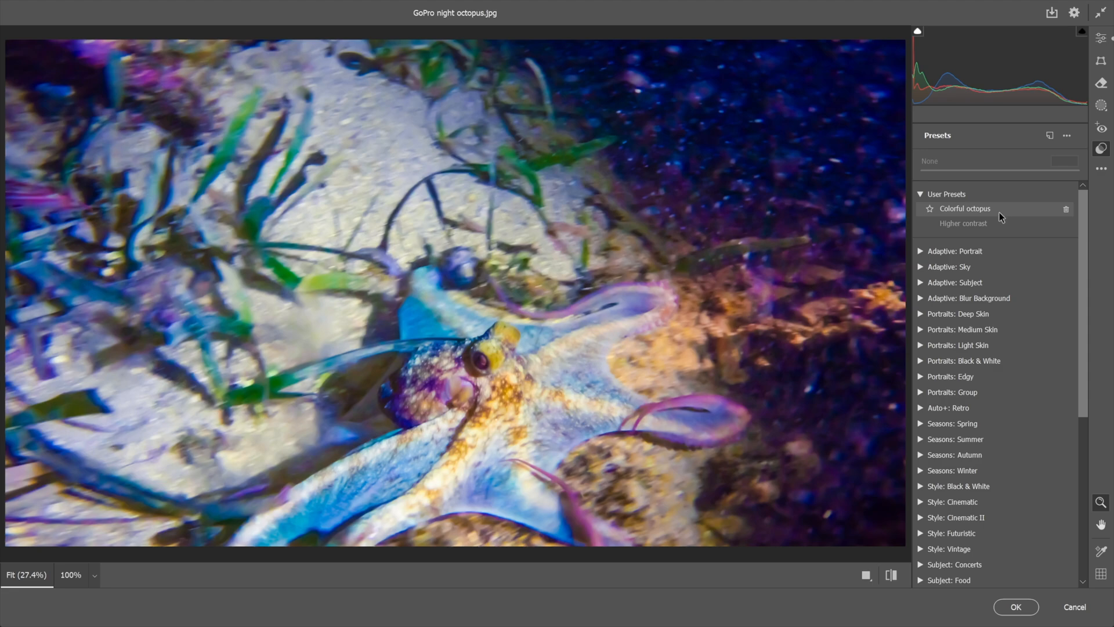
click(964, 223)
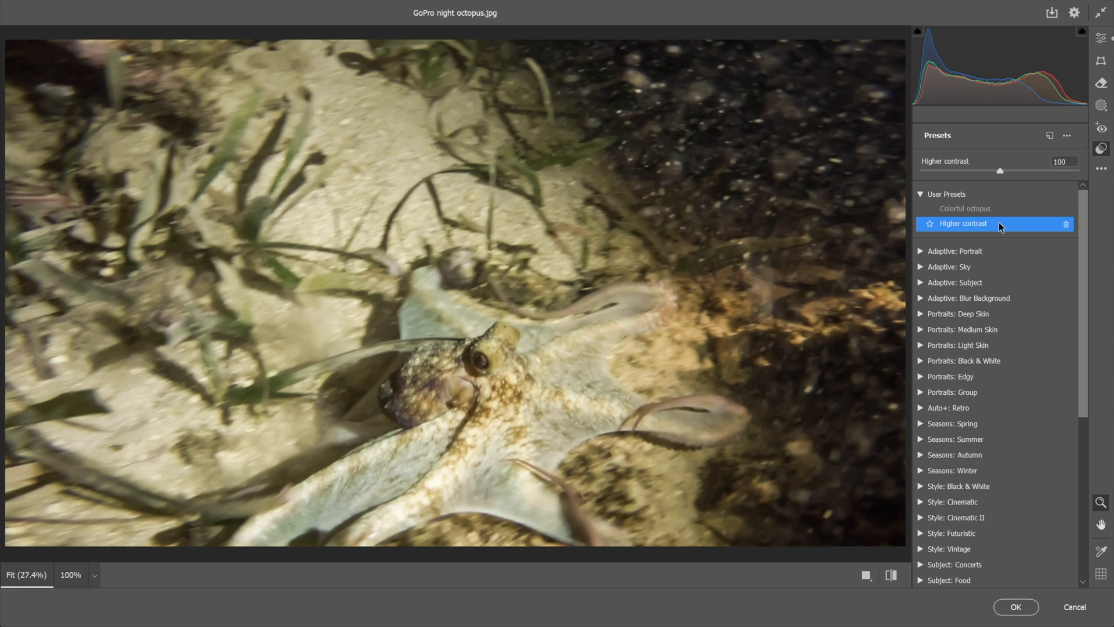
mouse_move(1014, 607)
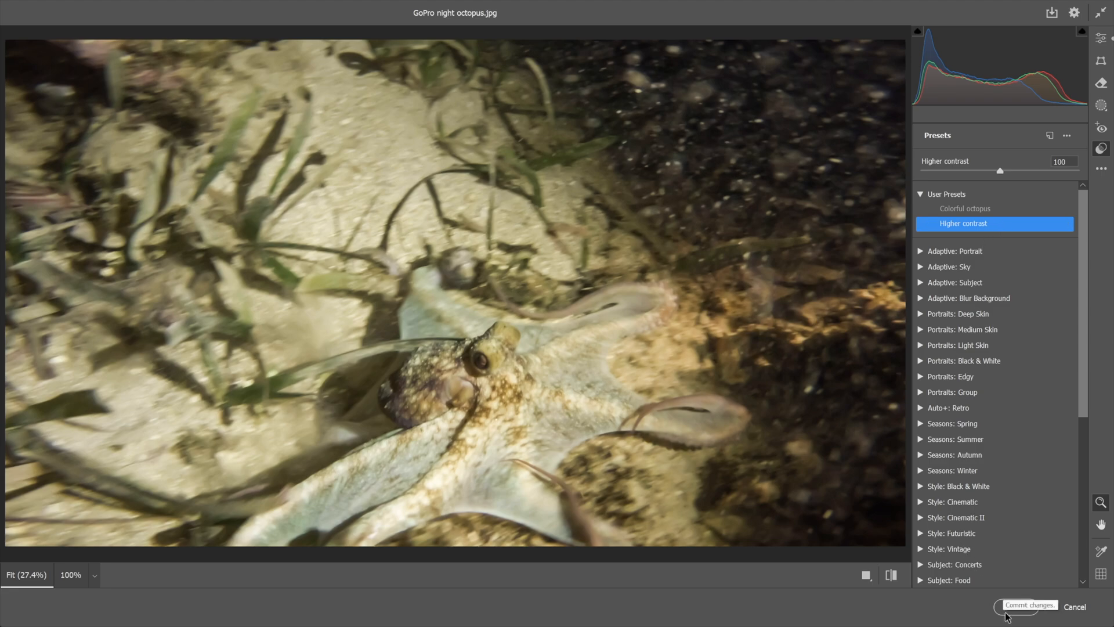
click(1029, 604)
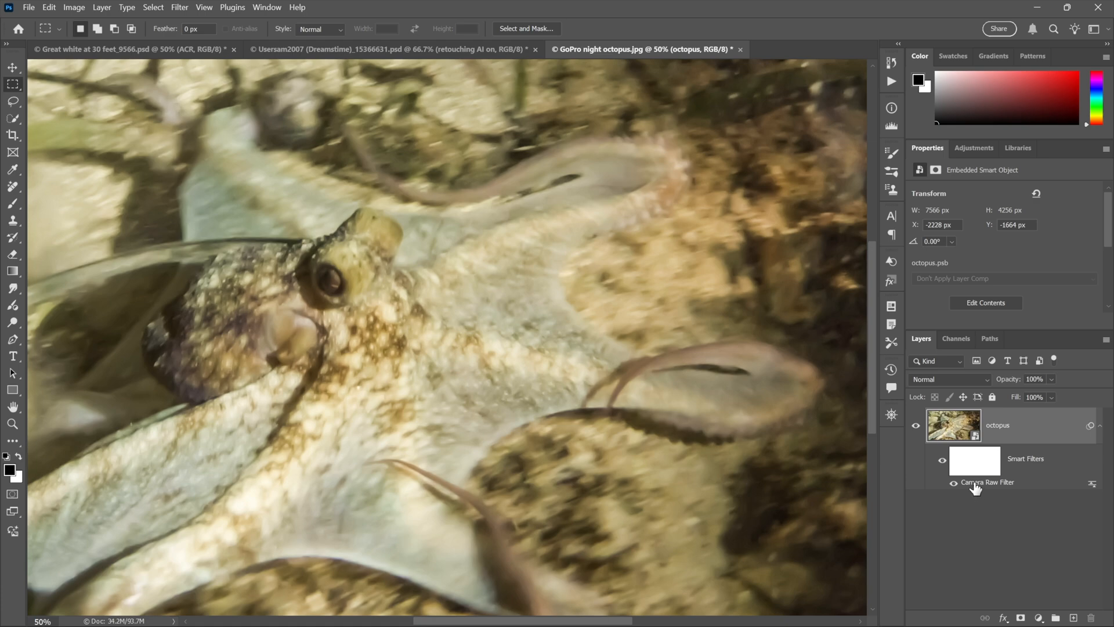
mouse_move(986, 482)
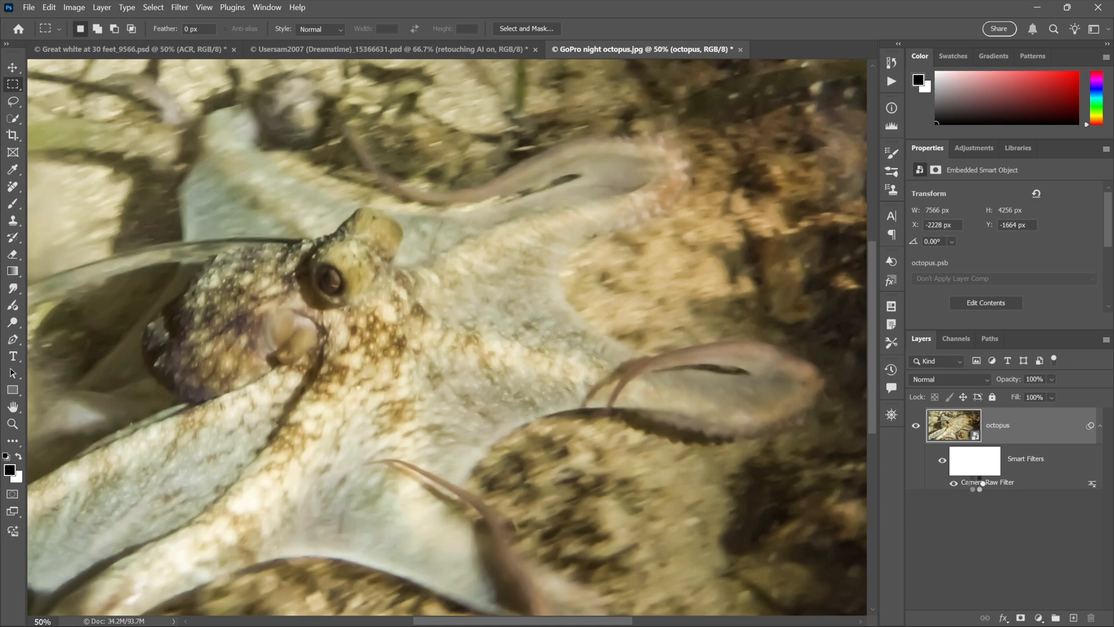
Step: Reopen Camera Raw, set Vibrance +90 and Saturation +80, and sample white balance from the octopus's body
double_click(987, 481)
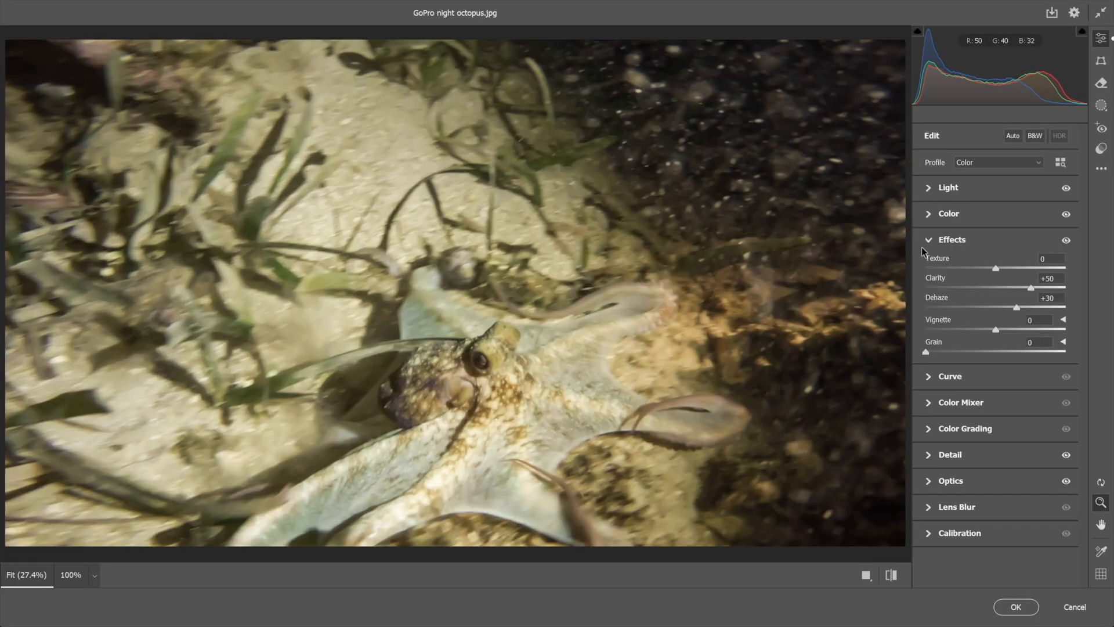
click(948, 214)
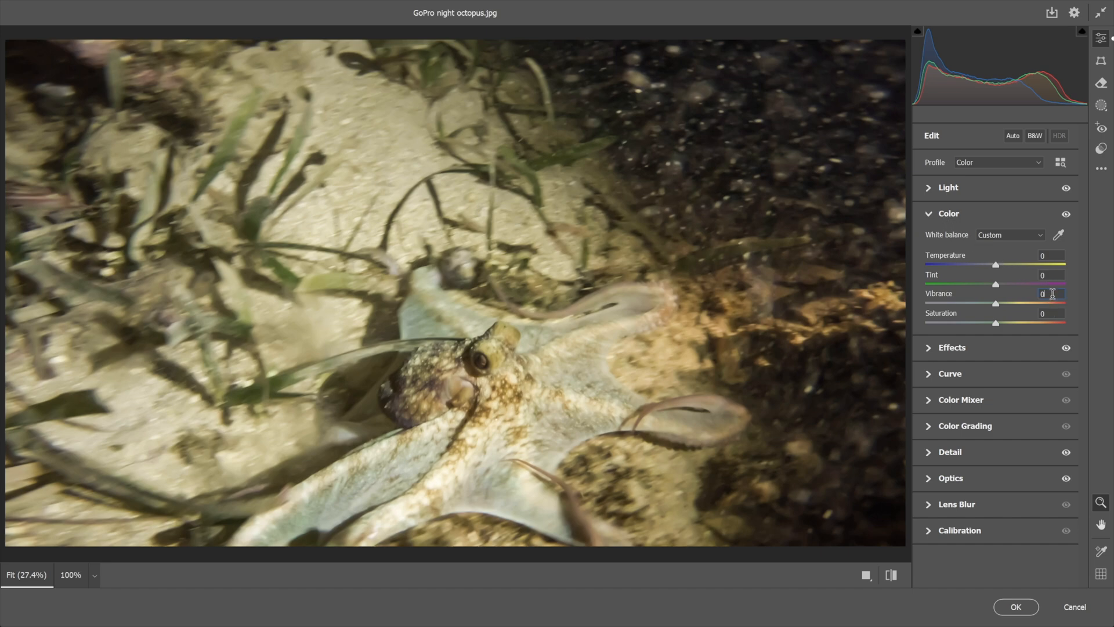
drag(996, 303, 1065, 303)
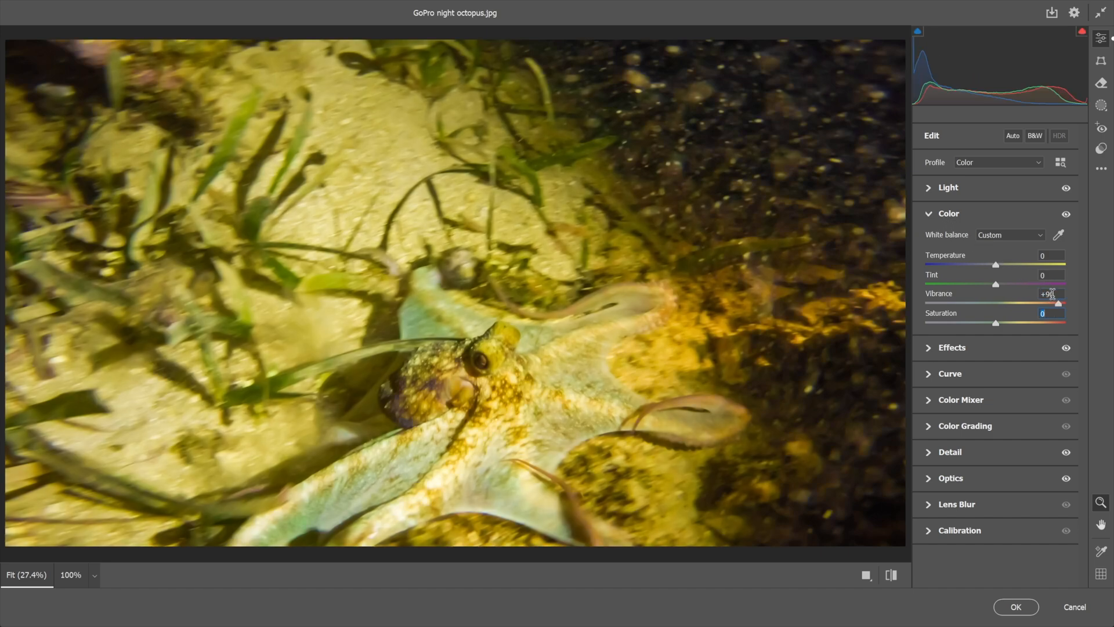
drag(996, 322, 1056, 323)
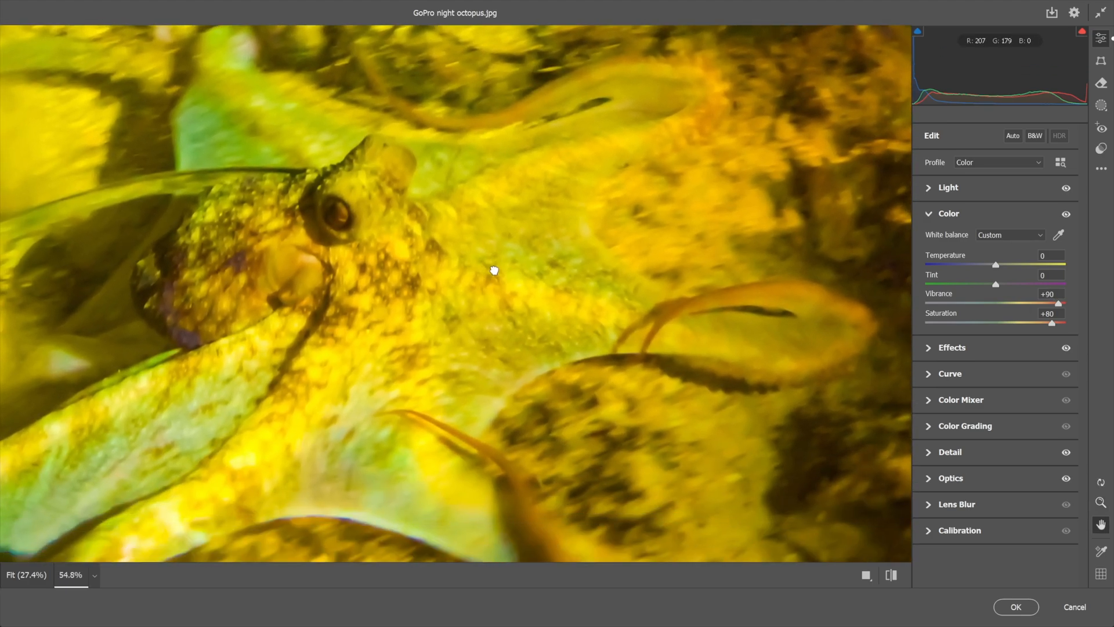
mouse_move(1059, 235)
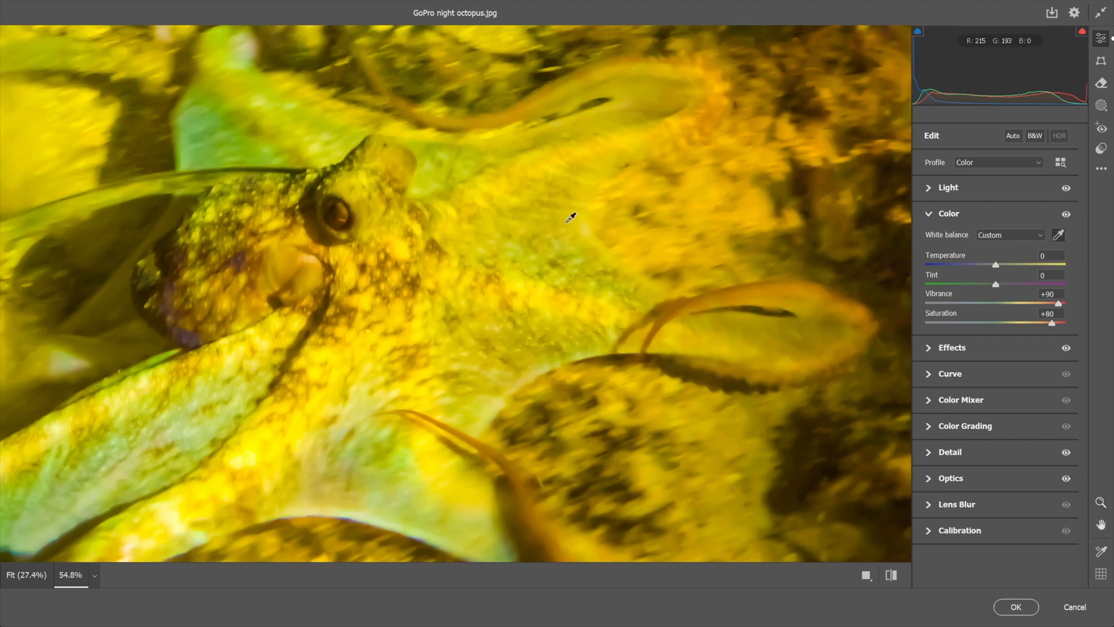
click(569, 217)
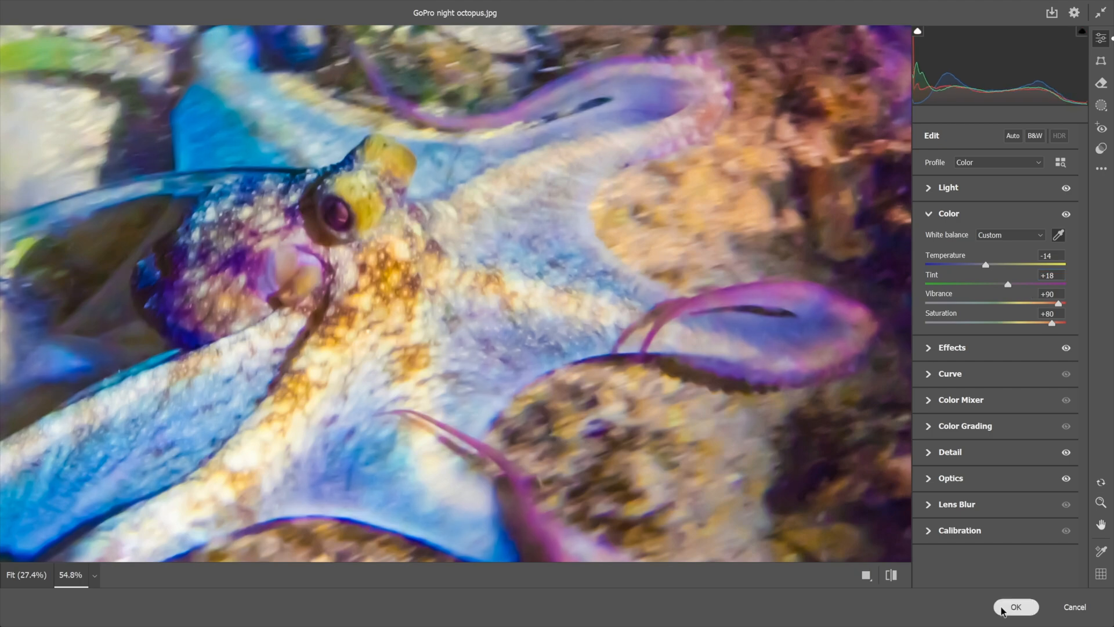
Step: Commit the vivid colour changes and switch to the love shark document's sharkface layer
click(1016, 606)
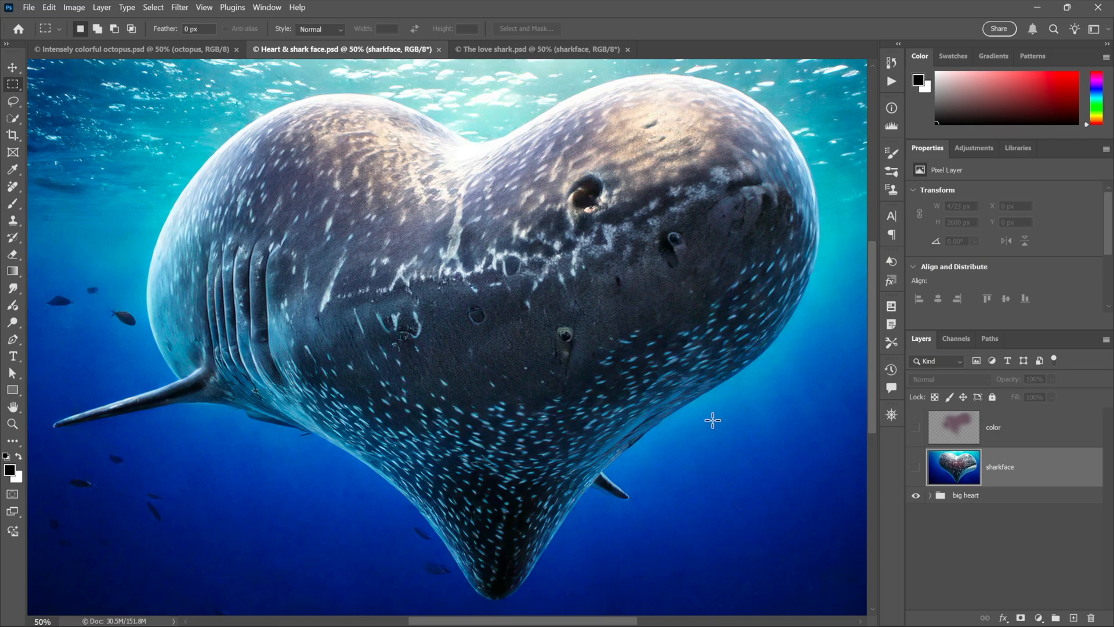
mouse_move(765, 436)
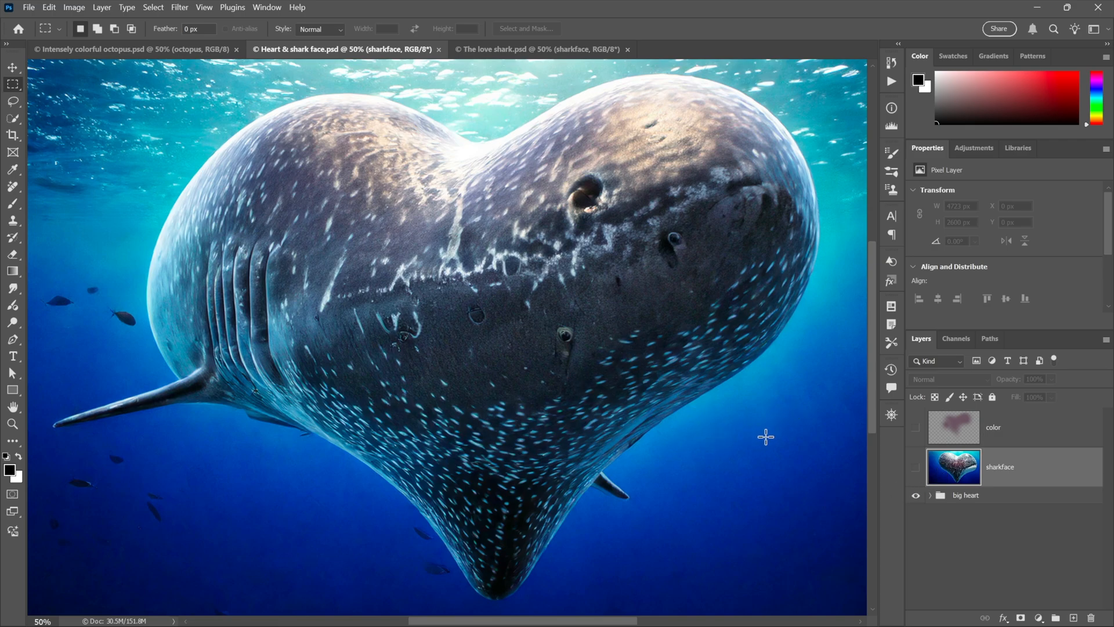
mouse_move(663, 371)
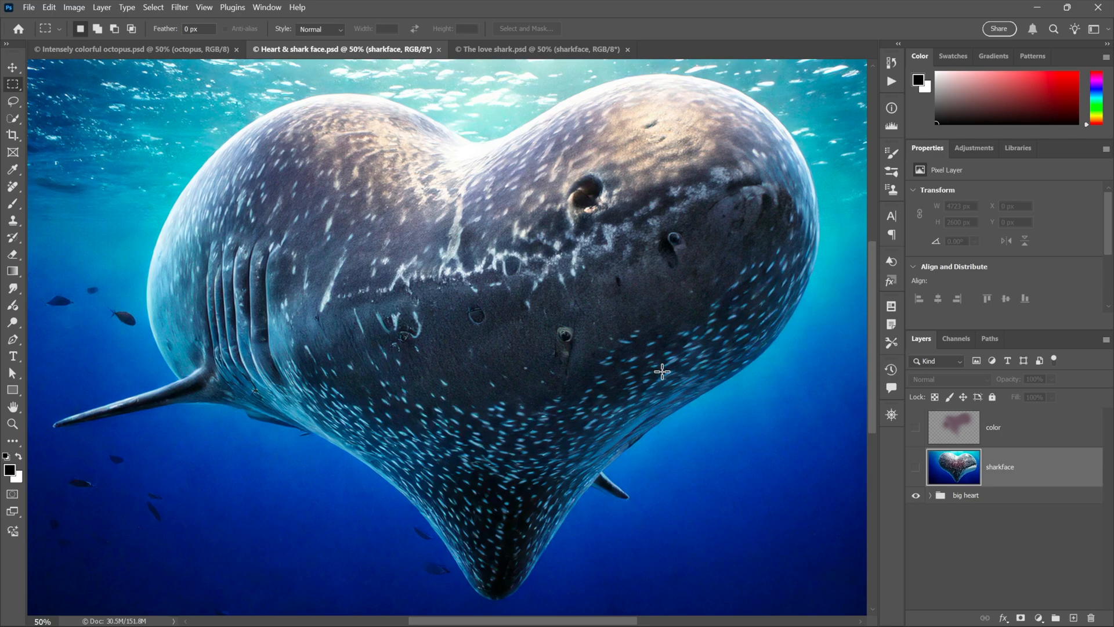
mouse_move(903, 471)
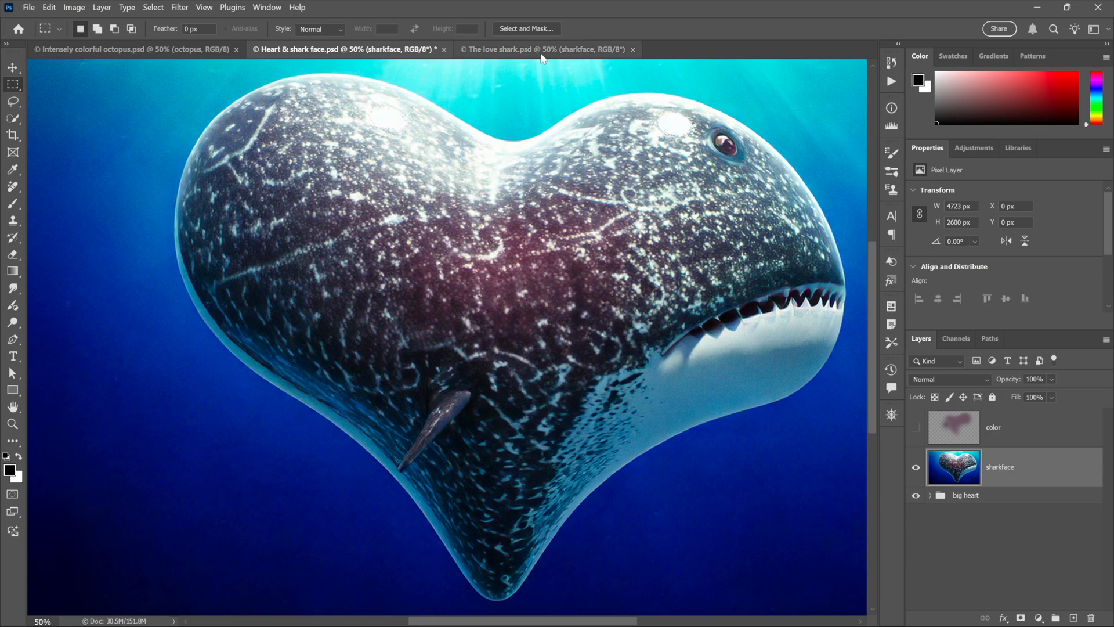
click(547, 49)
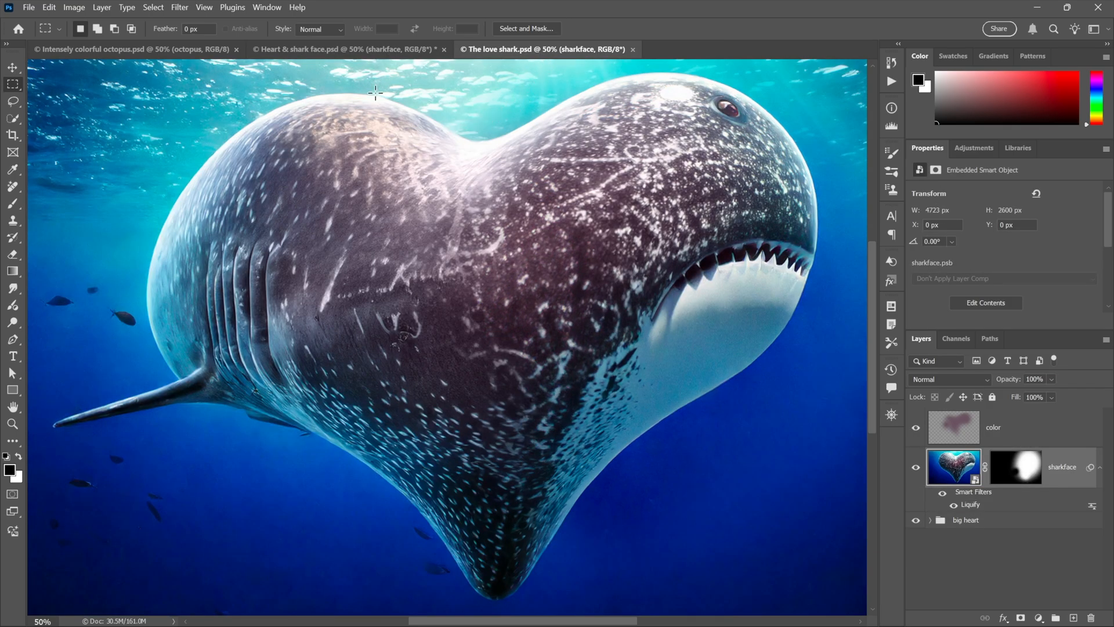
click(345, 49)
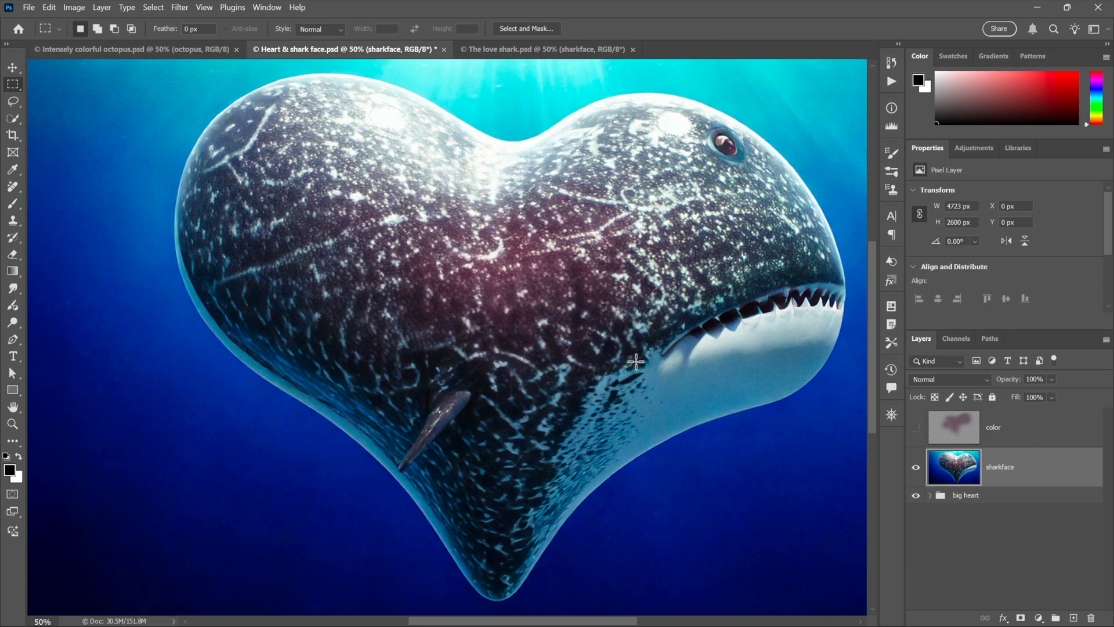
Step: Convert the sharkface layer to a smart object at half opacity over the heart shark
right_click(634, 361)
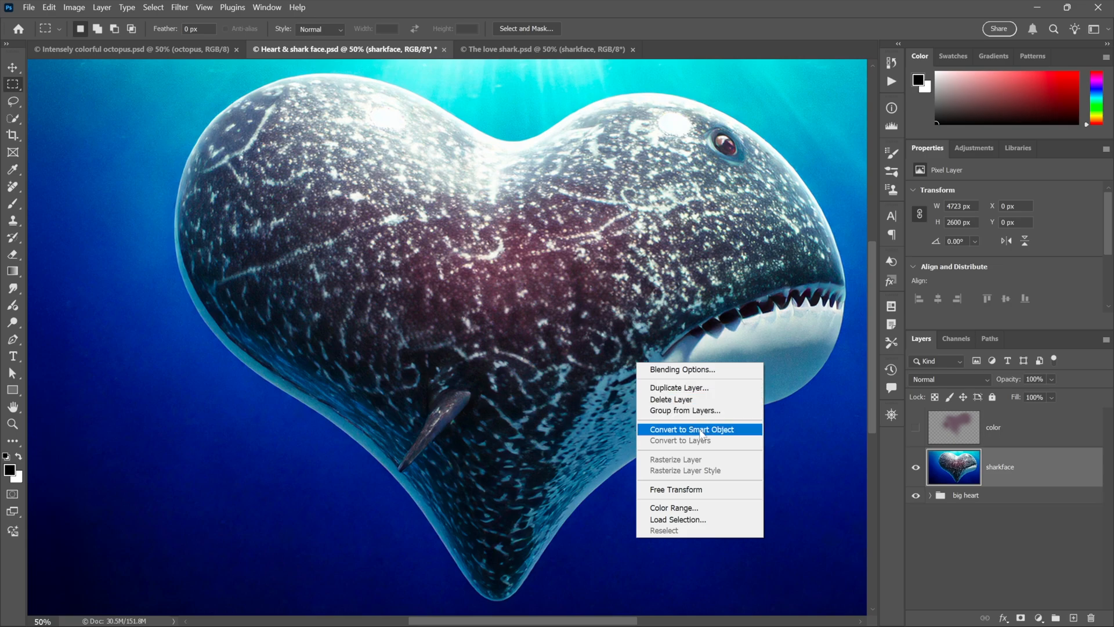
click(690, 428)
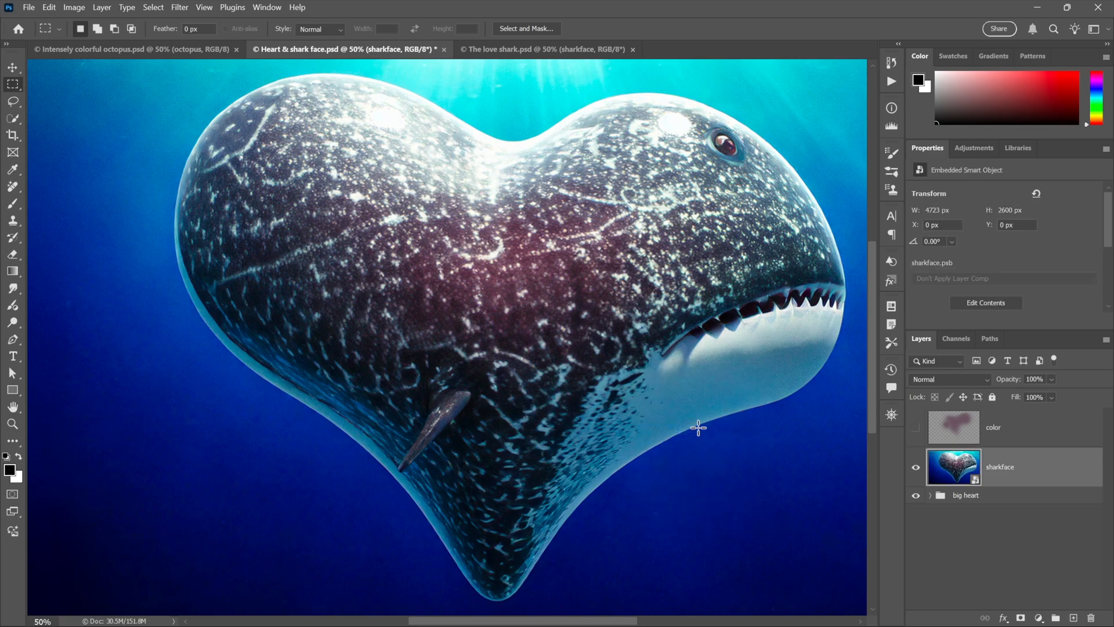
mouse_move(824, 429)
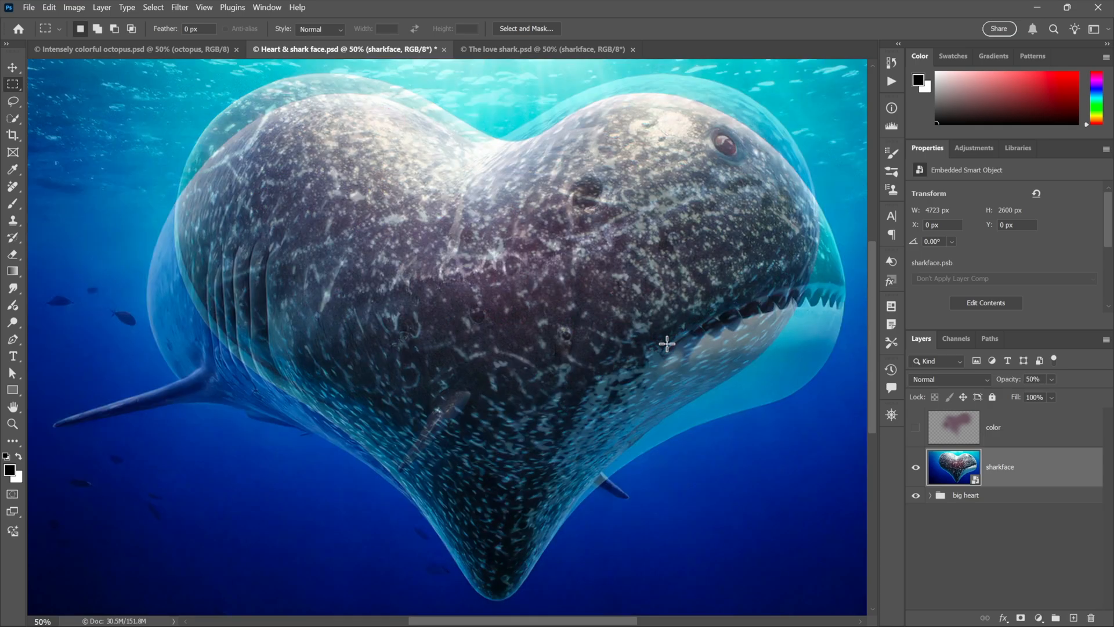
click(178, 7)
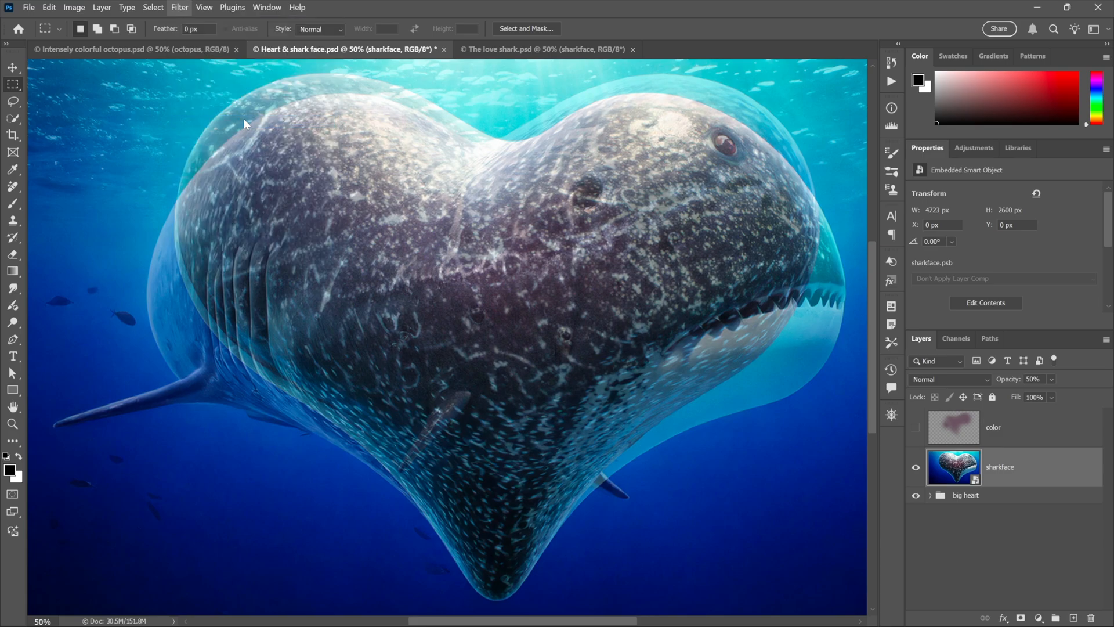
Step: Enter the Liquify workspace with the big heart layer shown as backdrop
click(178, 7)
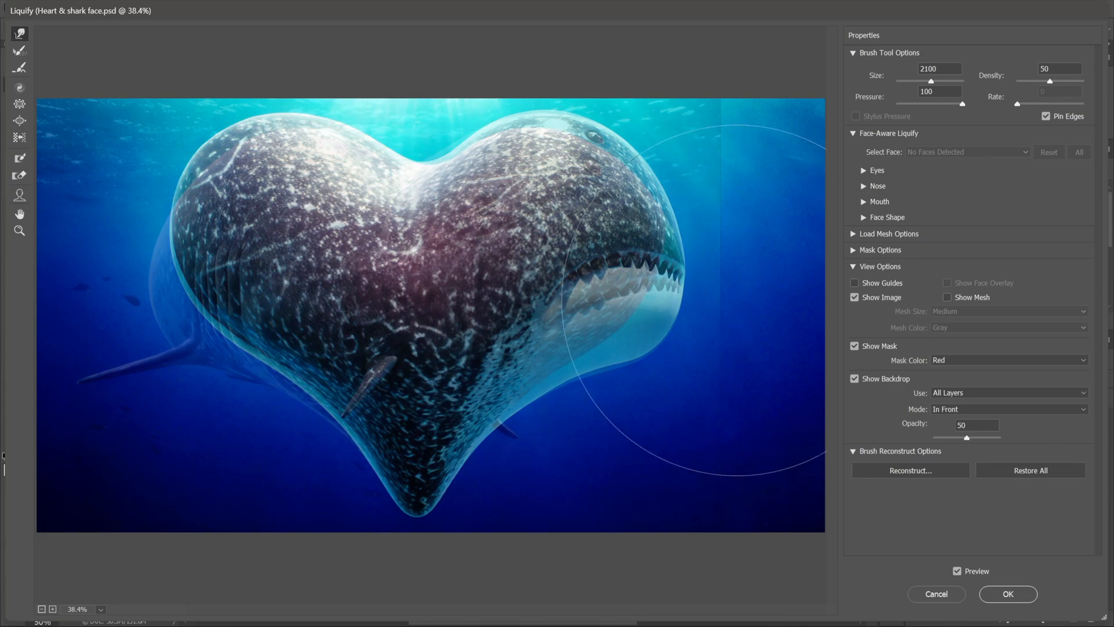
click(1008, 392)
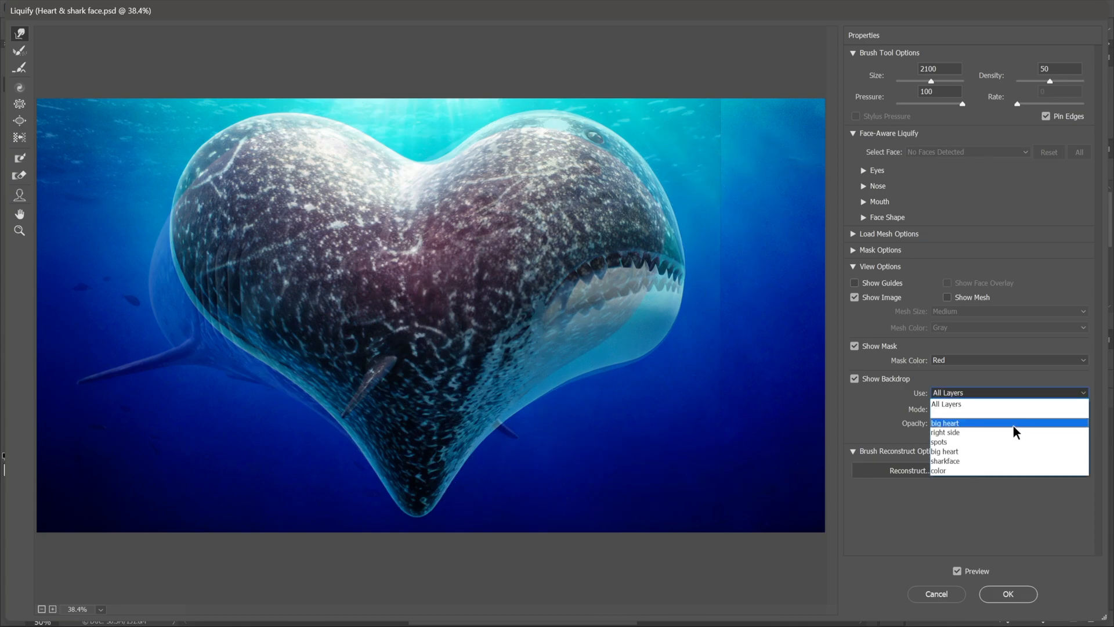
click(944, 423)
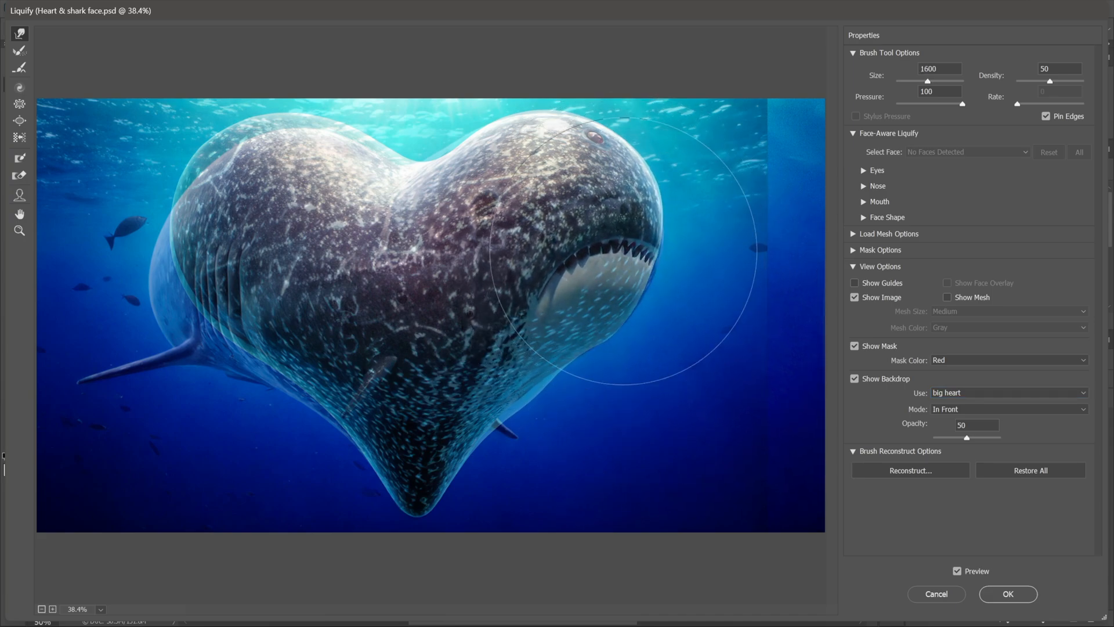
Step: With a 900-size Forward Warp brush, push the shark's mouth edge and lower-right face into the heart
text(900)
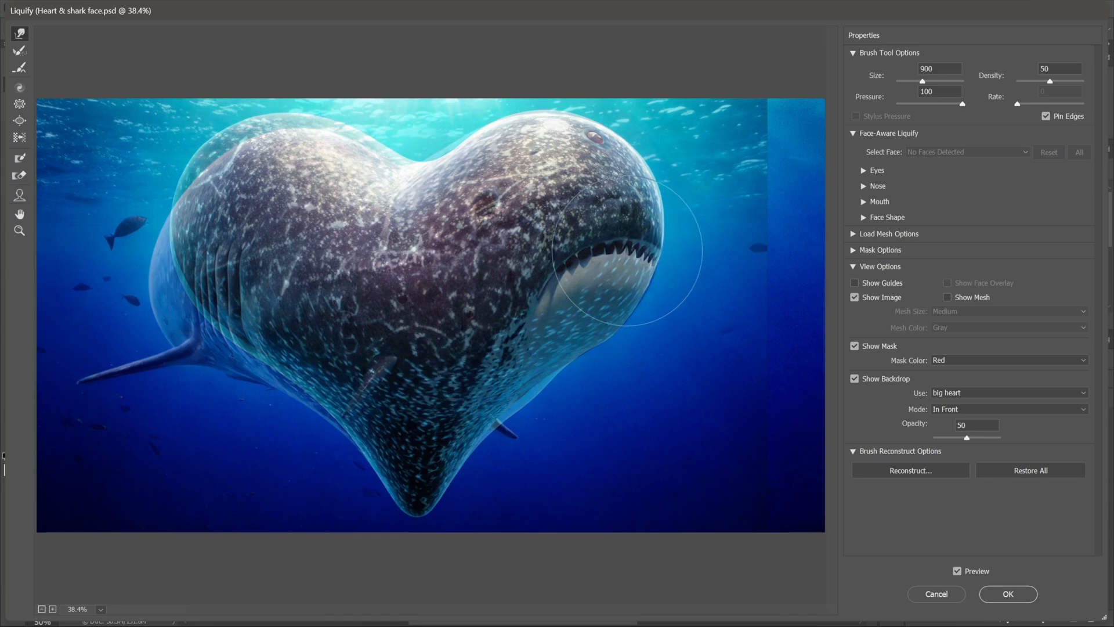
drag(629, 255, 483, 174)
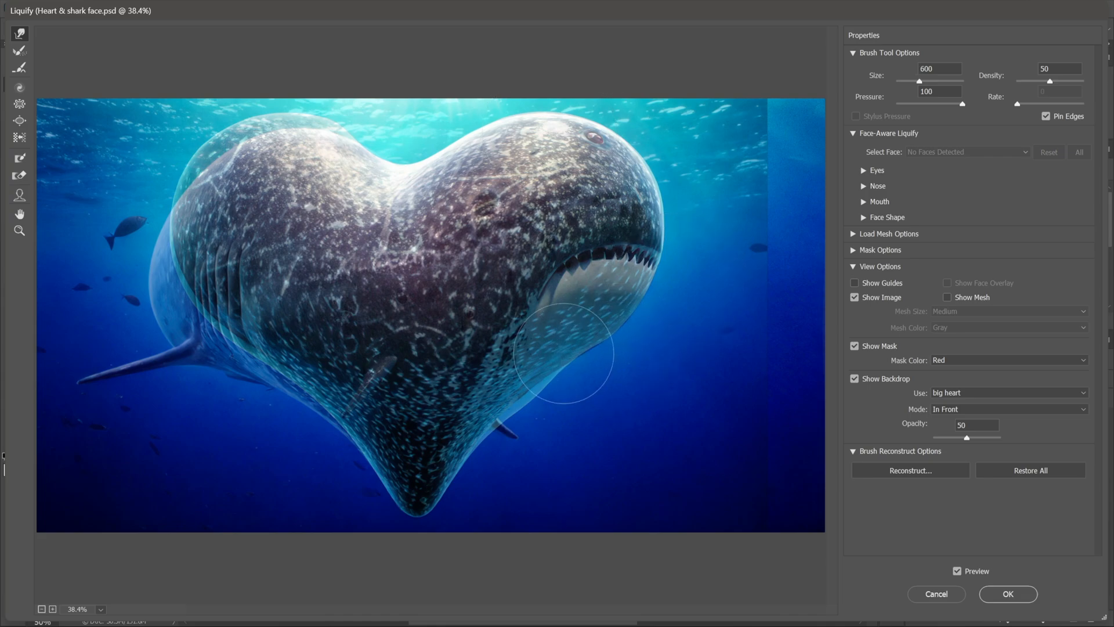
text(900)
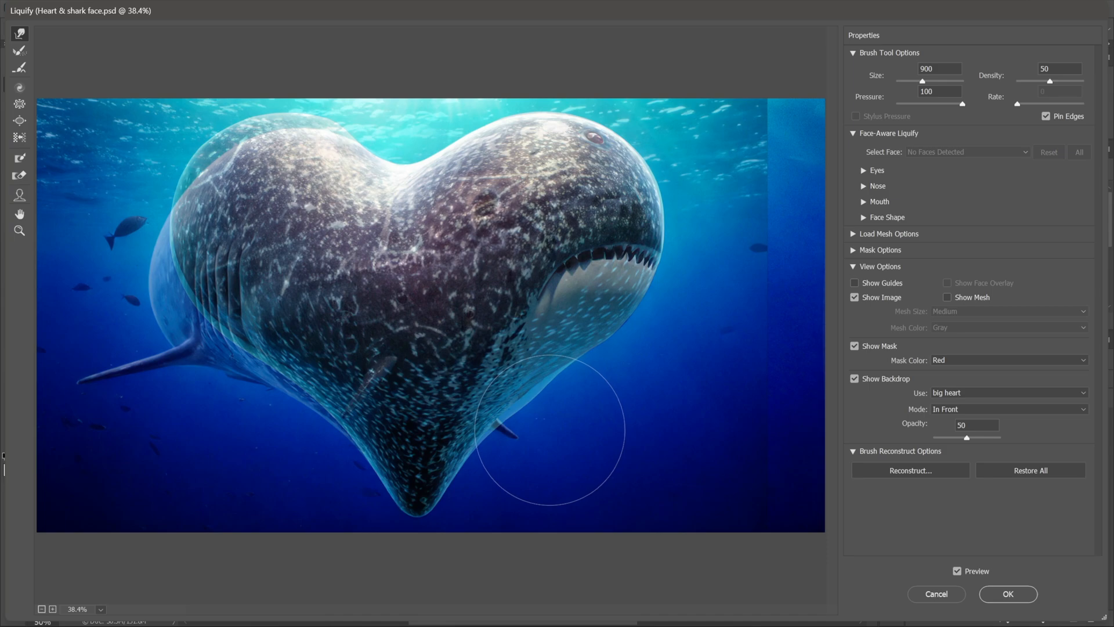
drag(555, 433, 558, 408)
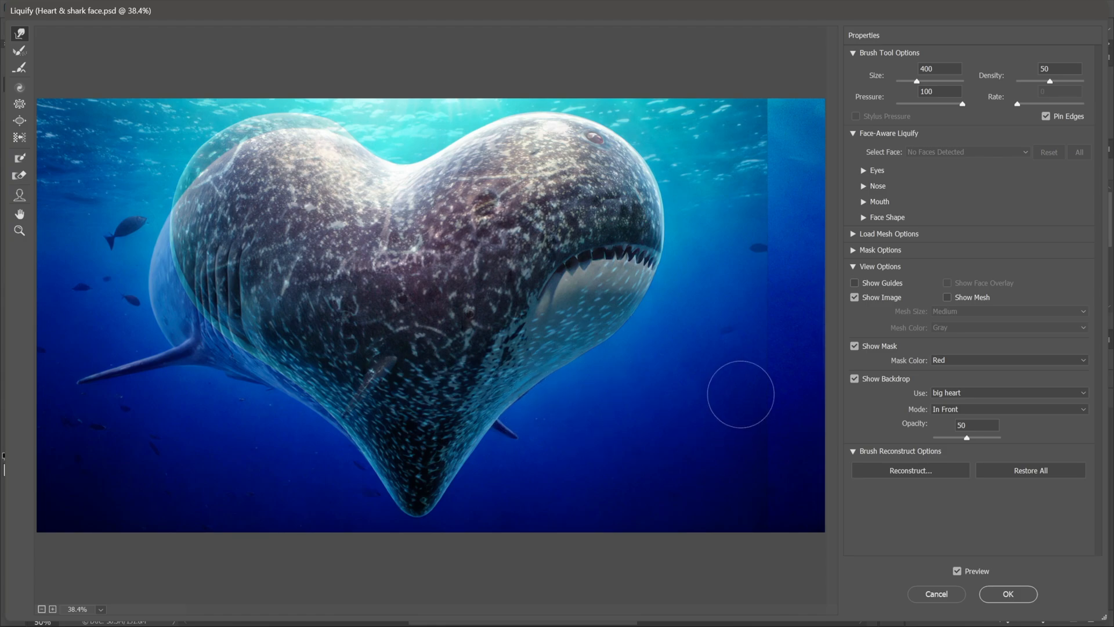
mouse_move(1007, 594)
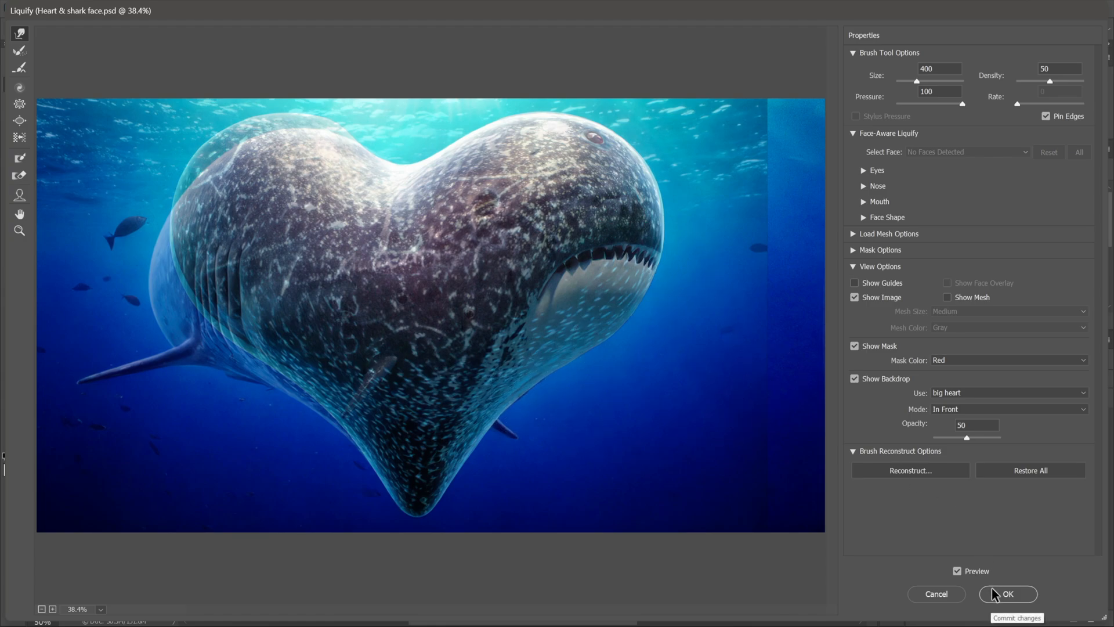
Step: Apply the Liquify reshaping, add a black mask to sharkface and paint white to reveal the face on the heart's right side
click(1008, 593)
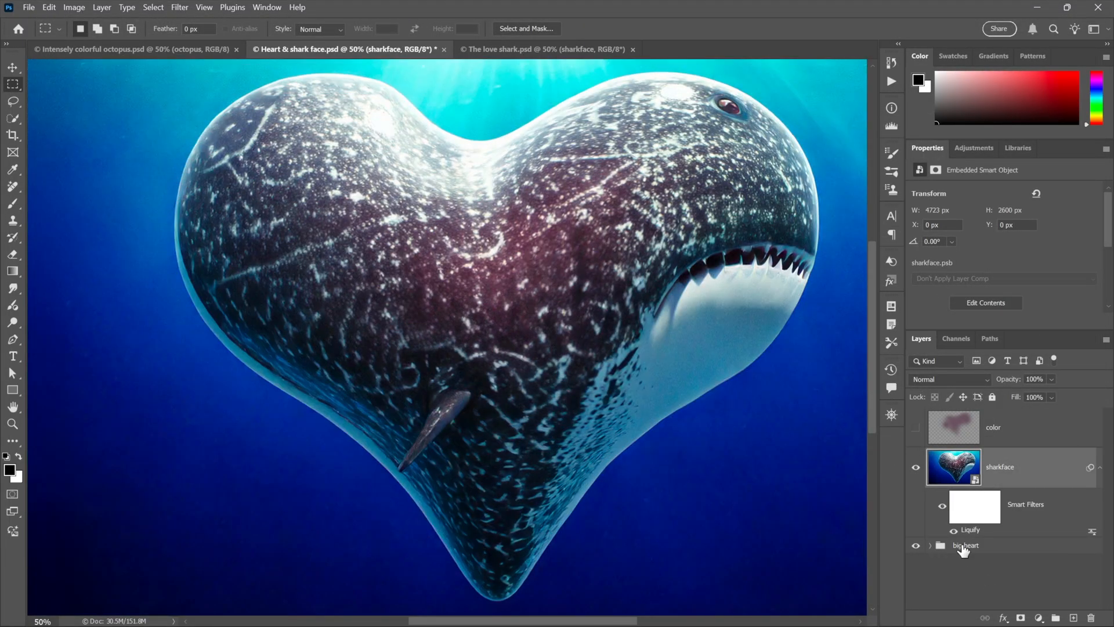
mouse_move(755, 373)
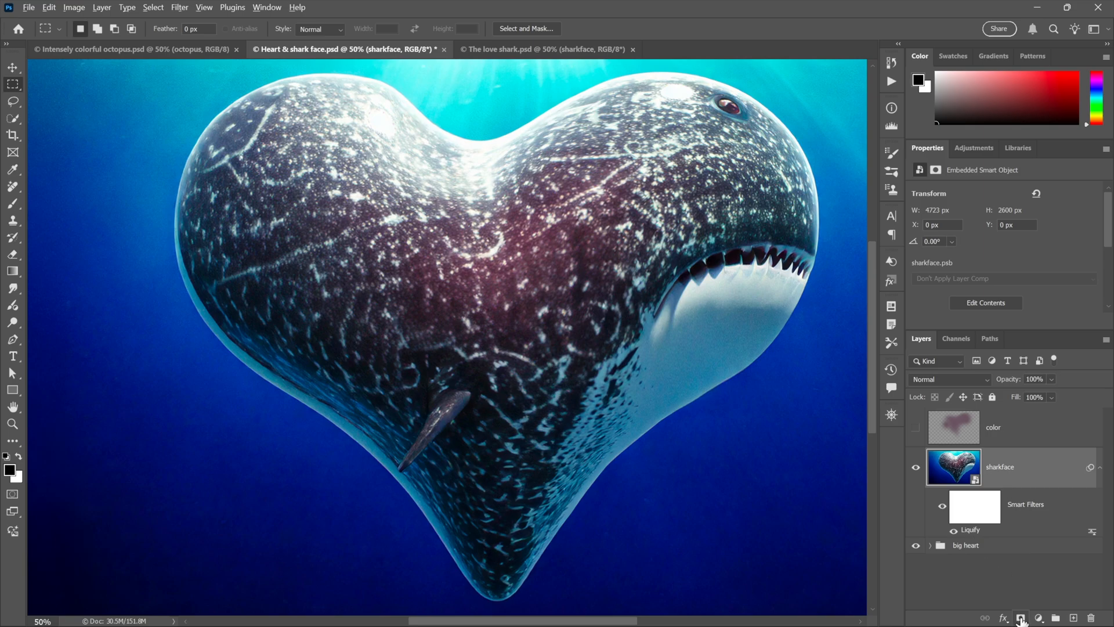
click(1038, 617)
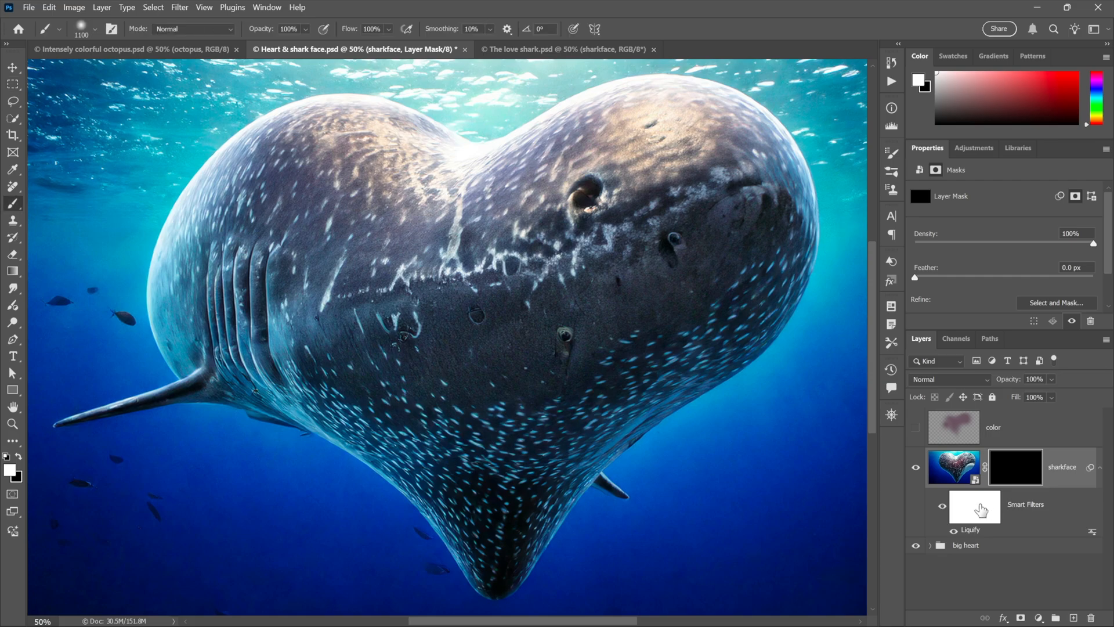
mouse_move(645, 347)
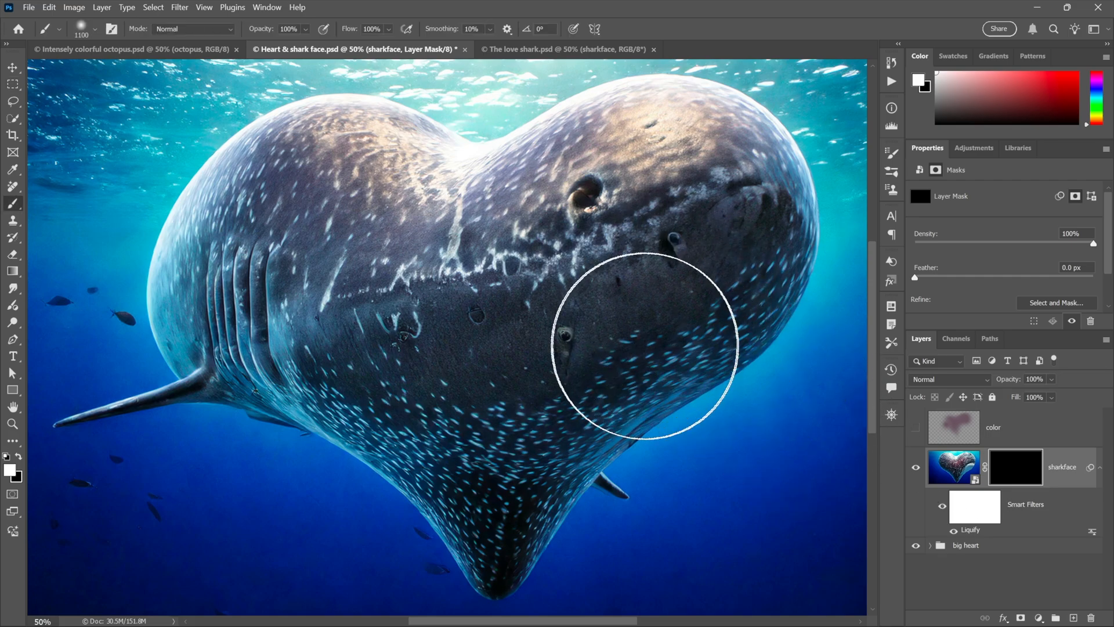
drag(646, 348, 586, 164)
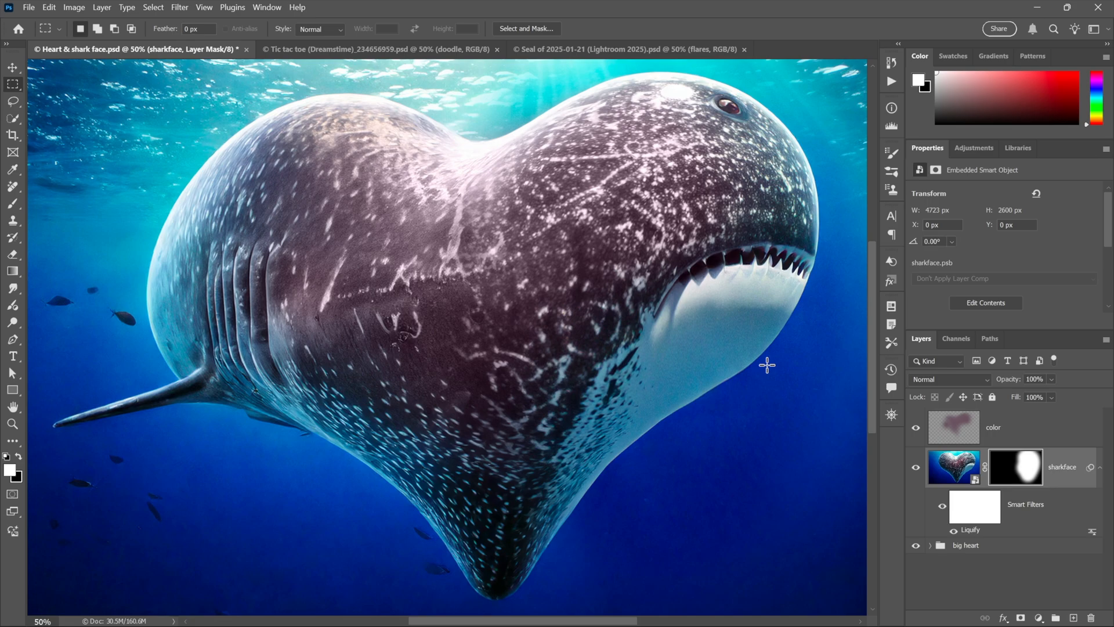
Step: Switch to the Tic tac toe document and try blend modes on the doodle layer
click(376, 49)
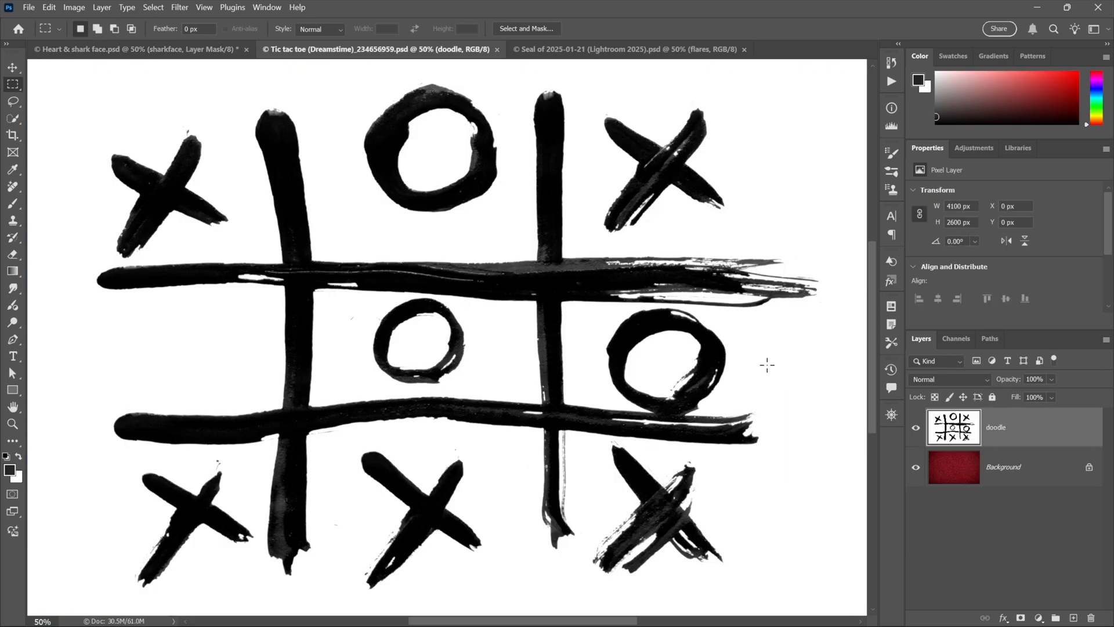
click(948, 379)
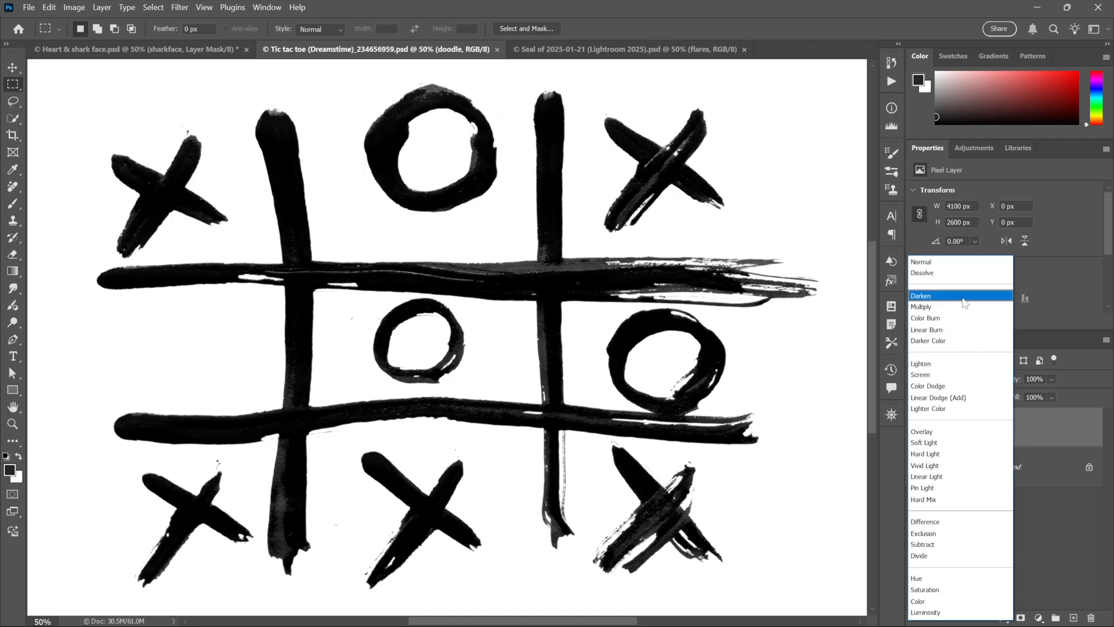
mouse_move(920, 306)
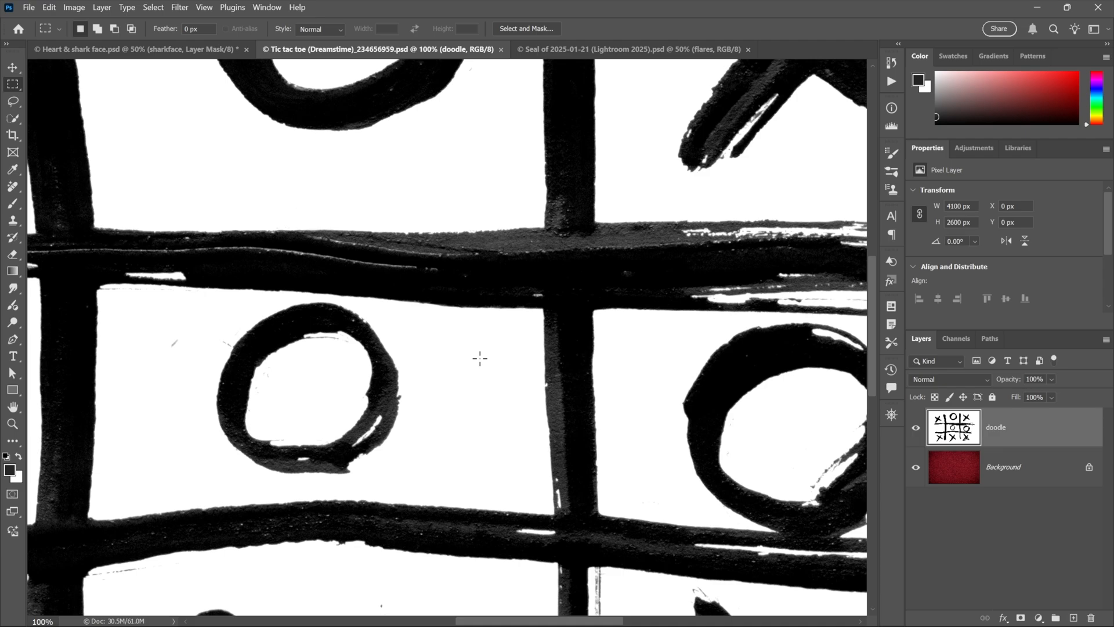
mouse_move(866, 416)
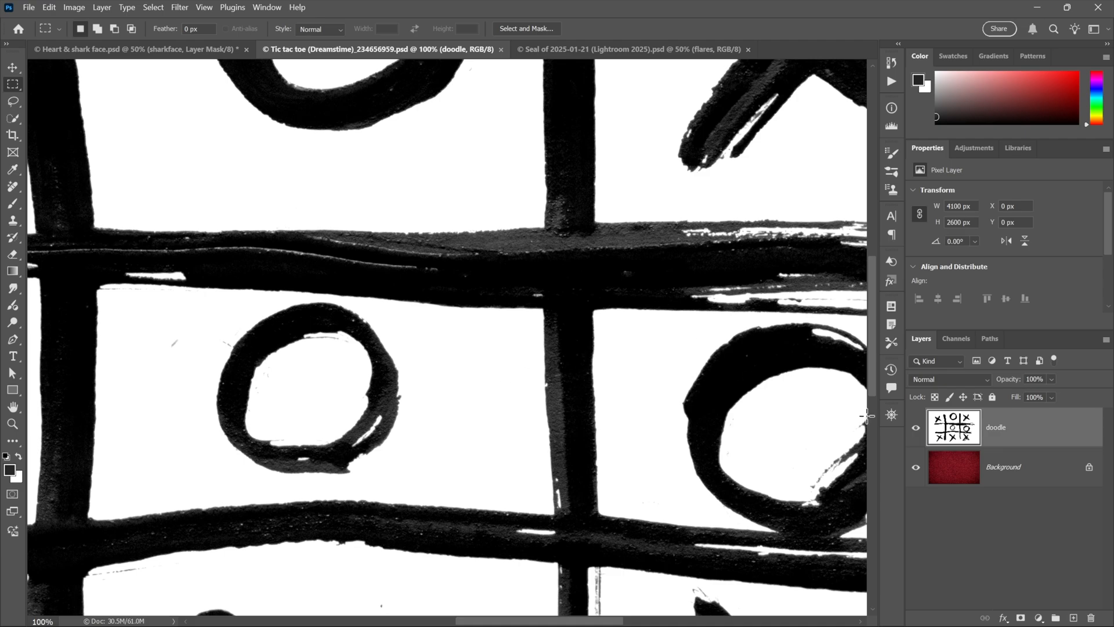
click(948, 378)
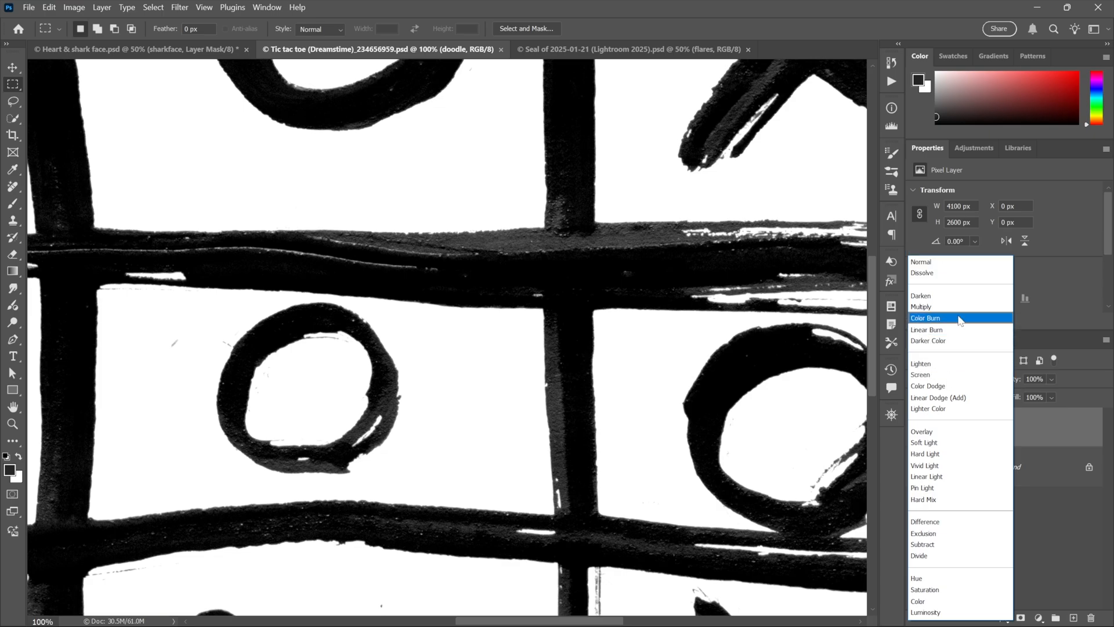
click(922, 306)
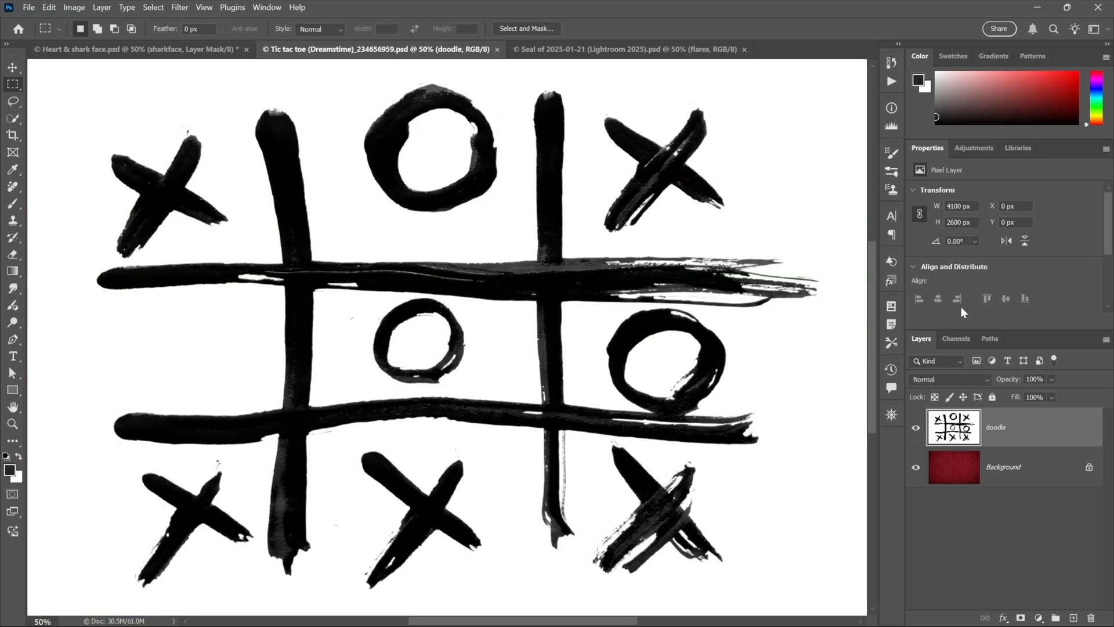
mouse_move(968, 384)
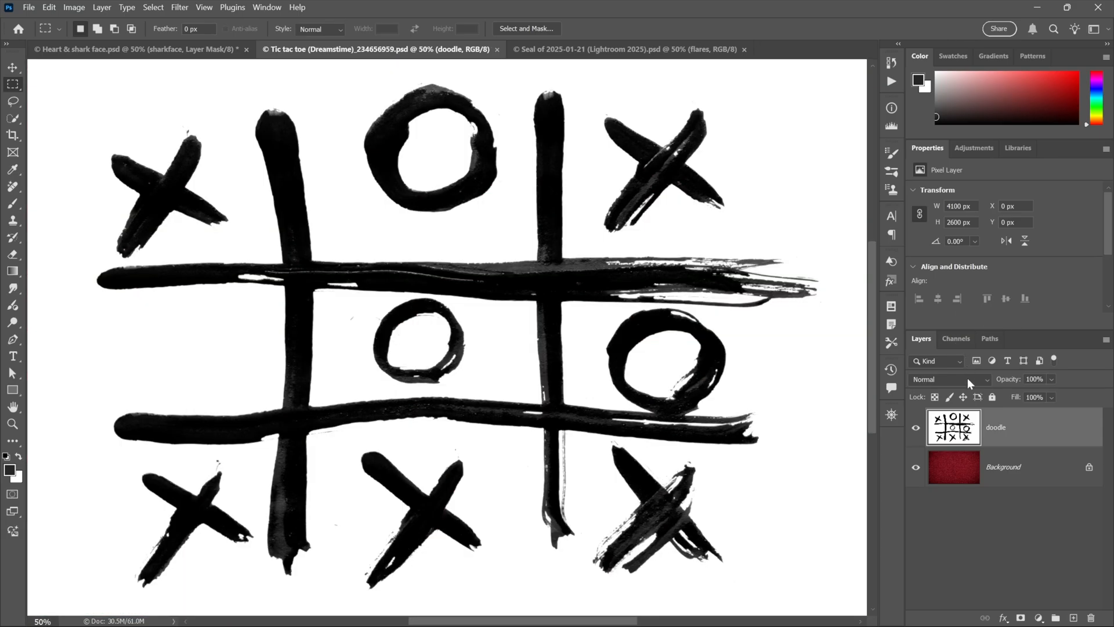
Step: Invert the doodle to white on black and blend it as red strokes over the dark texture
key(ctrl+i)
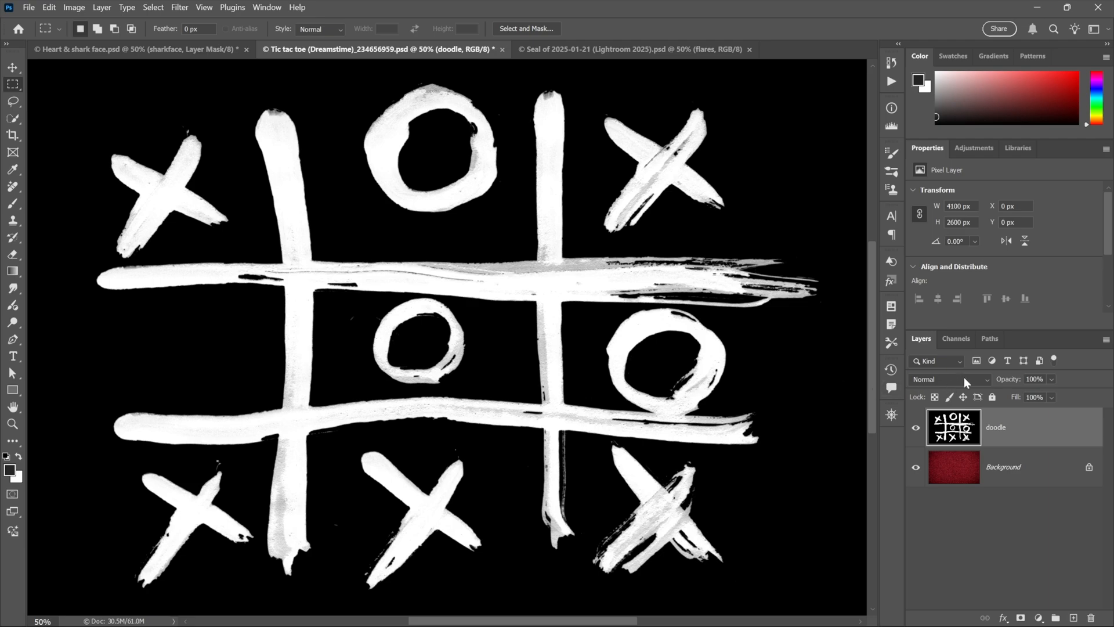
click(949, 379)
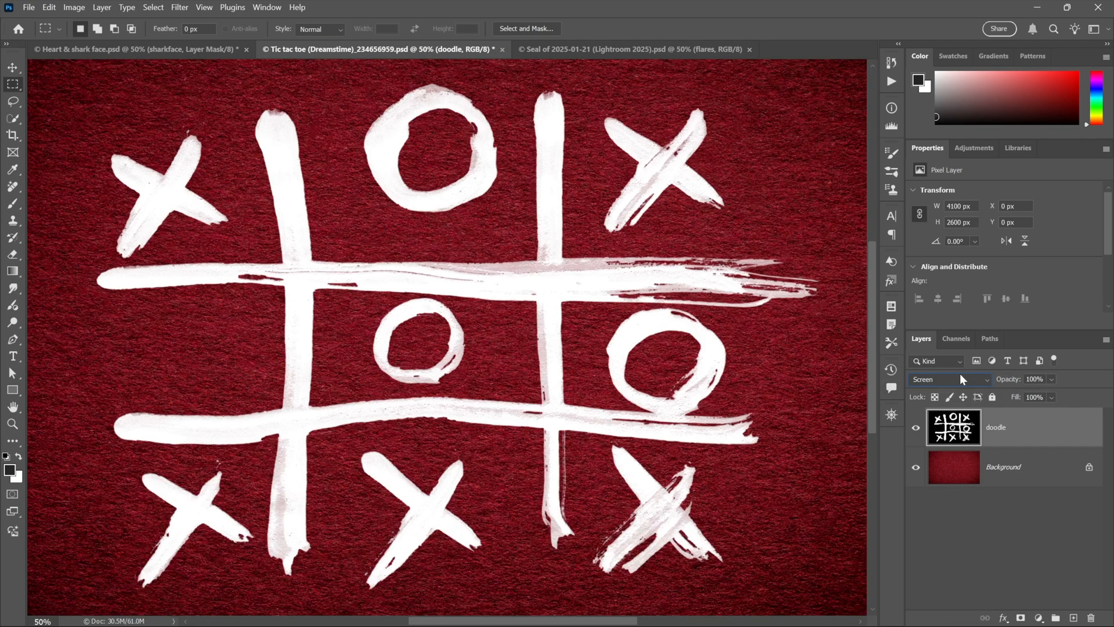
click(948, 379)
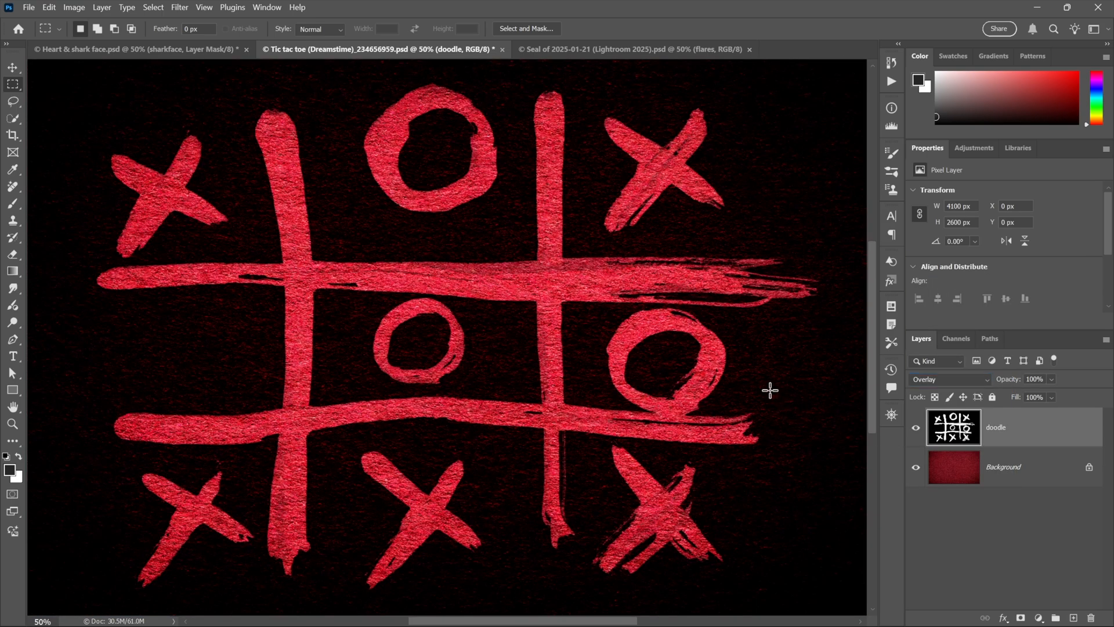
Step: In the camera seal document, blend the blue circle as Color to tint the flares blue
click(628, 48)
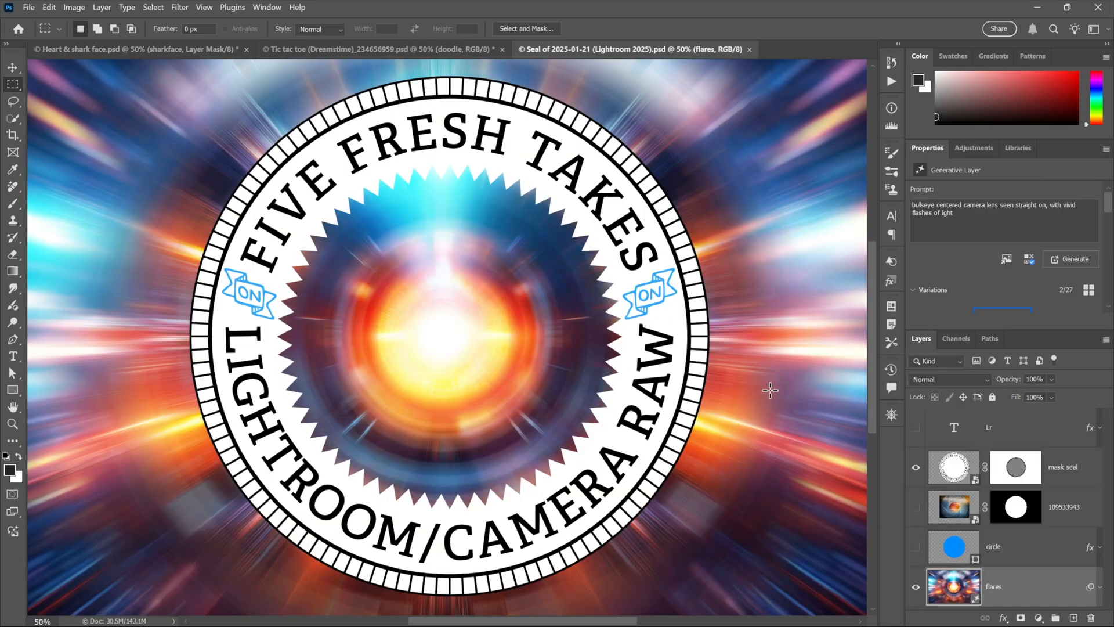
mouse_move(711, 444)
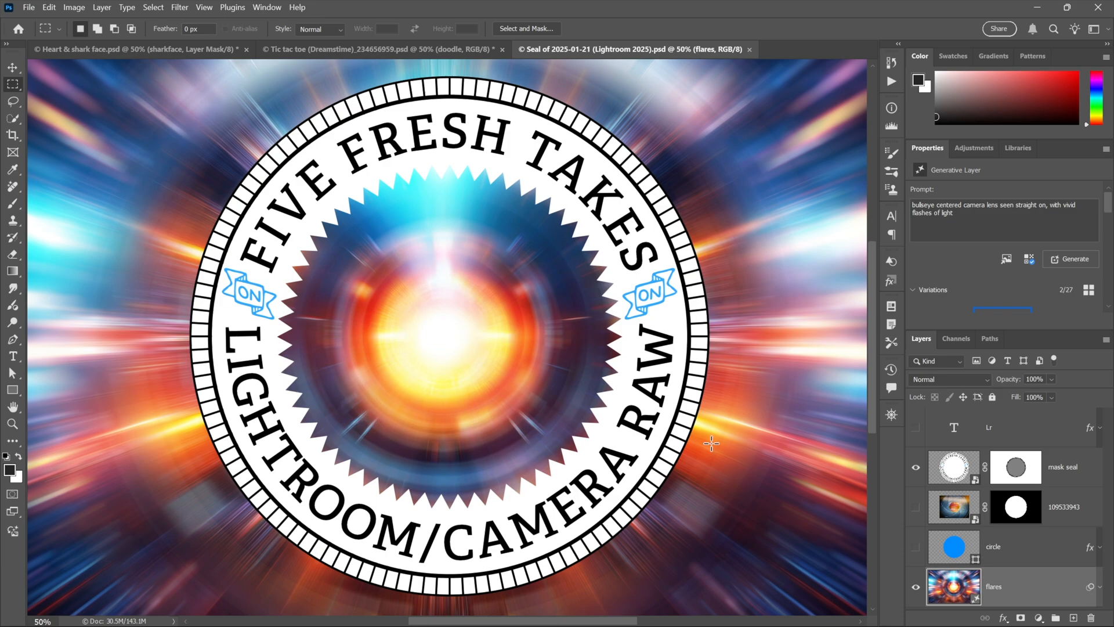
mouse_move(765, 451)
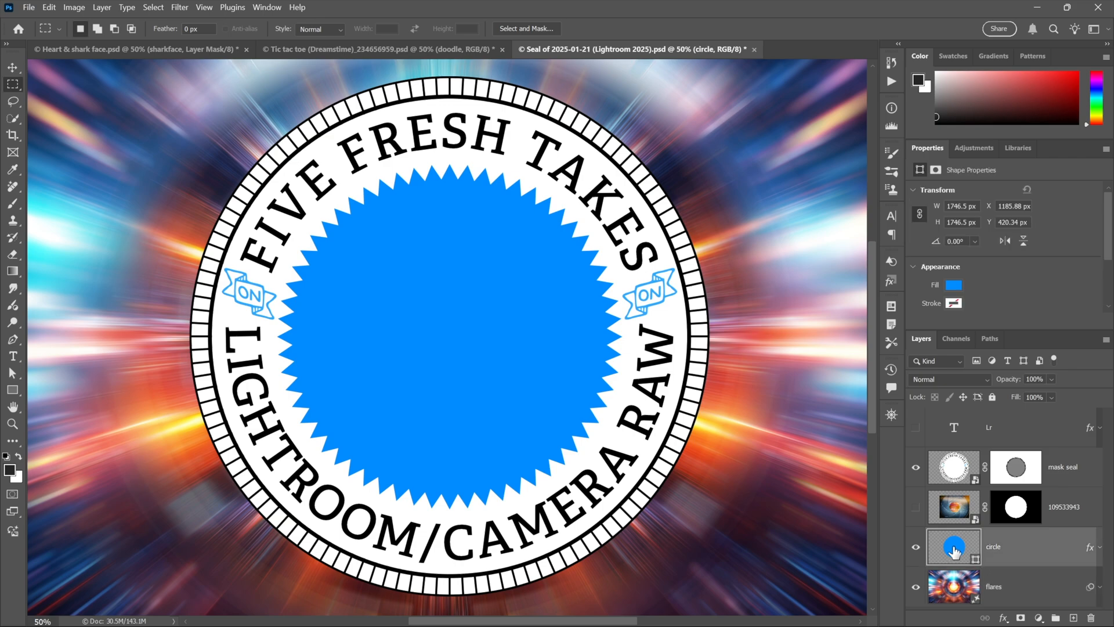
click(950, 378)
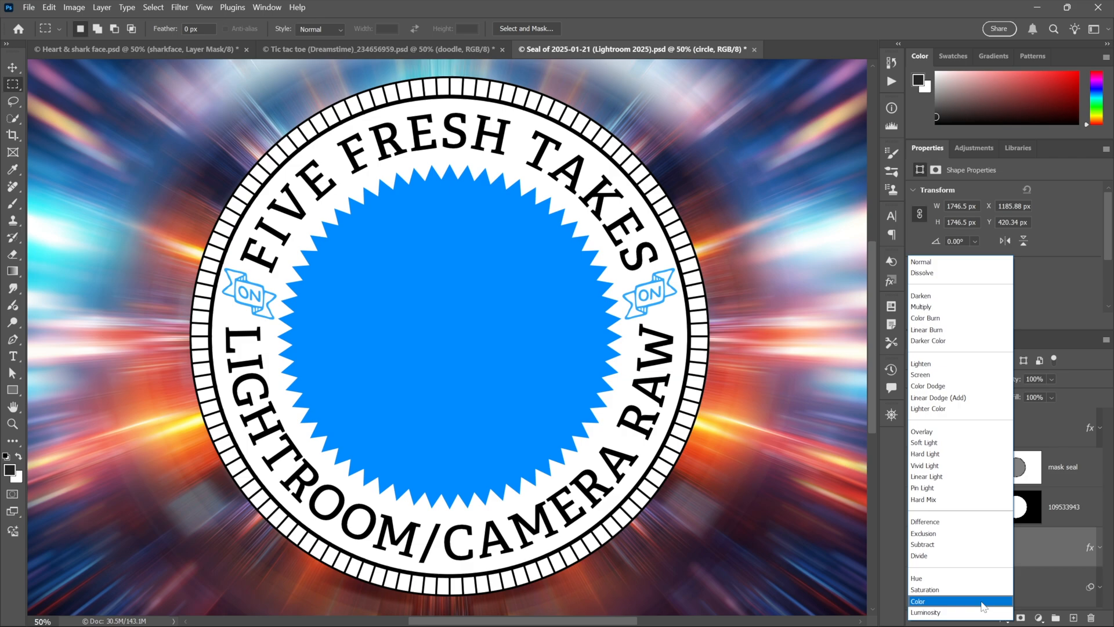
click(918, 600)
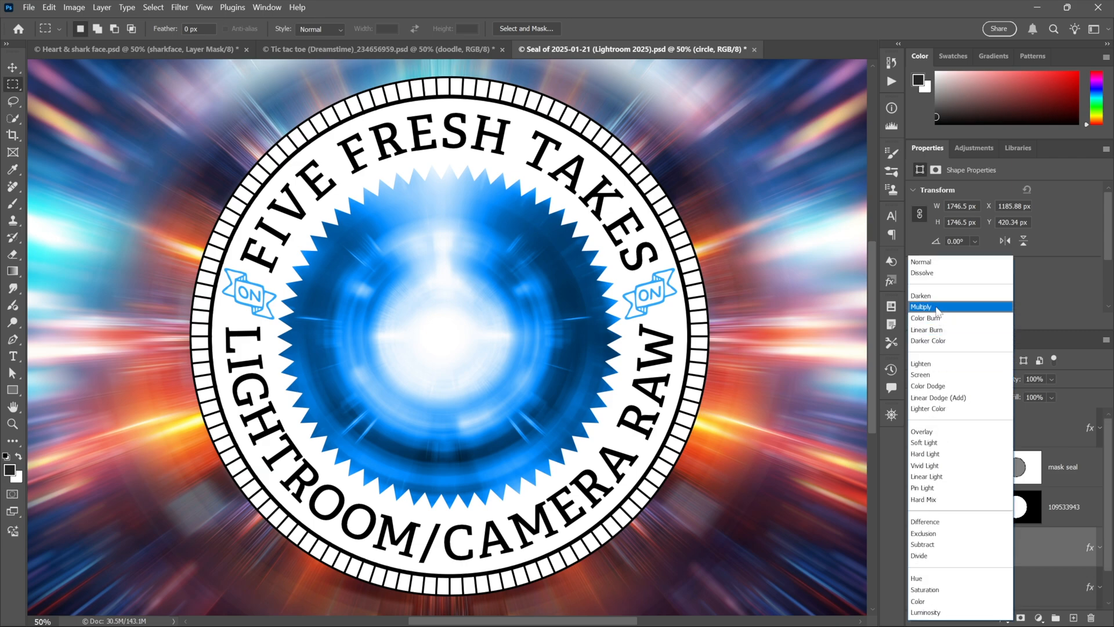
click(922, 306)
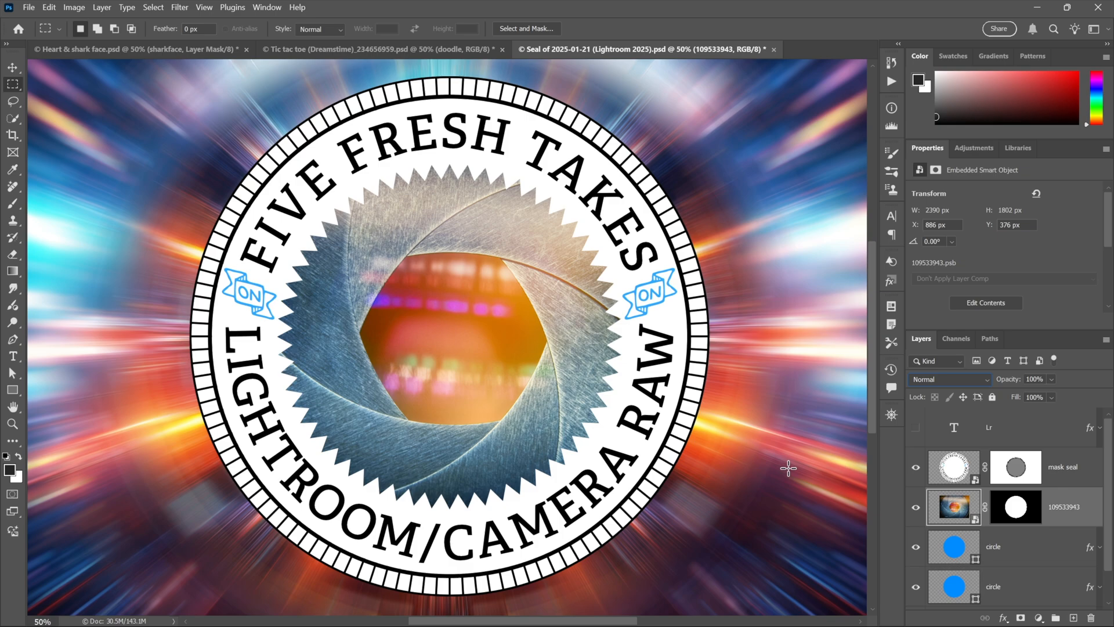
mouse_move(957, 393)
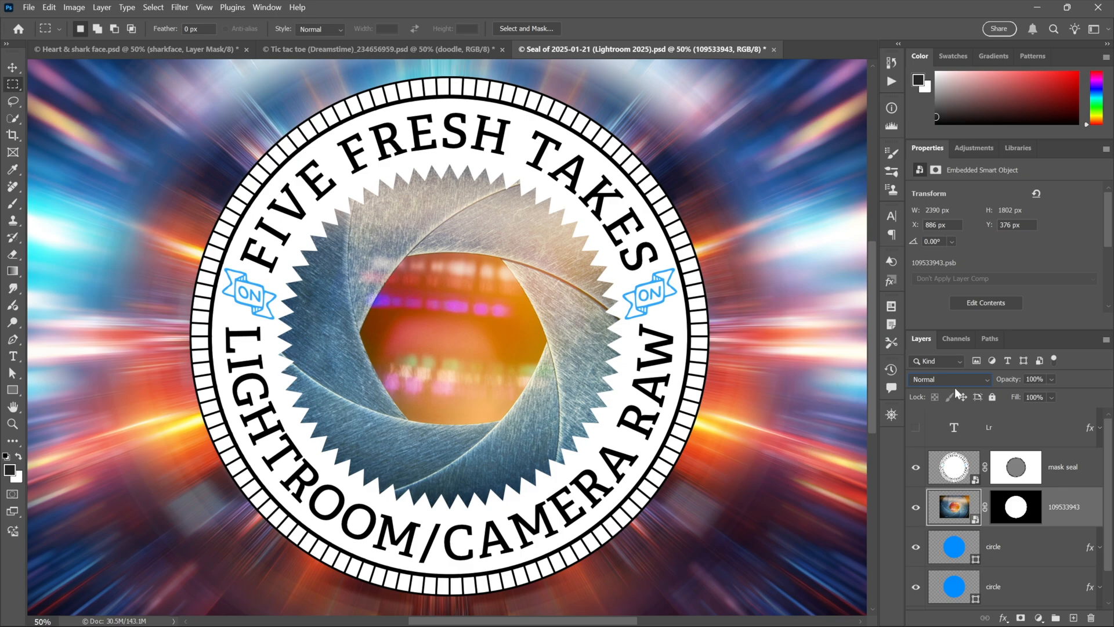
Step: Blend the aperture photo as Overlay then Hard Light, and reveal the Lr lettering over the seal centre
click(948, 379)
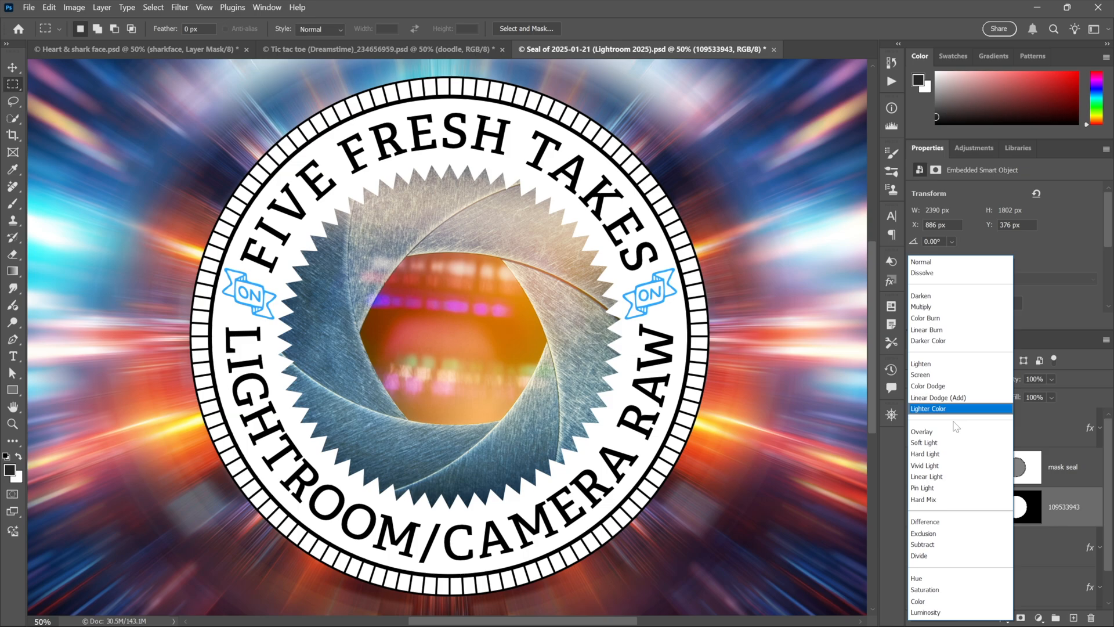
click(922, 430)
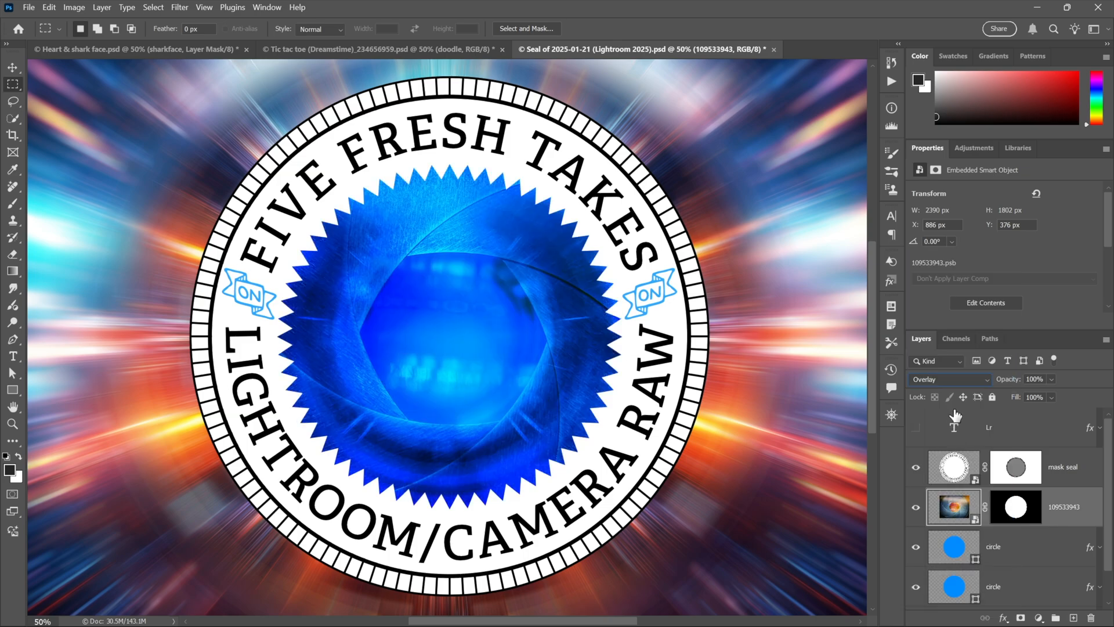
click(948, 378)
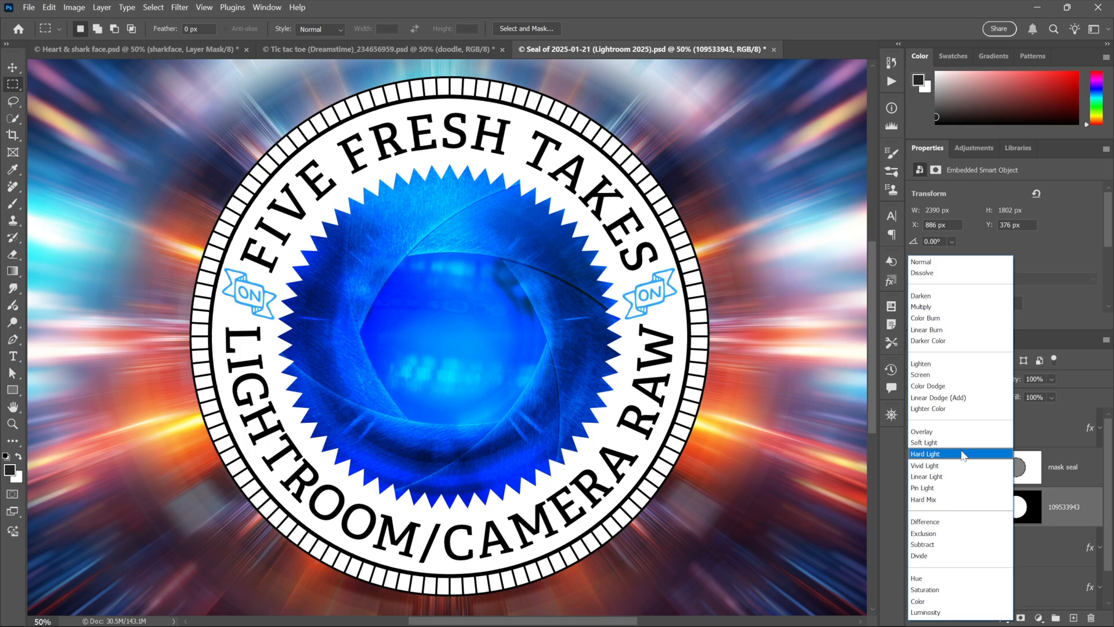
click(926, 454)
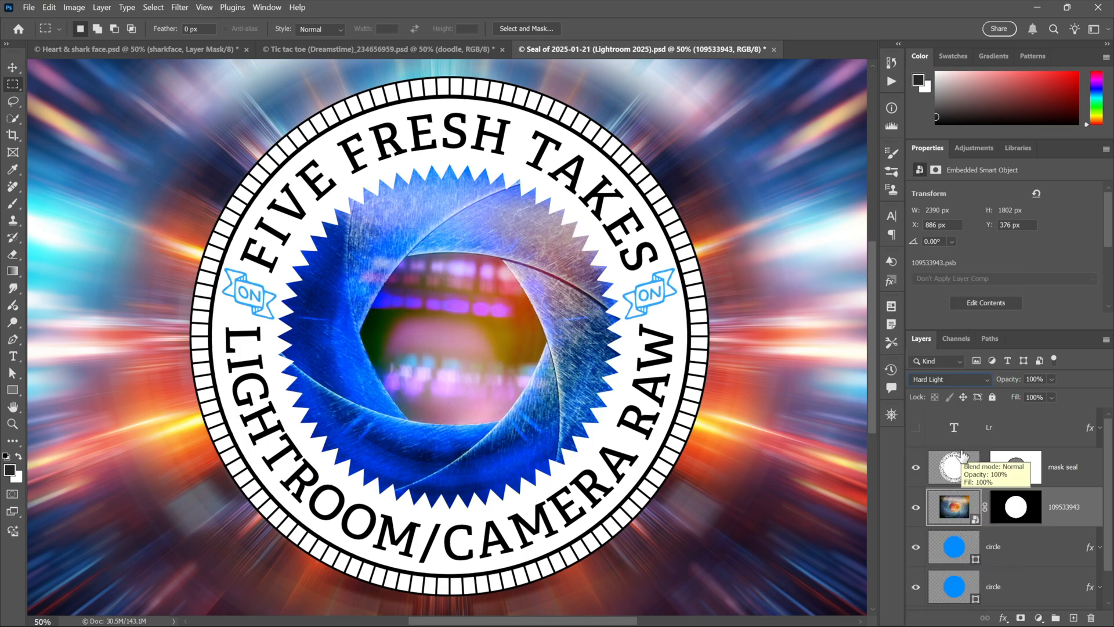
click(948, 378)
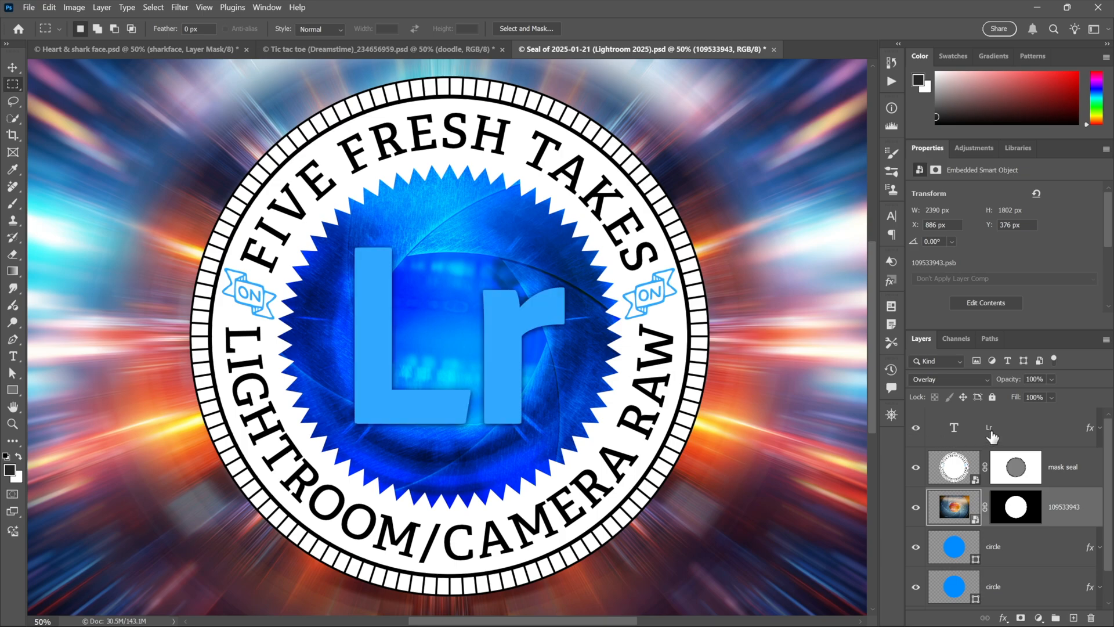
click(954, 427)
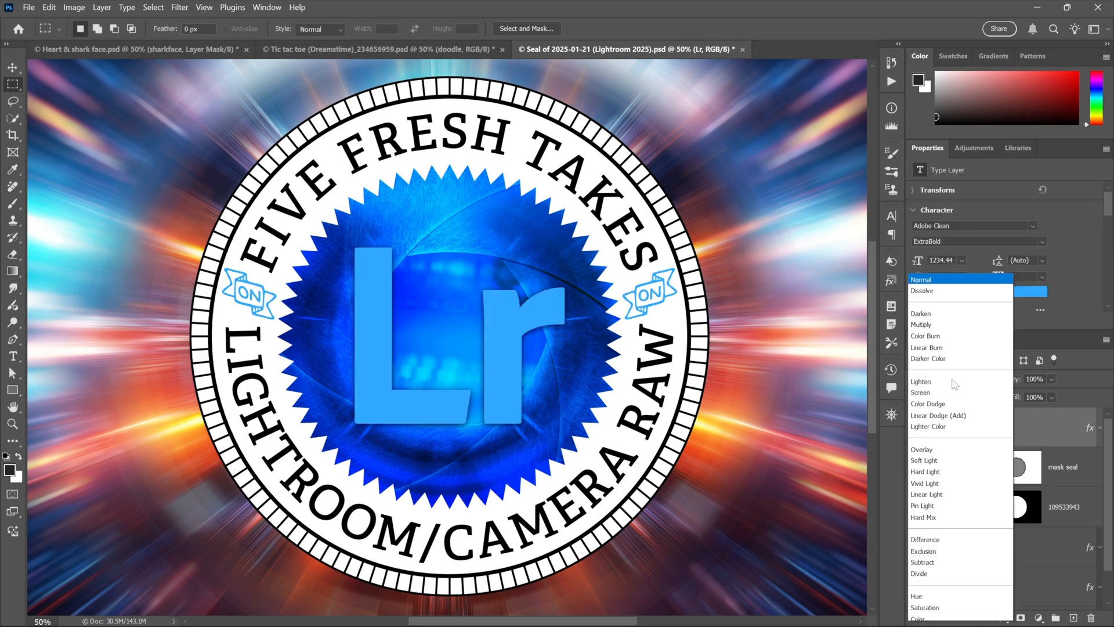
Step: Show the View of Denali photo's Channels panel and view the red then green channel alone
click(919, 392)
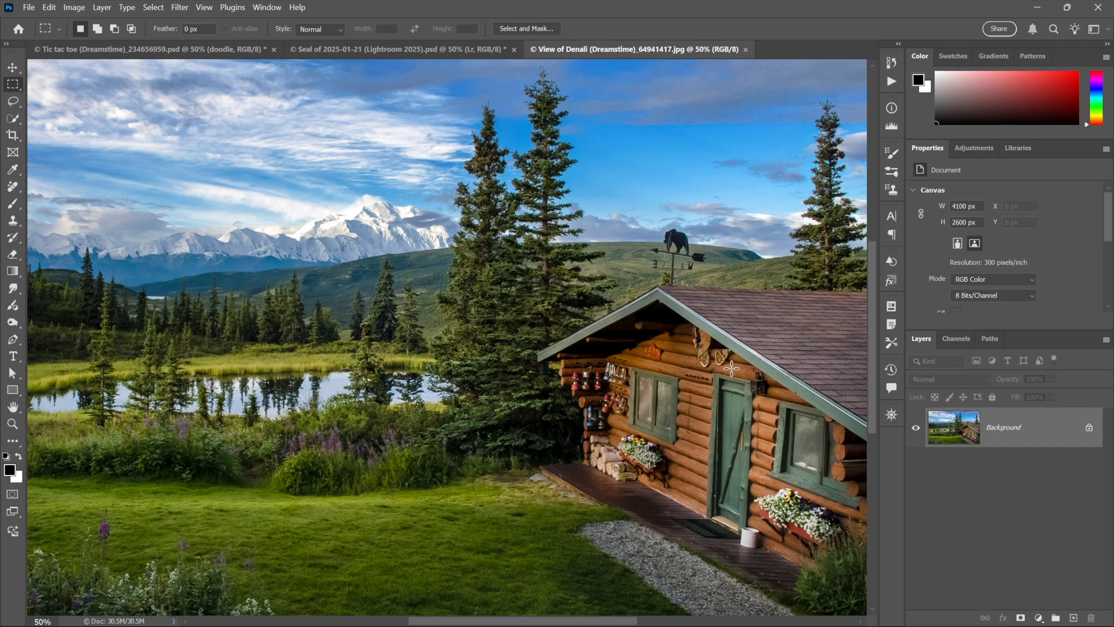
mouse_move(558, 315)
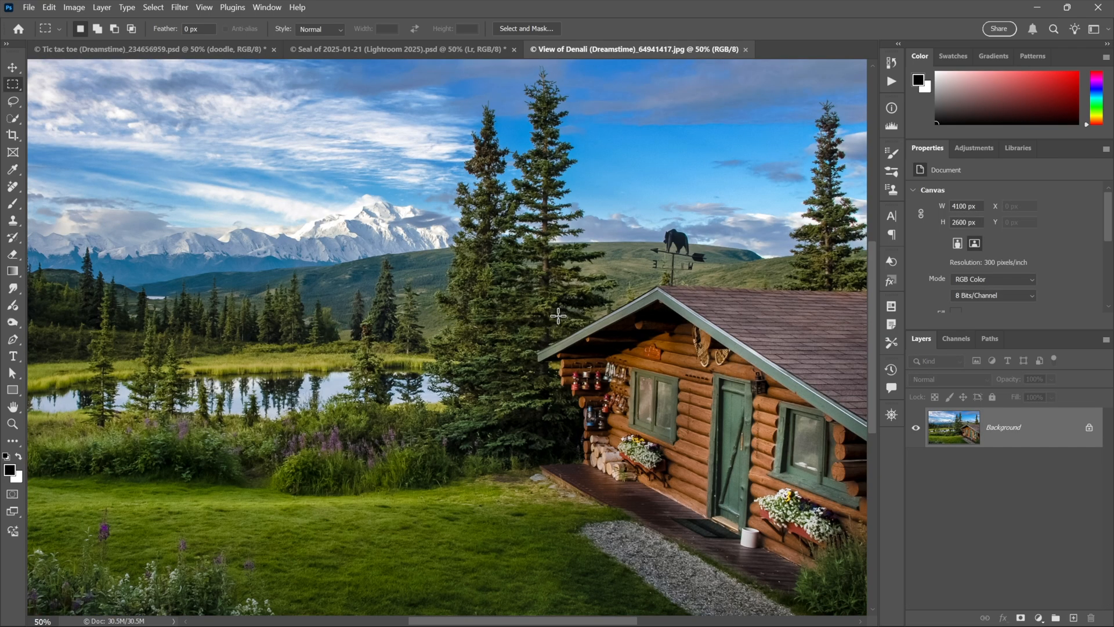
mouse_move(433, 309)
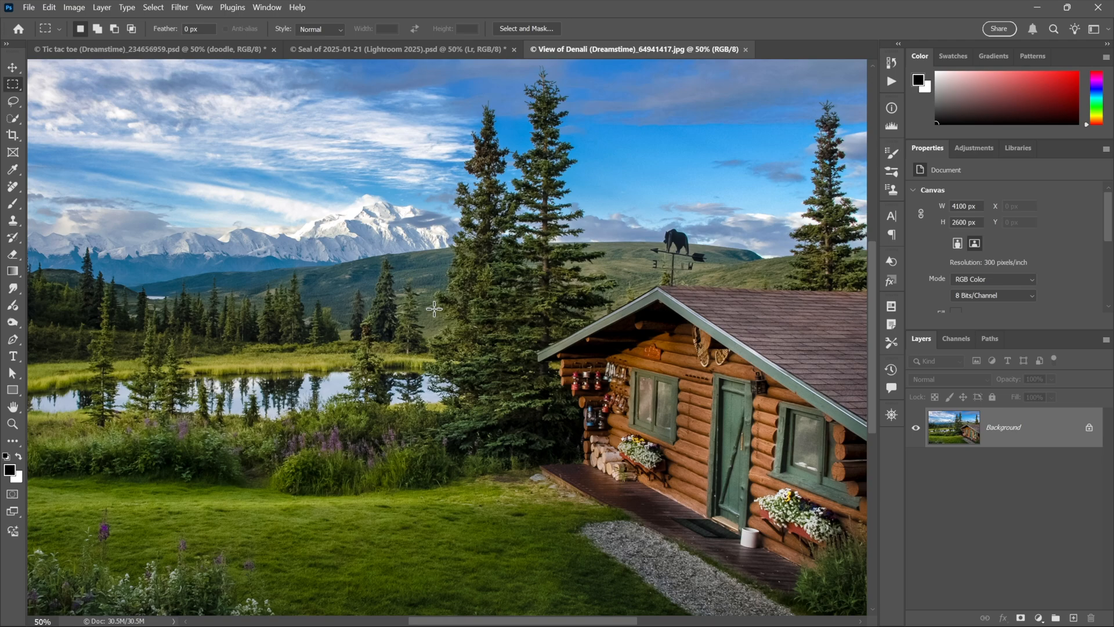
mouse_move(568, 293)
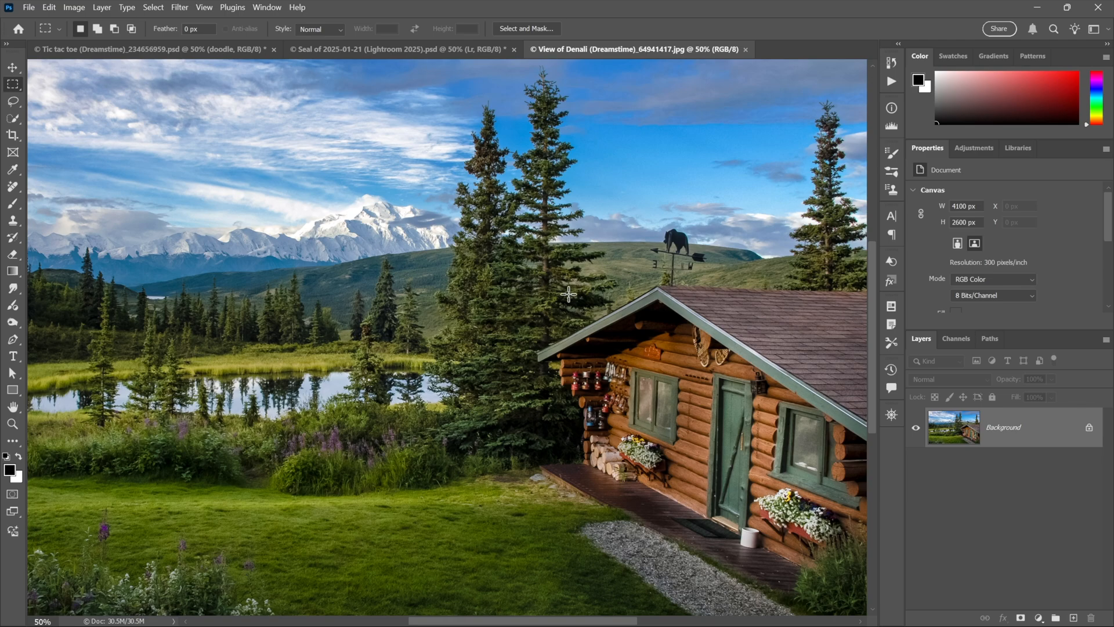
click(956, 338)
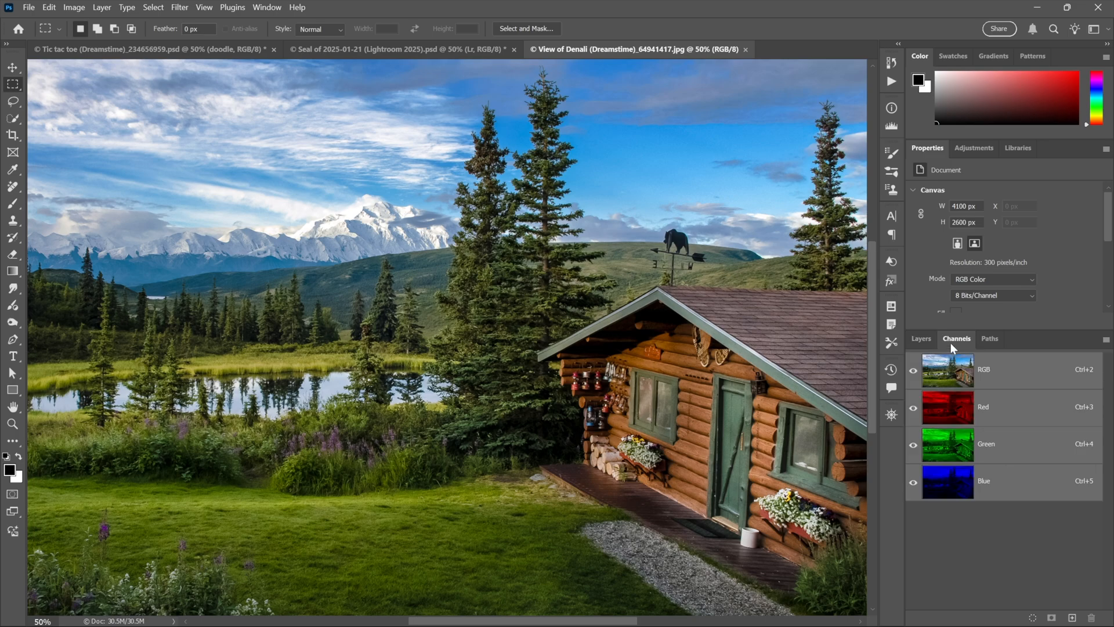
mouse_move(1014, 410)
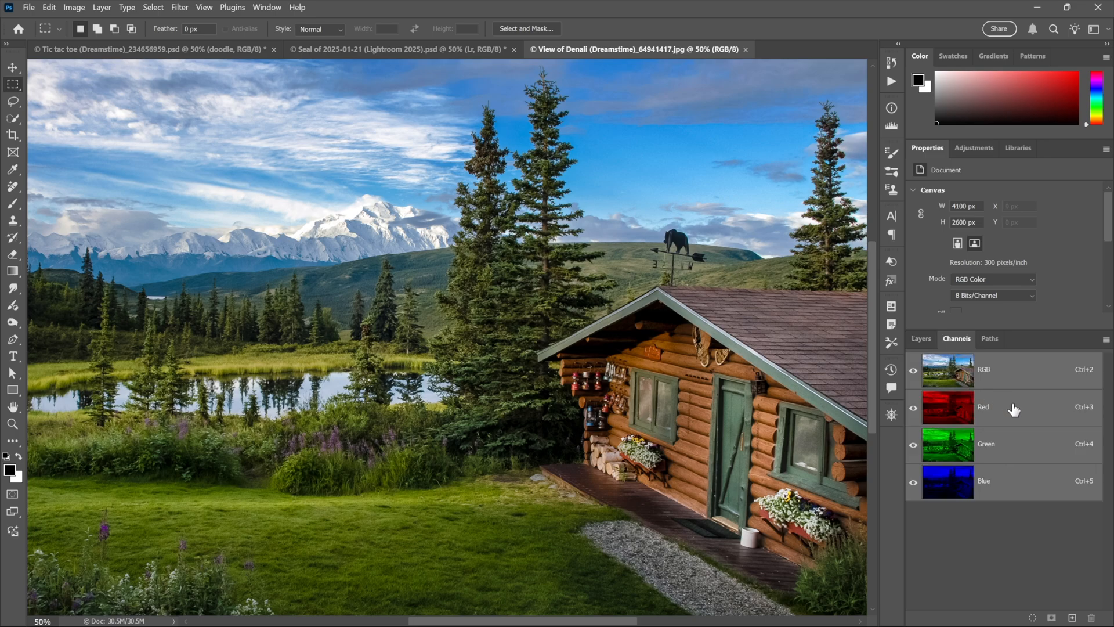
click(983, 407)
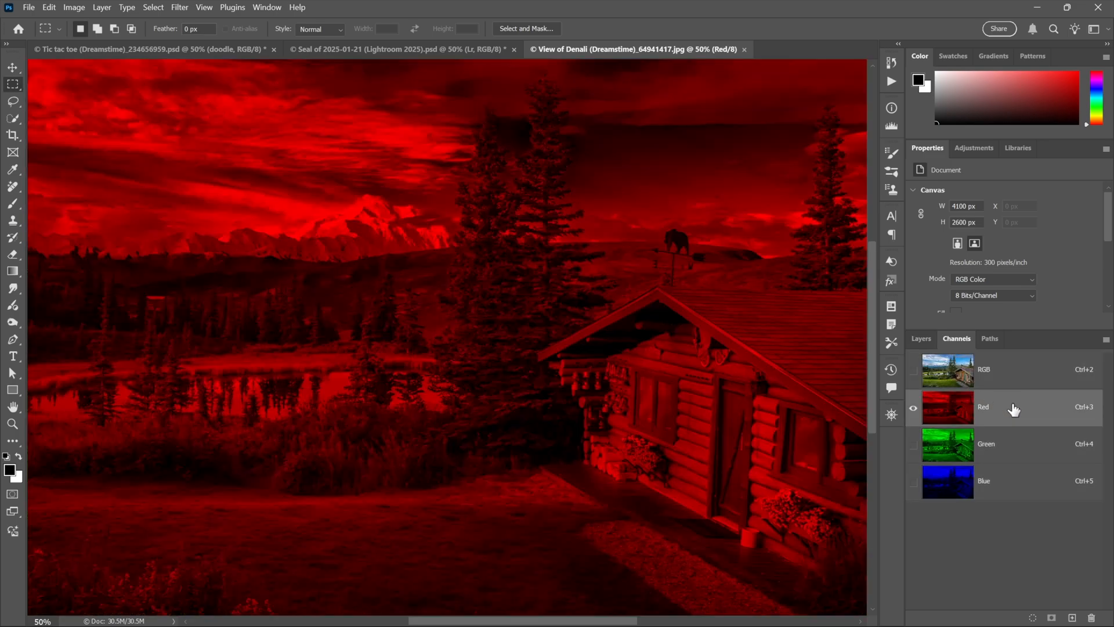
click(986, 444)
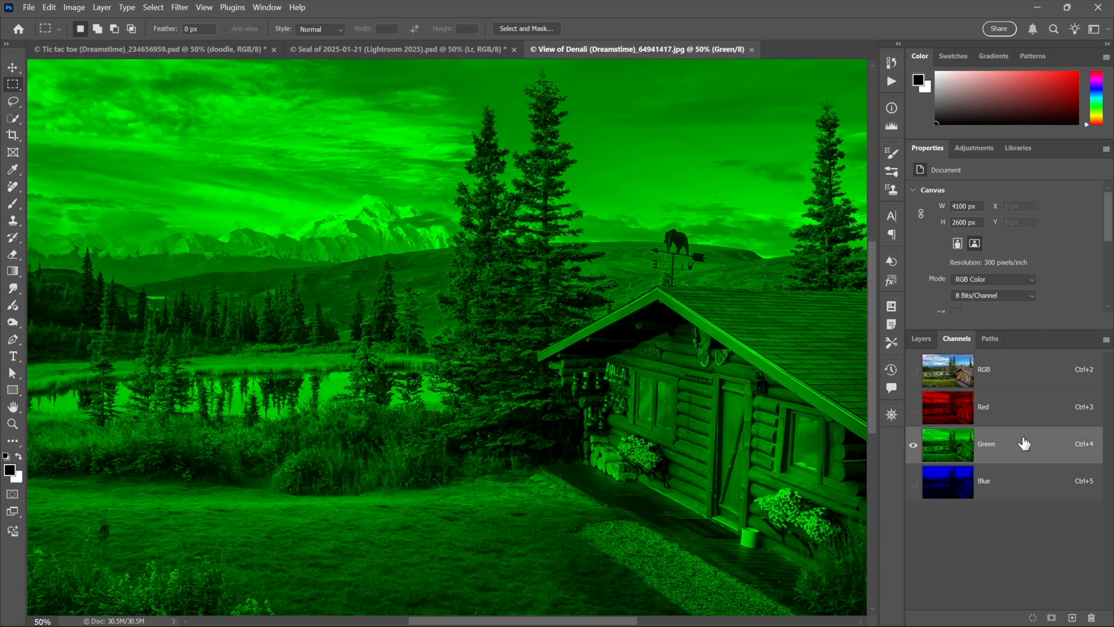
mouse_move(1021, 492)
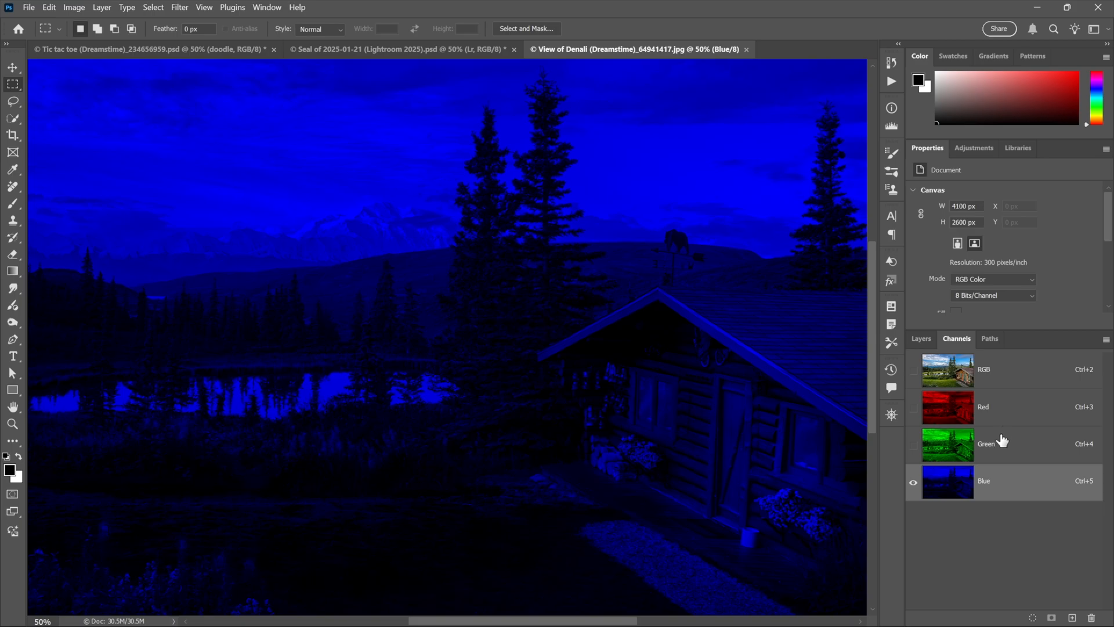
Step: View red alone again, then show red and green channels together
click(983, 406)
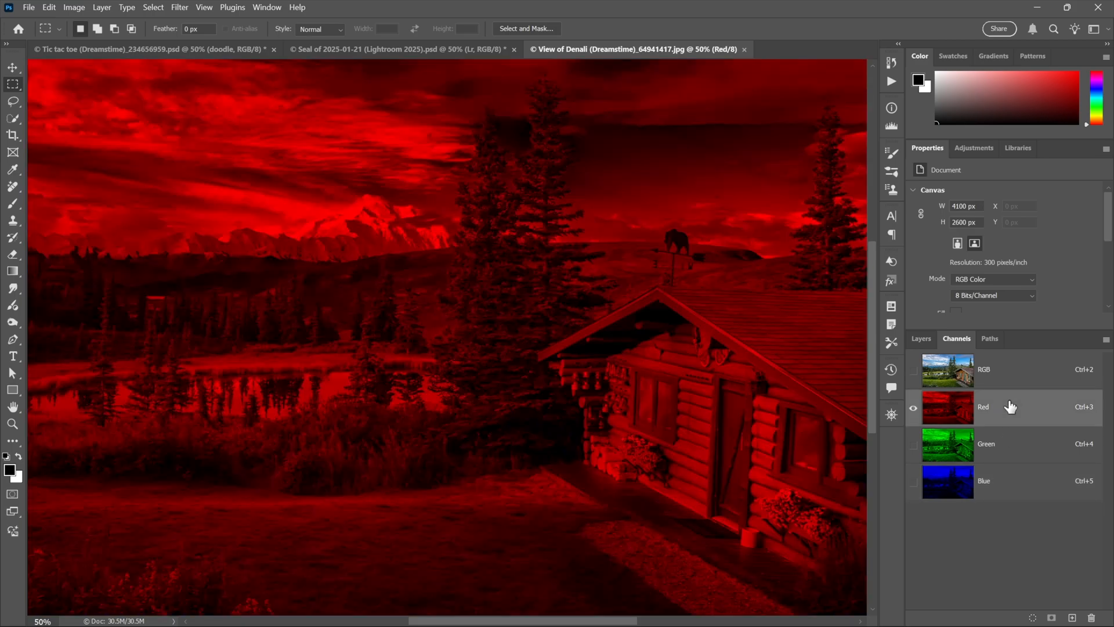
mouse_move(914, 450)
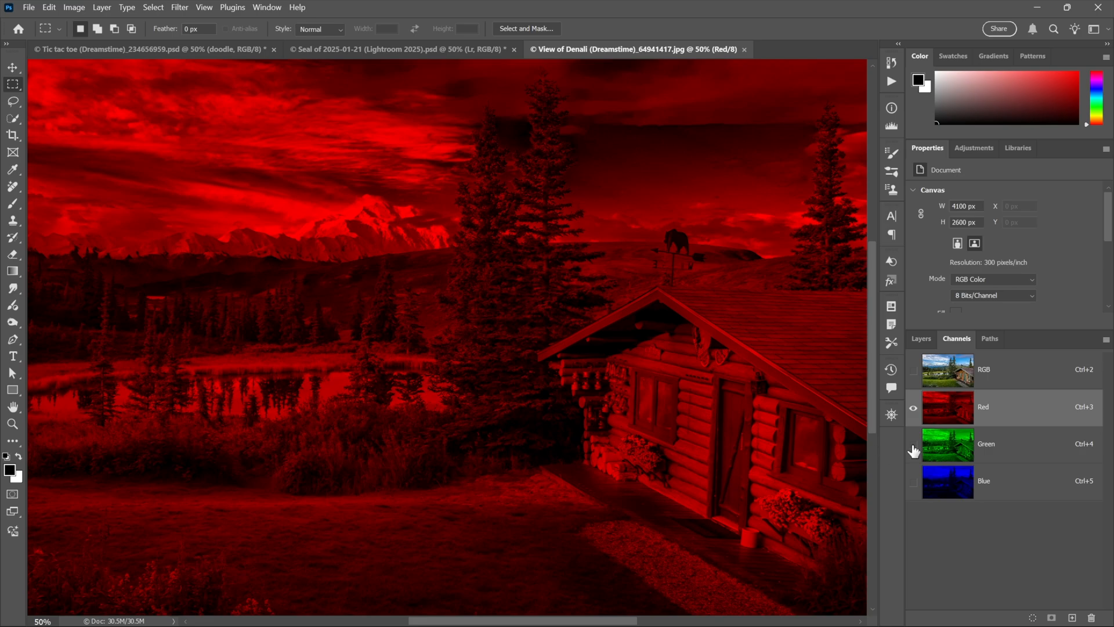
click(913, 444)
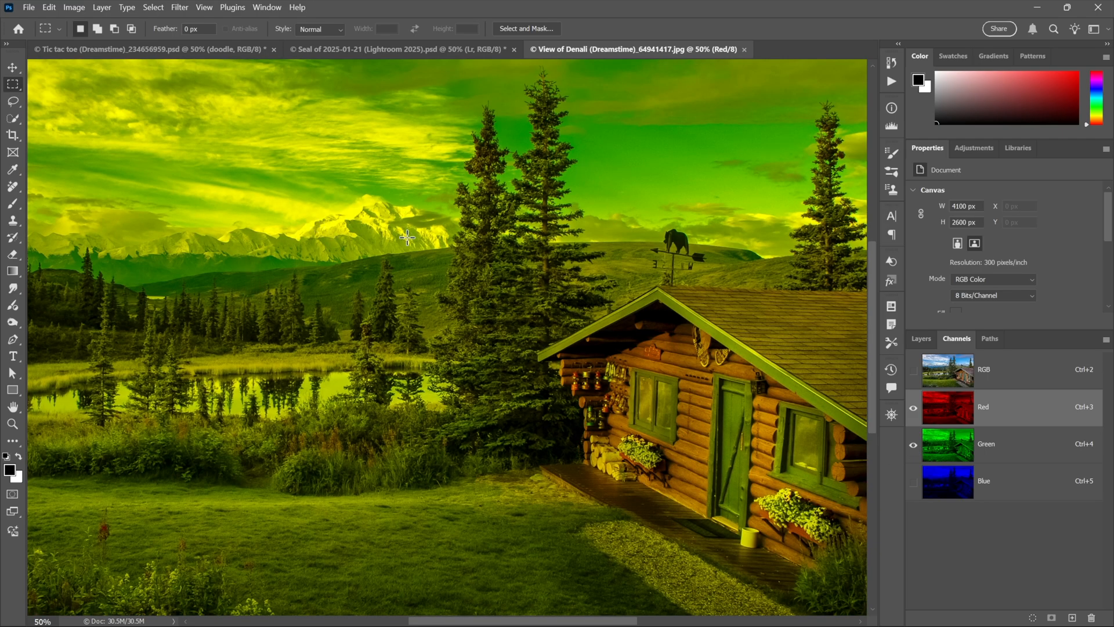
mouse_move(429, 224)
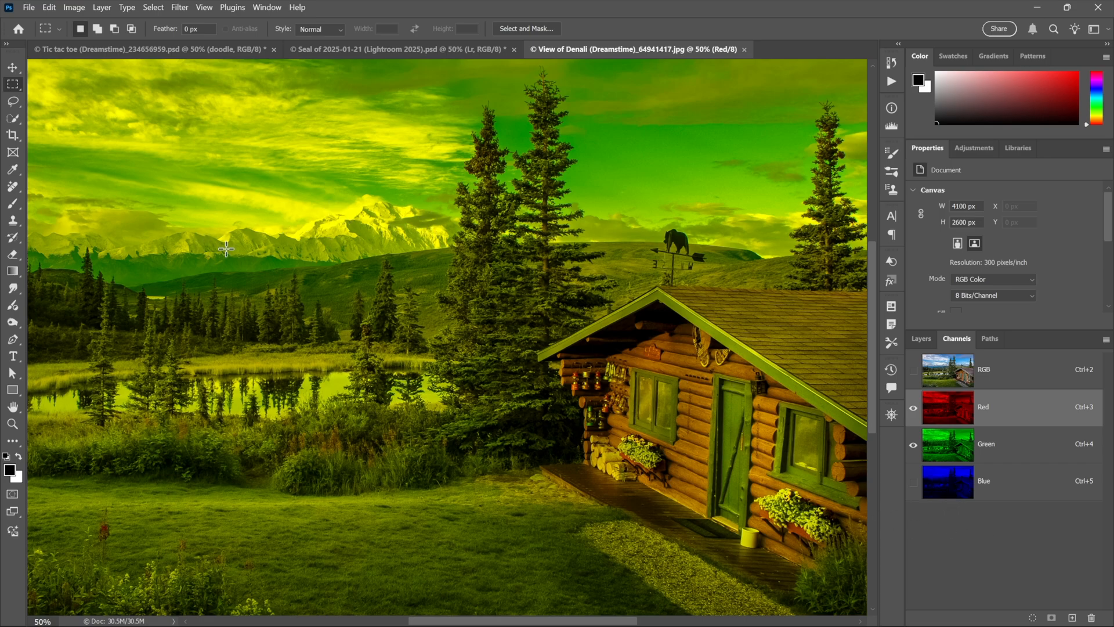
click(913, 489)
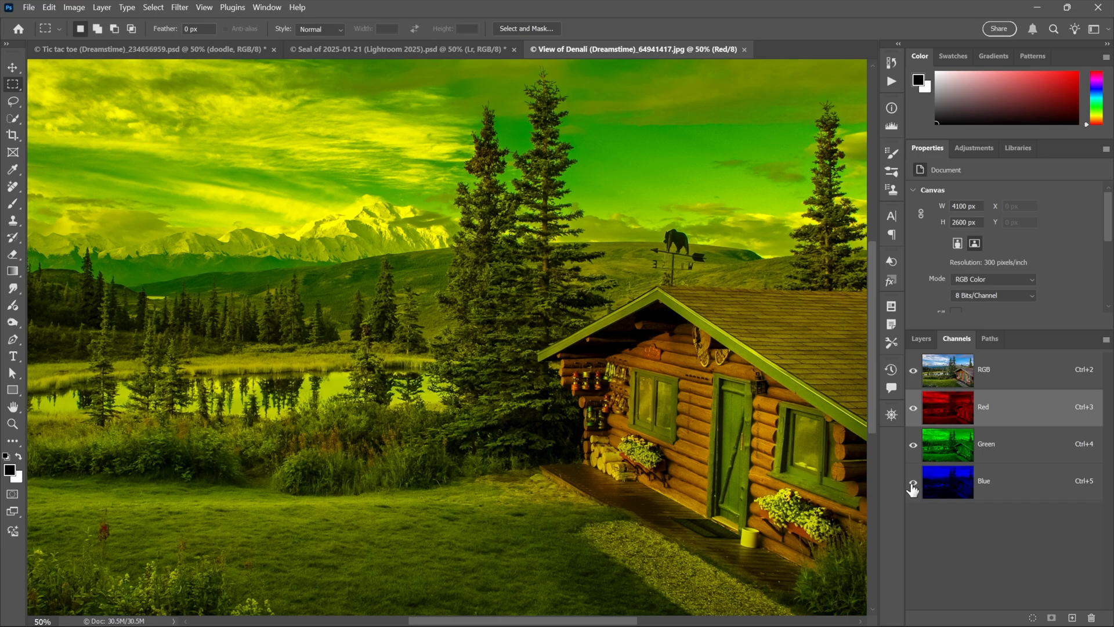
click(74, 7)
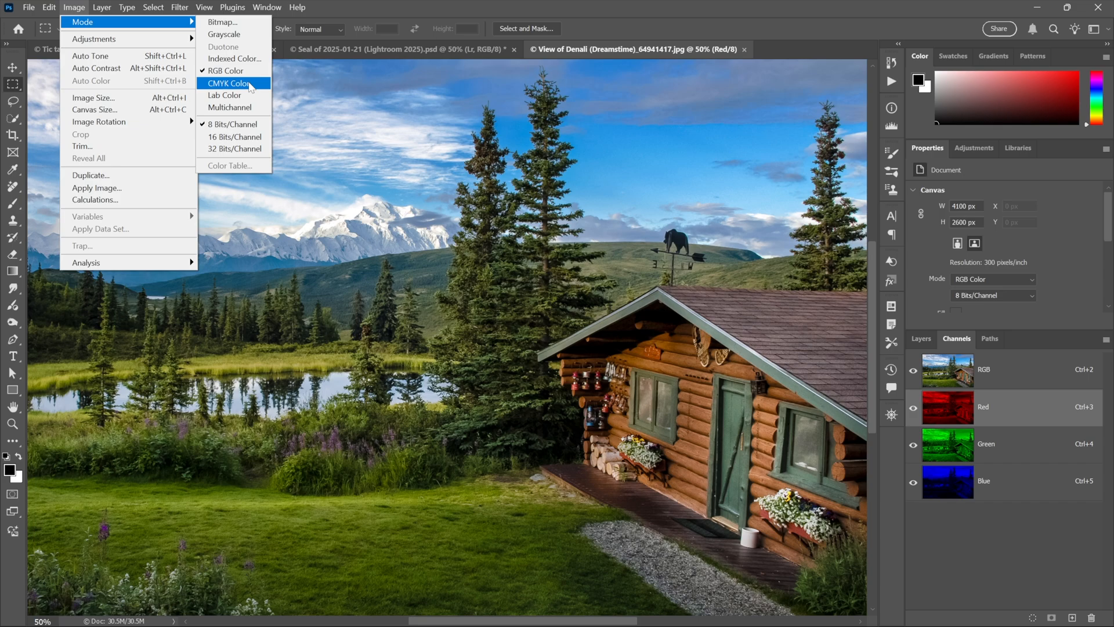
mouse_move(224, 71)
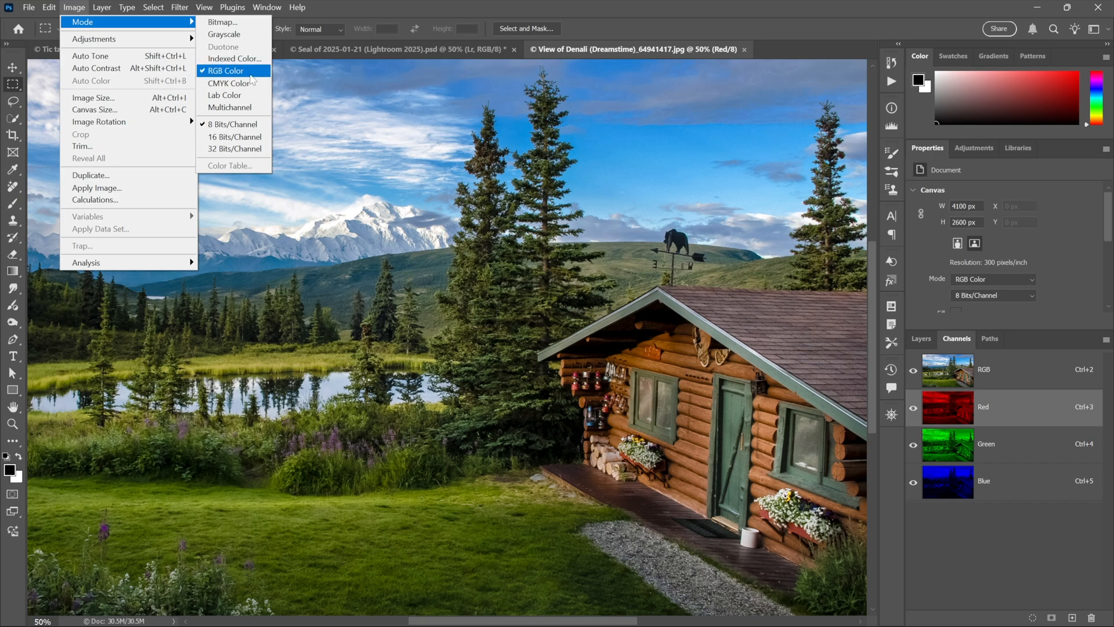
mouse_move(227, 83)
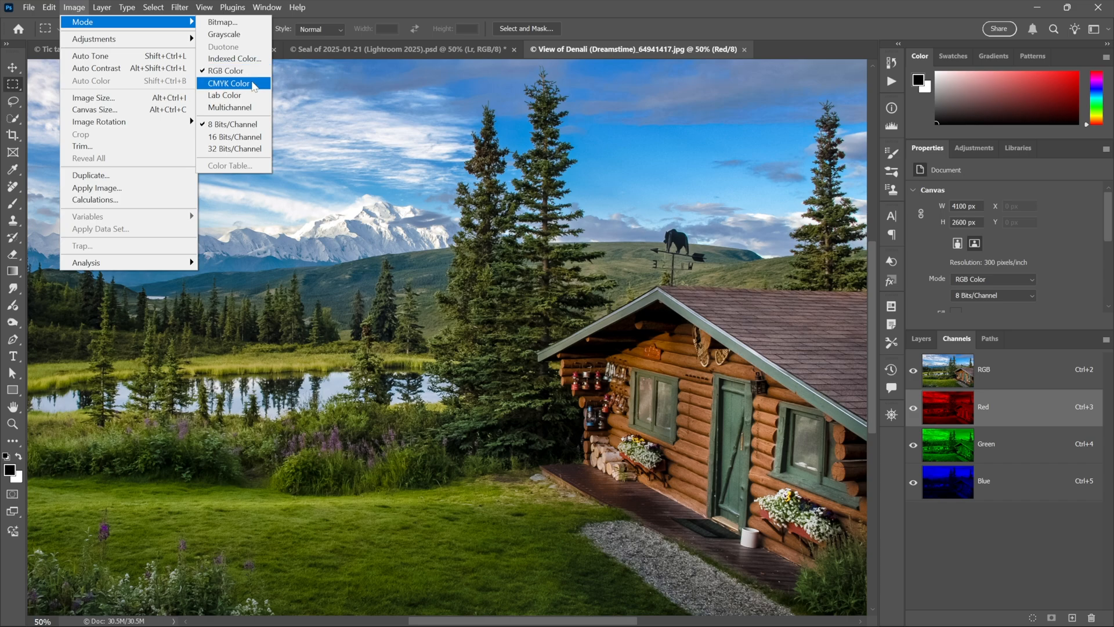
click(227, 84)
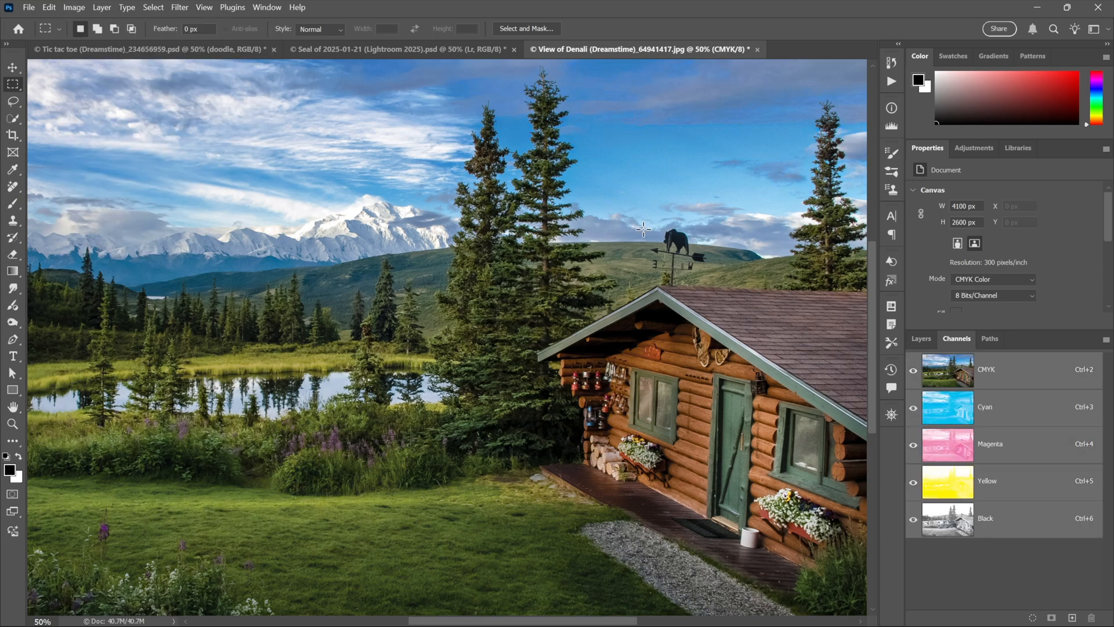
mouse_move(770, 350)
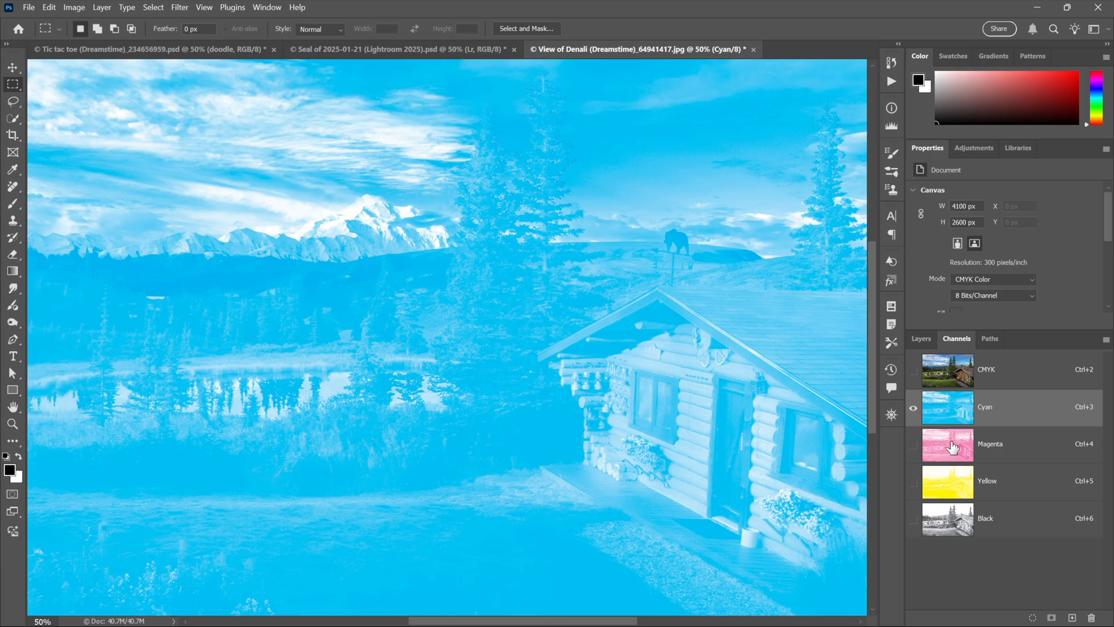
click(987, 481)
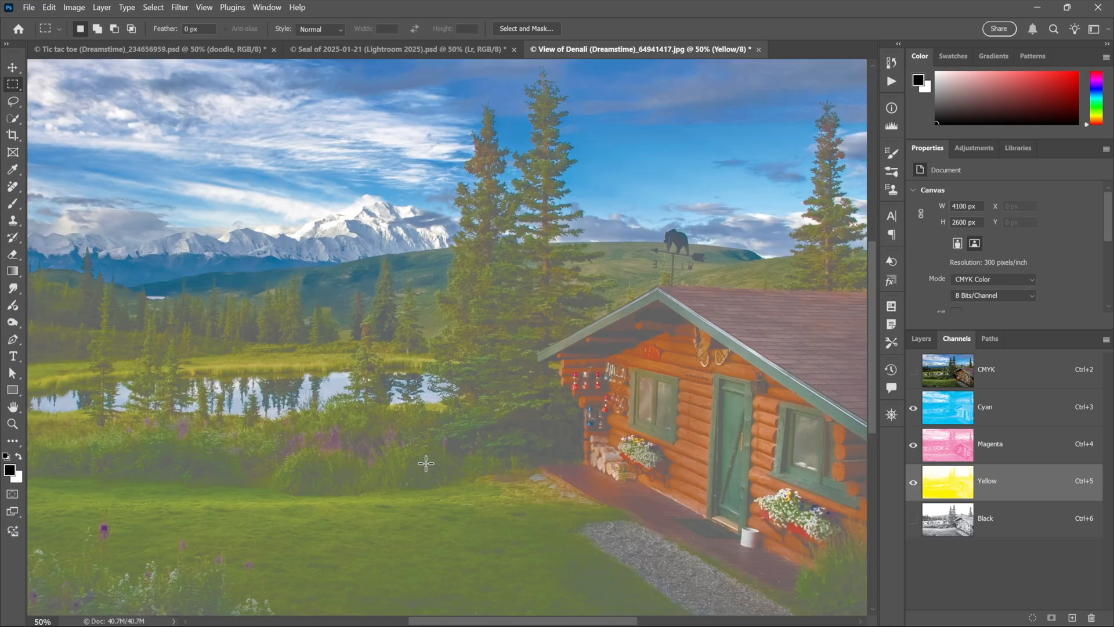
mouse_move(429, 416)
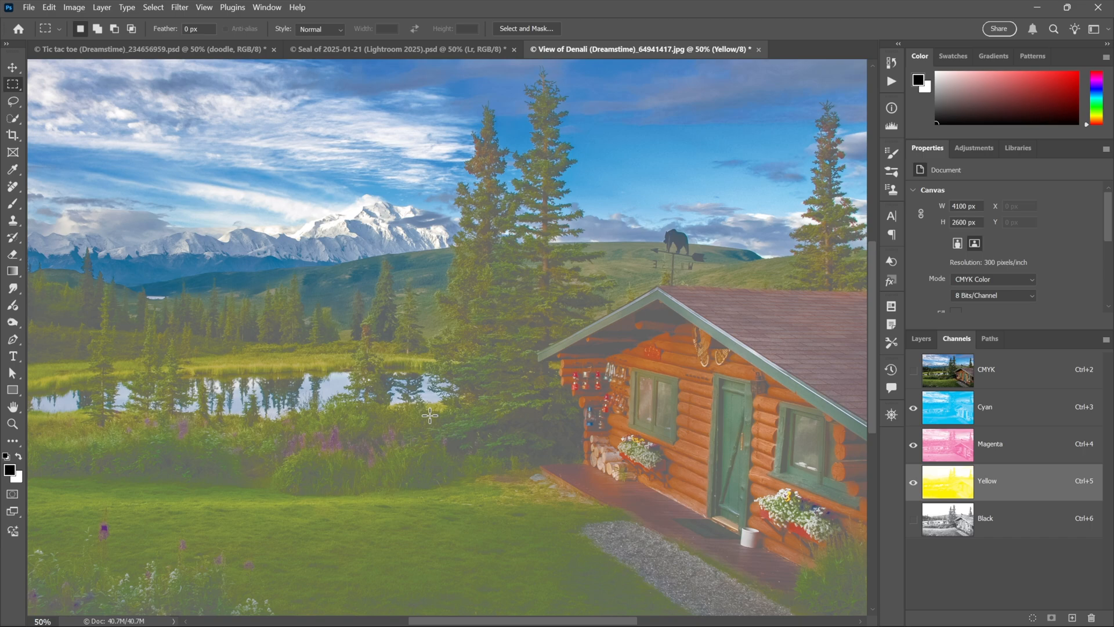
mouse_move(497, 418)
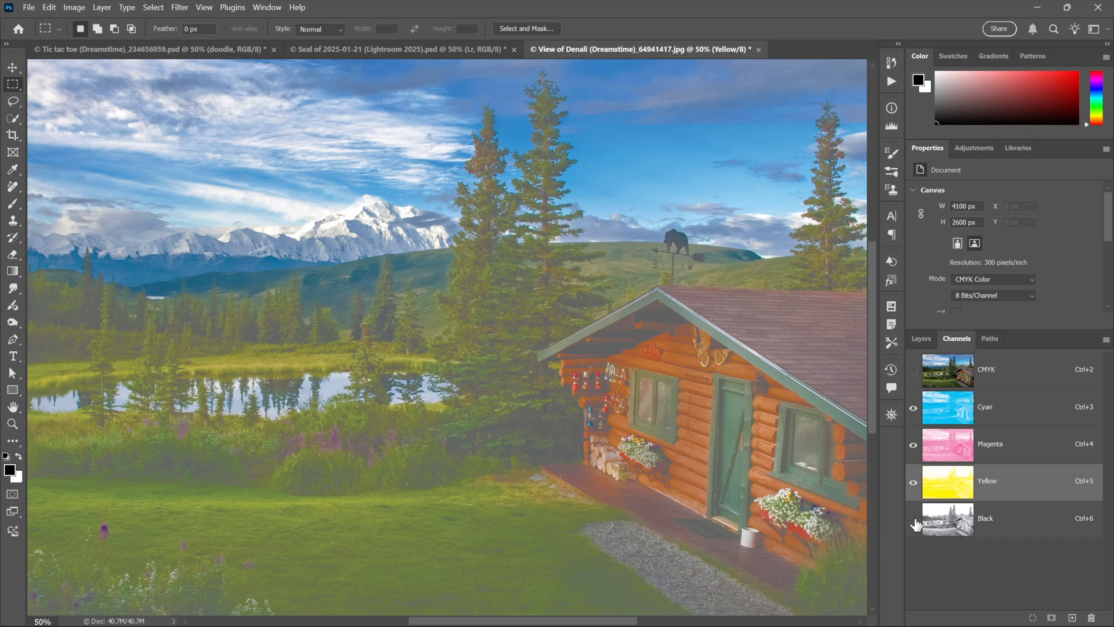
click(915, 519)
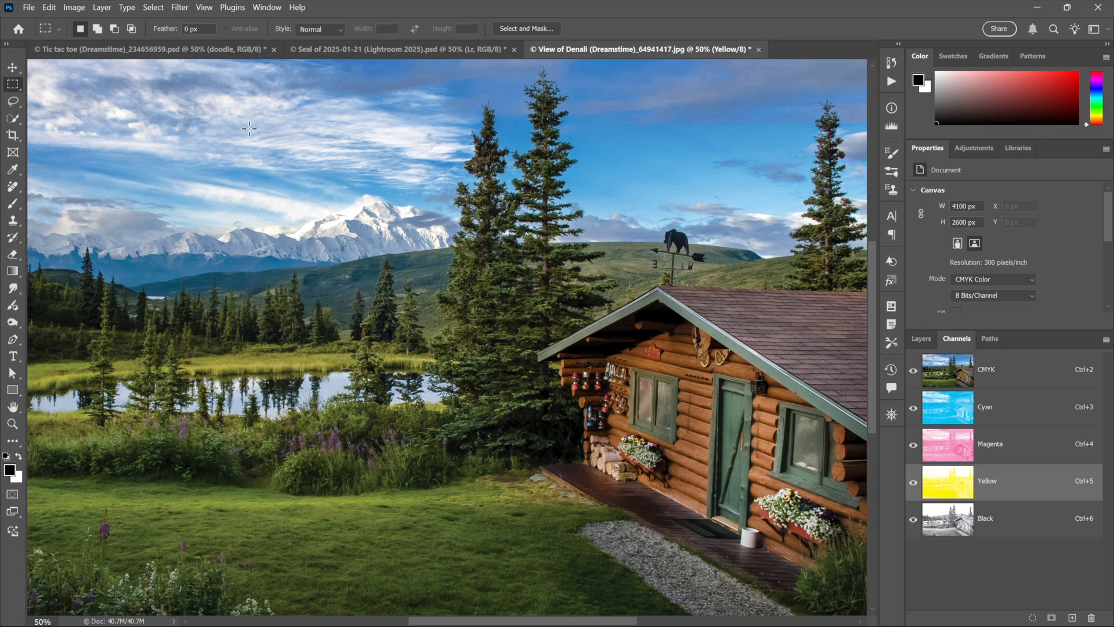
mouse_move(259, 138)
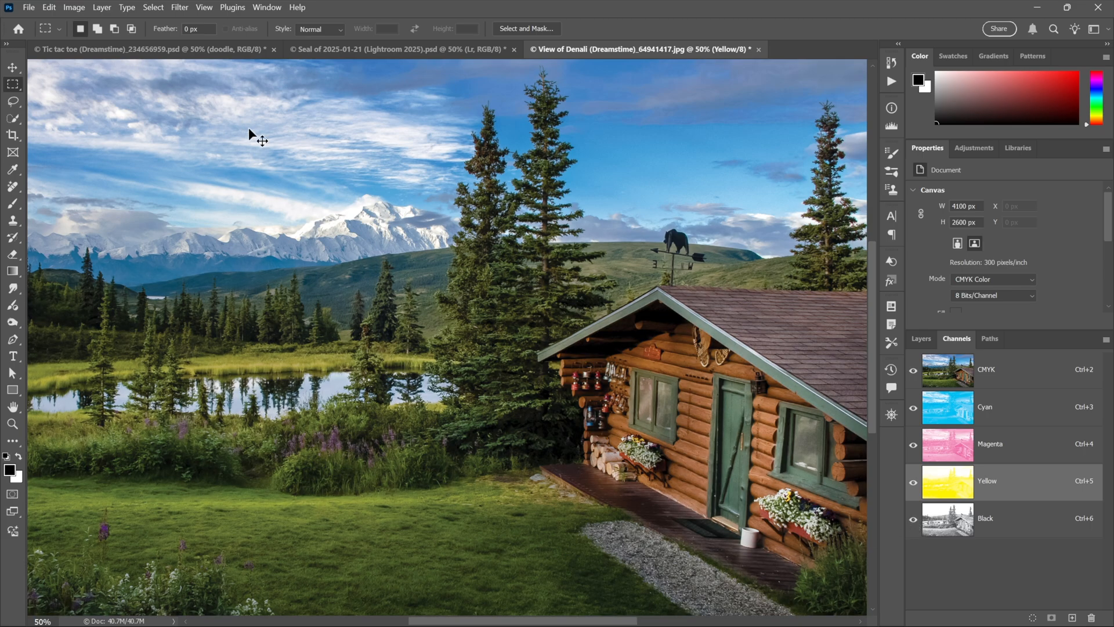
Step: Convert the photo to Lab Color and inspect its a and b channels before returning to the composite
click(73, 7)
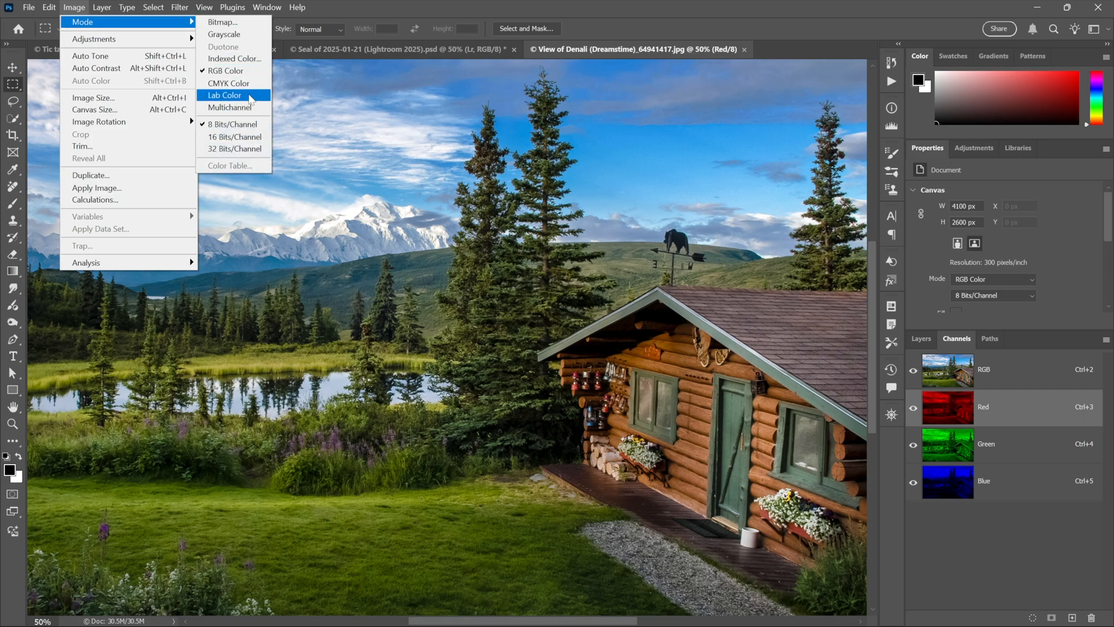
click(224, 94)
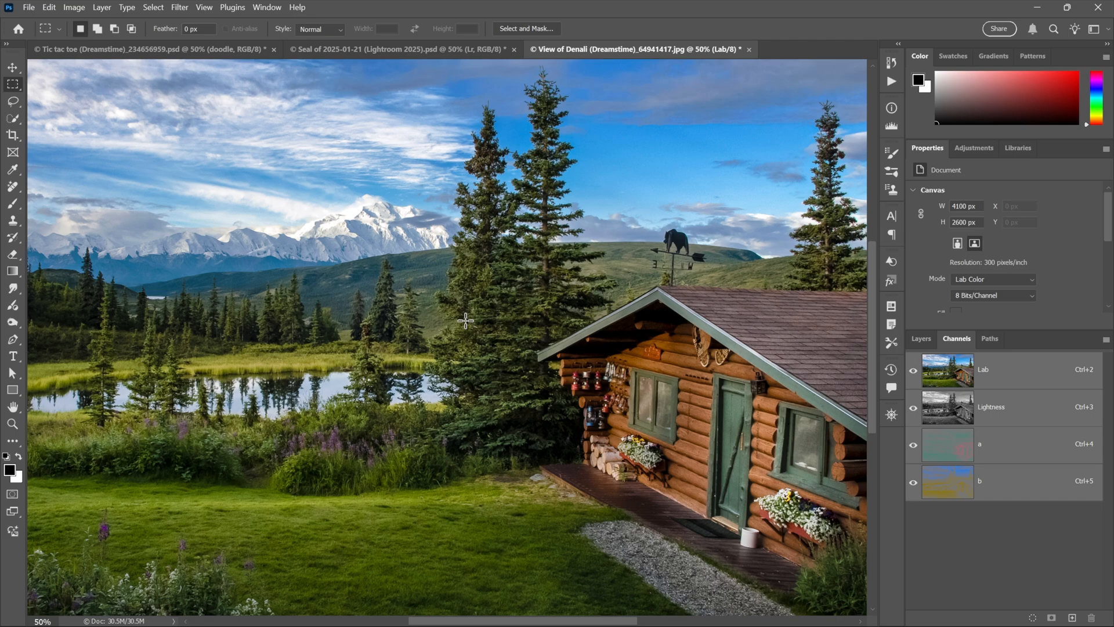
mouse_move(737, 272)
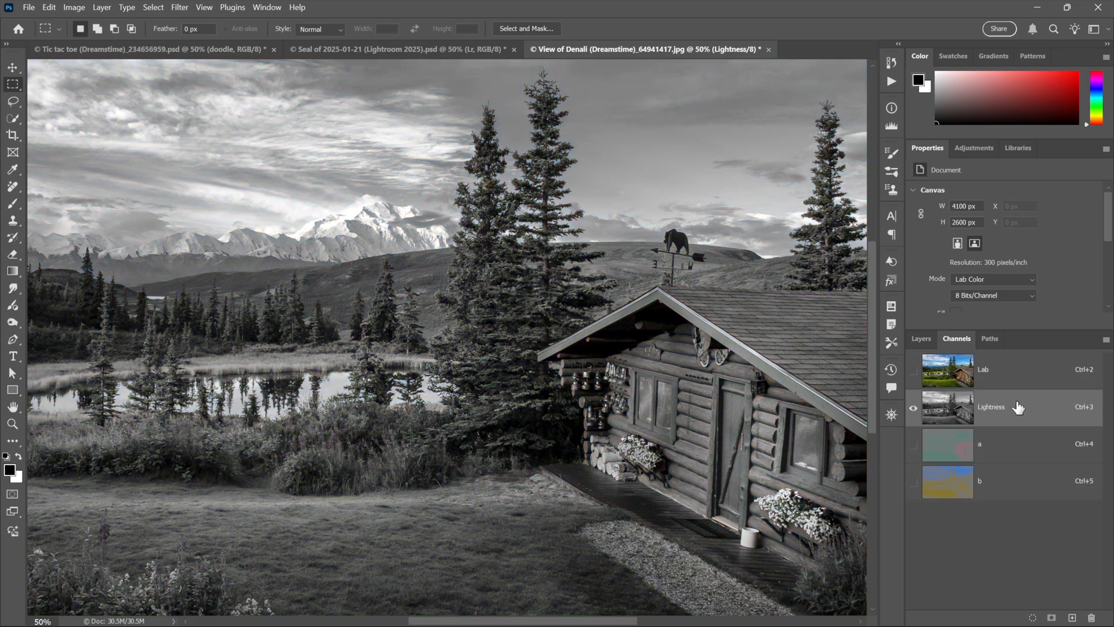
mouse_move(1018, 411)
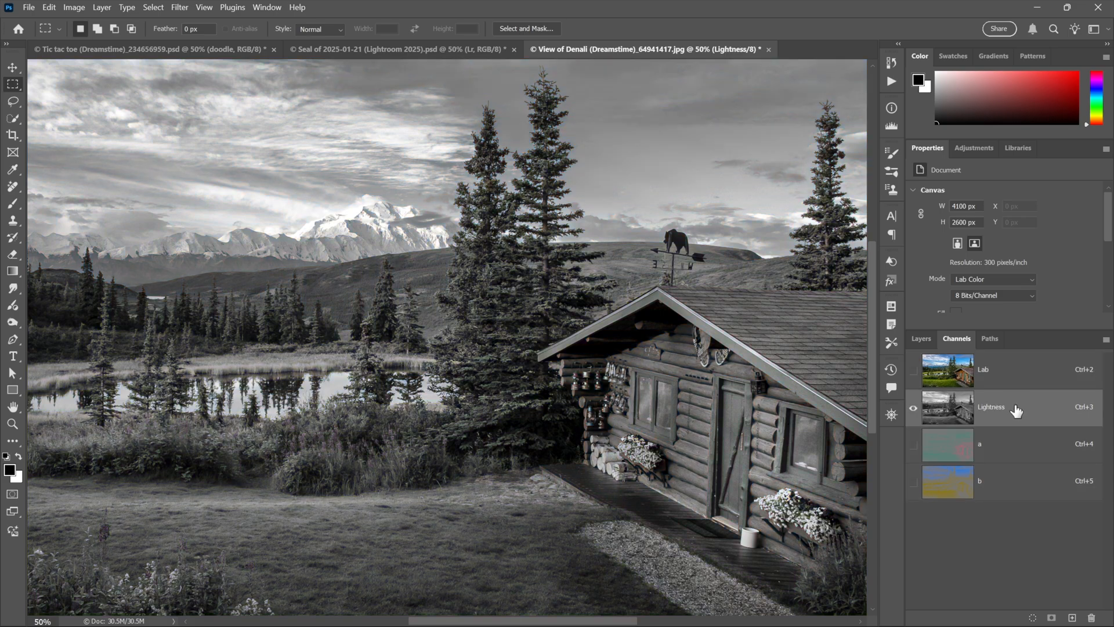
click(990, 443)
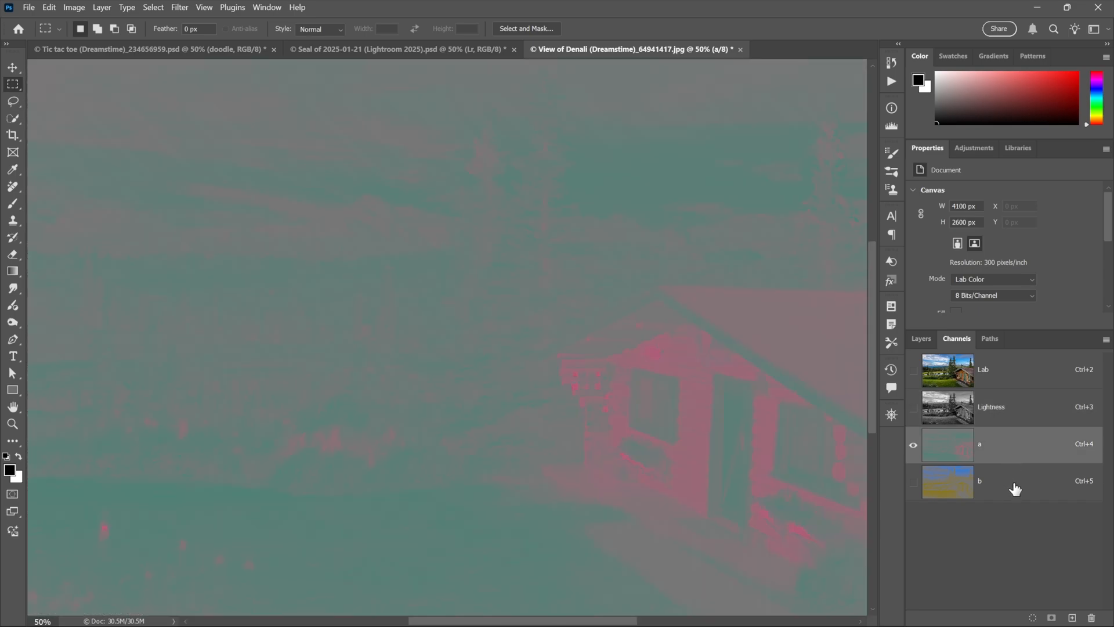
mouse_move(995, 446)
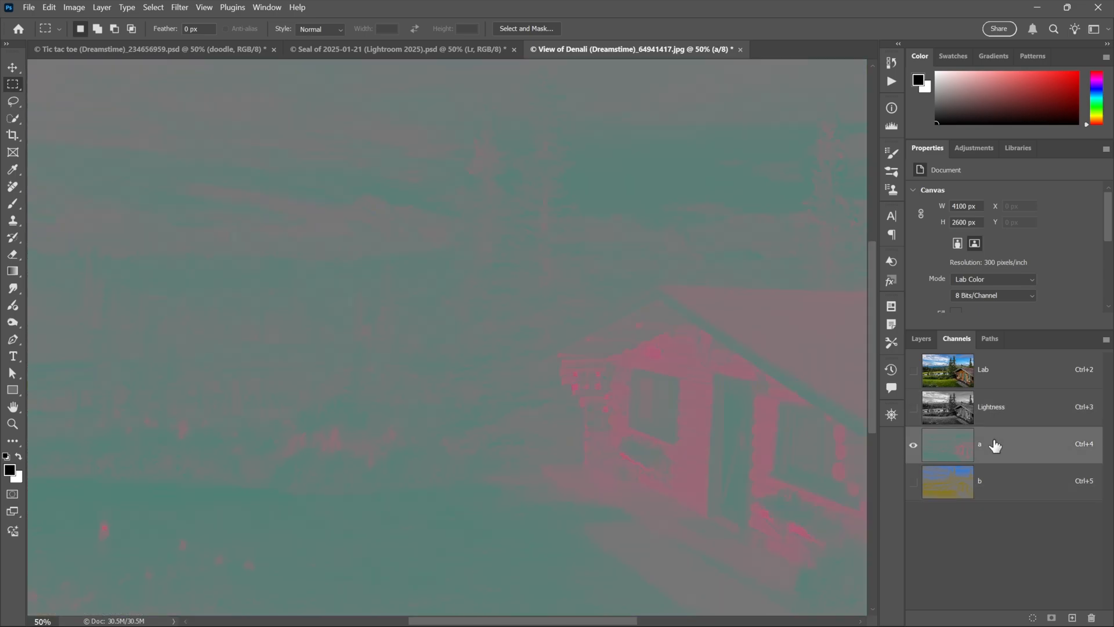
click(980, 480)
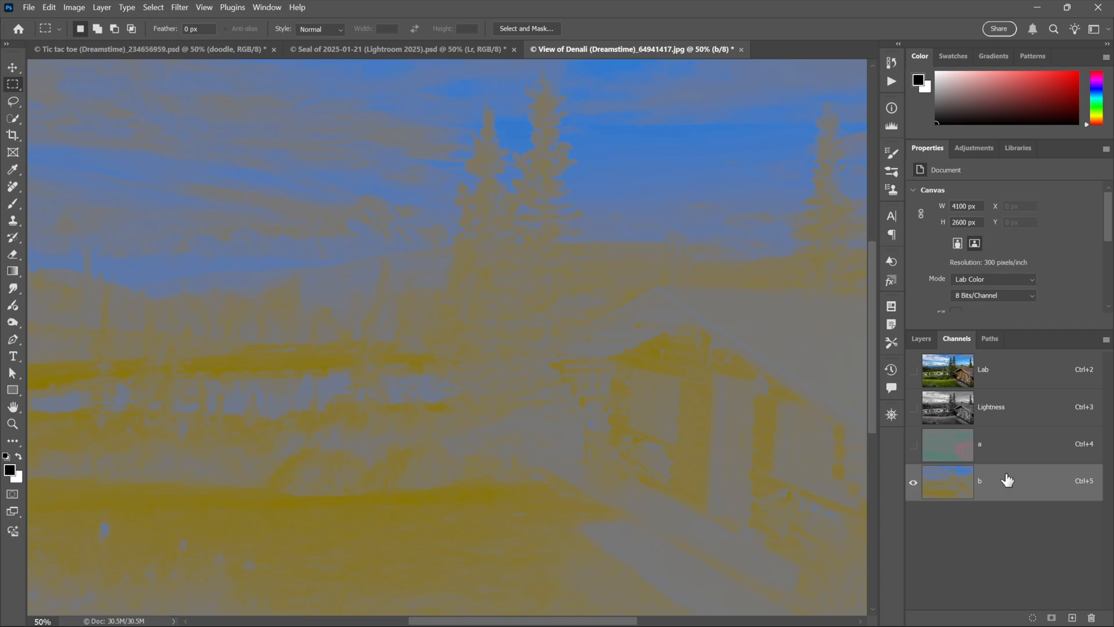
click(913, 446)
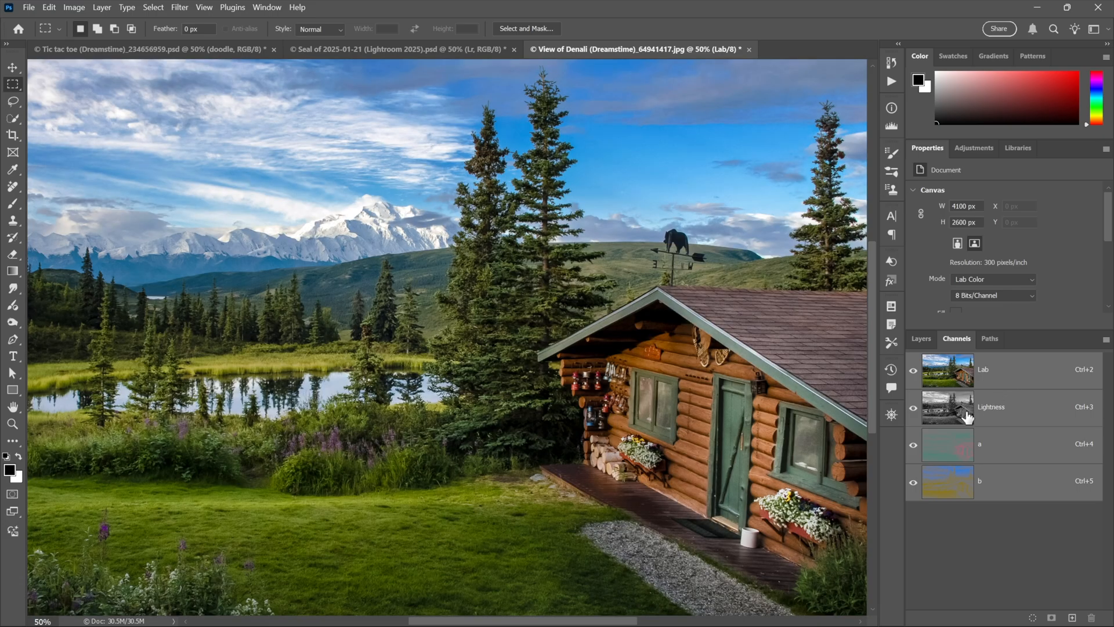
mouse_move(340, 457)
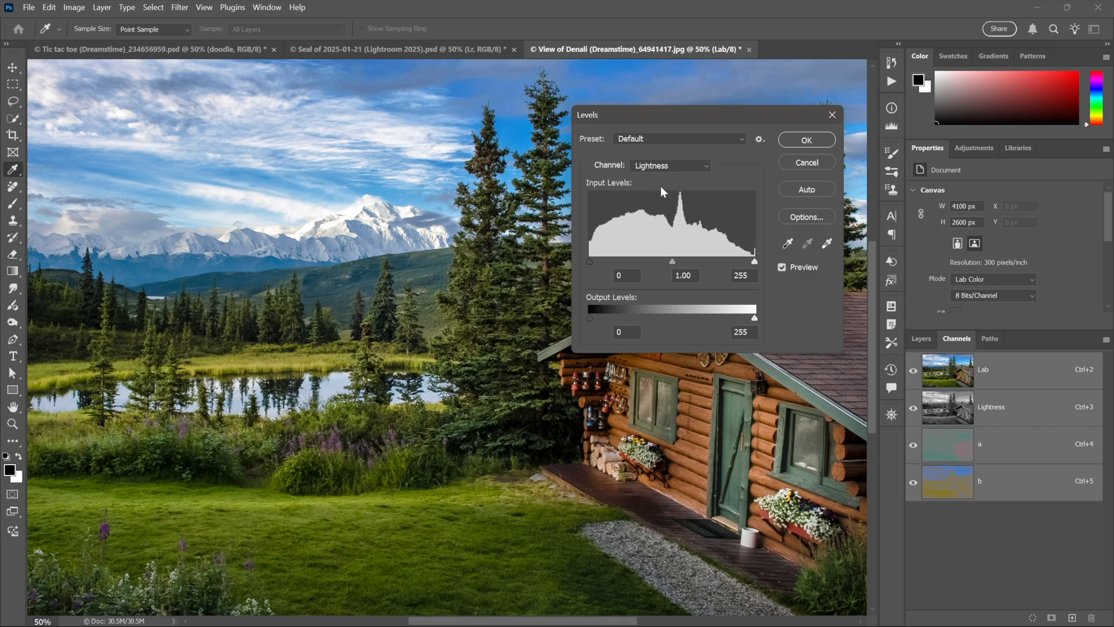
Step: Set the a channel's Levels input range to 50–205 to boost the greens
click(669, 166)
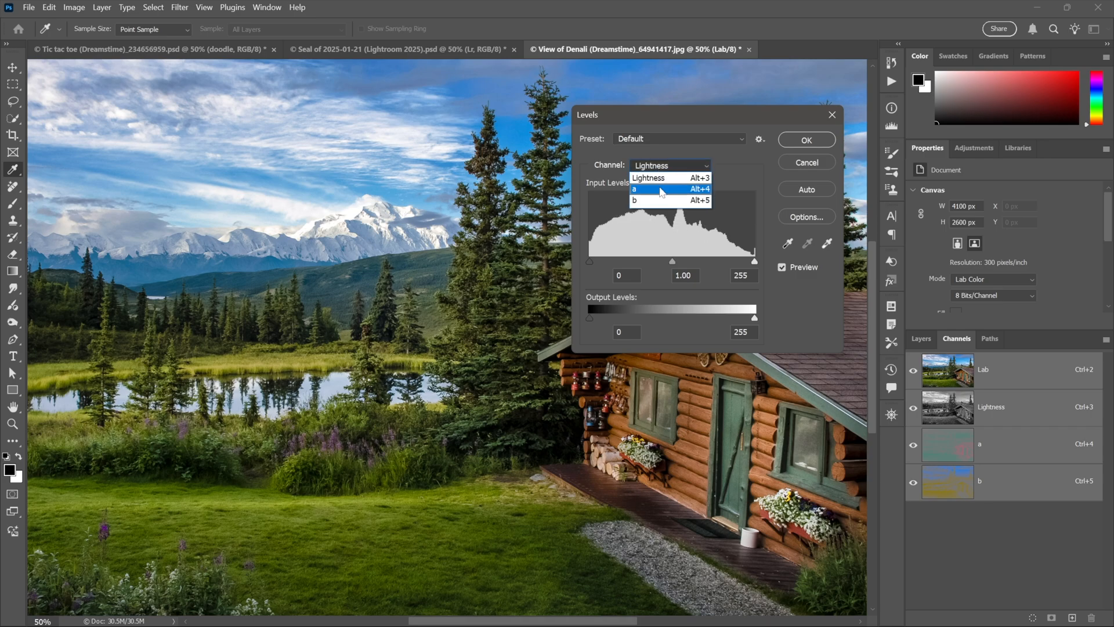
click(633, 189)
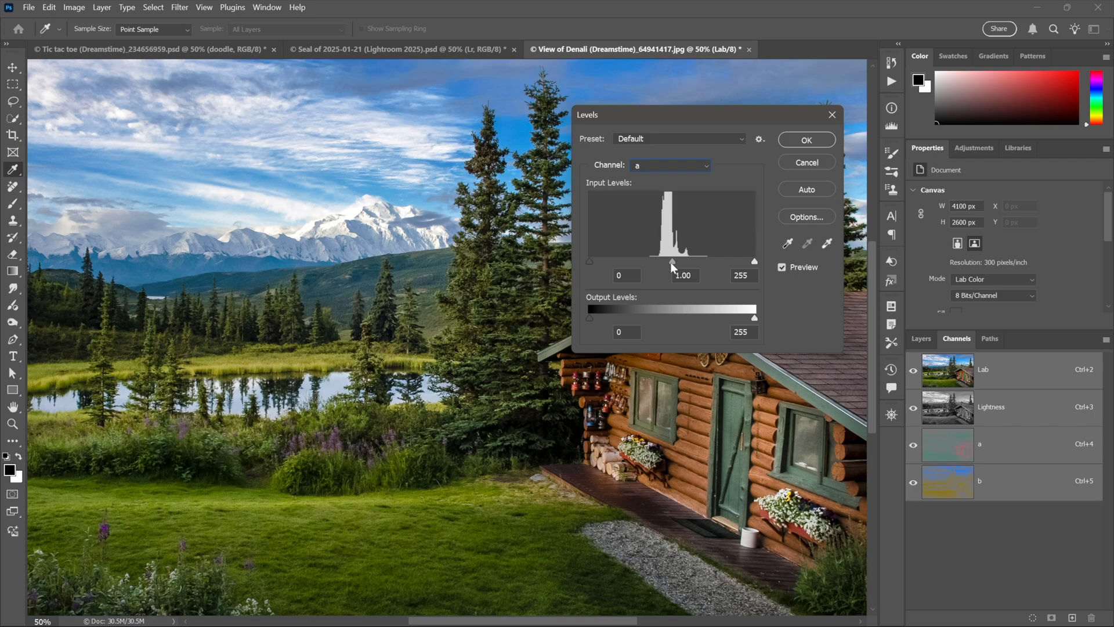
click(627, 275)
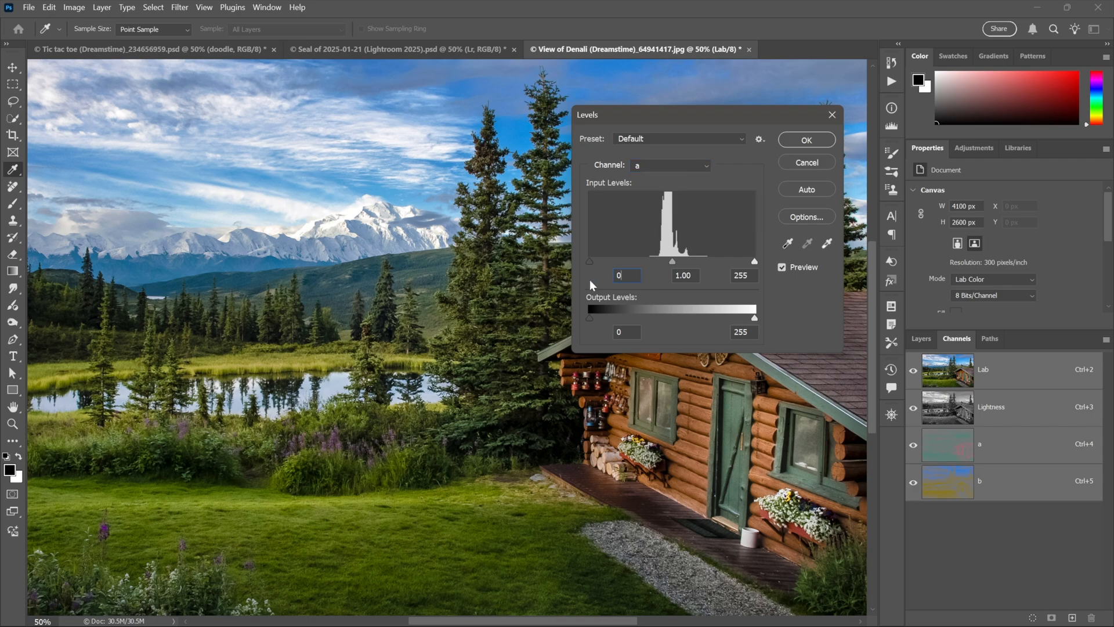
text(20)
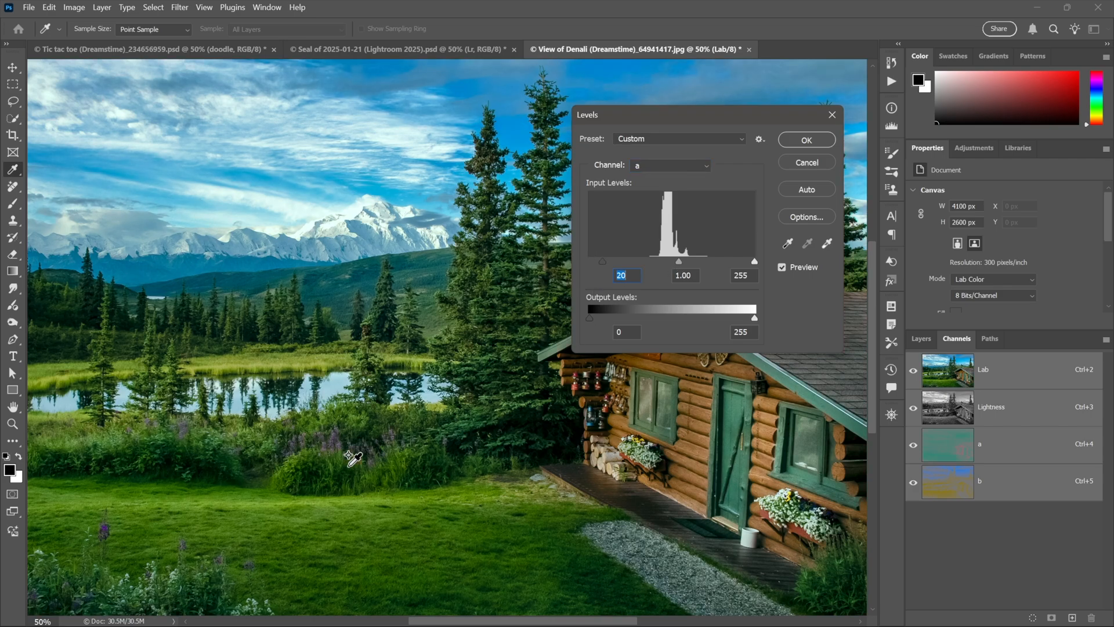
text(50)
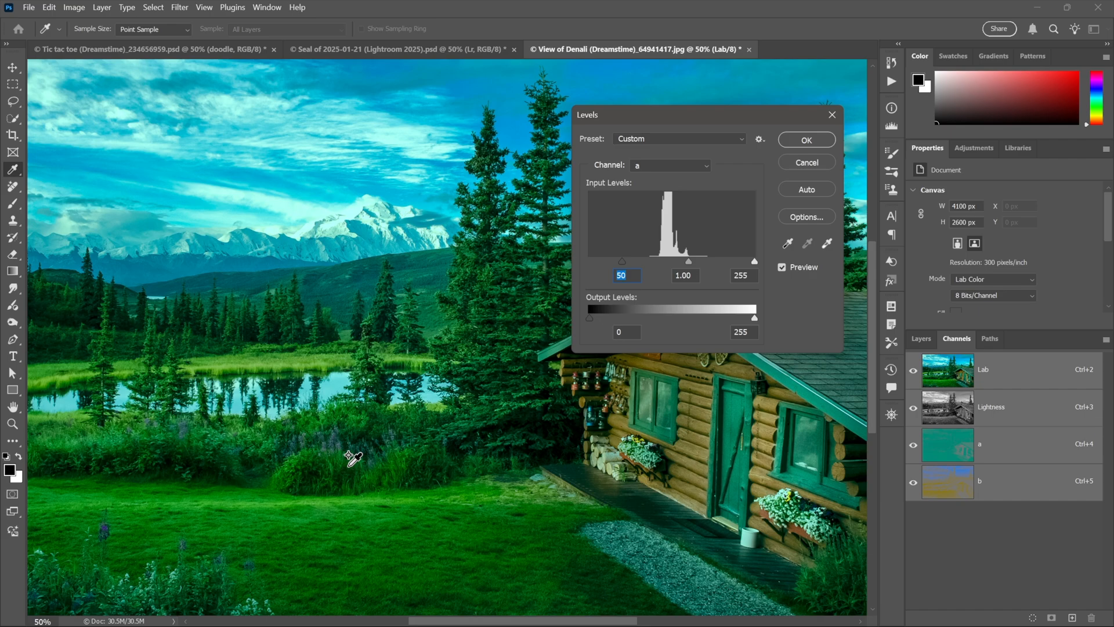
click(742, 276)
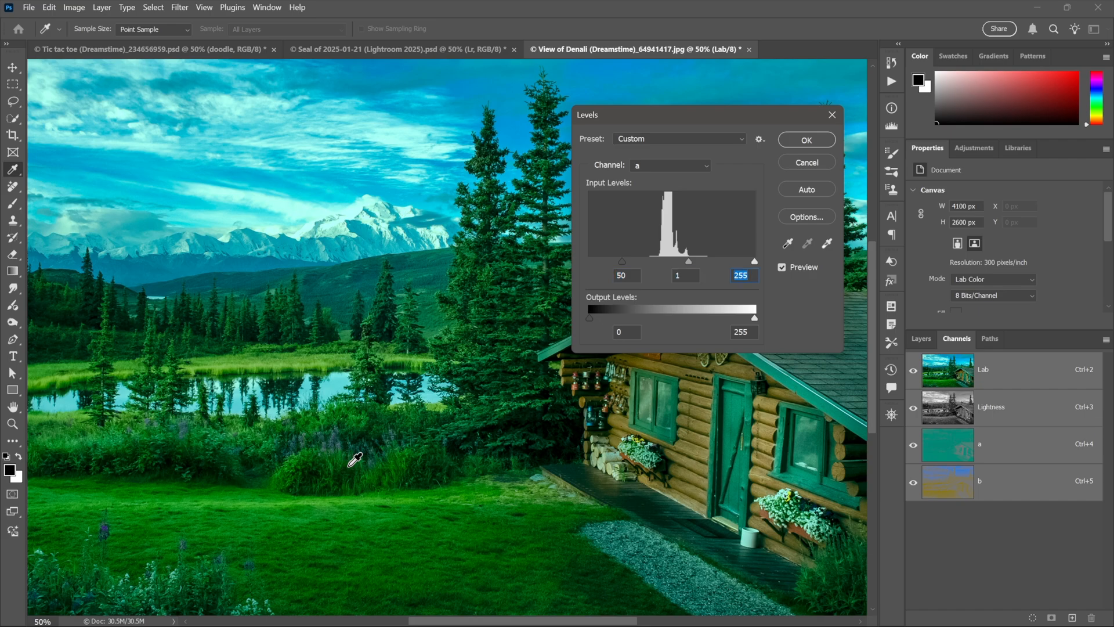
drag(753, 260, 734, 260)
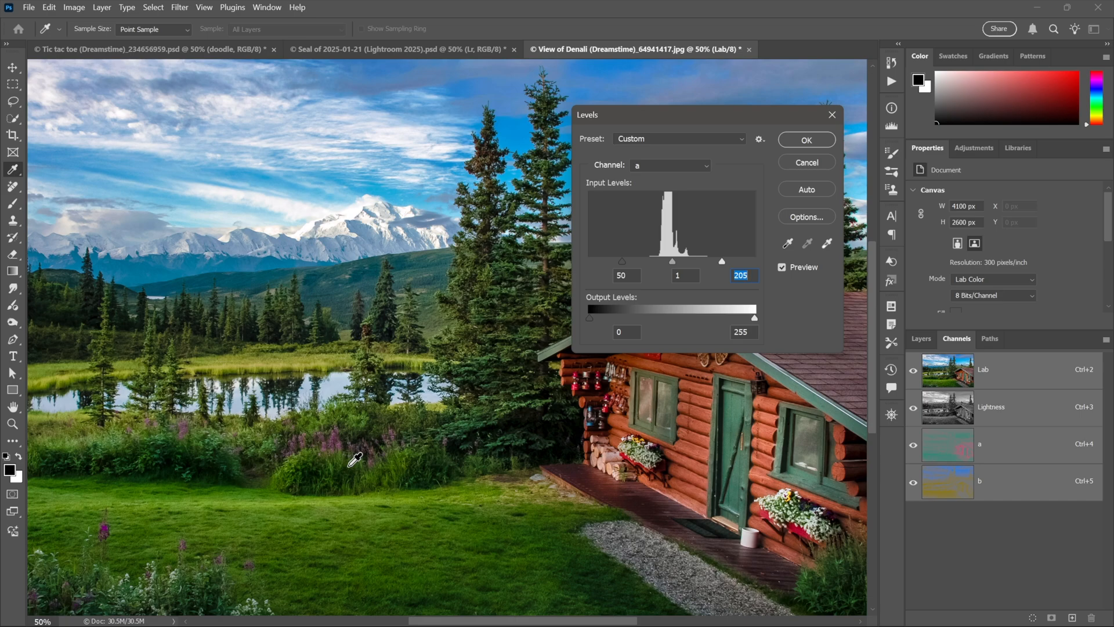
mouse_move(679, 381)
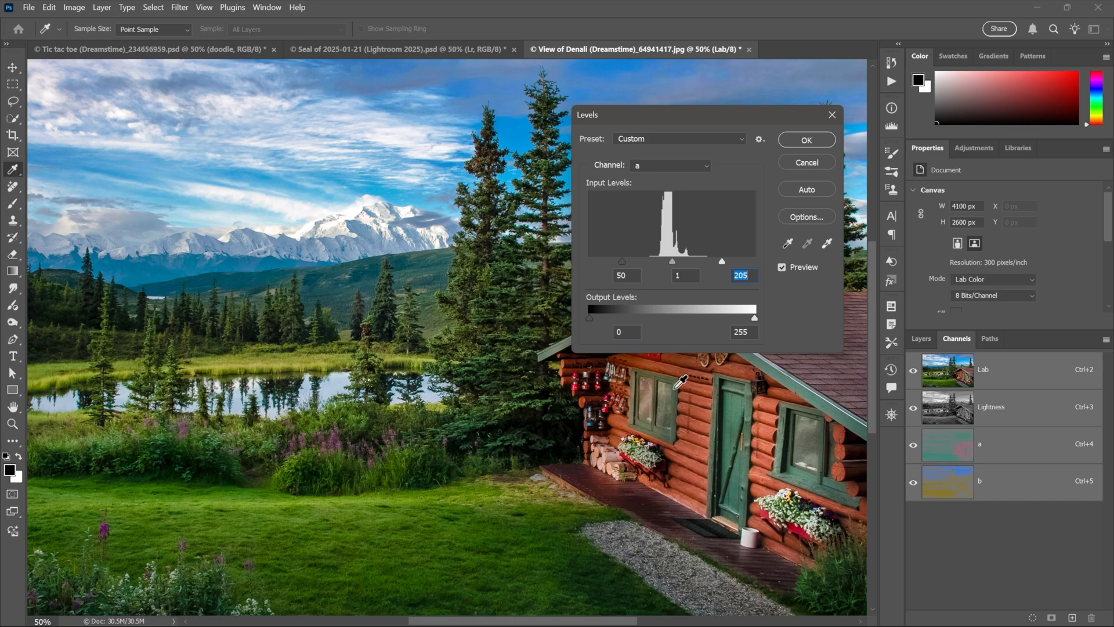
mouse_move(643, 195)
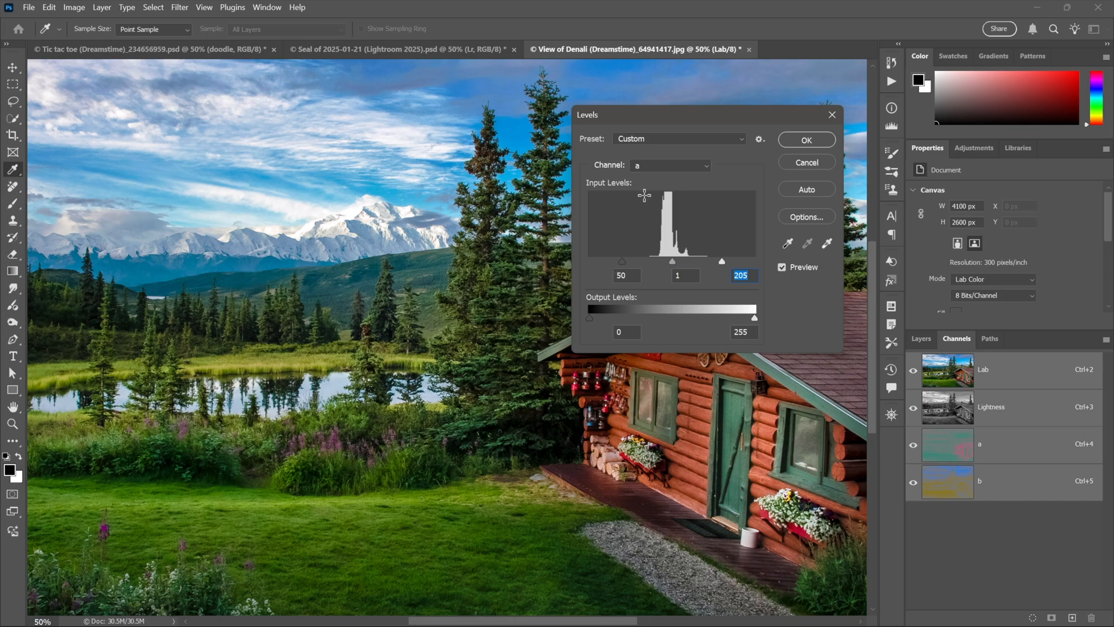
Step: Set the b channel's input range to 40–205 and apply the Levels adjustment
click(669, 164)
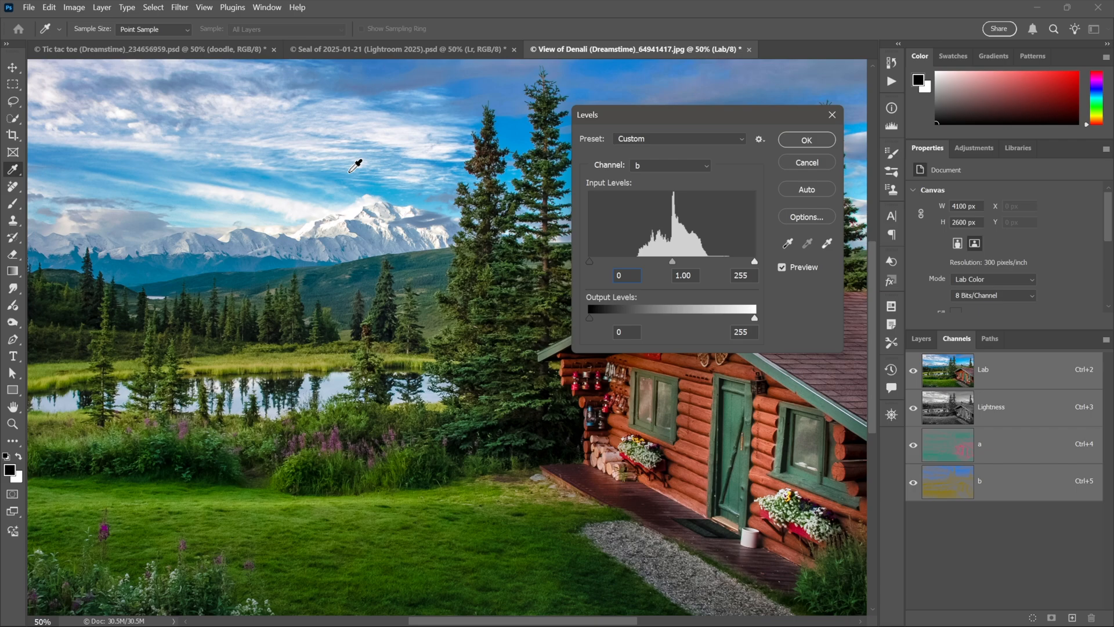
text(30)
click(742, 275)
text(205)
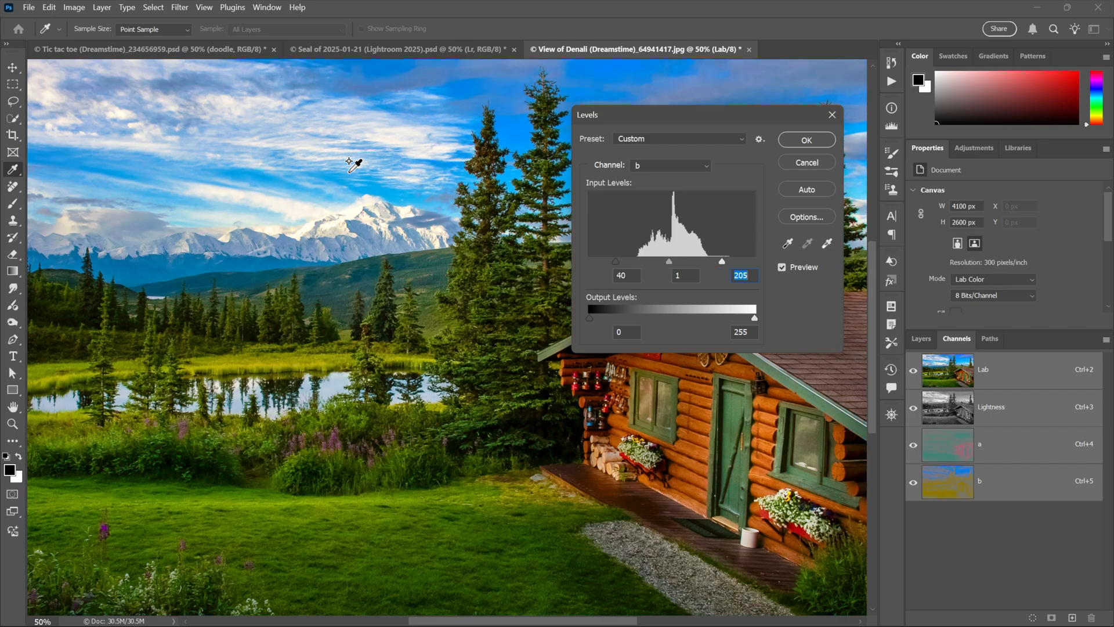
mouse_move(302, 332)
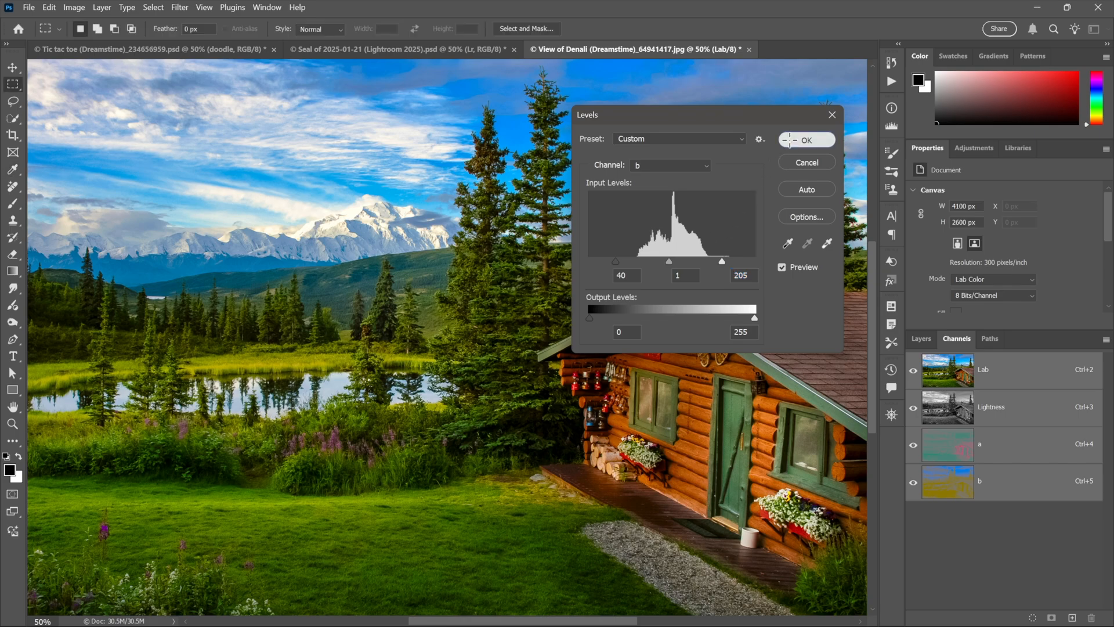
click(807, 140)
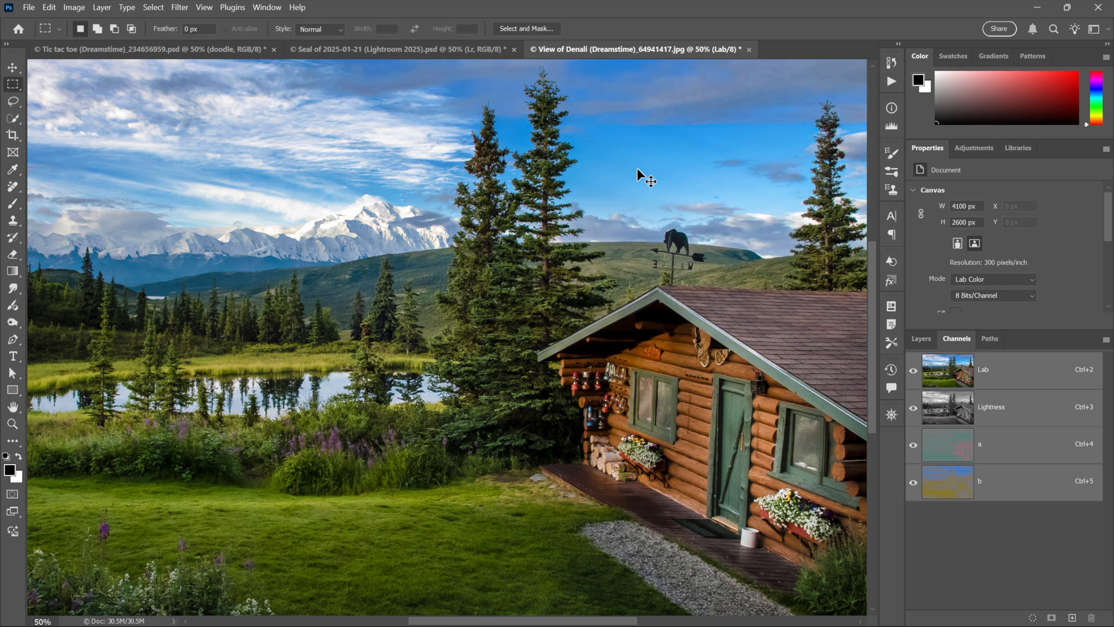